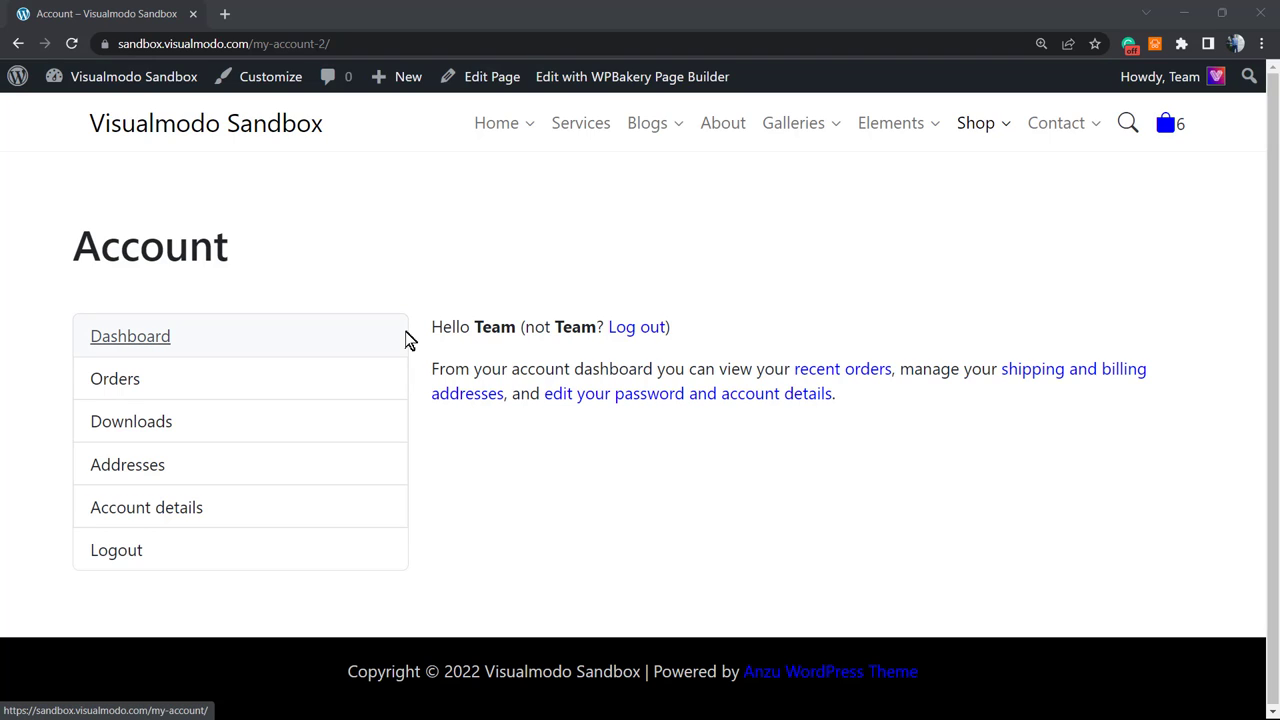
pyautogui.moveTo(635, 277)
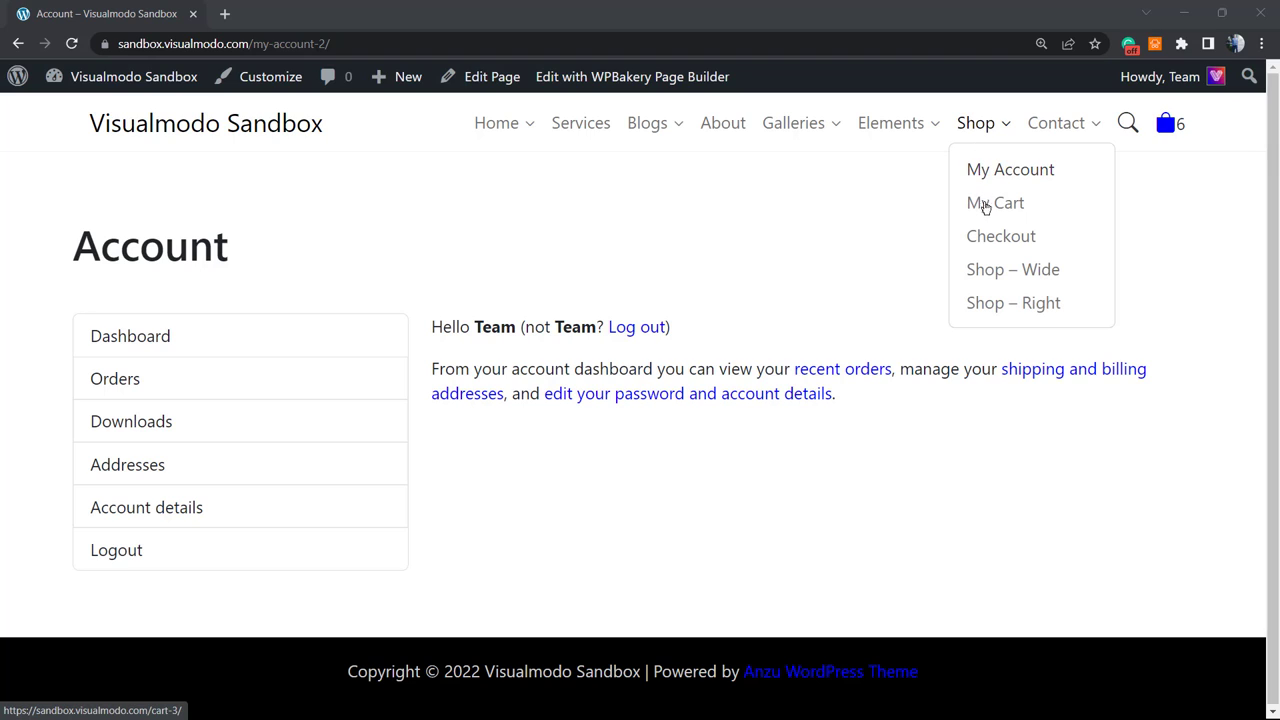
pyautogui.moveTo(1009, 169)
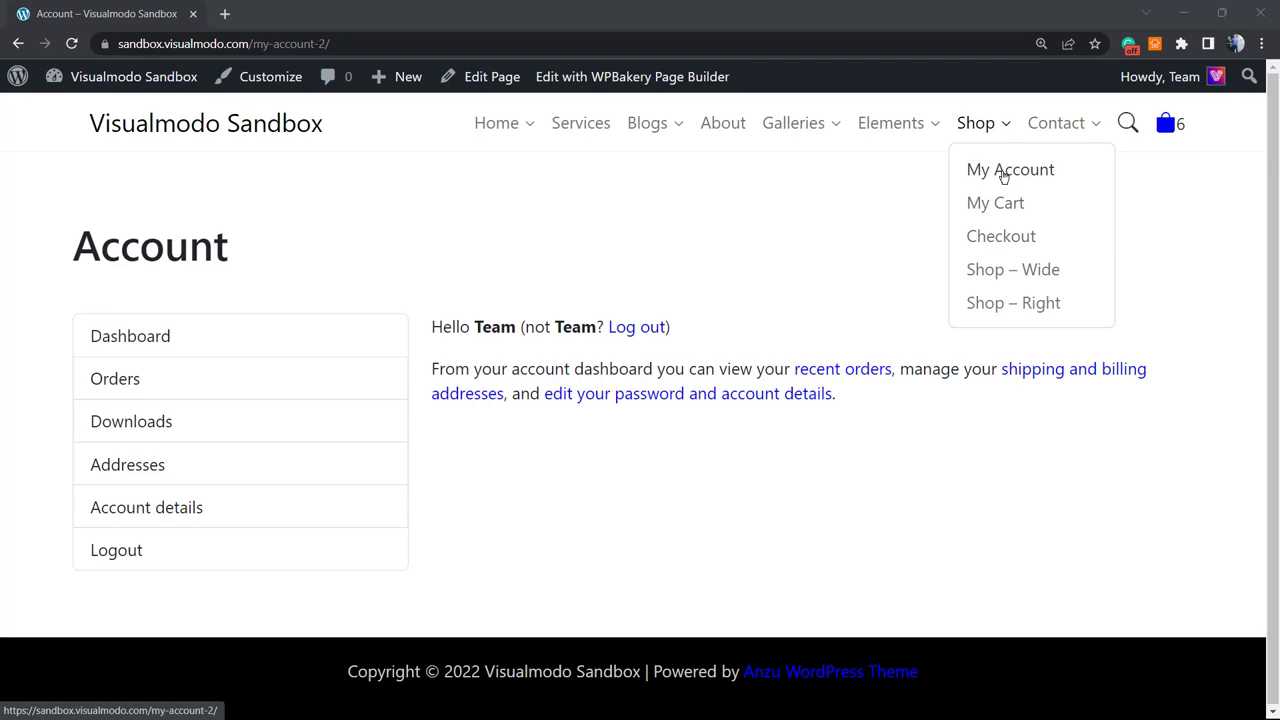
pyautogui.moveTo(920, 311)
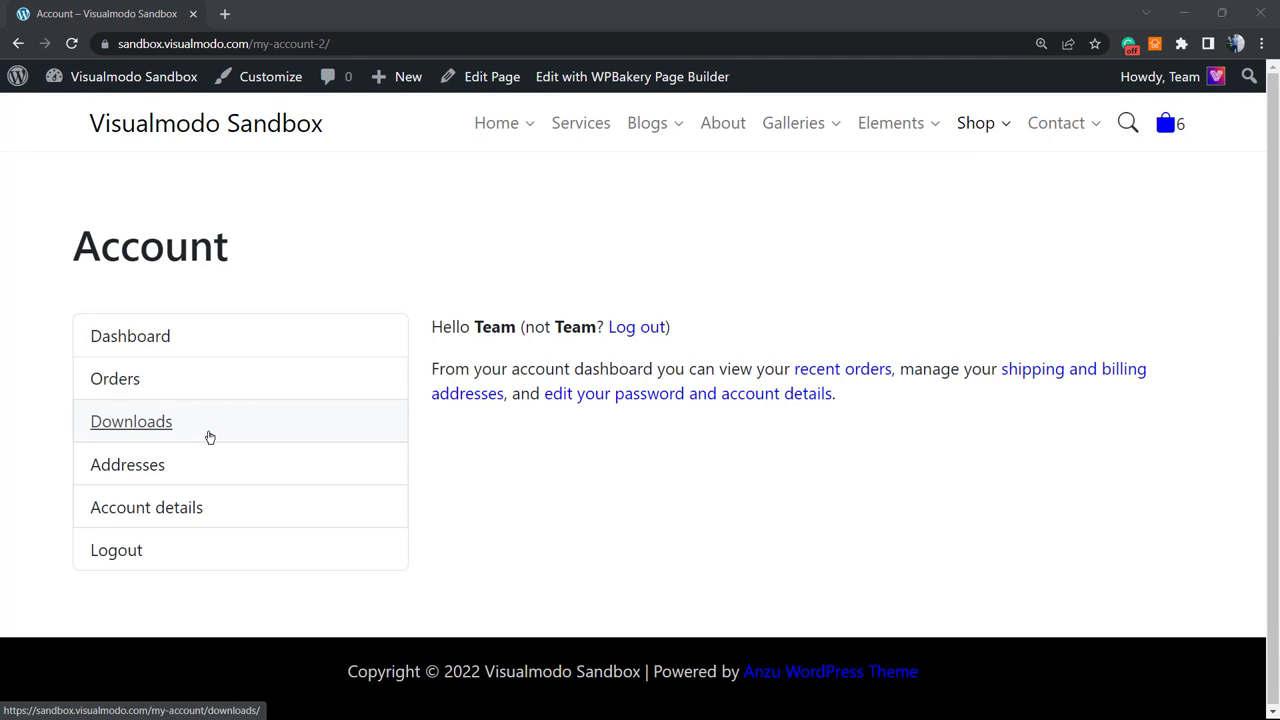
pyautogui.moveTo(211, 470)
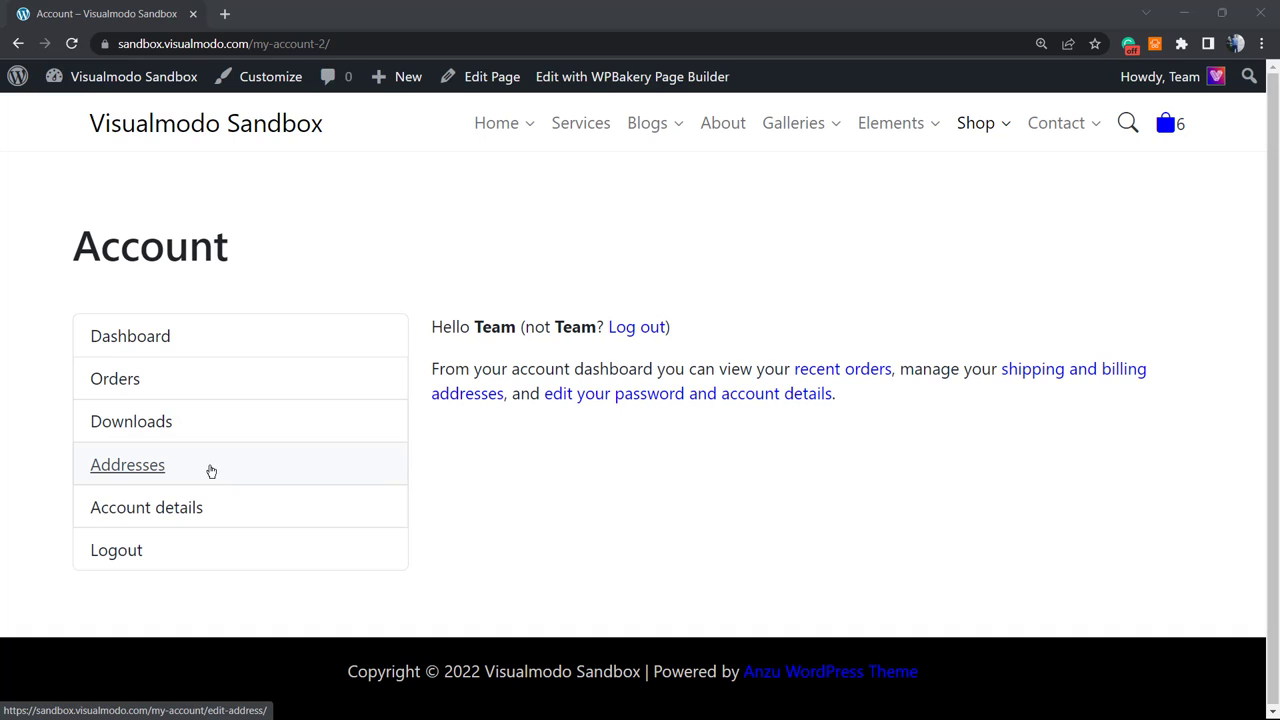
pyautogui.moveTo(203, 355)
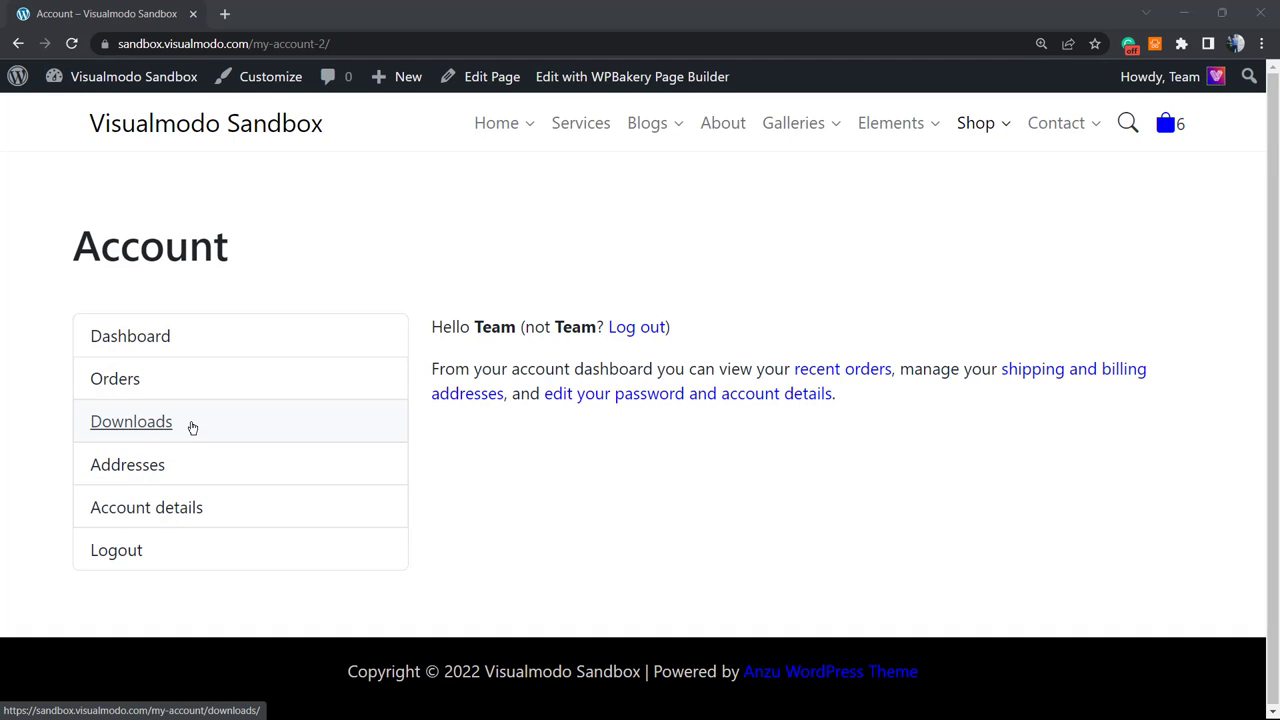
pyautogui.moveTo(116, 550)
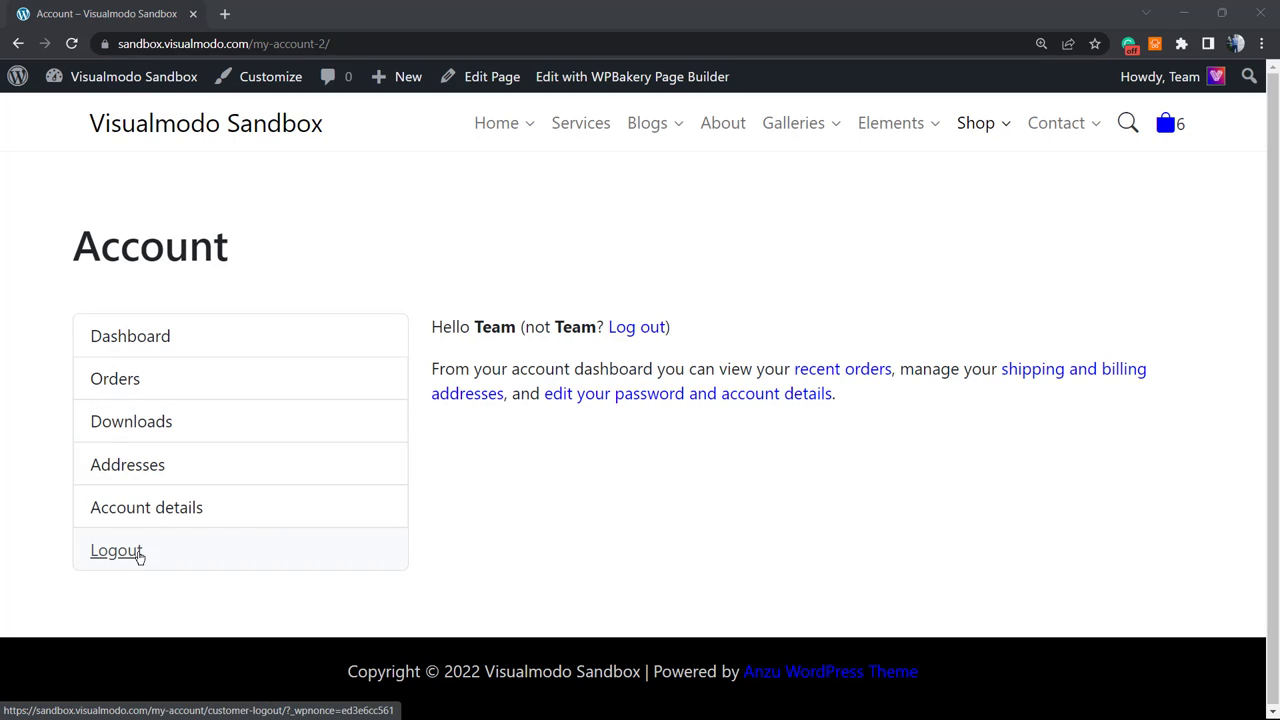
pyautogui.moveTo(338, 548)
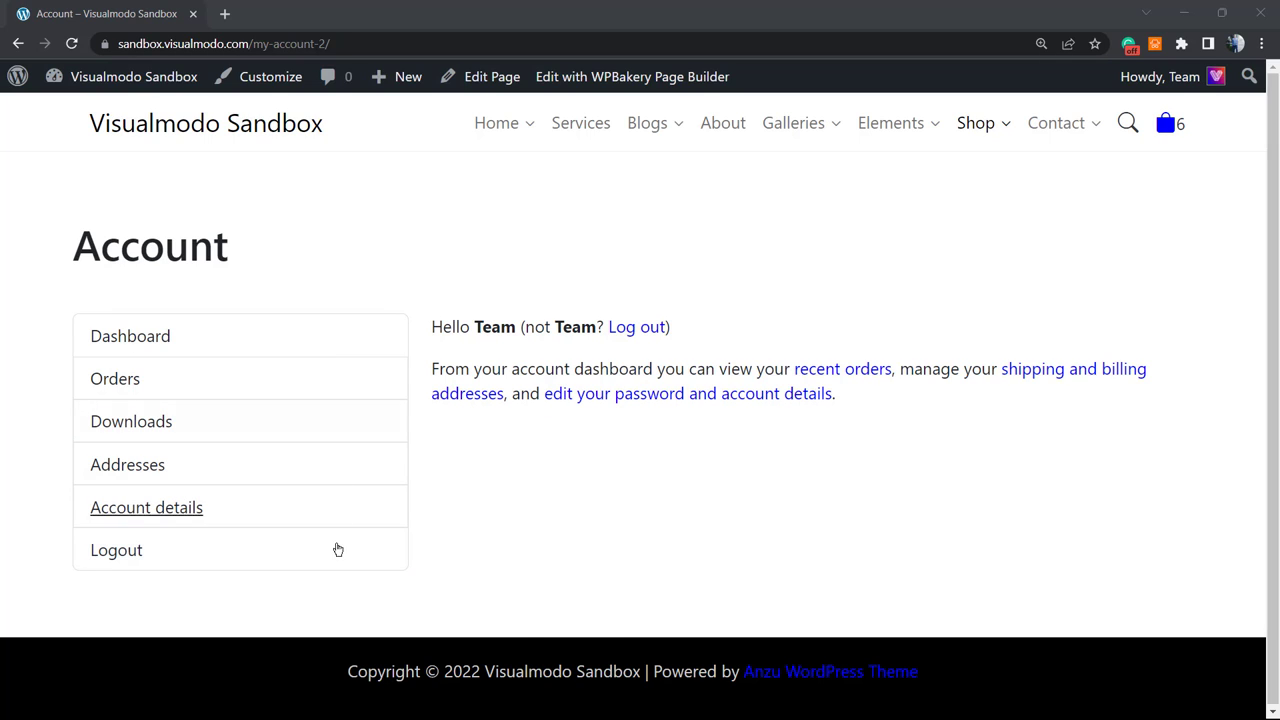
pyautogui.moveTo(437, 535)
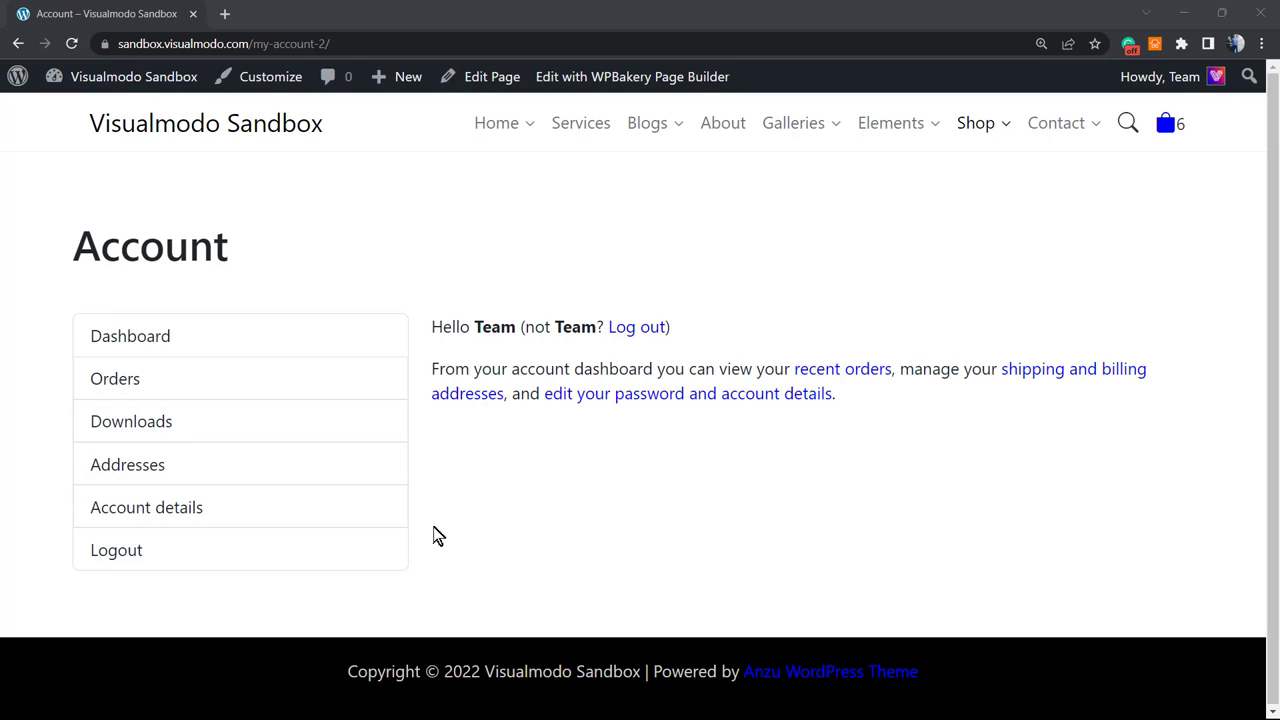
pyautogui.moveTo(557, 568)
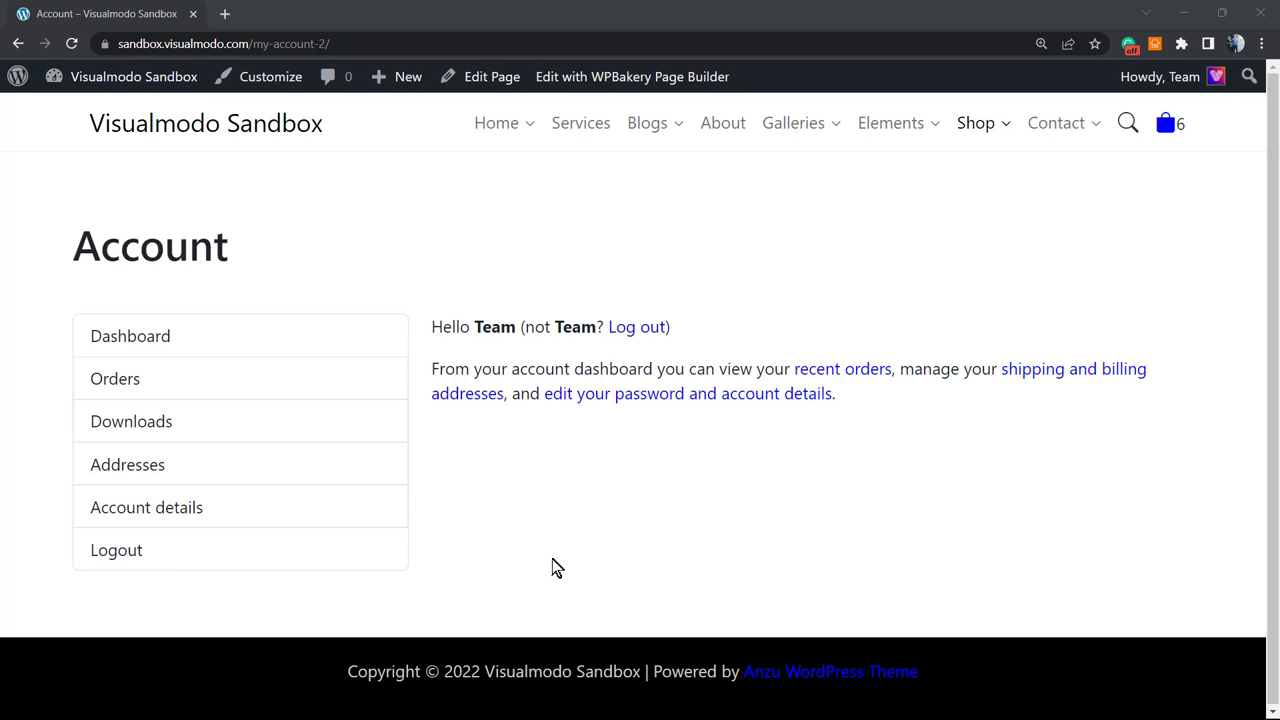
pyautogui.moveTo(575, 557)
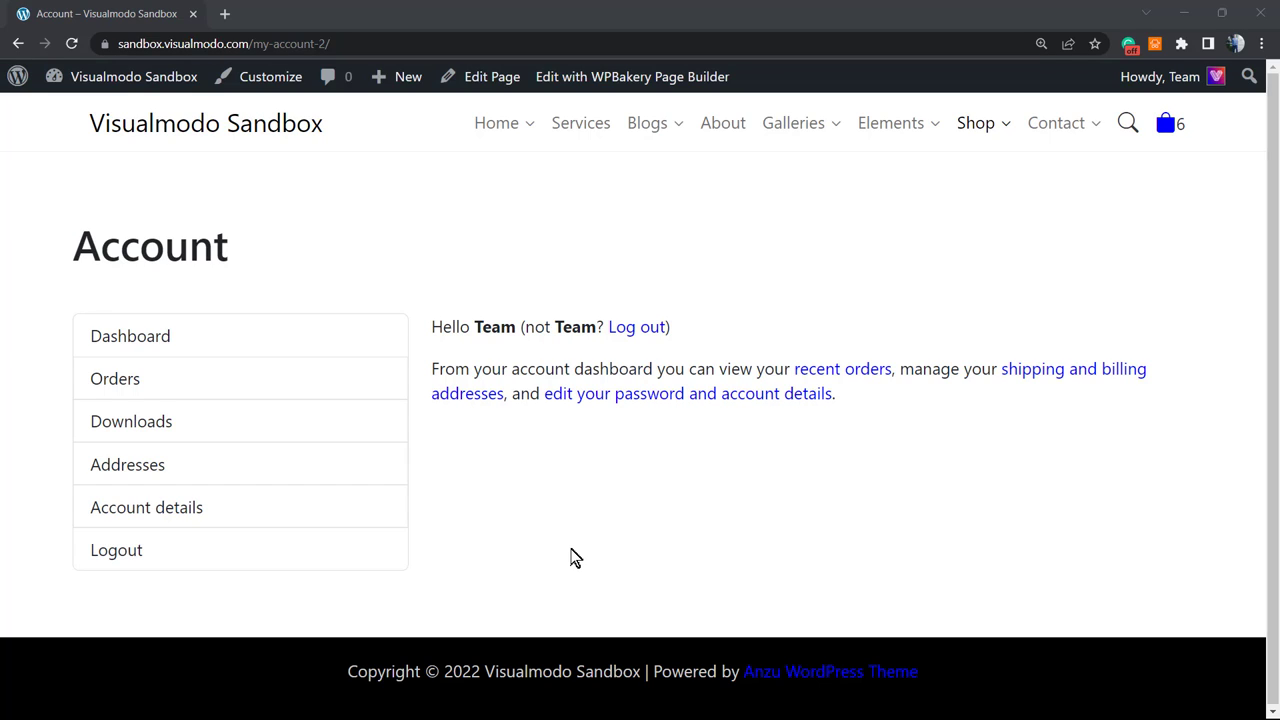
pyautogui.moveTo(633, 533)
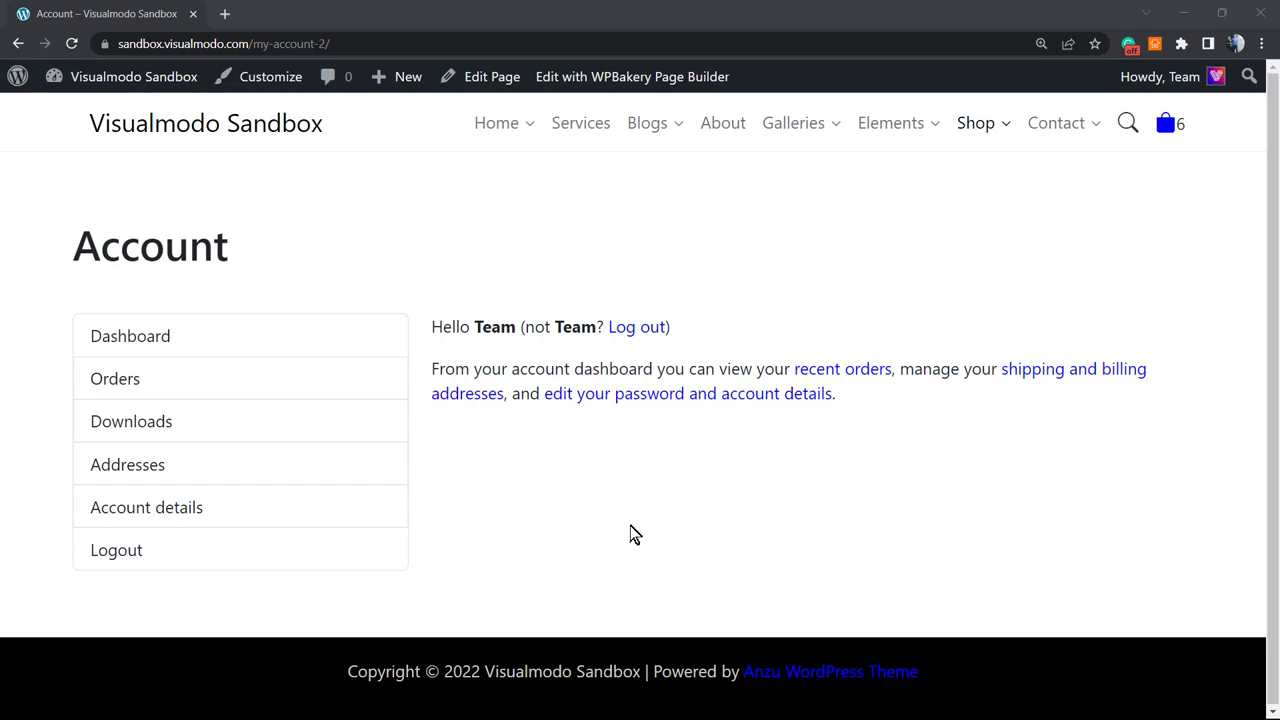
pyautogui.moveTo(477, 302)
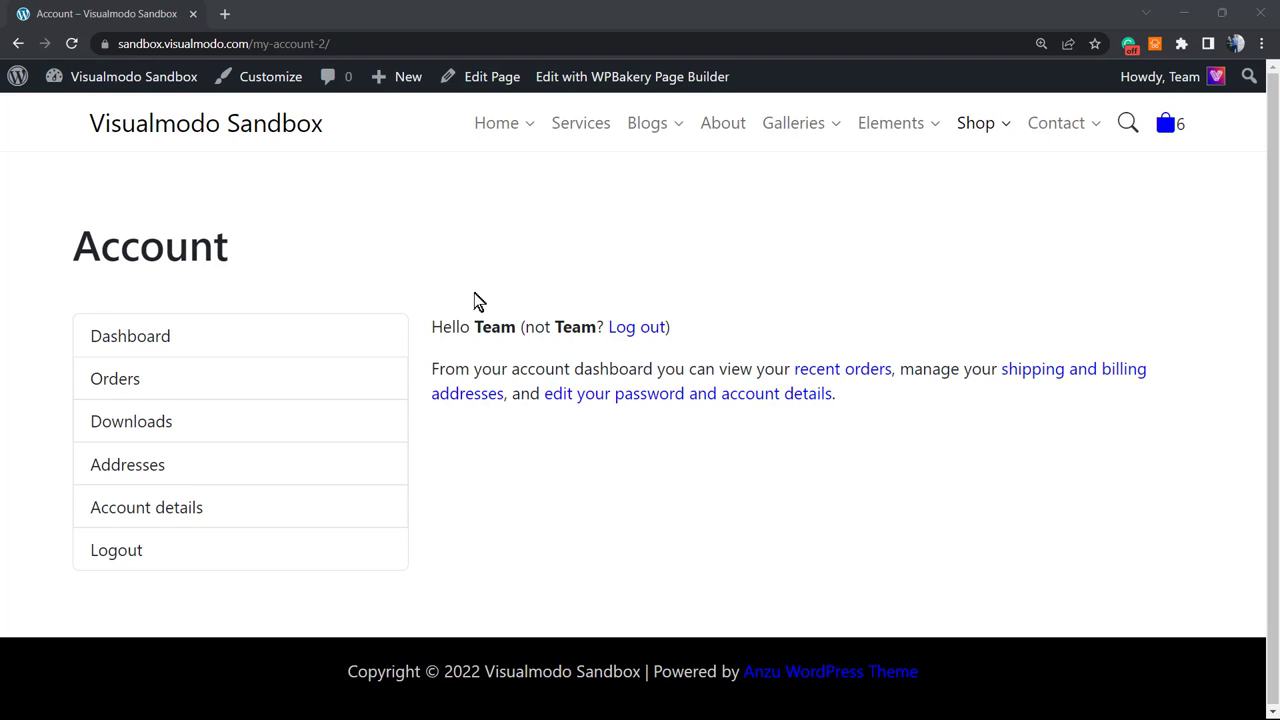
pyautogui.moveTo(426, 291)
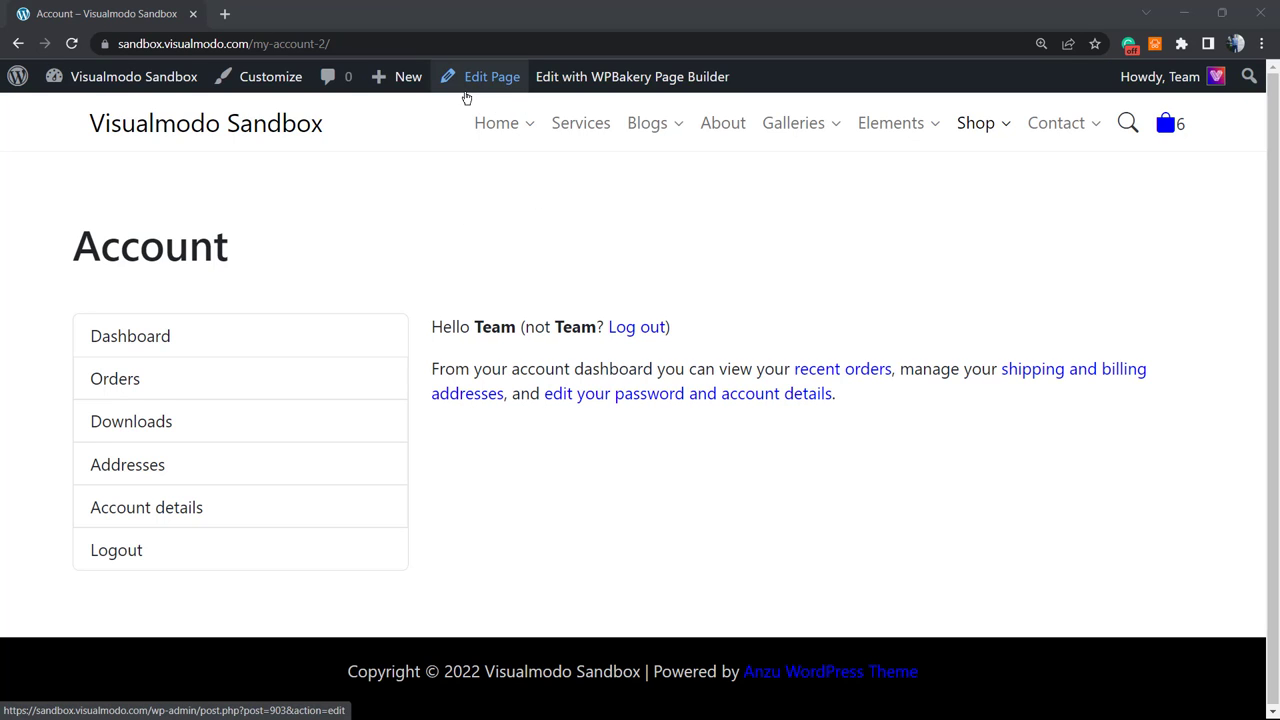
pyautogui.moveTo(485, 95)
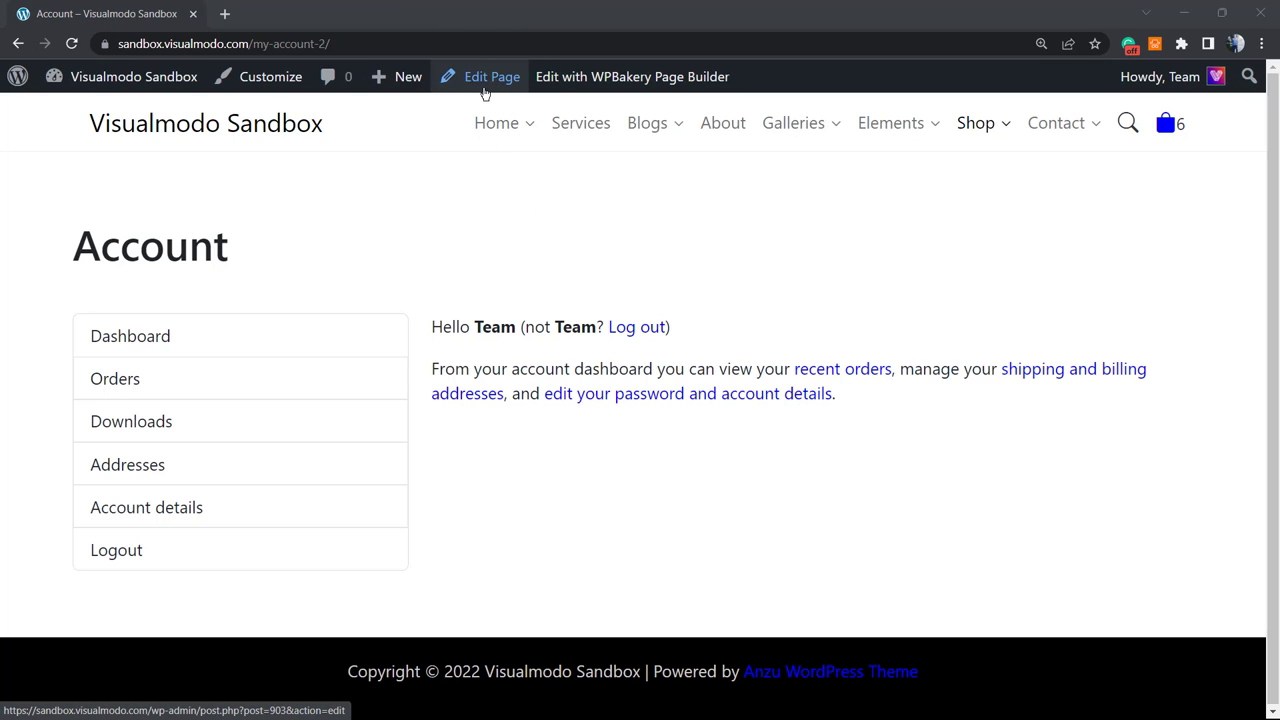
pyautogui.moveTo(770, 425)
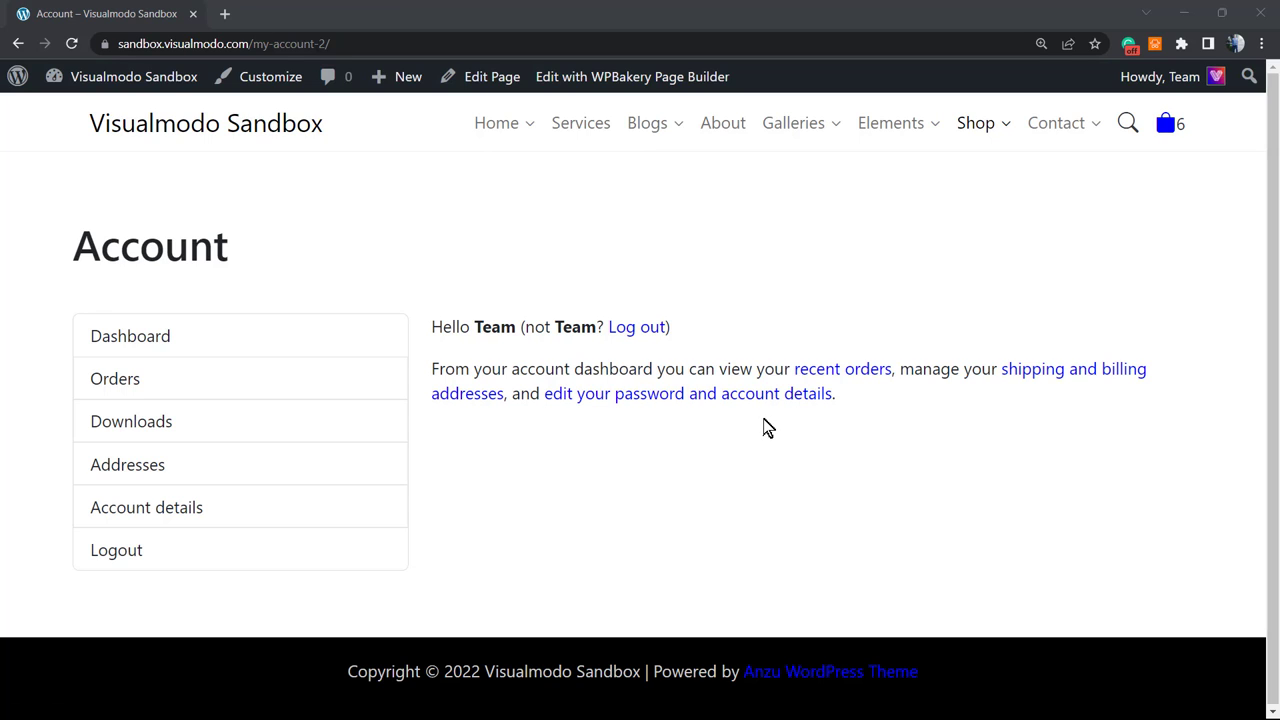
pyautogui.moveTo(632, 76)
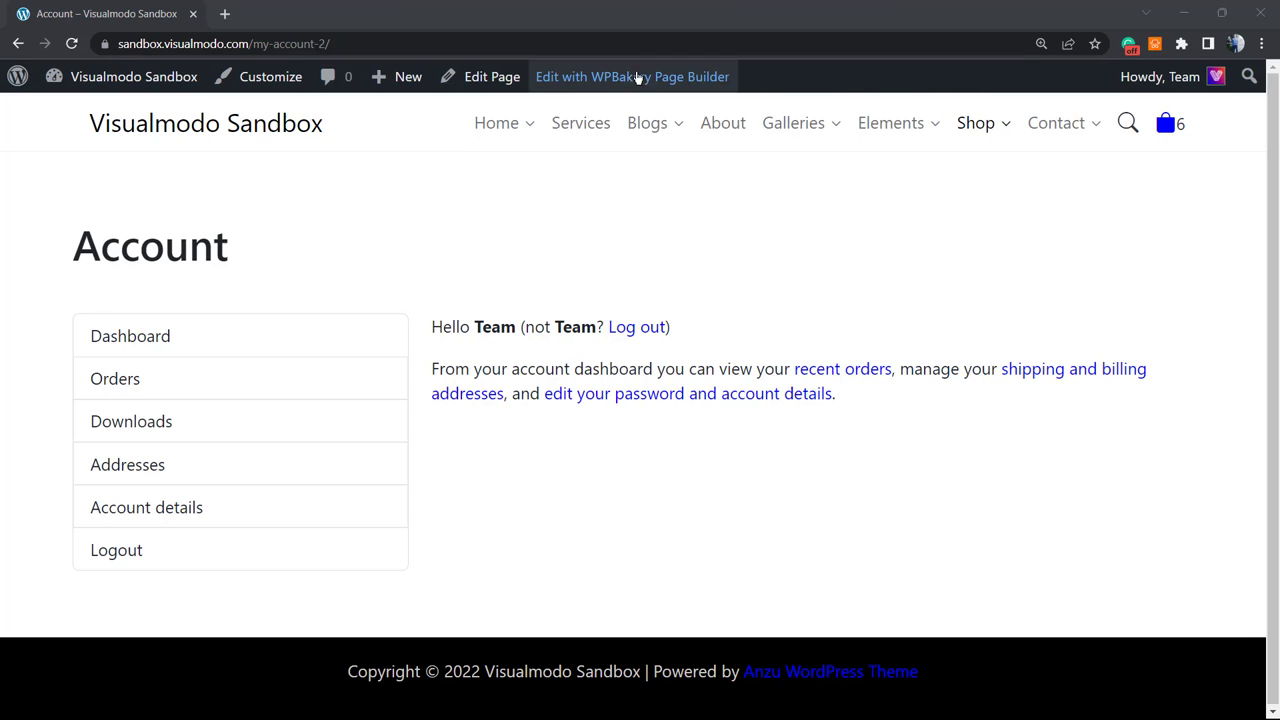
pyautogui.moveTo(795, 89)
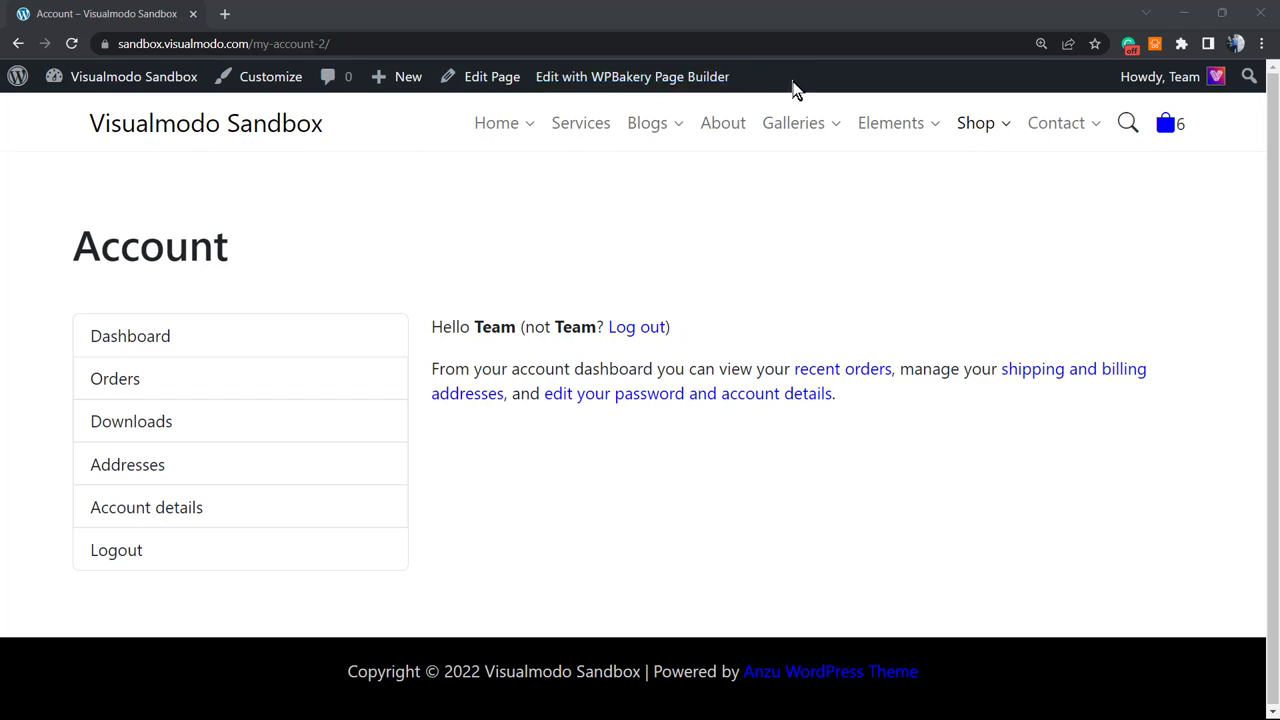
pyautogui.moveTo(491, 76)
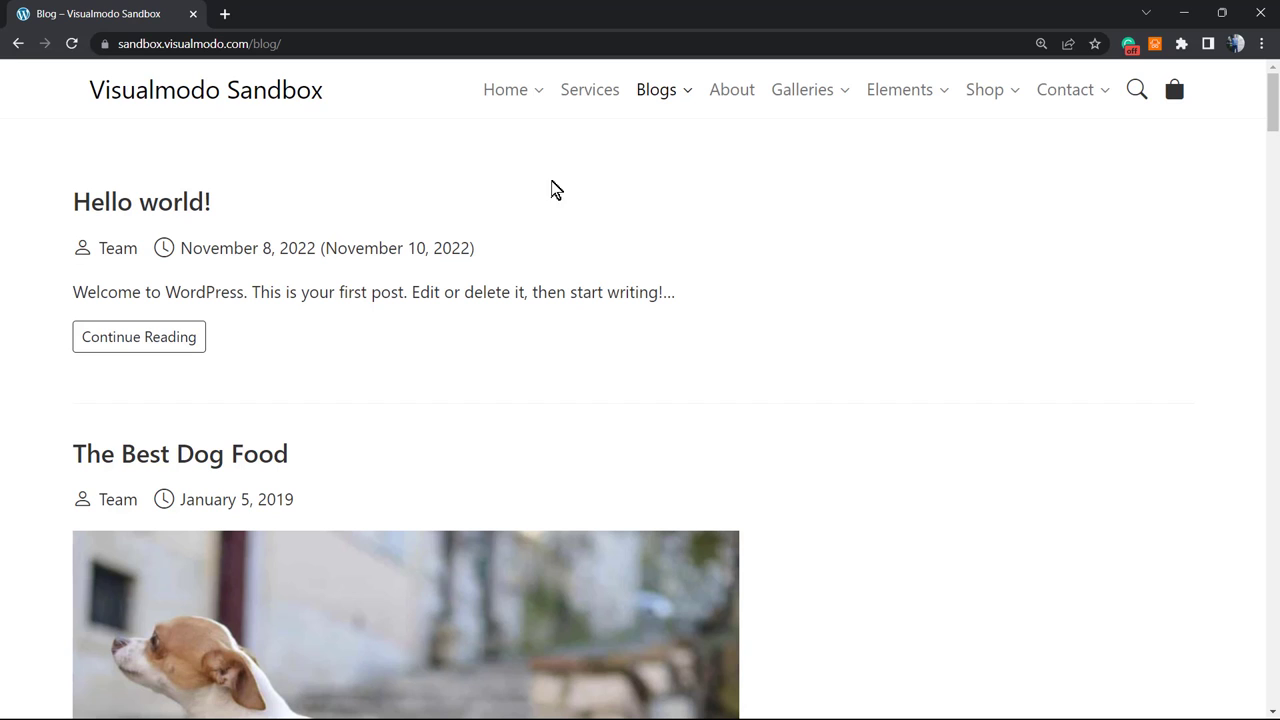
pyautogui.moveTo(389, 57)
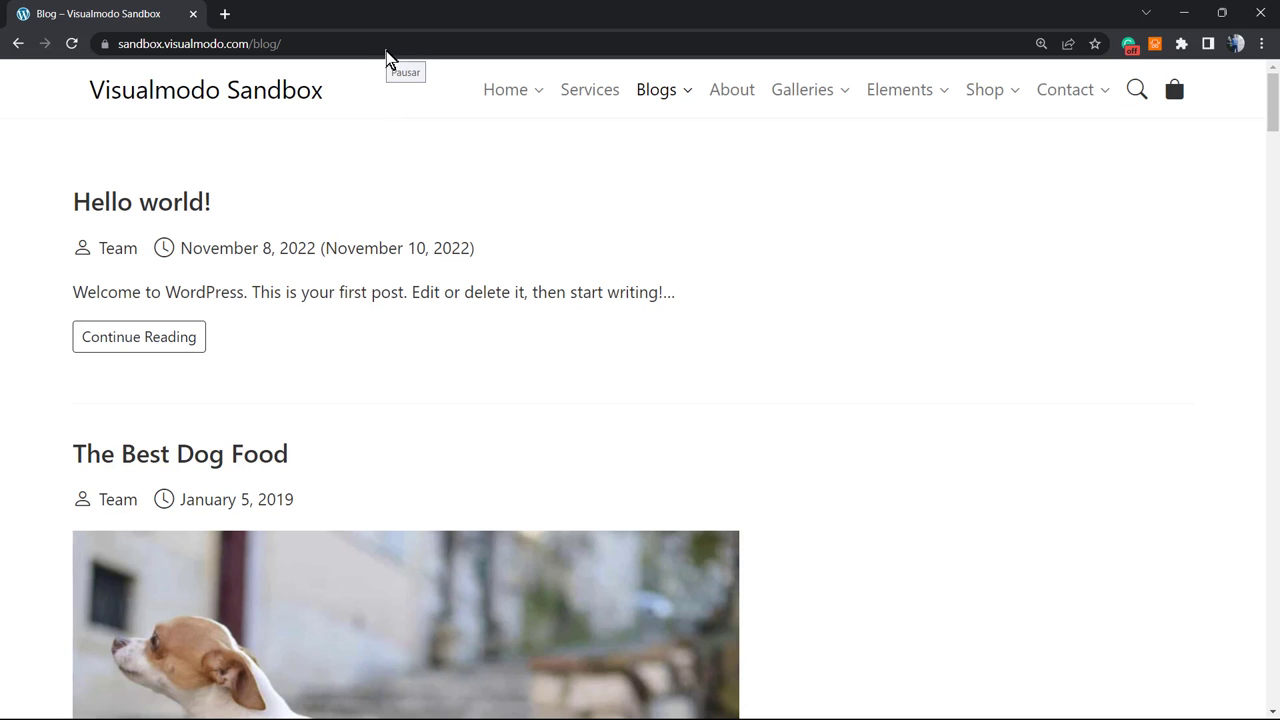
pyautogui.moveTo(430, 48)
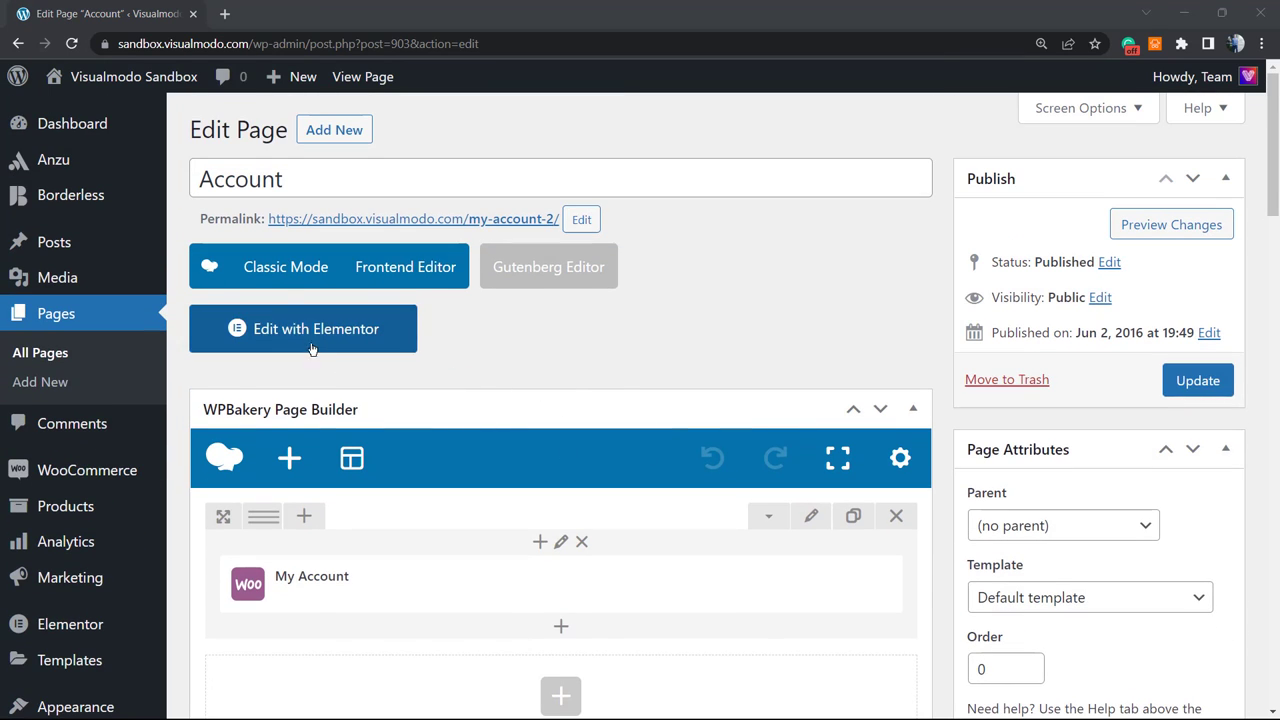
# In Classic Mode, delete the [vc_row]/[vc_column] tags, leaving [woocommerce_my_account order_count="15"]
pyautogui.click(285, 266)
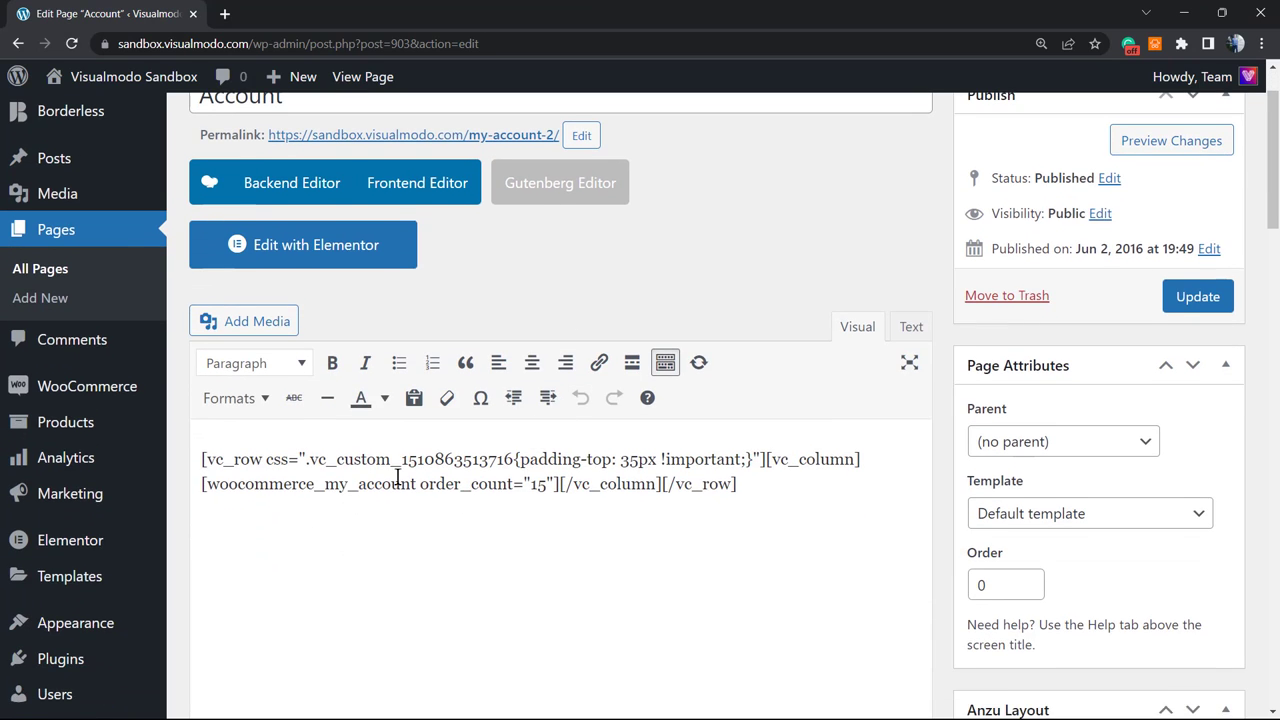
pyautogui.scroll(3)
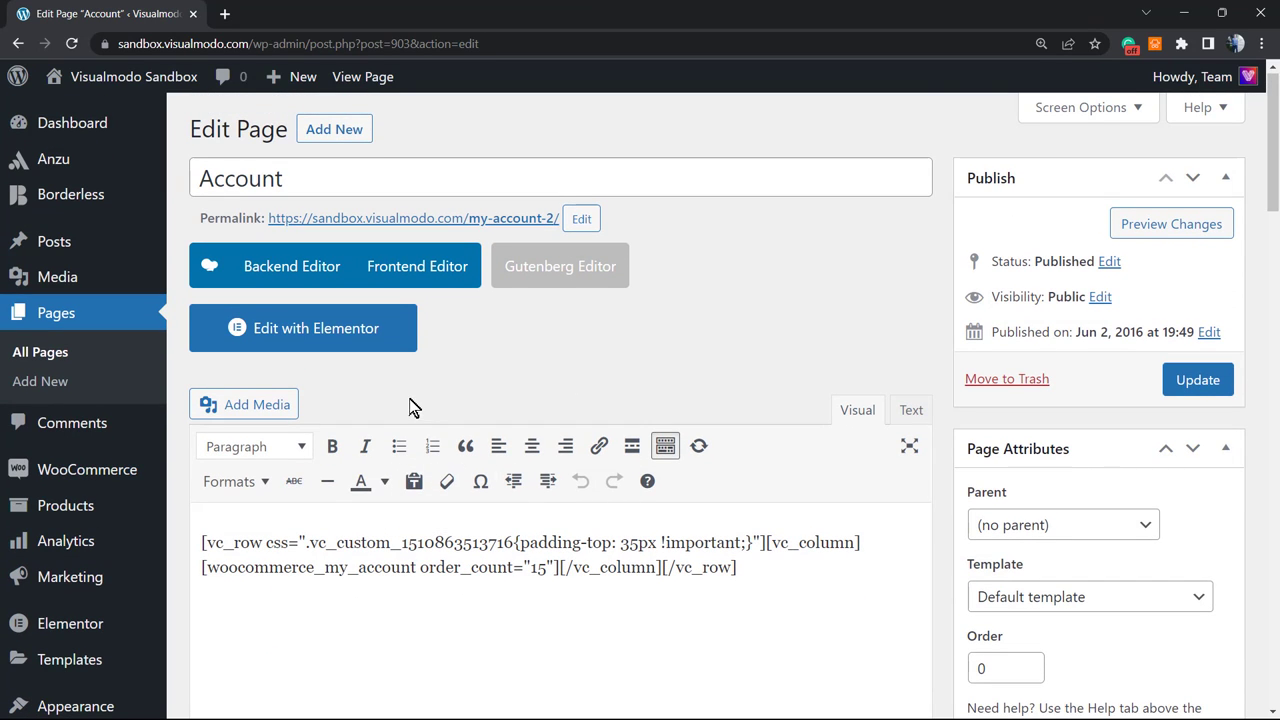
pyautogui.click(775, 578)
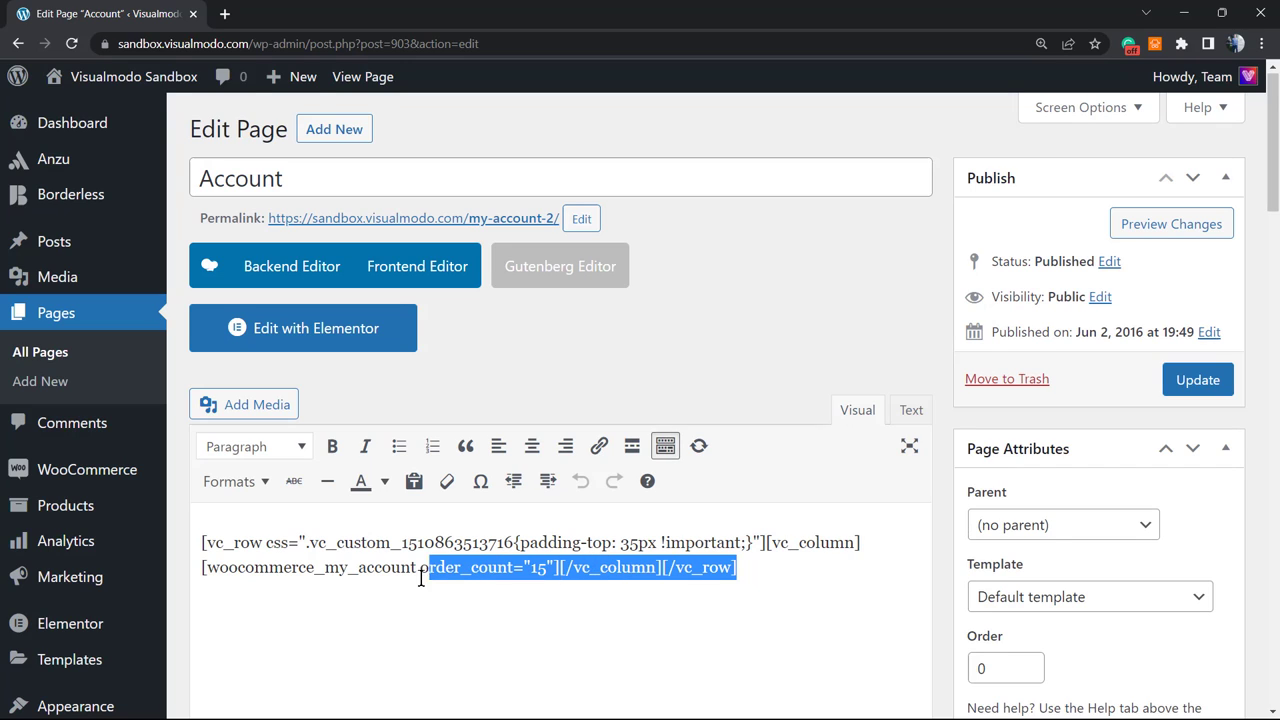
pyautogui.click(563, 567)
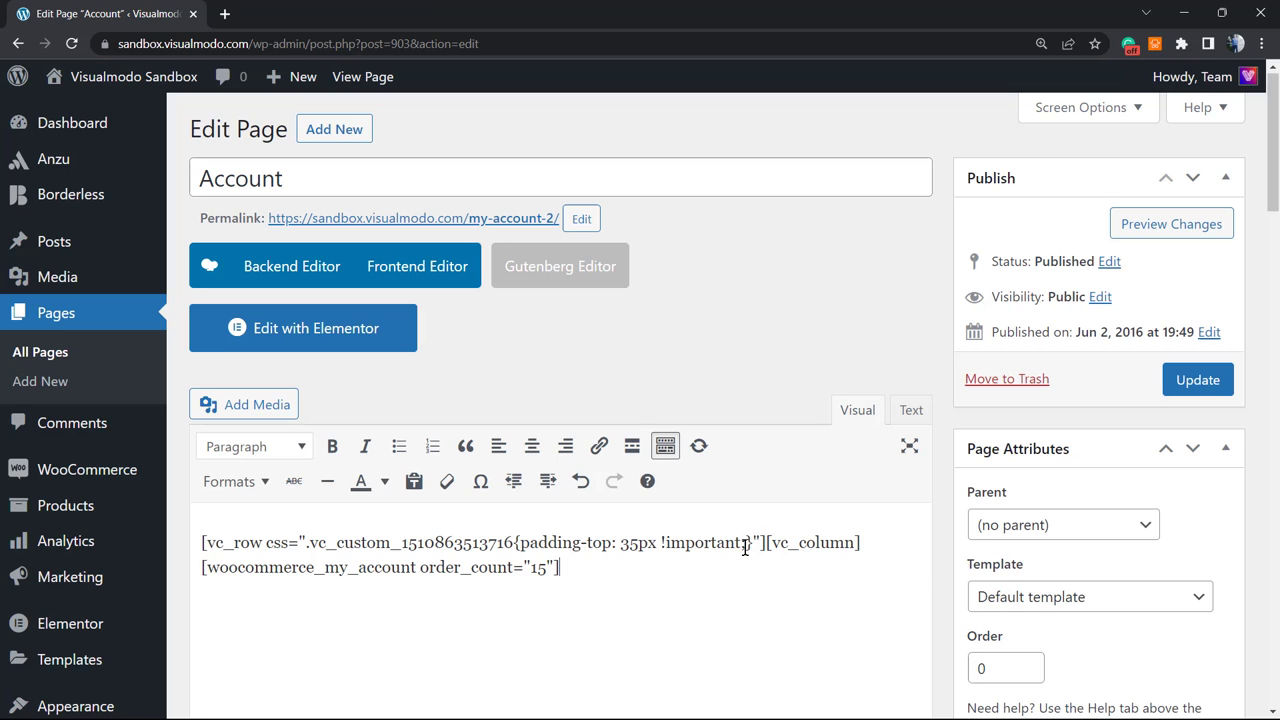
pyautogui.tripleClick(500, 542)
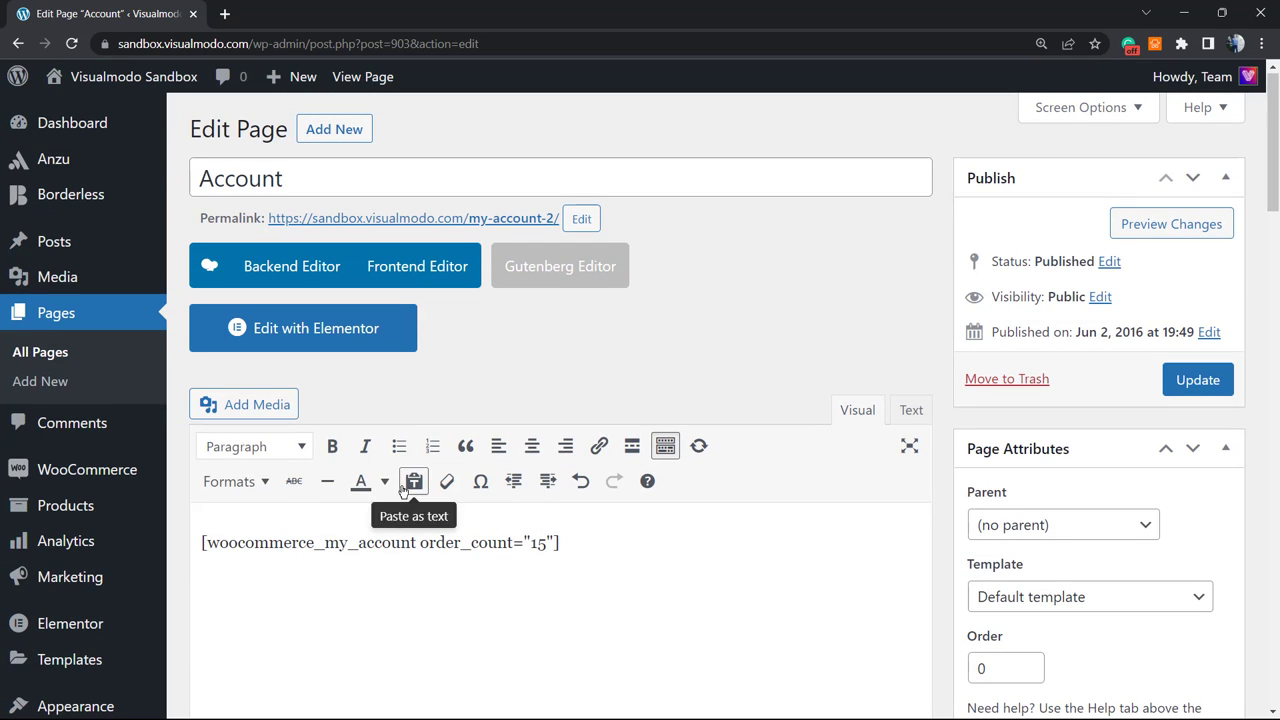
pyautogui.tripleClick(380, 542)
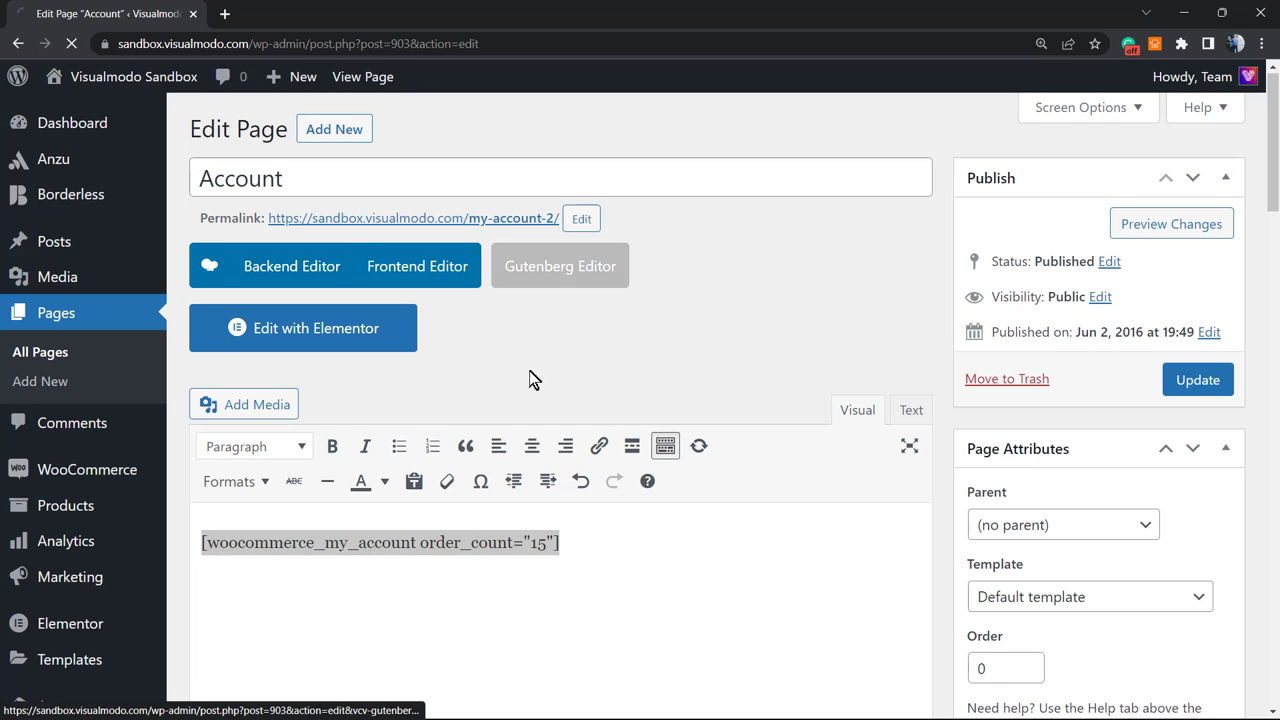
pyautogui.click(559, 265)
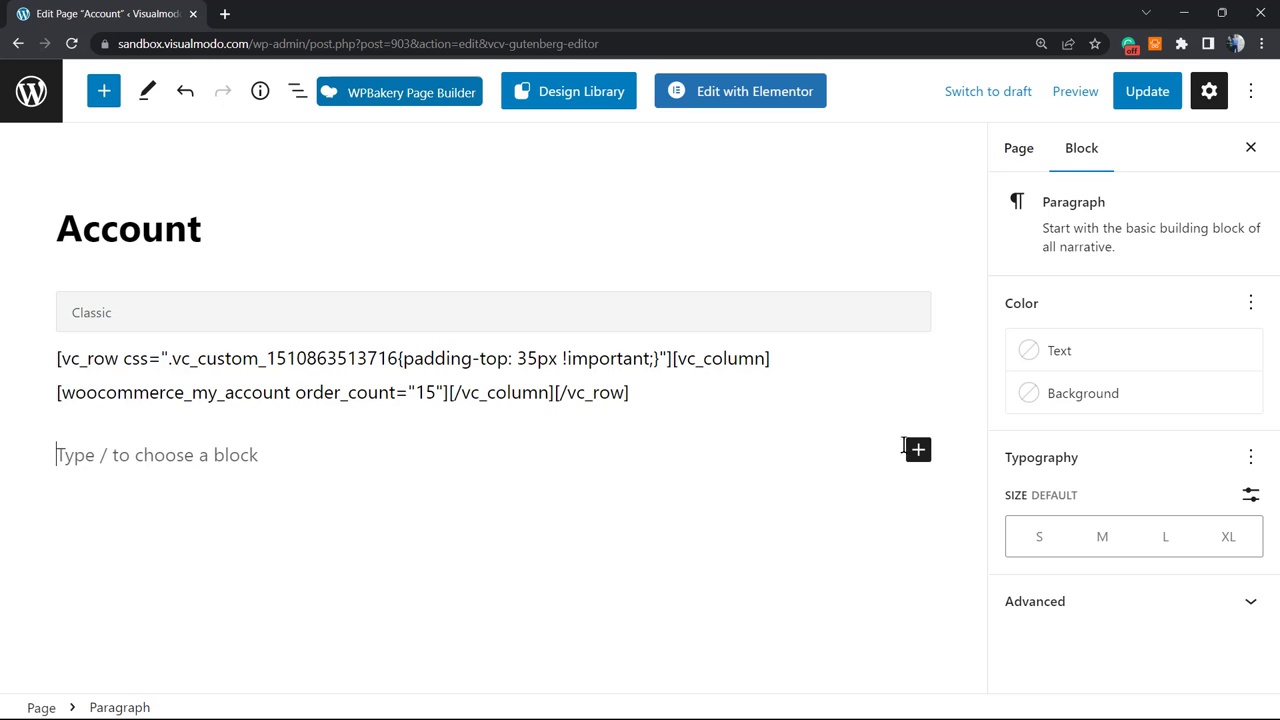
pyautogui.click(917, 449)
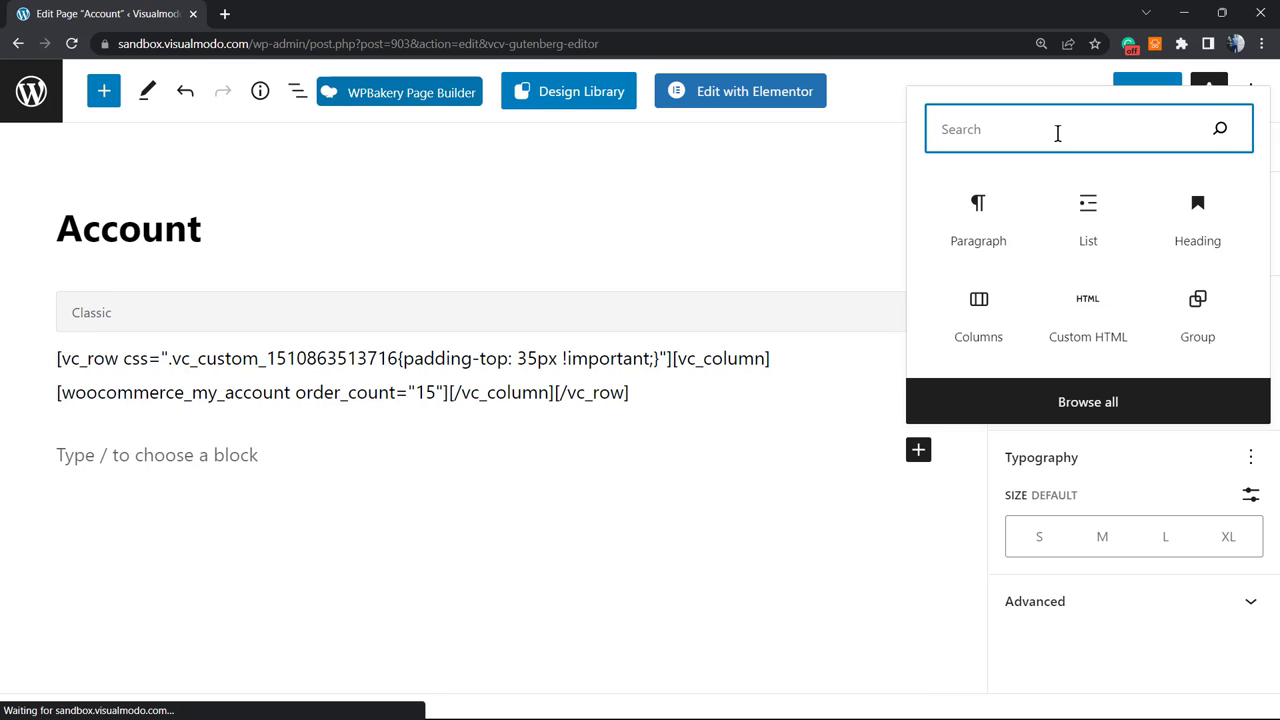
pyautogui.write('recen')
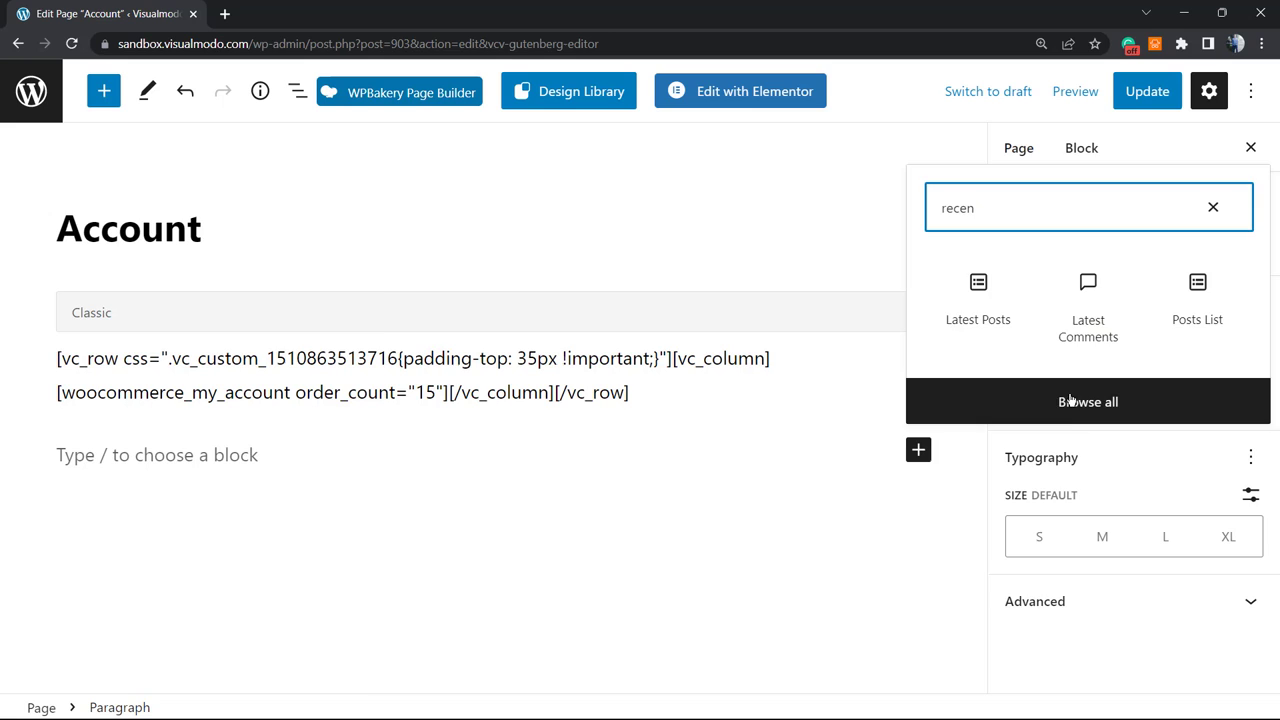
pyautogui.click(103, 91)
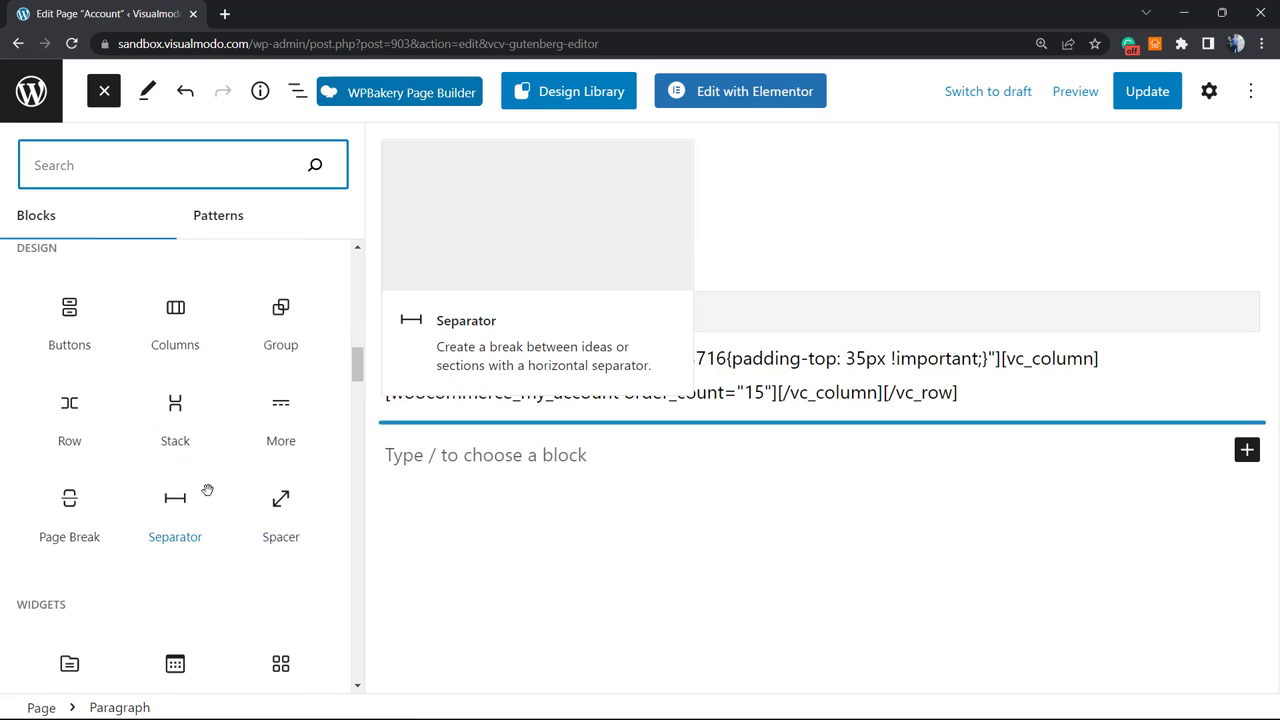
pyautogui.scroll(-3)
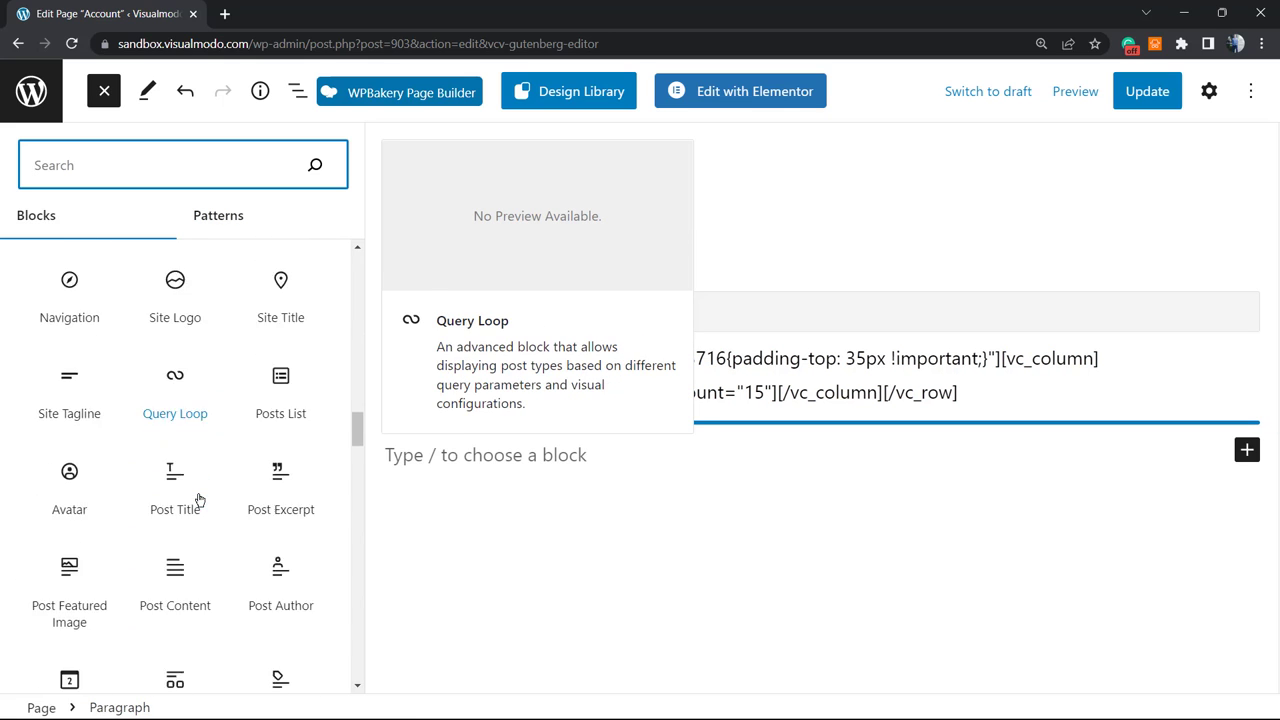
pyautogui.scroll(-3)
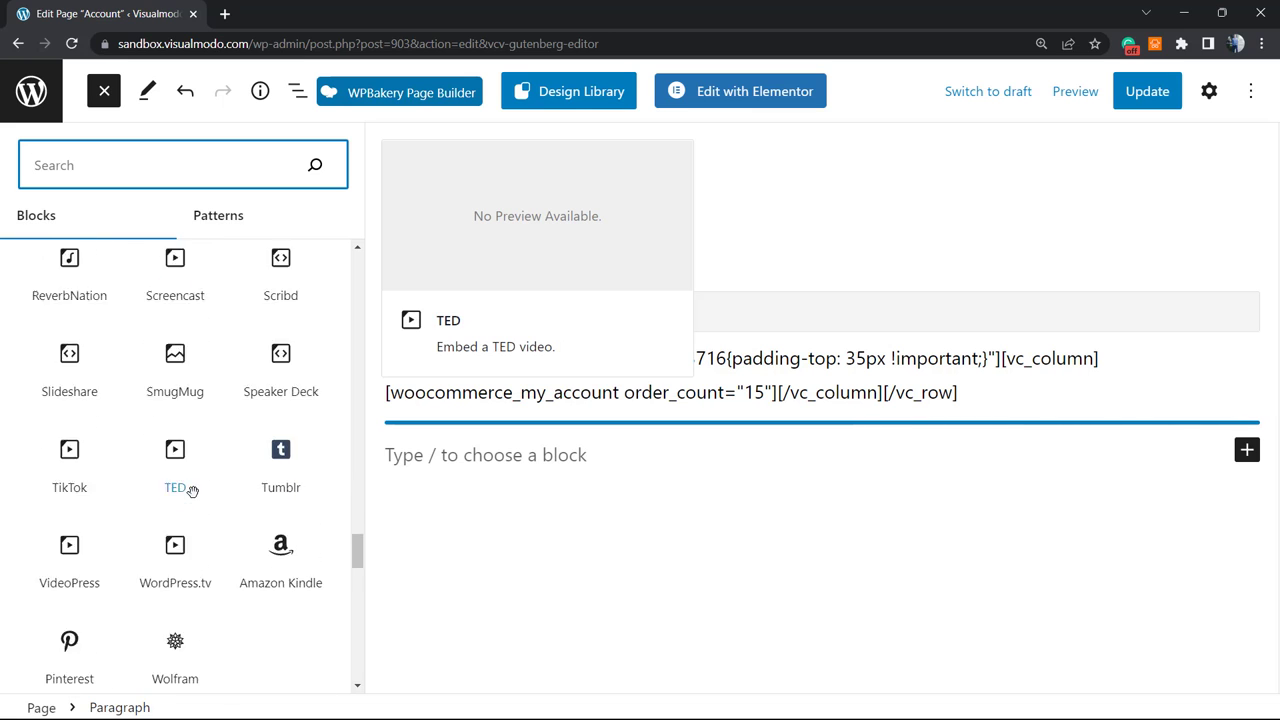
pyautogui.scroll(3)
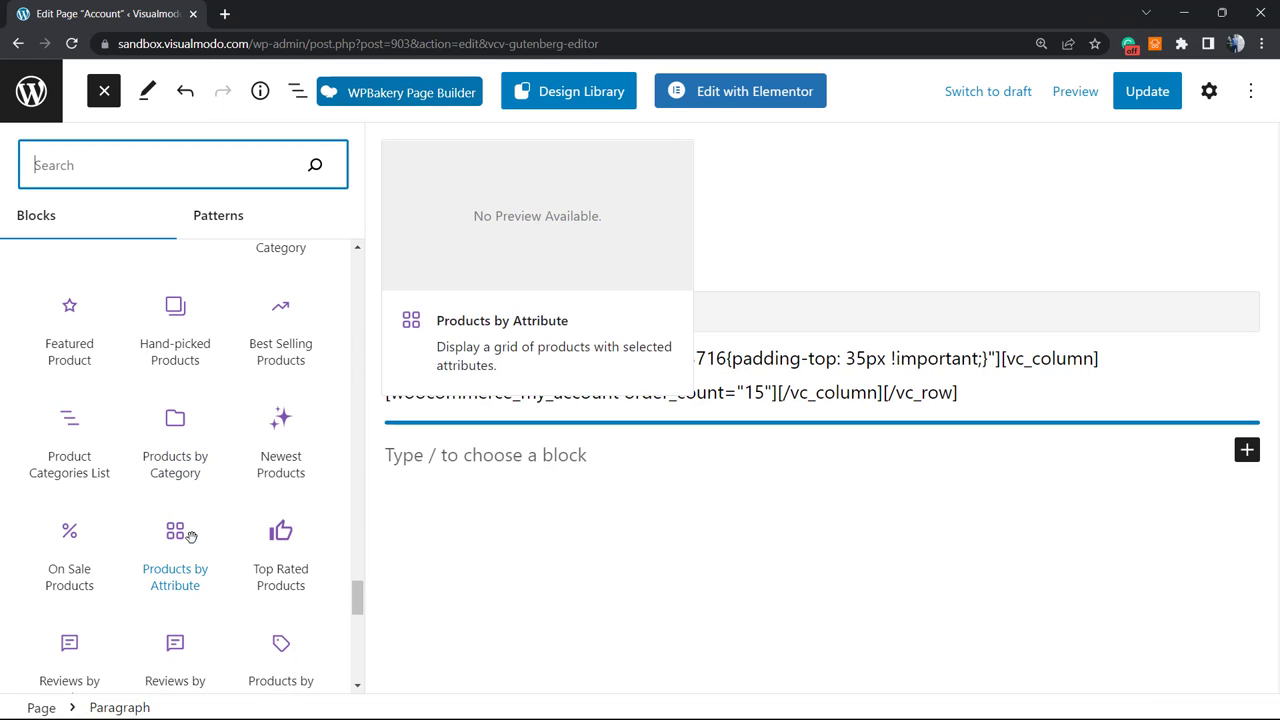
pyautogui.moveTo(233, 503)
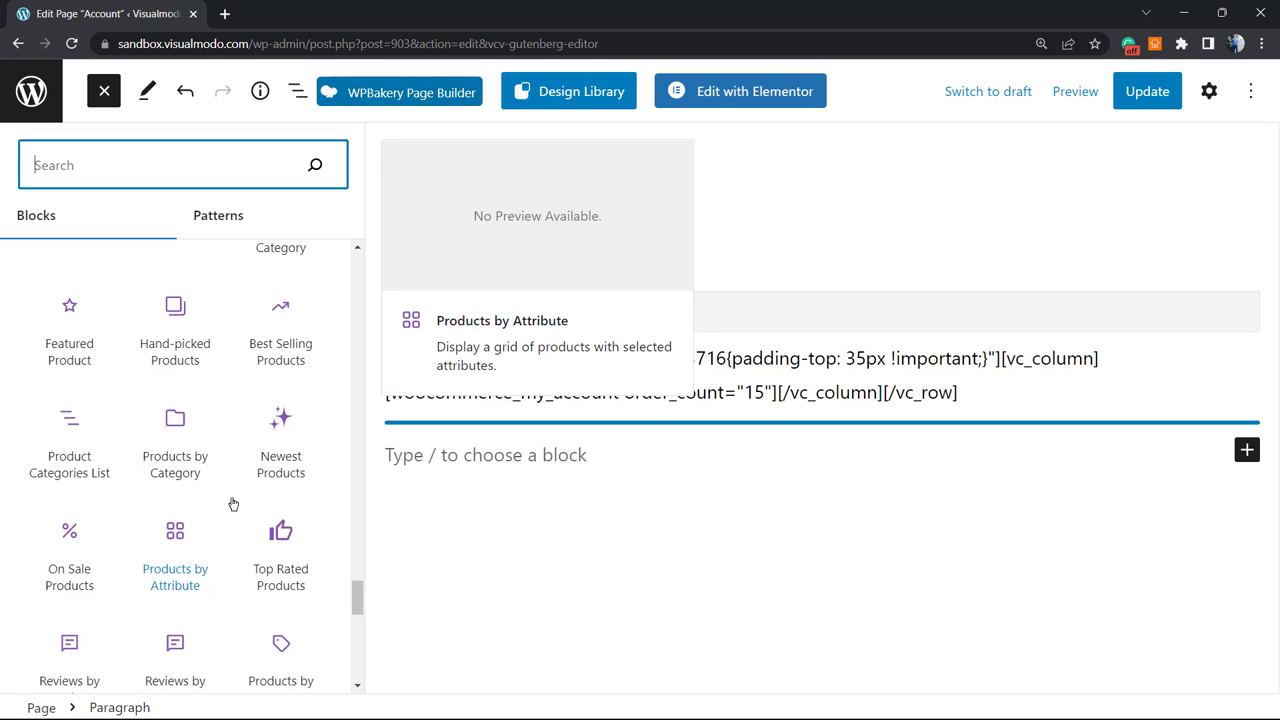
pyautogui.moveTo(281, 440)
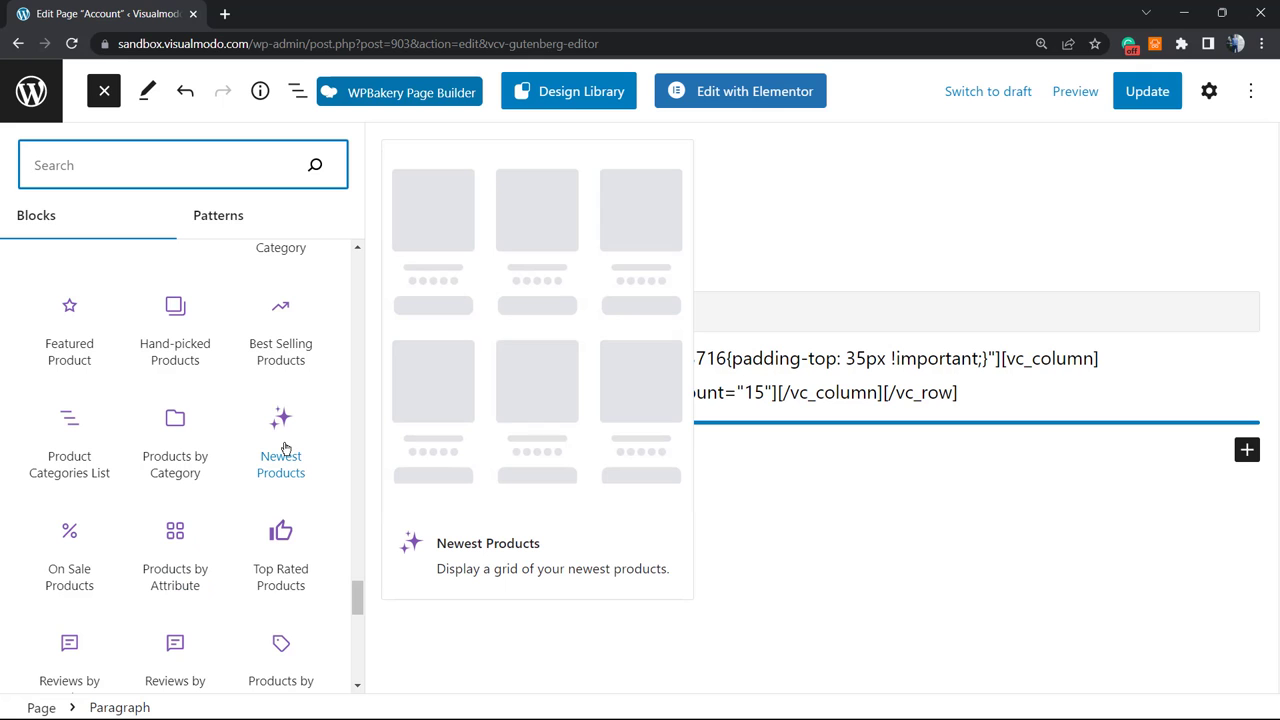
# Insert a Newest Products block below the Classic block and dismiss its transform menu
pyautogui.click(280, 440)
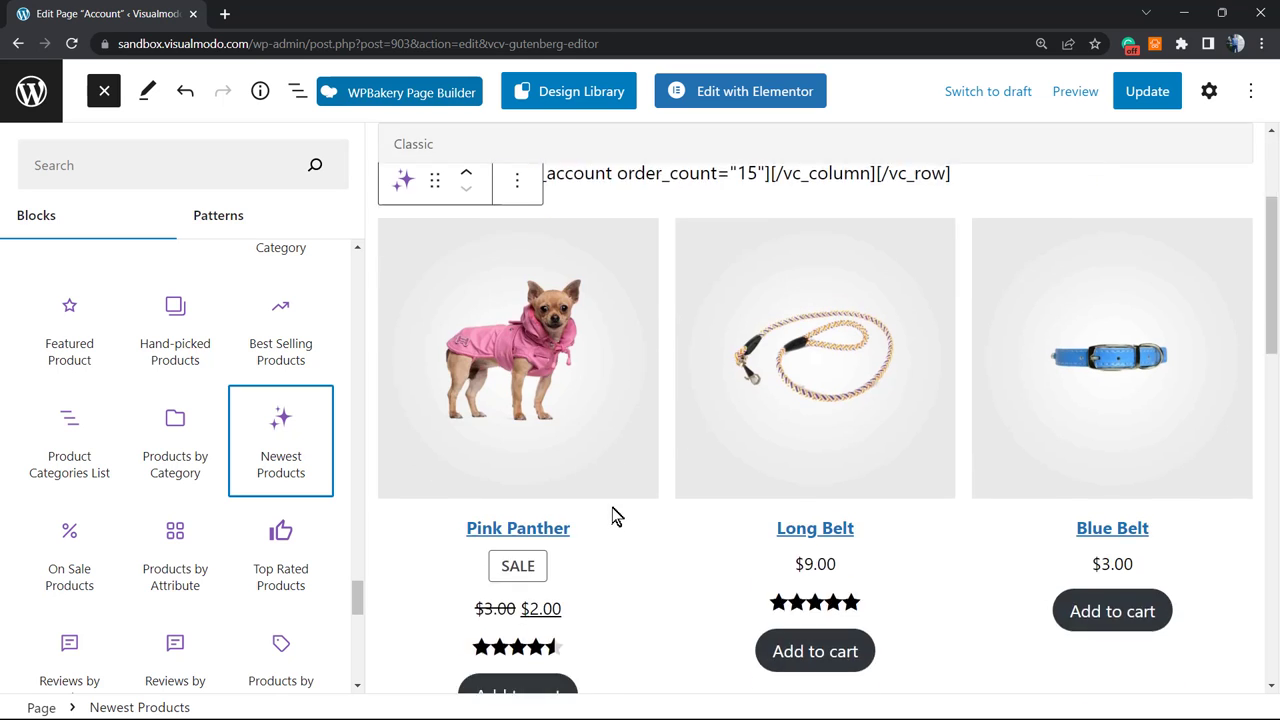
pyautogui.scroll(-3)
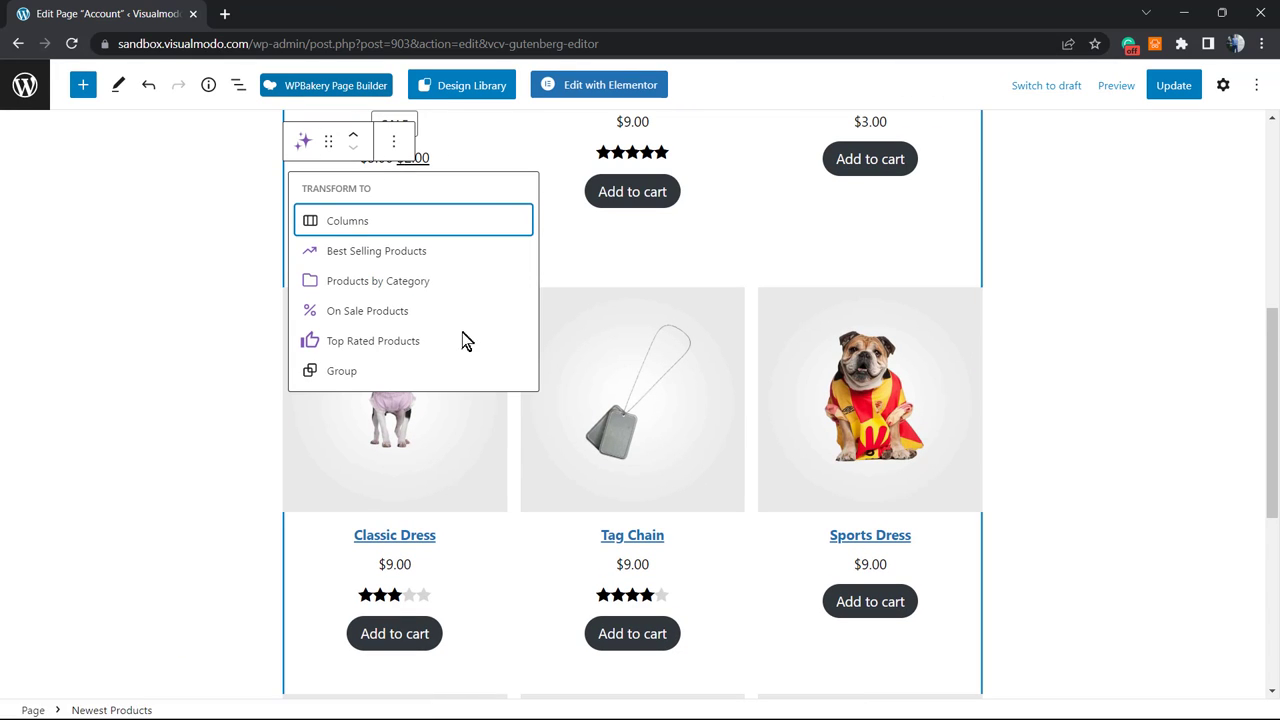
pyautogui.click(1143, 139)
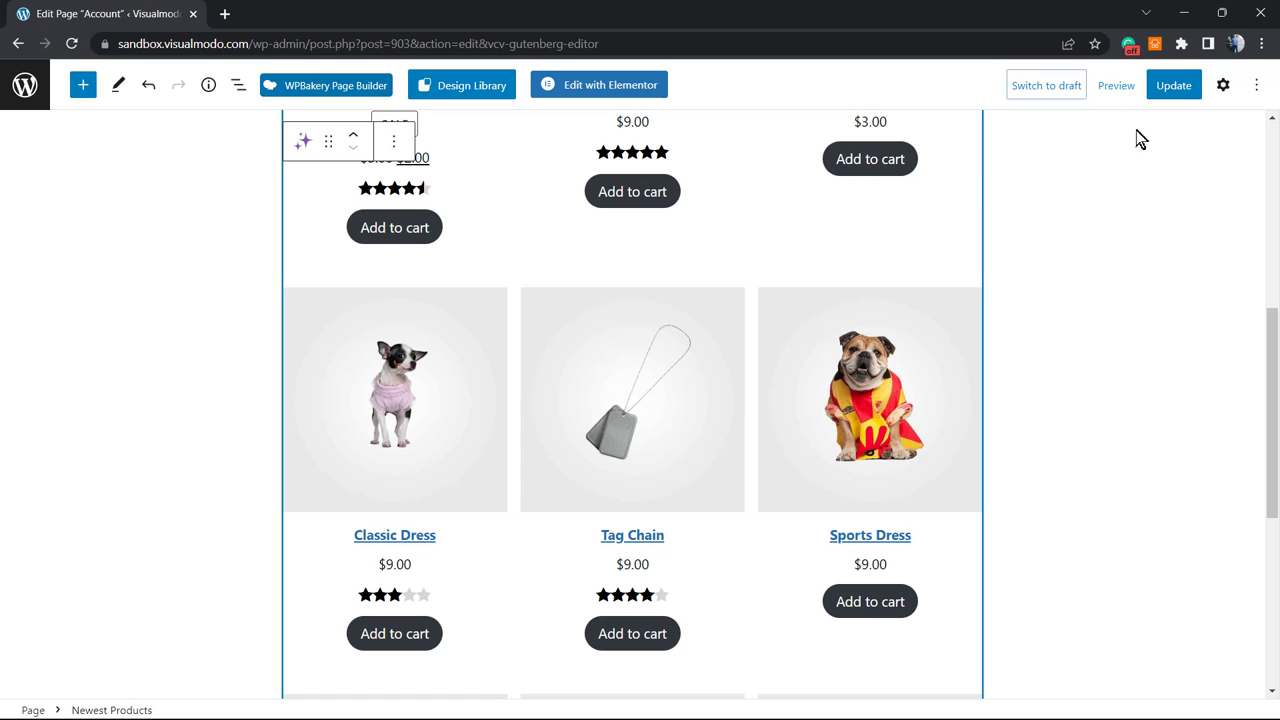
# Set the Newest Products grid to 1 row and 4 columns
pyautogui.click(1223, 84)
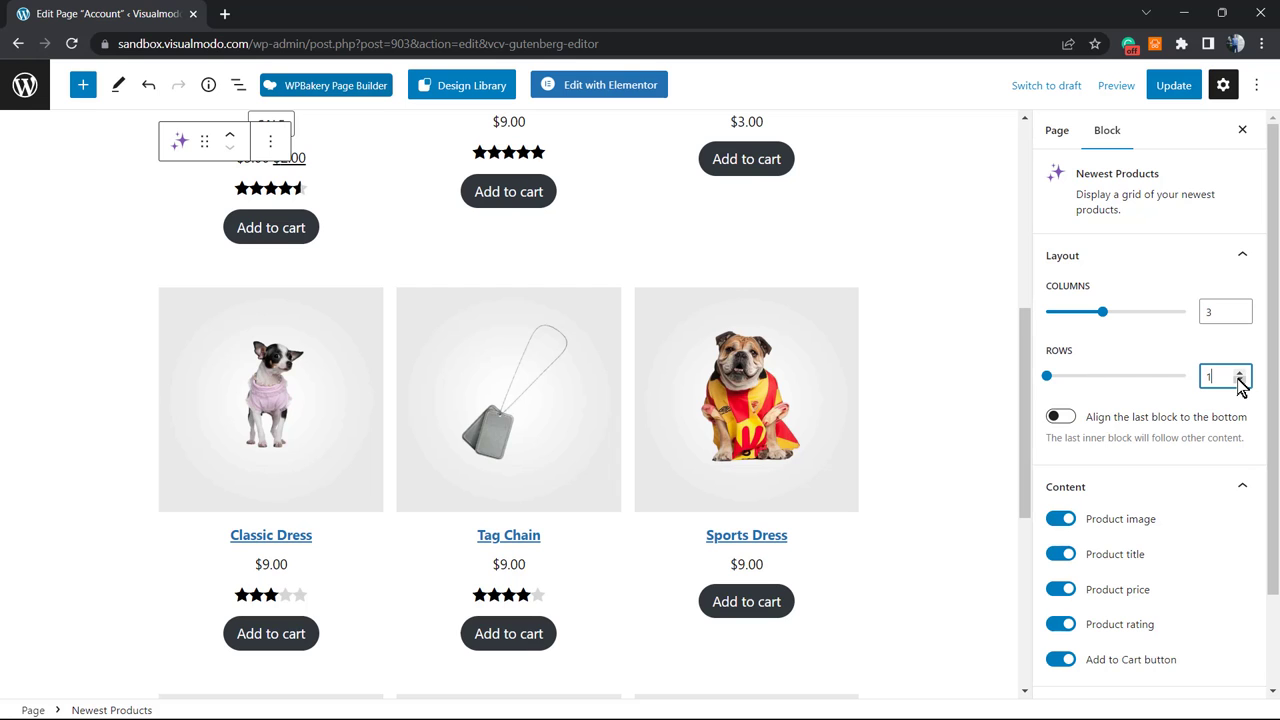
pyautogui.scroll(3)
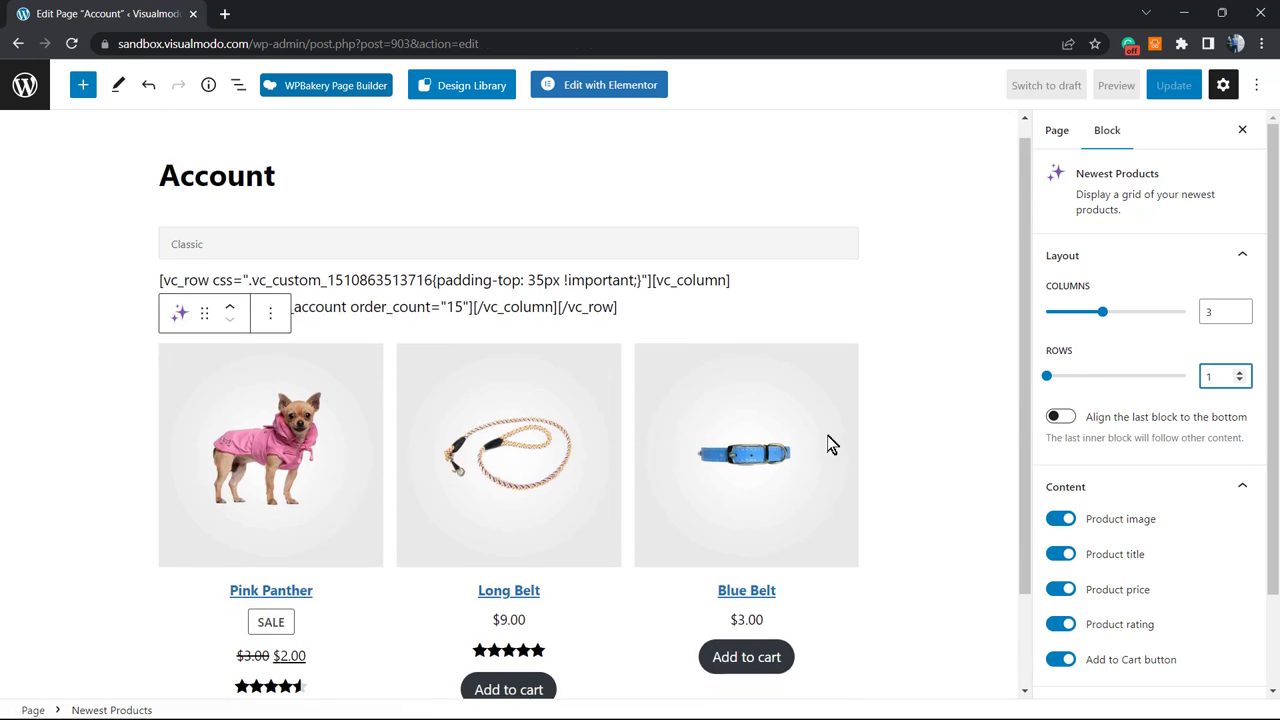
pyautogui.moveTo(1104, 311); pyautogui.dragTo(1130, 311)
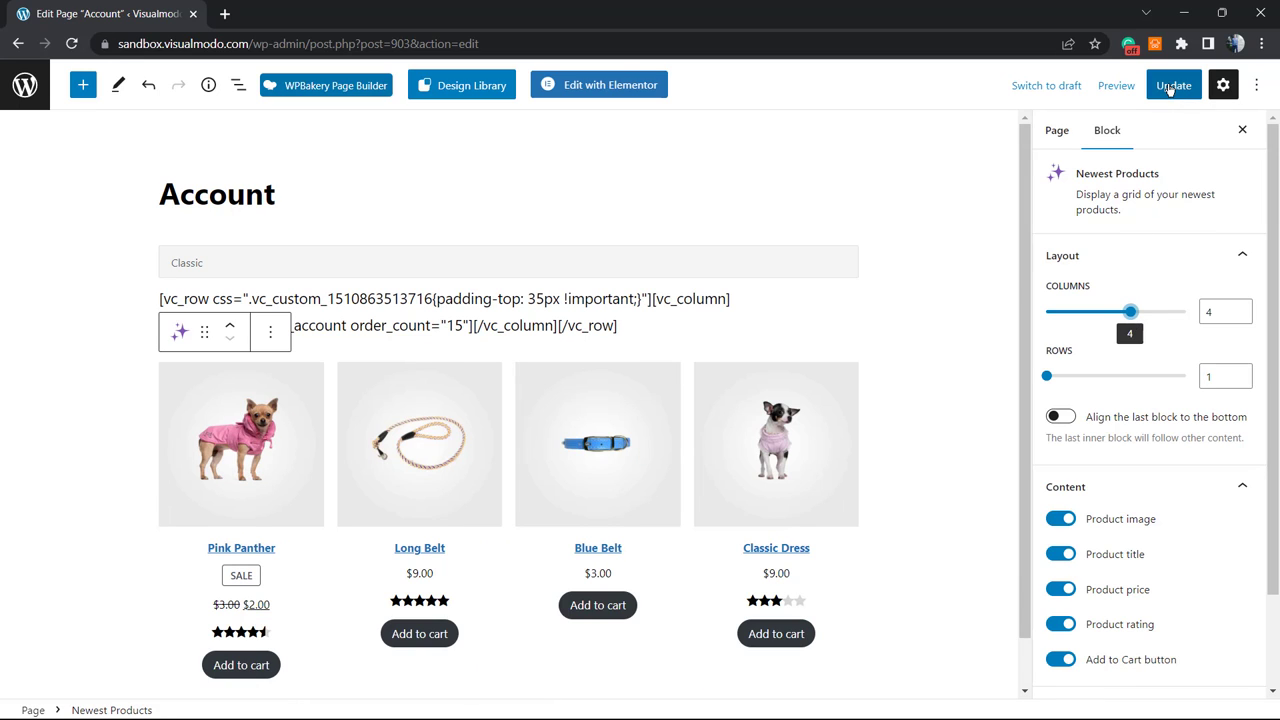
# Update the Account page and review the product grid on the live site
pyautogui.click(1172, 85)
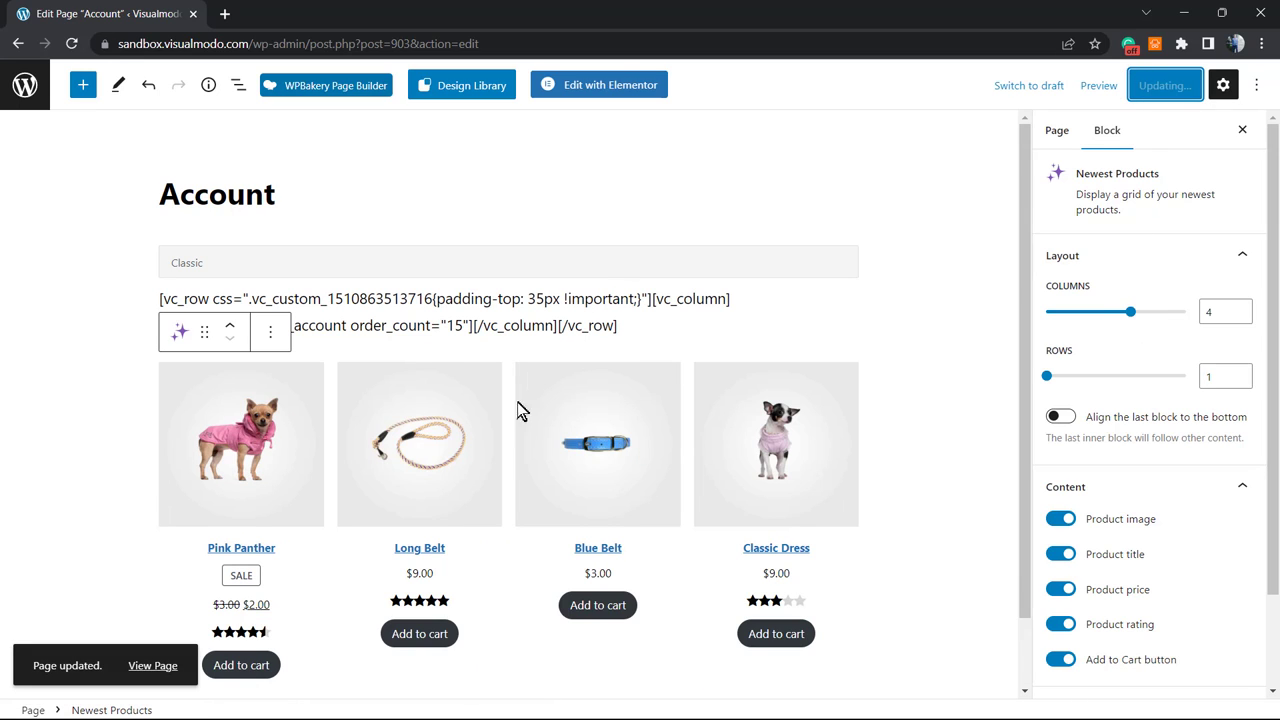
pyautogui.click(1164, 84)
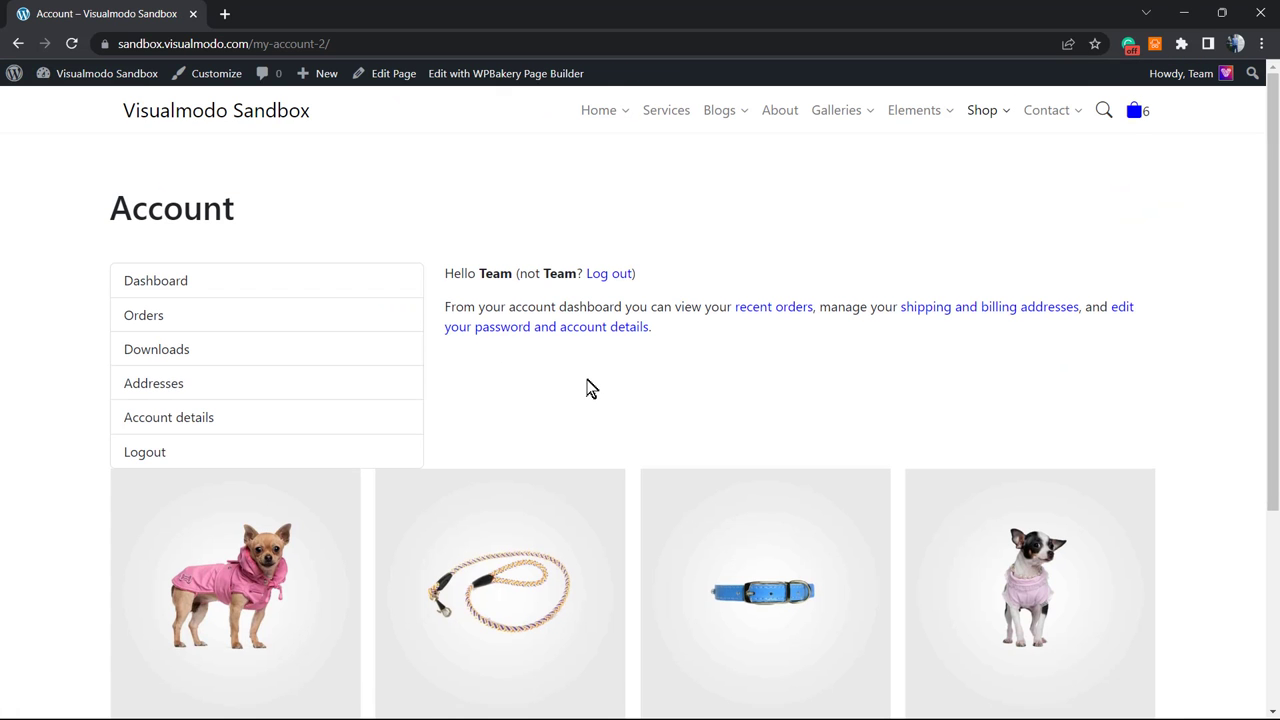
pyautogui.scroll(-3)
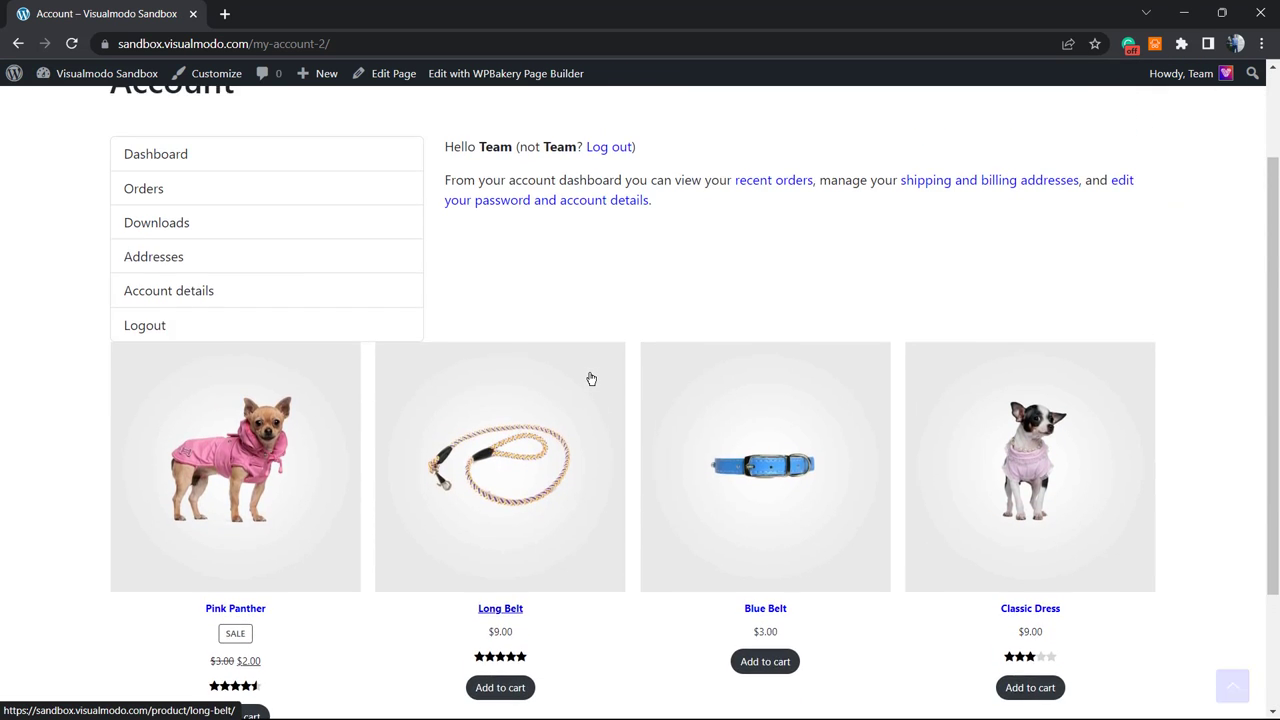
pyautogui.scroll(3)
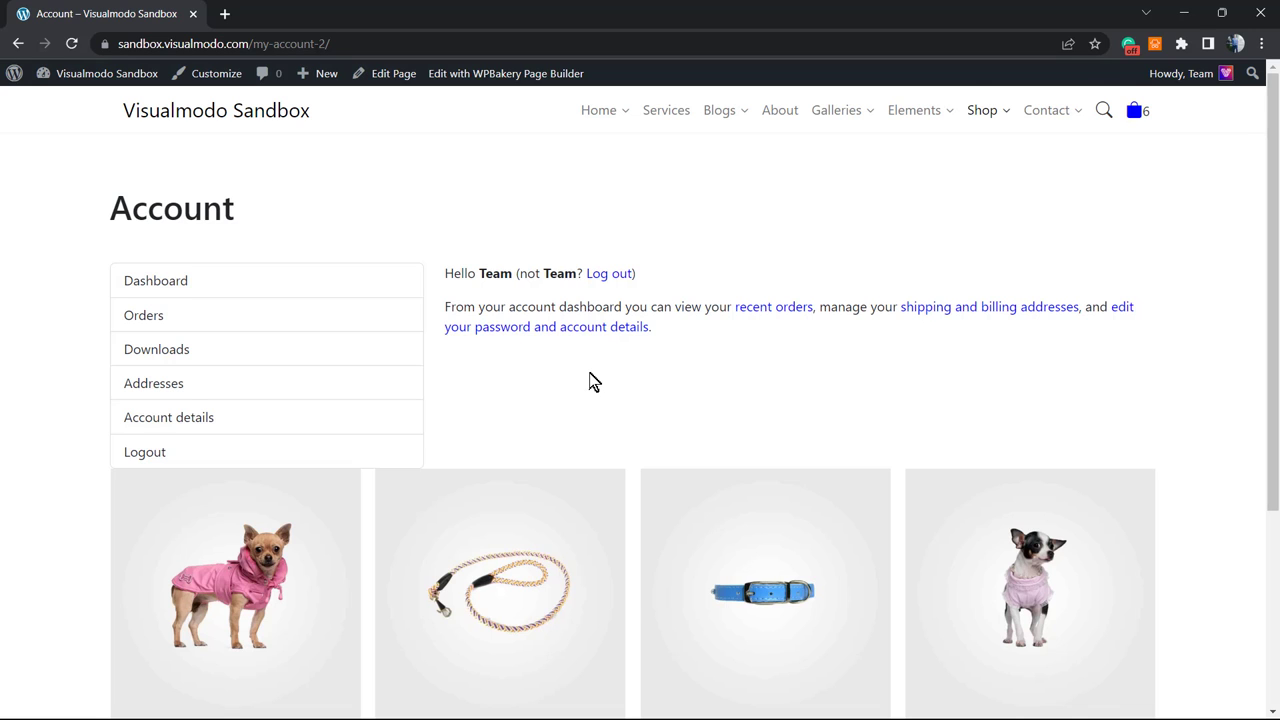
pyautogui.scroll(-3)
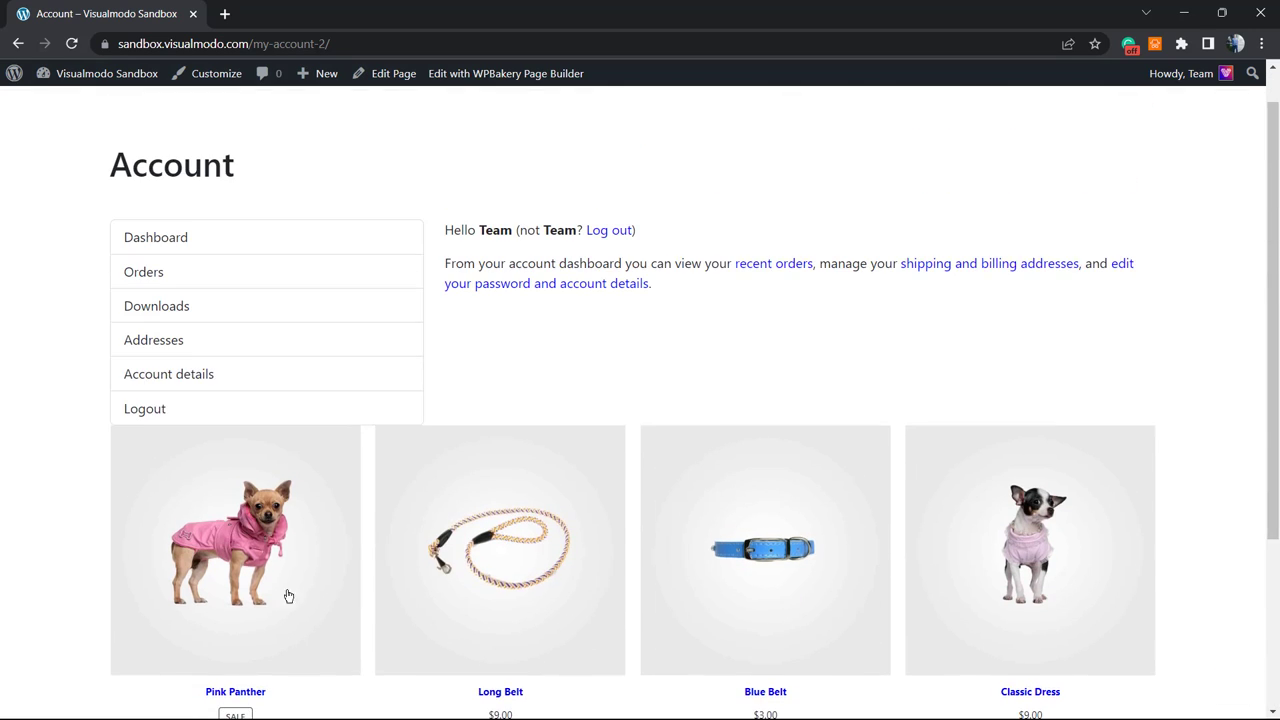
pyautogui.scroll(-3)
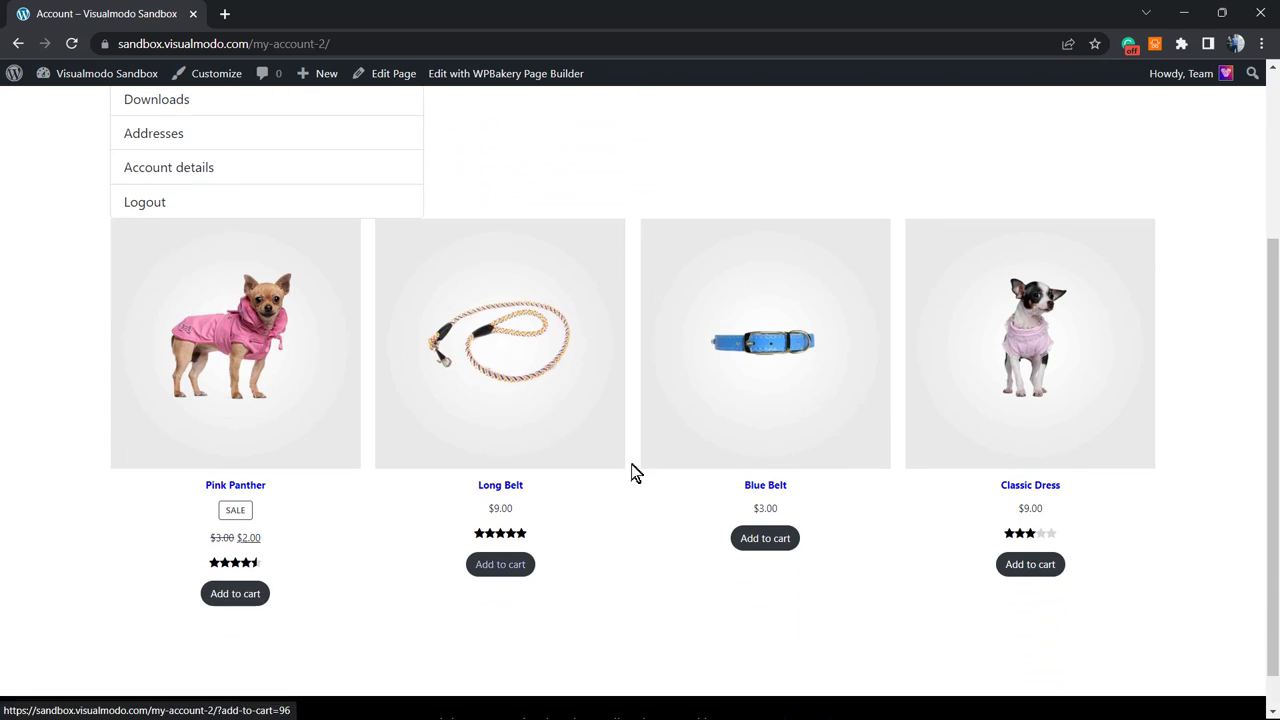
pyautogui.scroll(3)
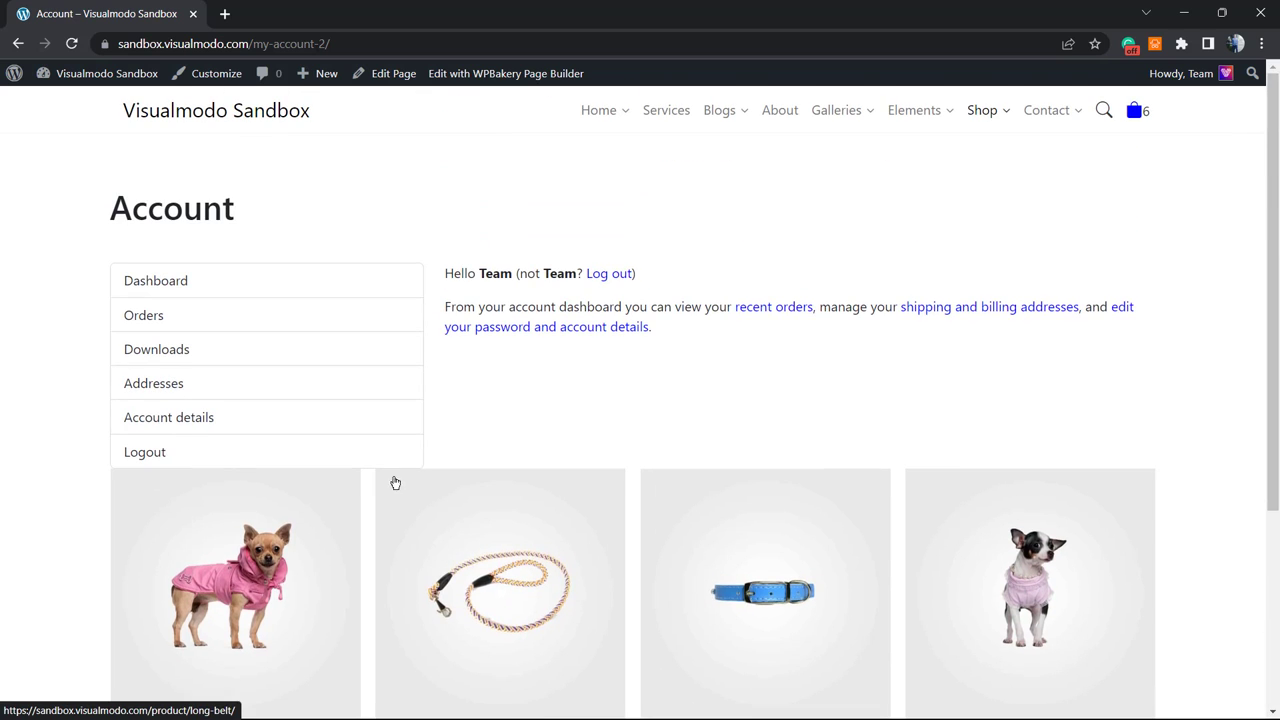
pyautogui.moveTo(420, 410)
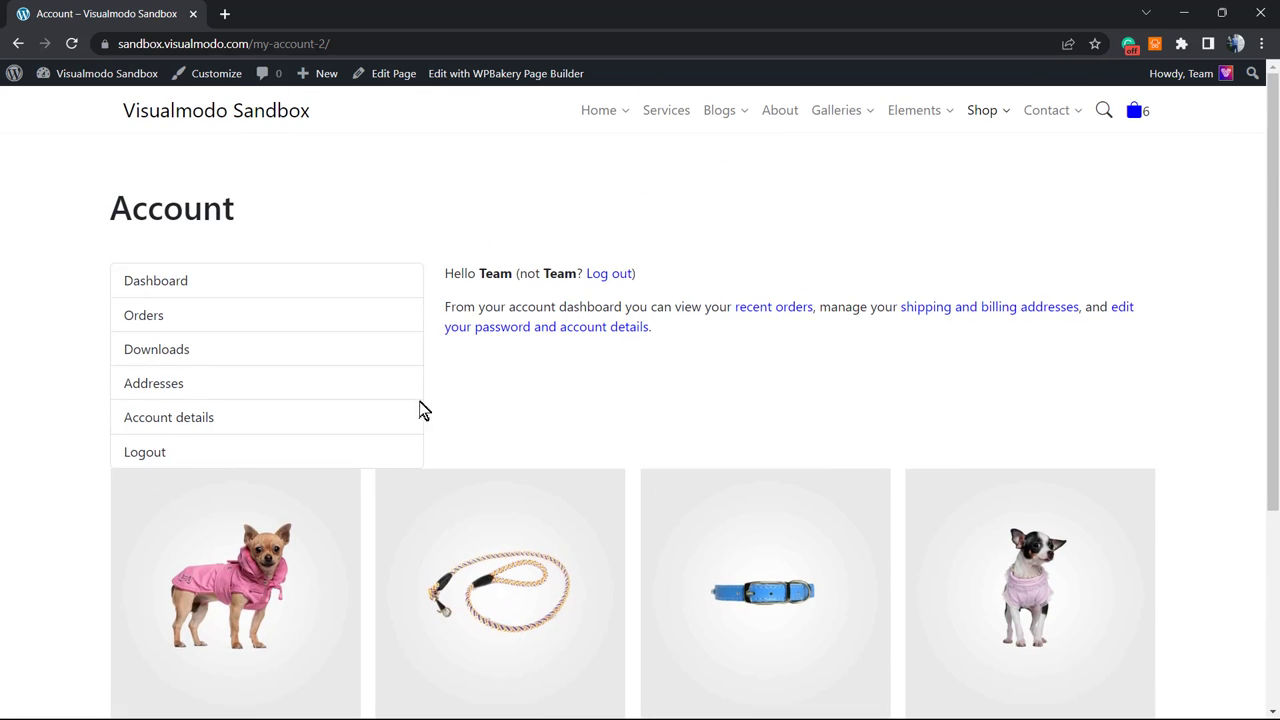
pyautogui.scroll(-3)
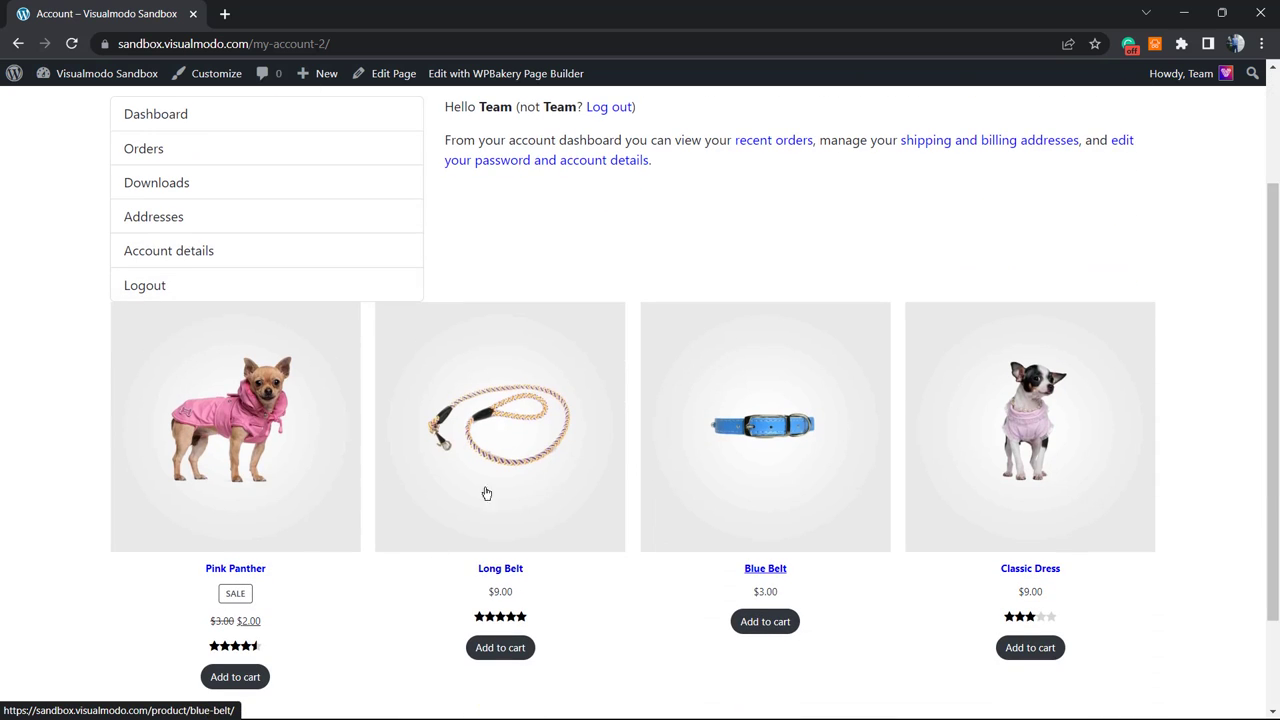
pyautogui.scroll(3)
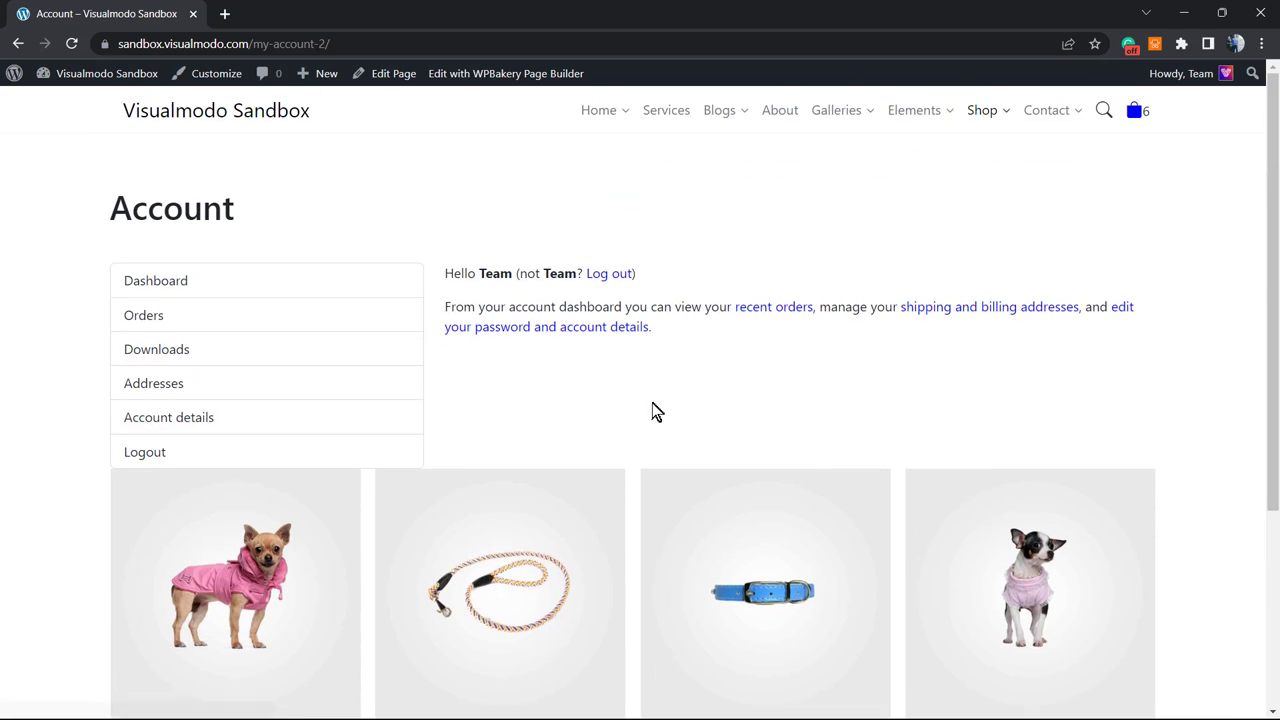
pyautogui.moveTo(559, 363)
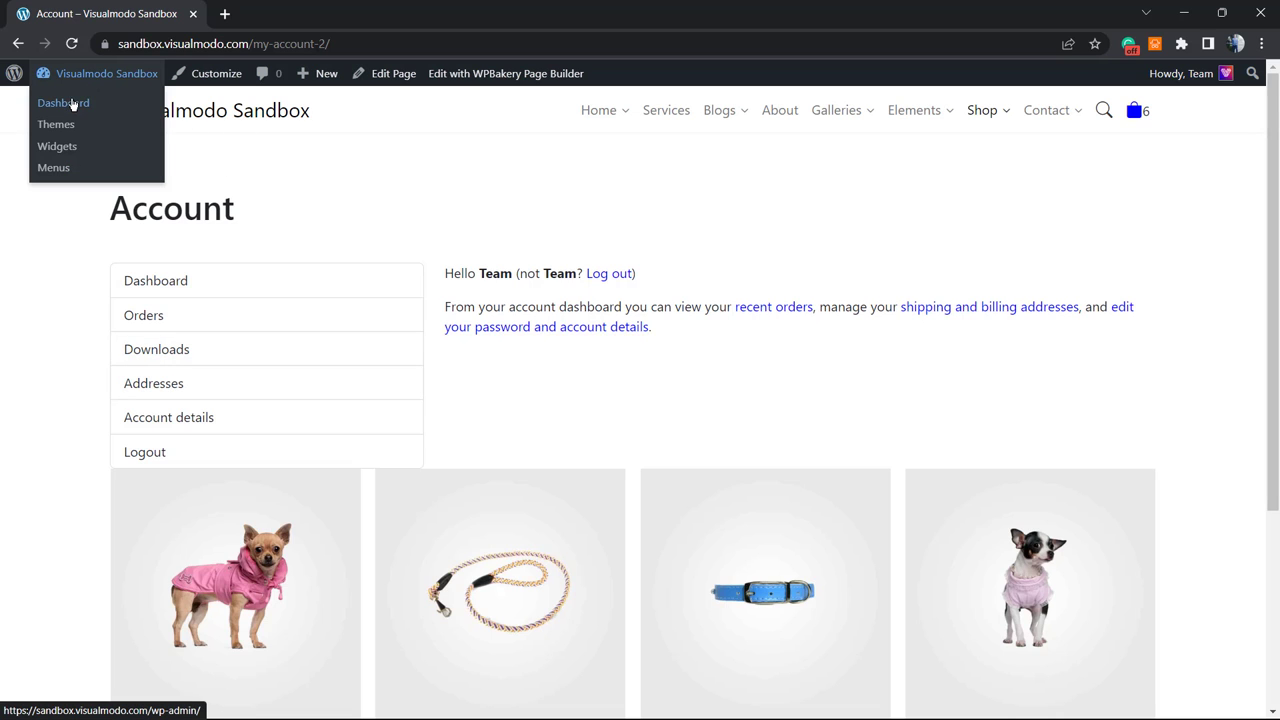
# Search Add New plugins for 'Customize My Account for WooCommerce', install it and activate it
pyautogui.click(63, 102)
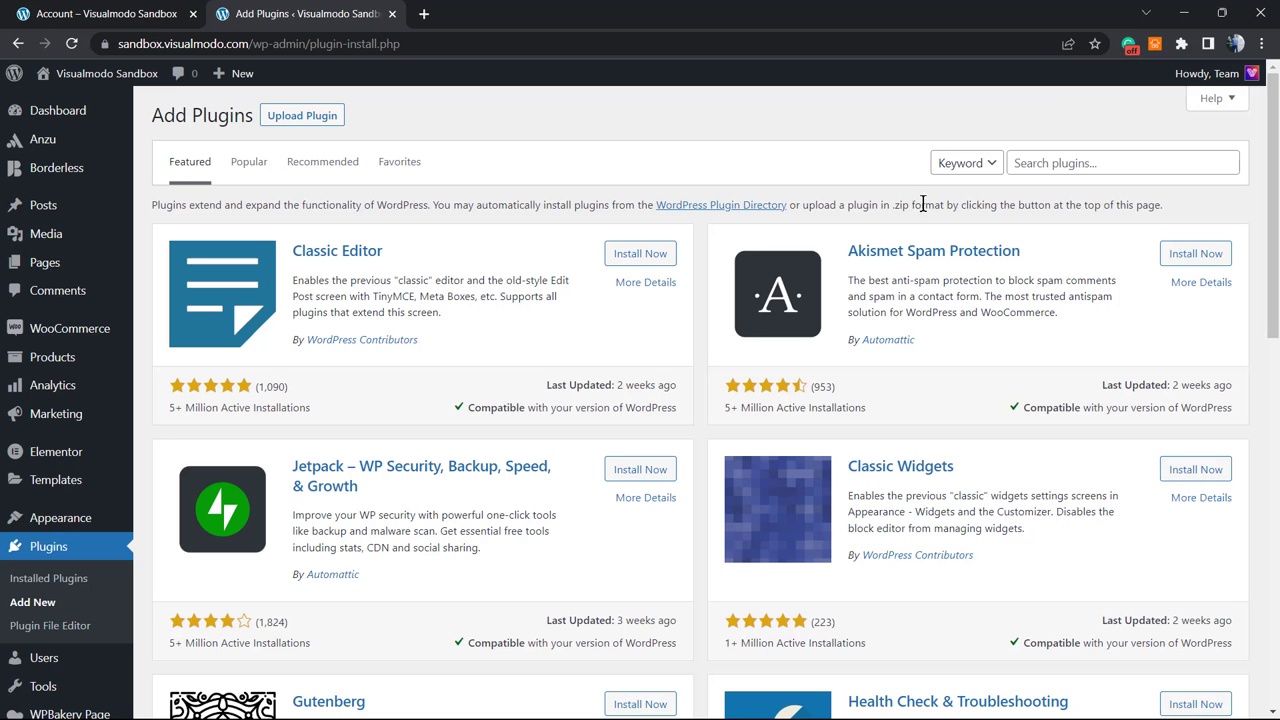
pyautogui.write('Customize My Account for WooCommerce')
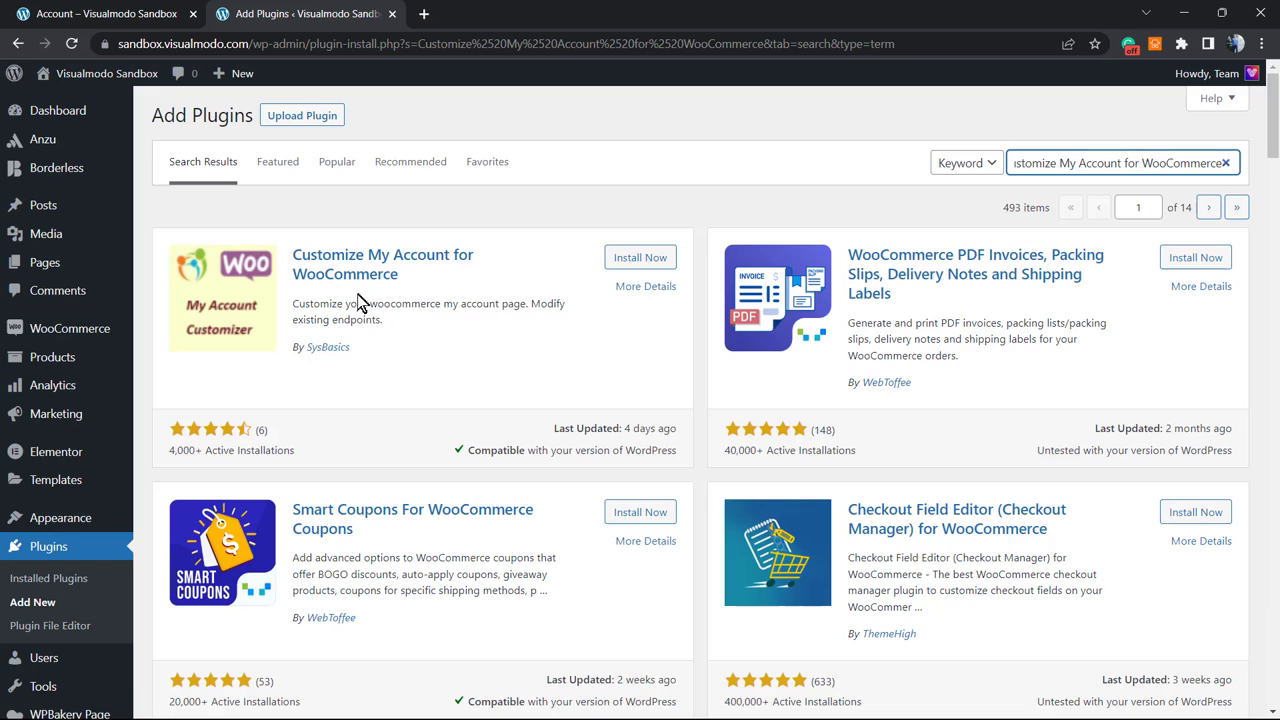
pyautogui.moveTo(382, 264)
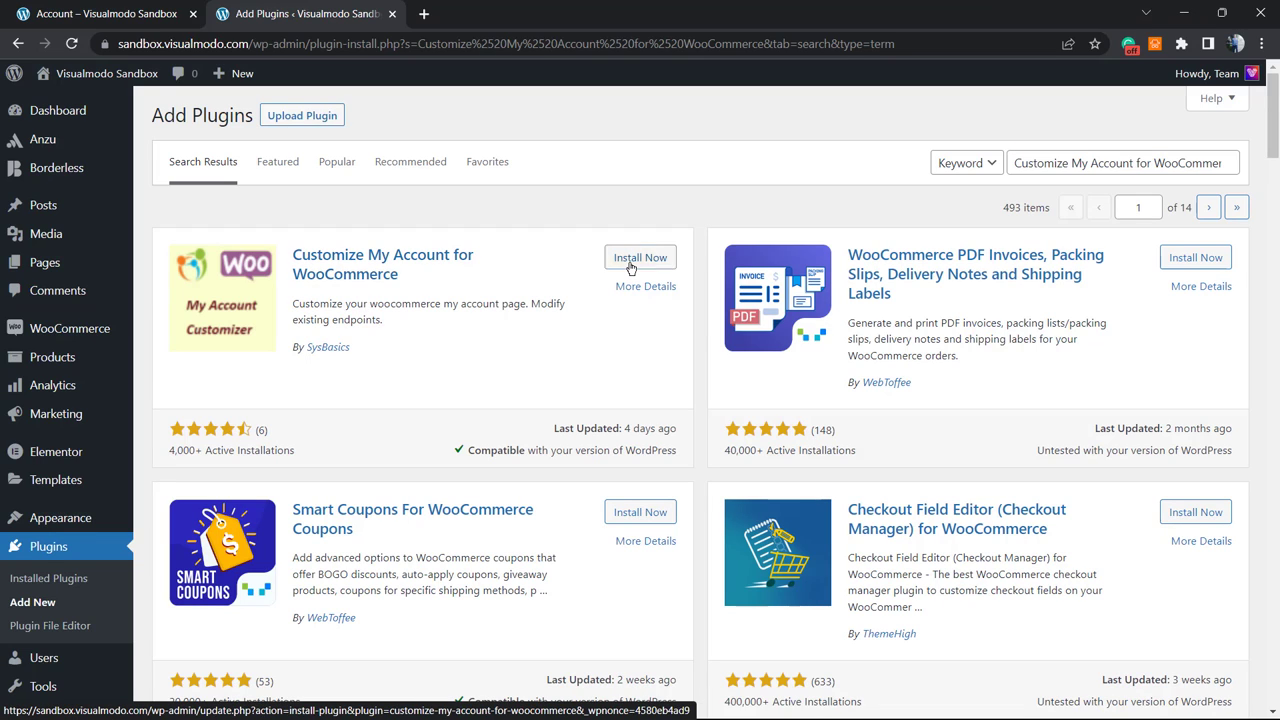
pyautogui.click(640, 257)
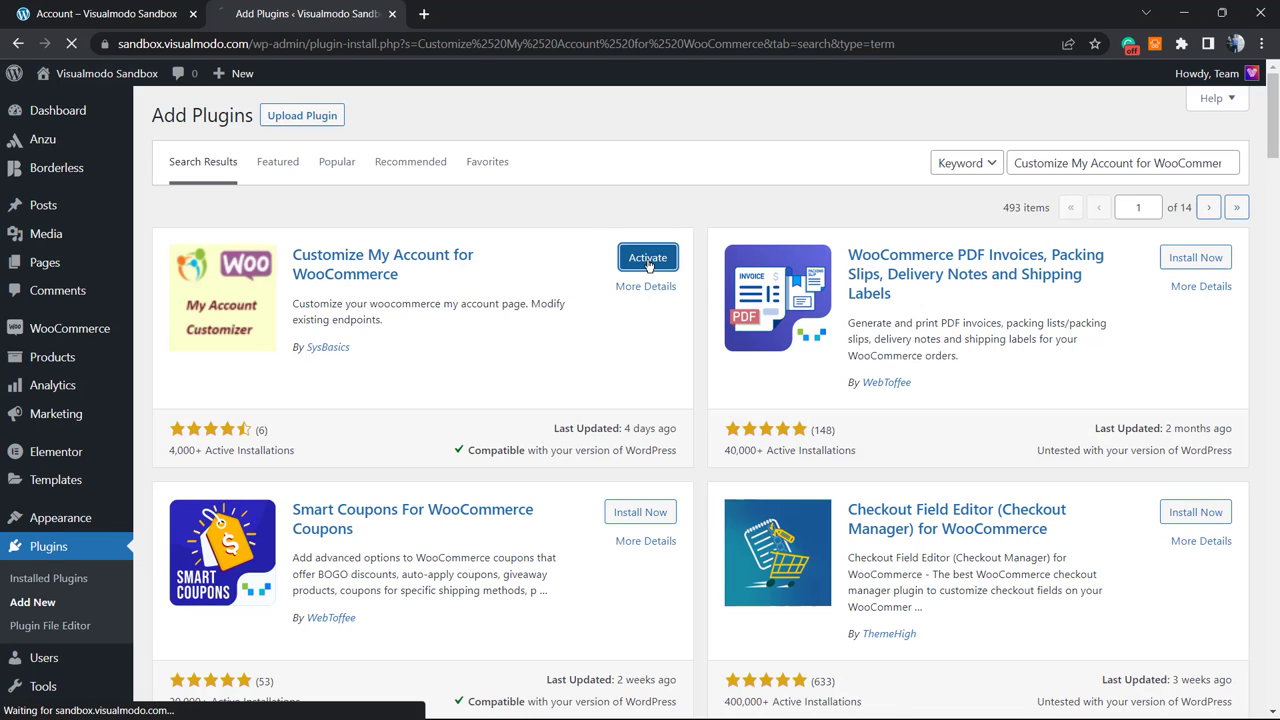
pyautogui.click(647, 257)
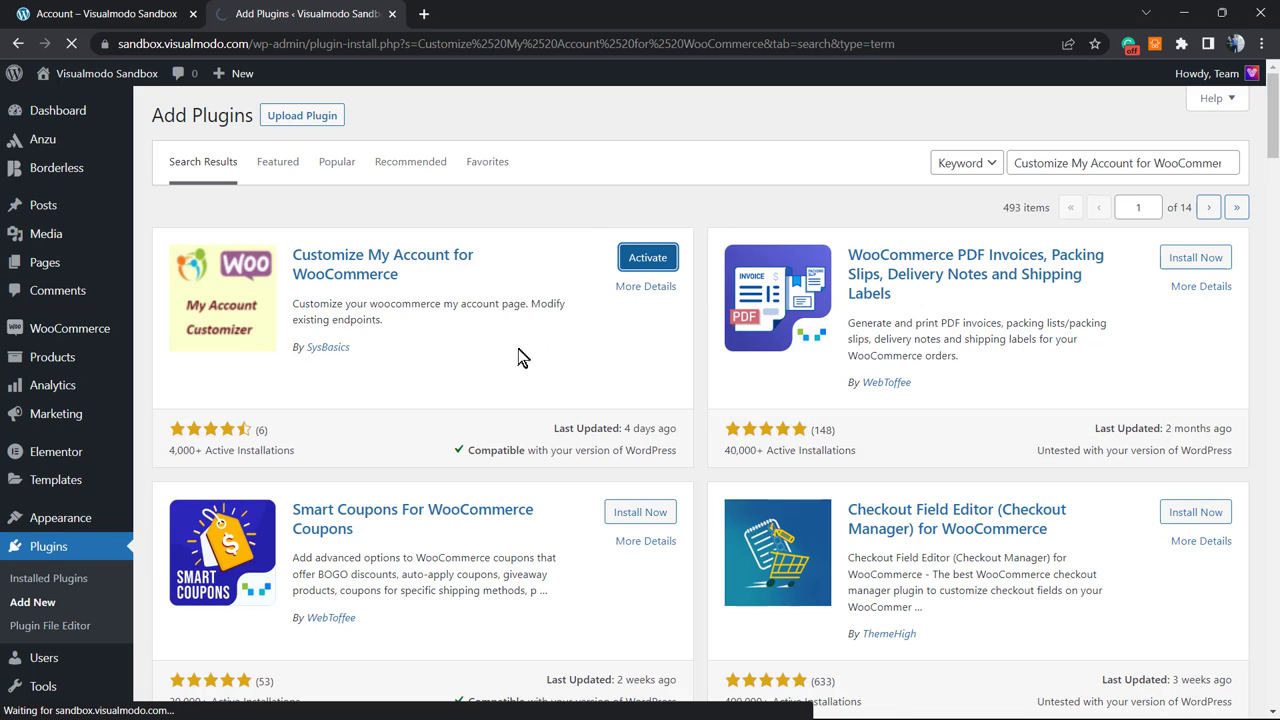
pyautogui.moveTo(471, 446)
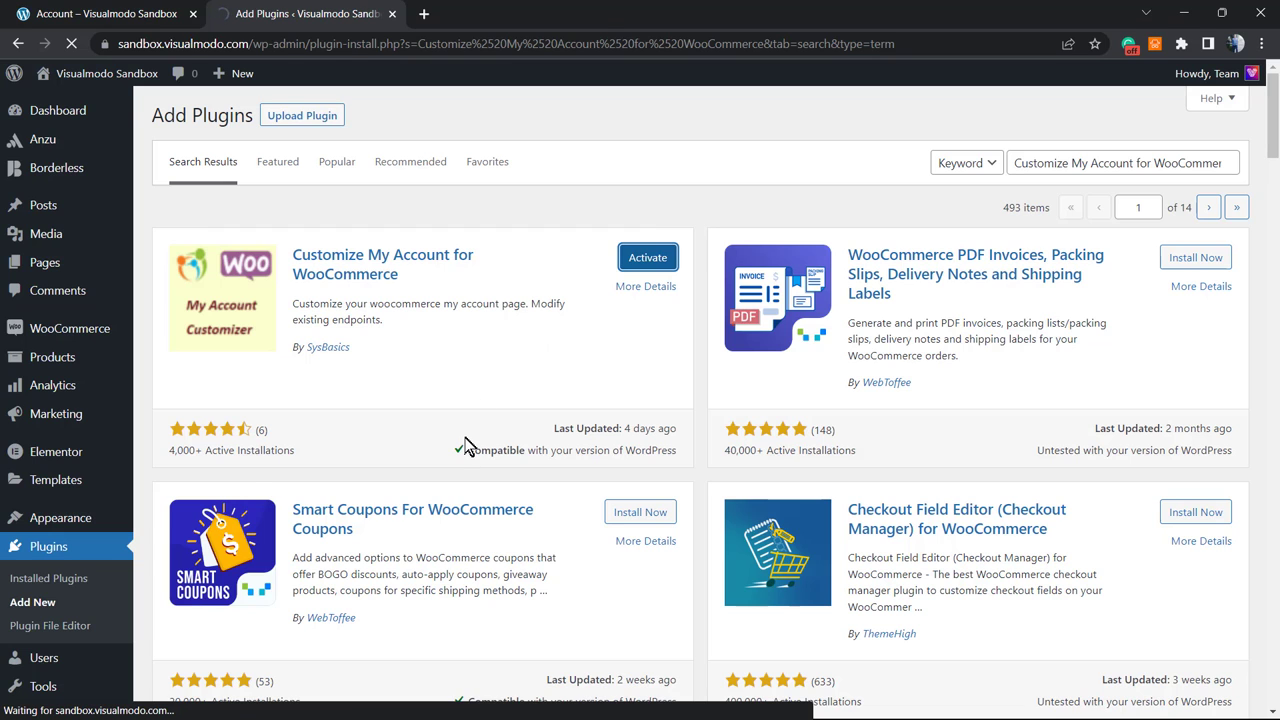
pyautogui.click(647, 257)
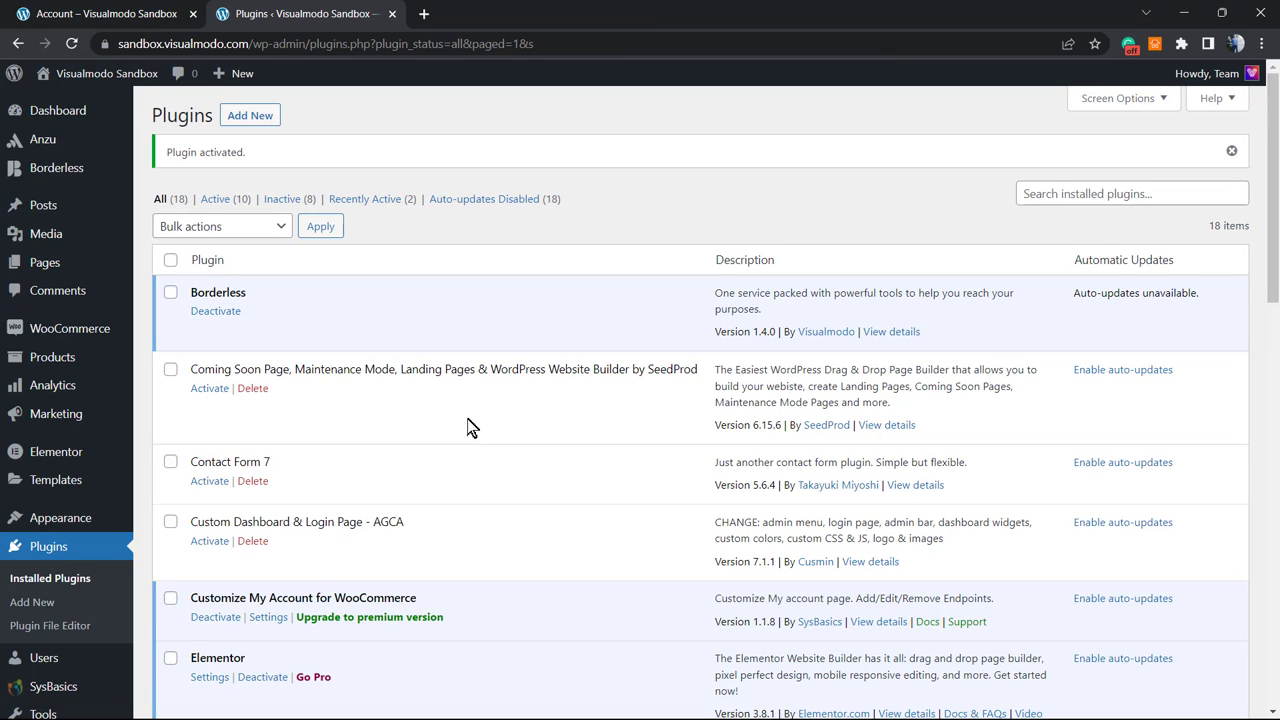
# Open the Settings link under Customize My Account for WooCommerce in Installed Plugins
pyautogui.scroll(-3)
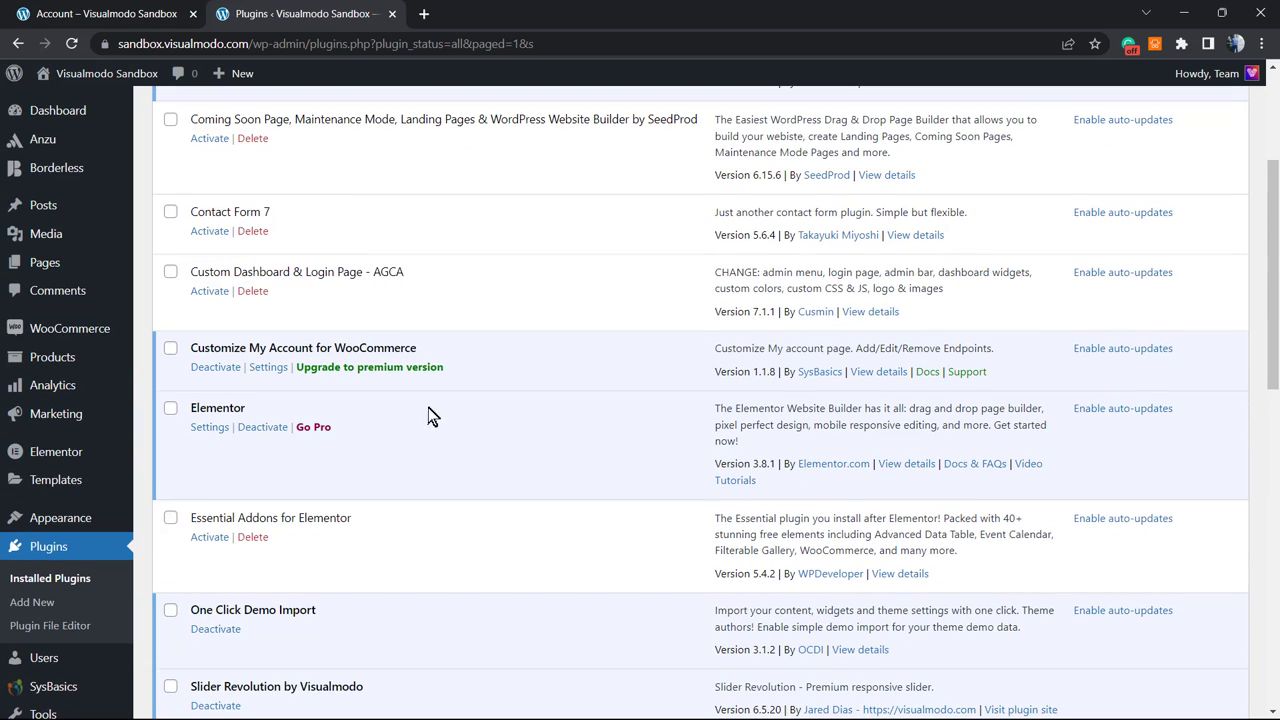
pyautogui.moveTo(247, 374)
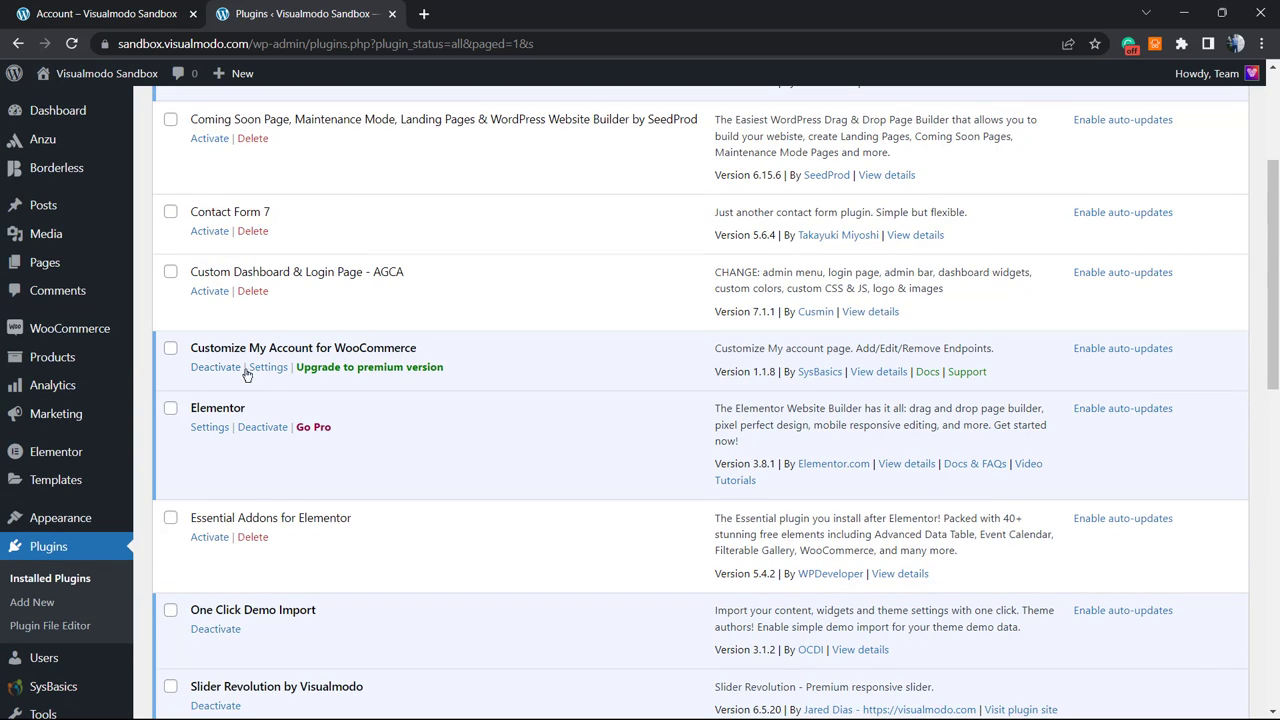
pyautogui.click(268, 367)
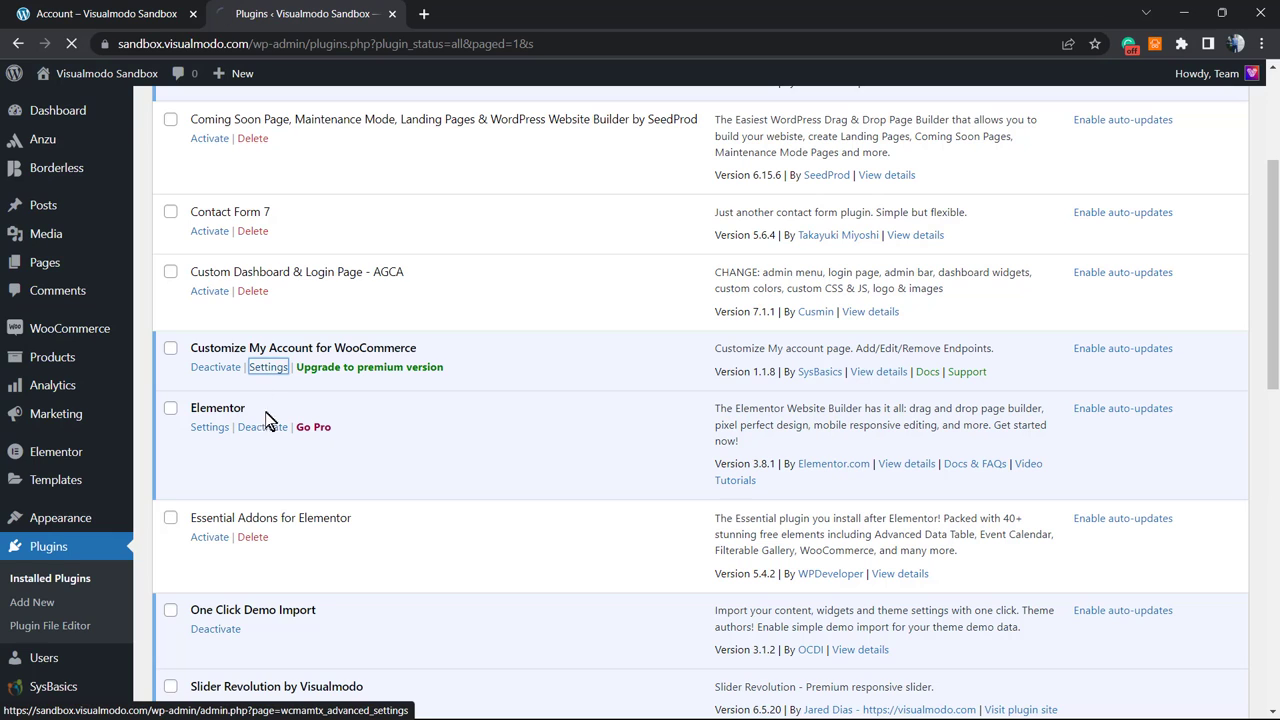
pyautogui.click(268, 367)
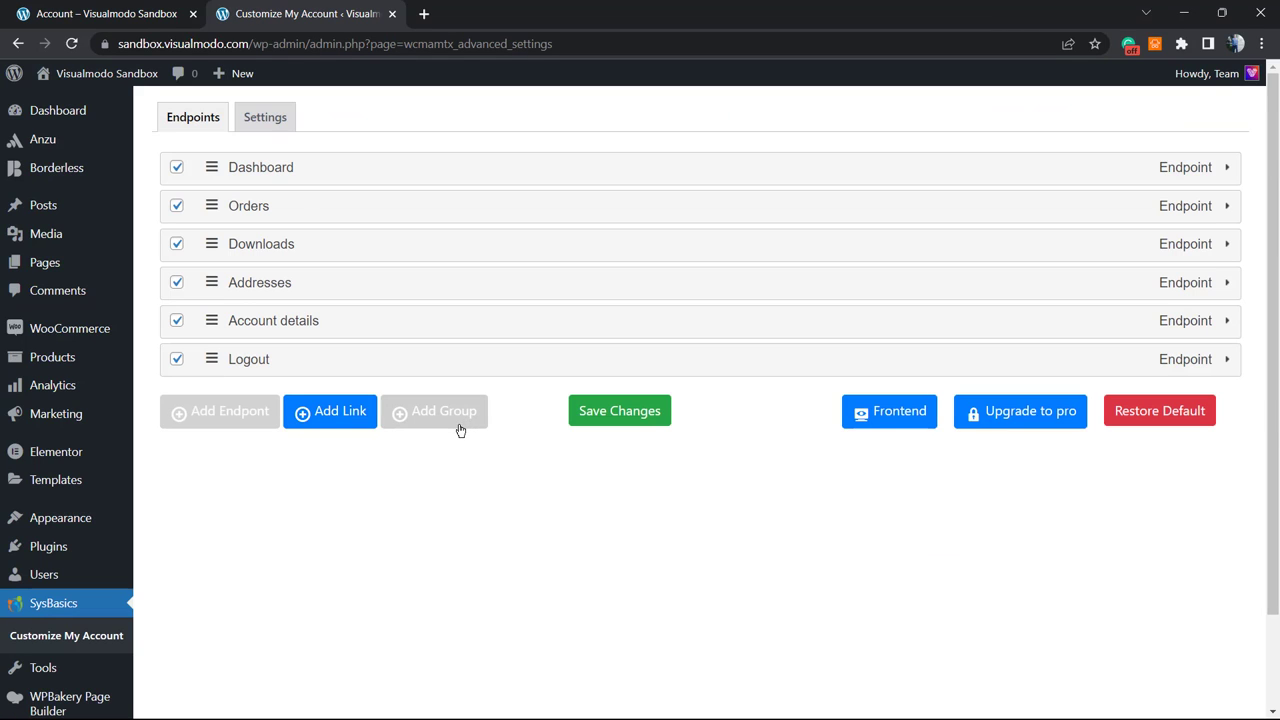
pyautogui.moveTo(462, 437)
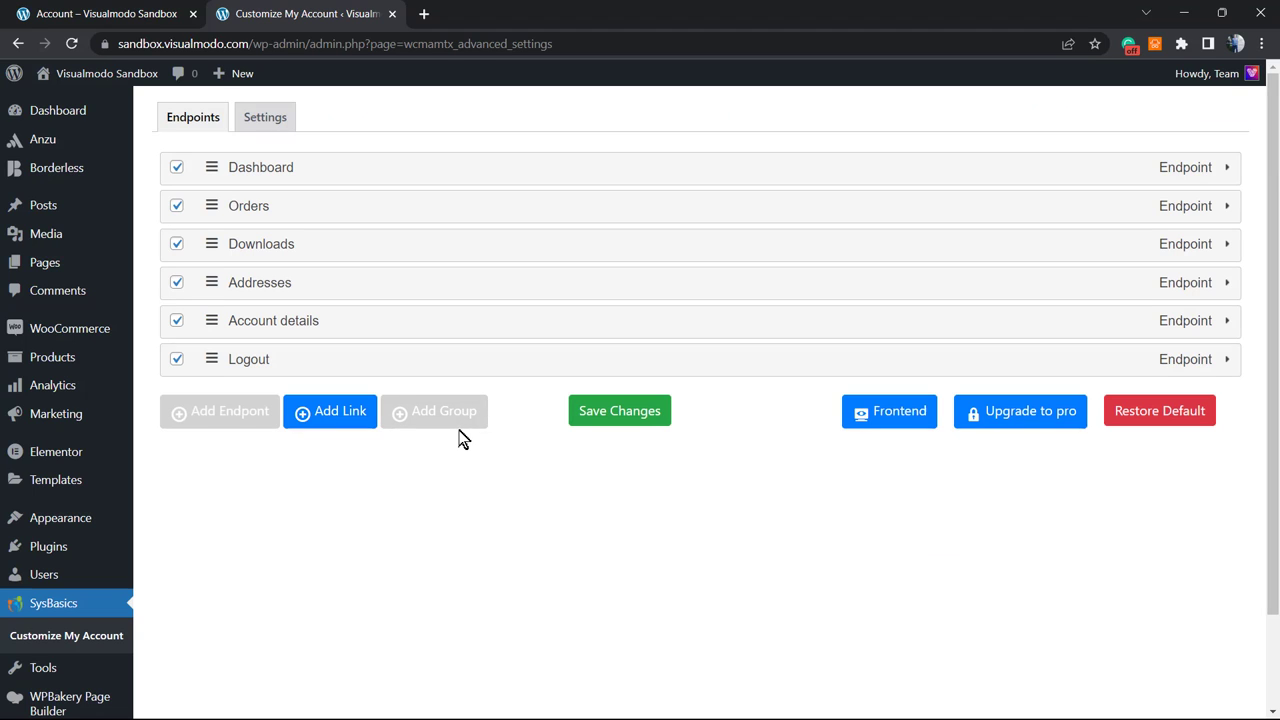
pyautogui.moveTo(489, 433)
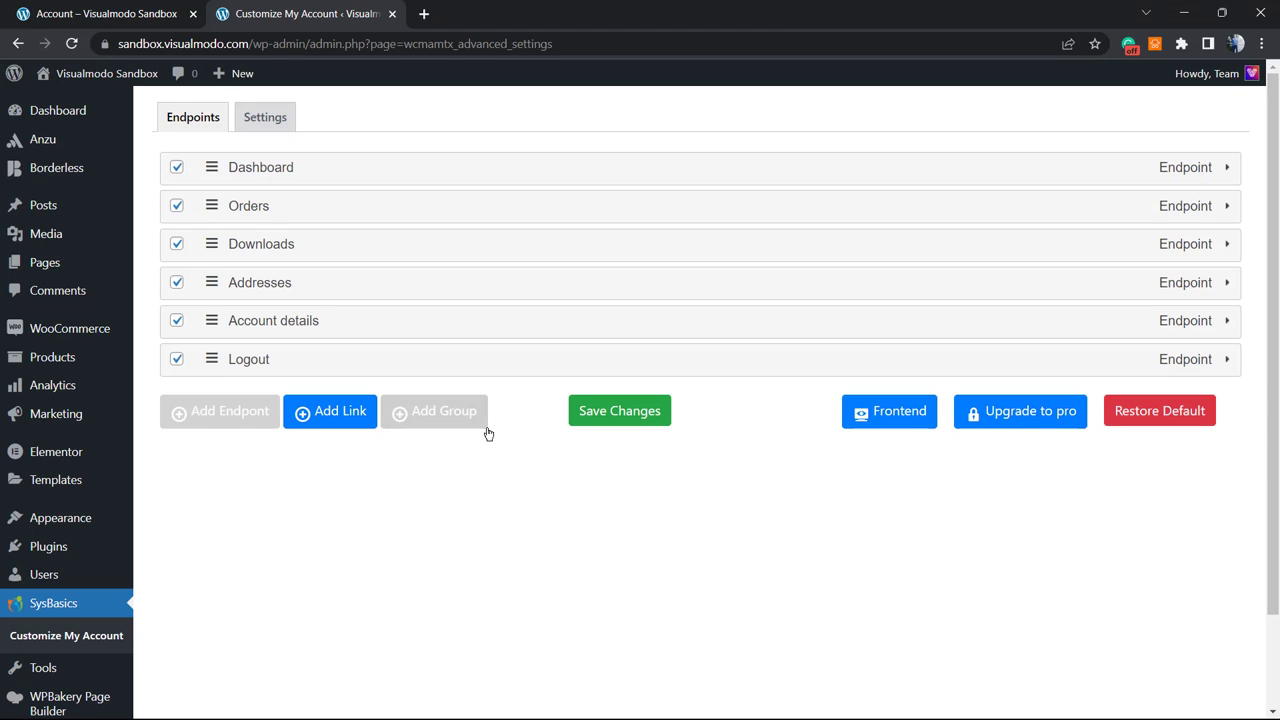
# Uncheck the Logout endpoint, save changes, and view the storefront account page
pyautogui.scroll(-3)
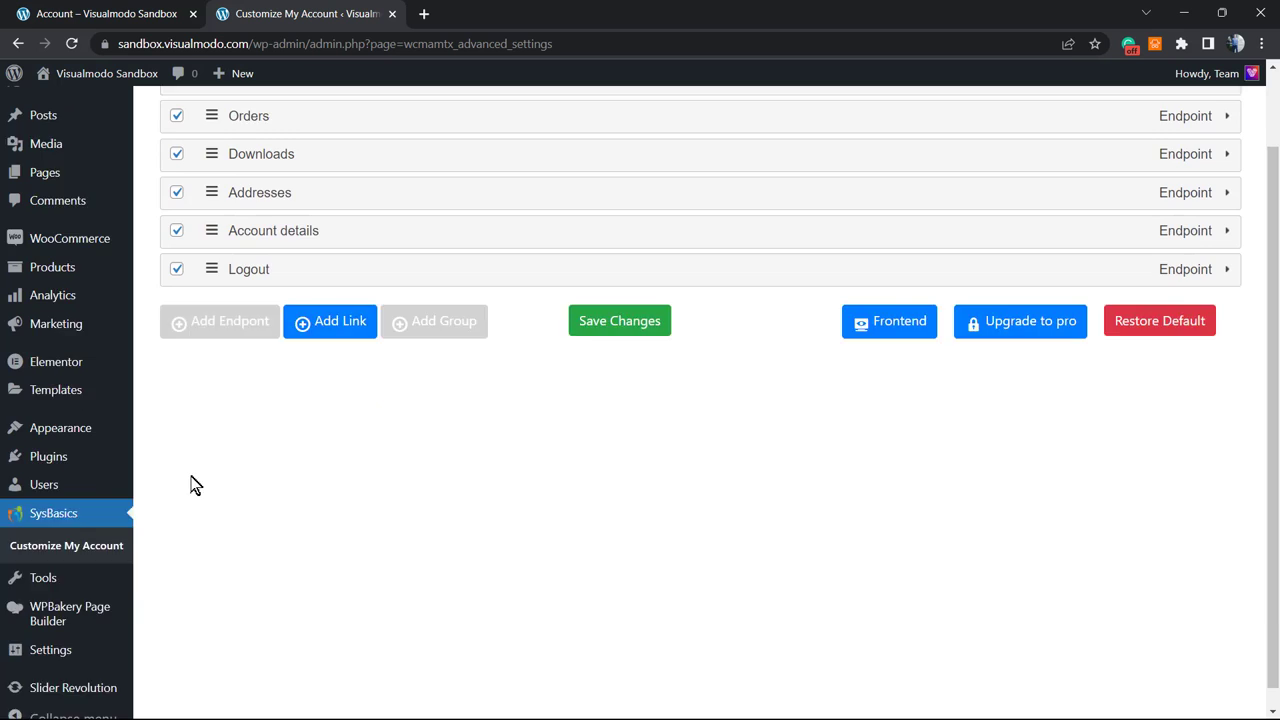
pyautogui.scroll(3)
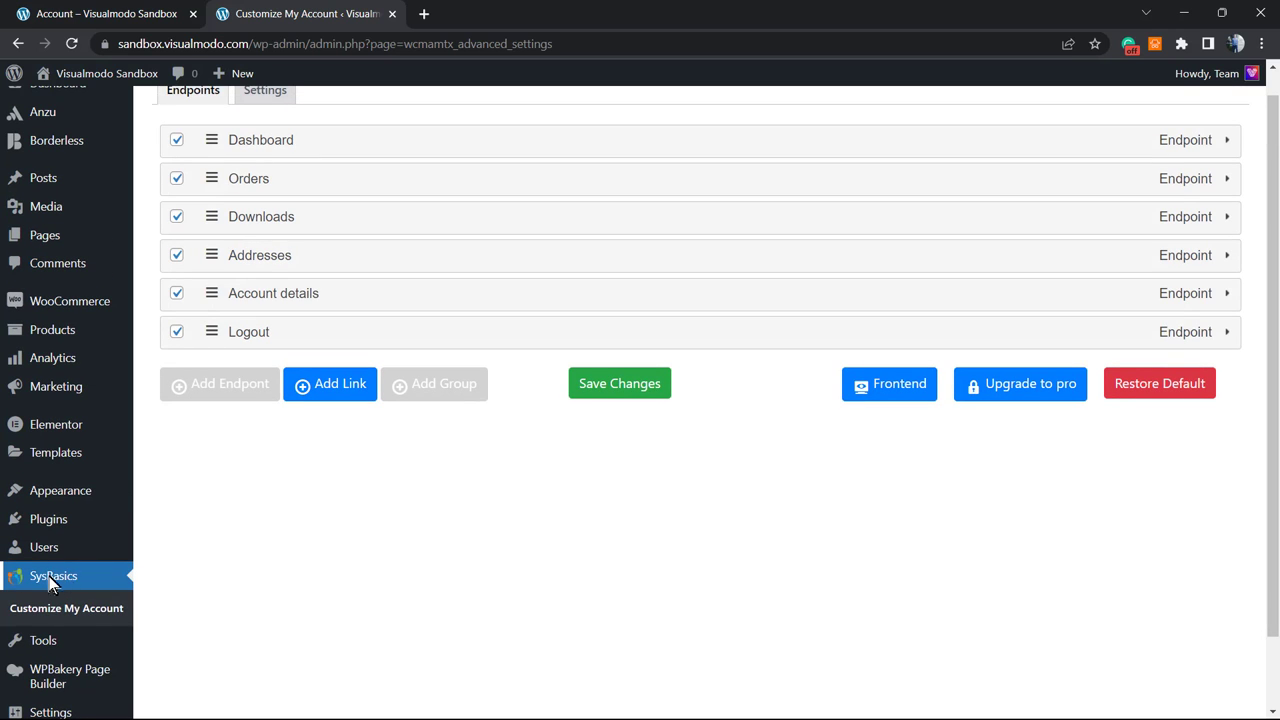
pyautogui.scroll(3)
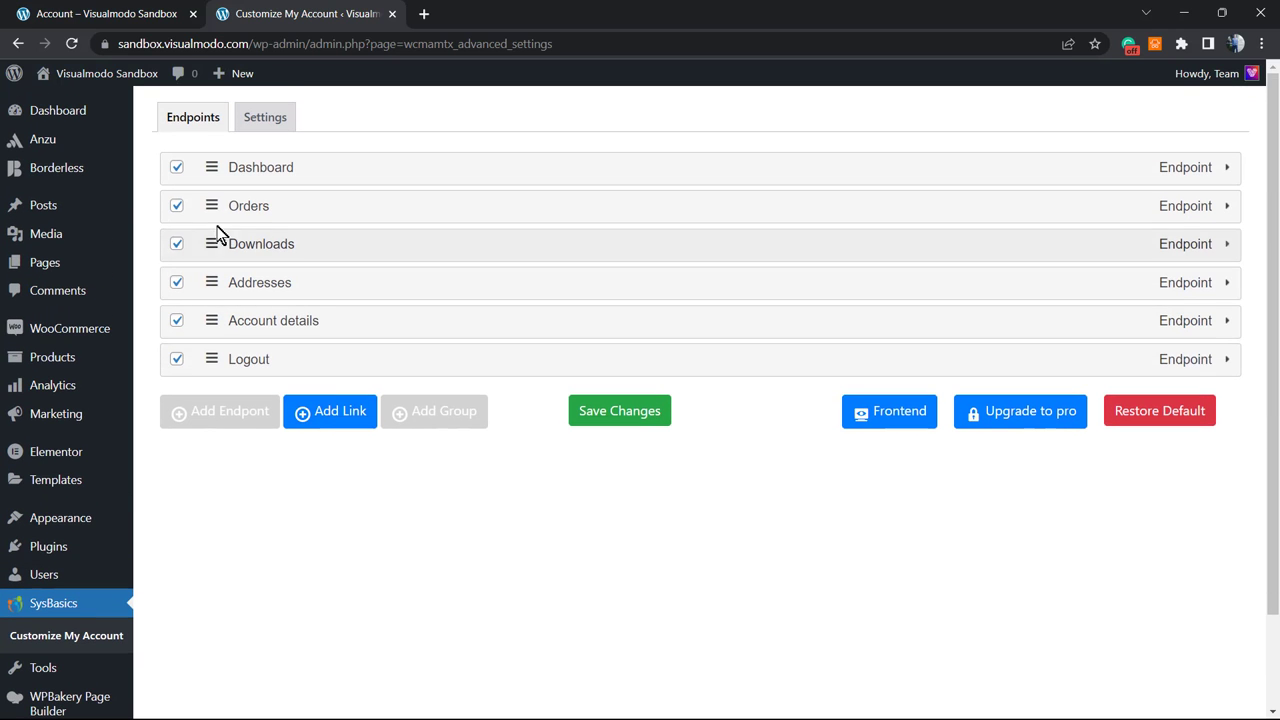
pyautogui.moveTo(519, 240)
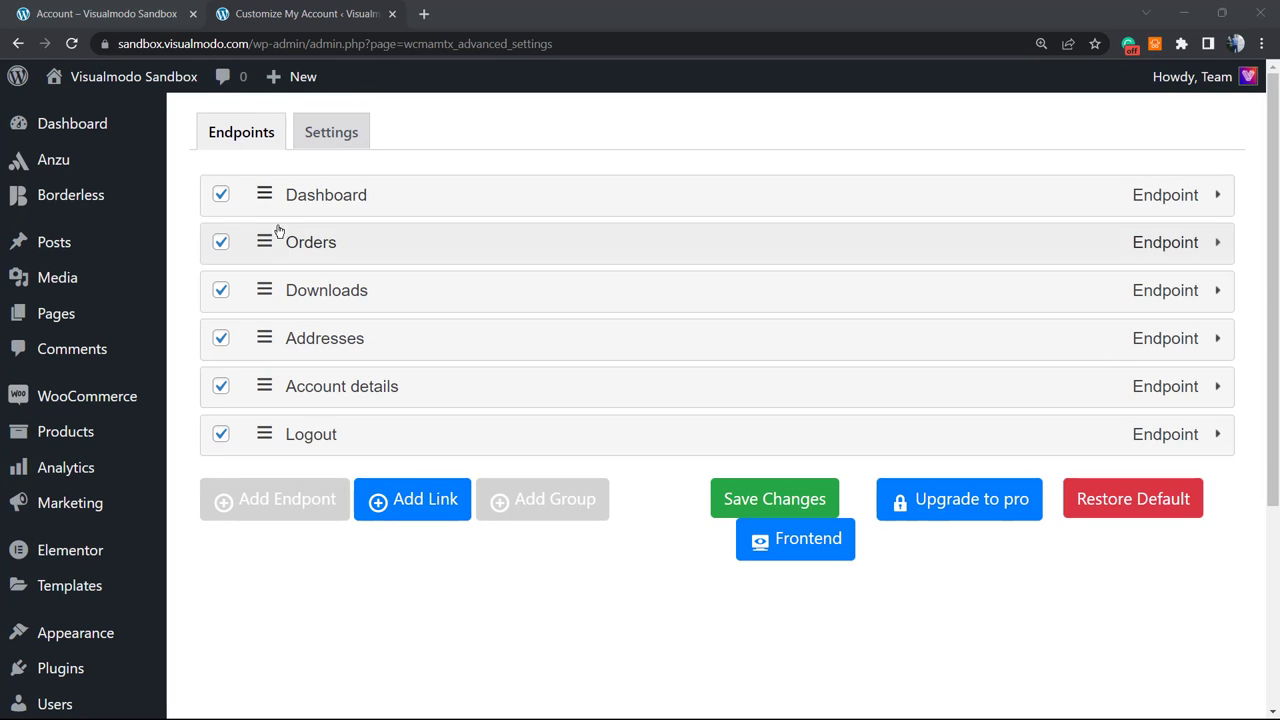
pyautogui.moveTo(213, 462)
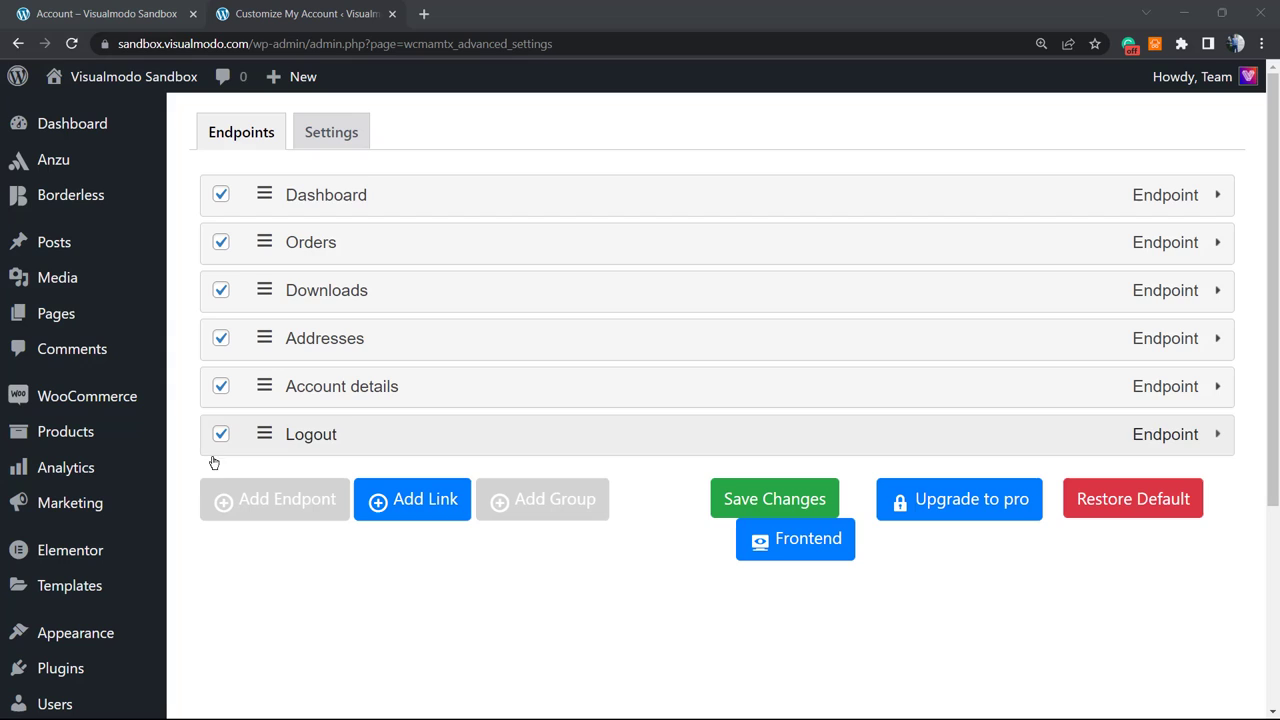
pyautogui.moveTo(228, 468)
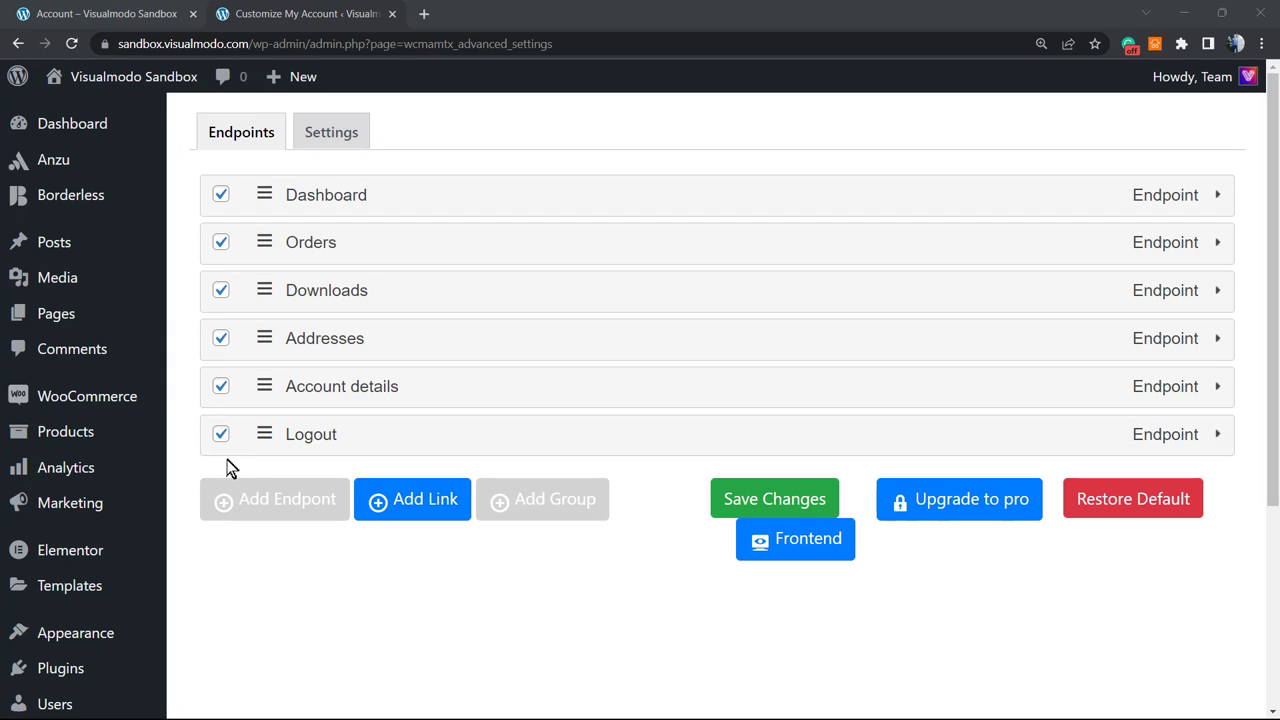
pyautogui.click(220, 433)
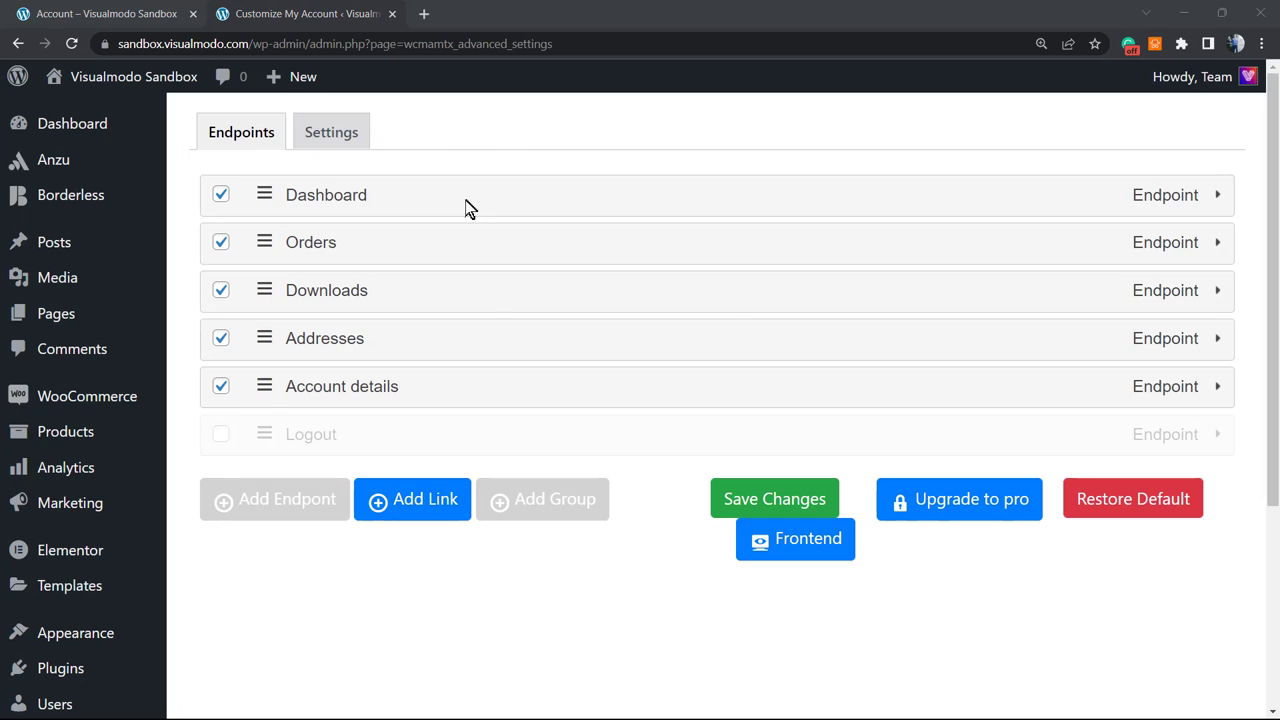
pyautogui.click(774, 498)
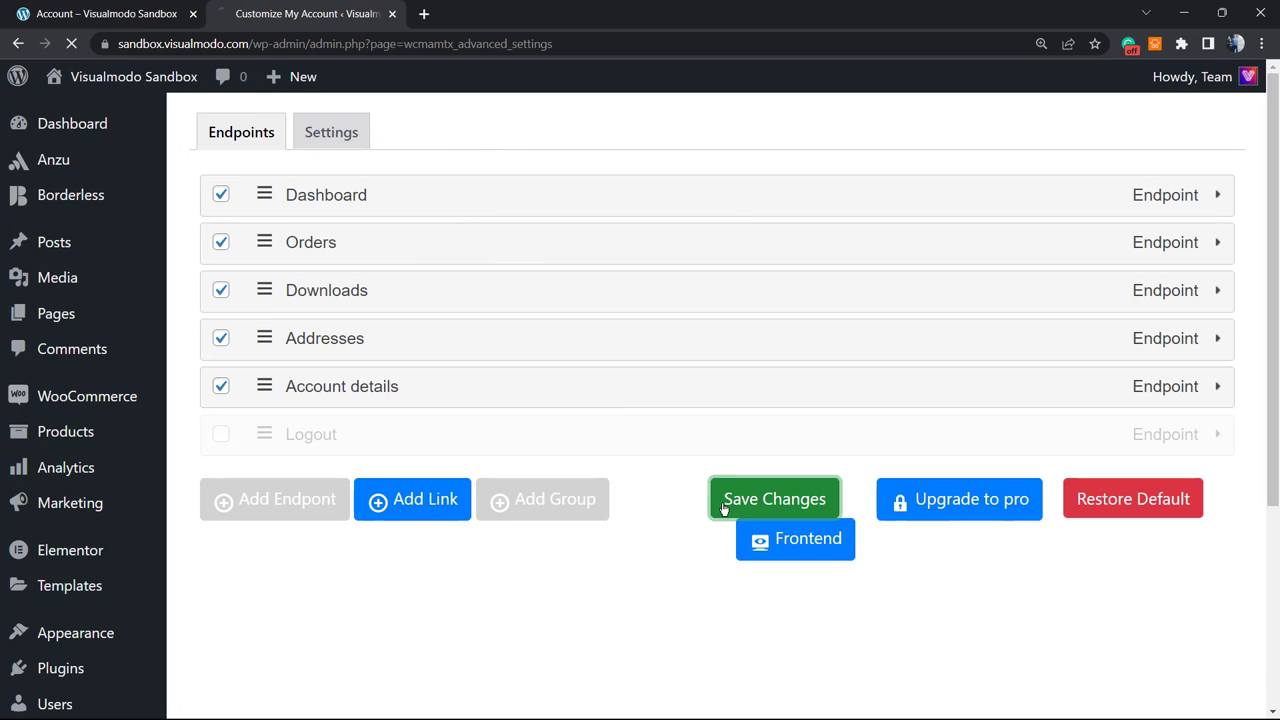
pyautogui.click(794, 539)
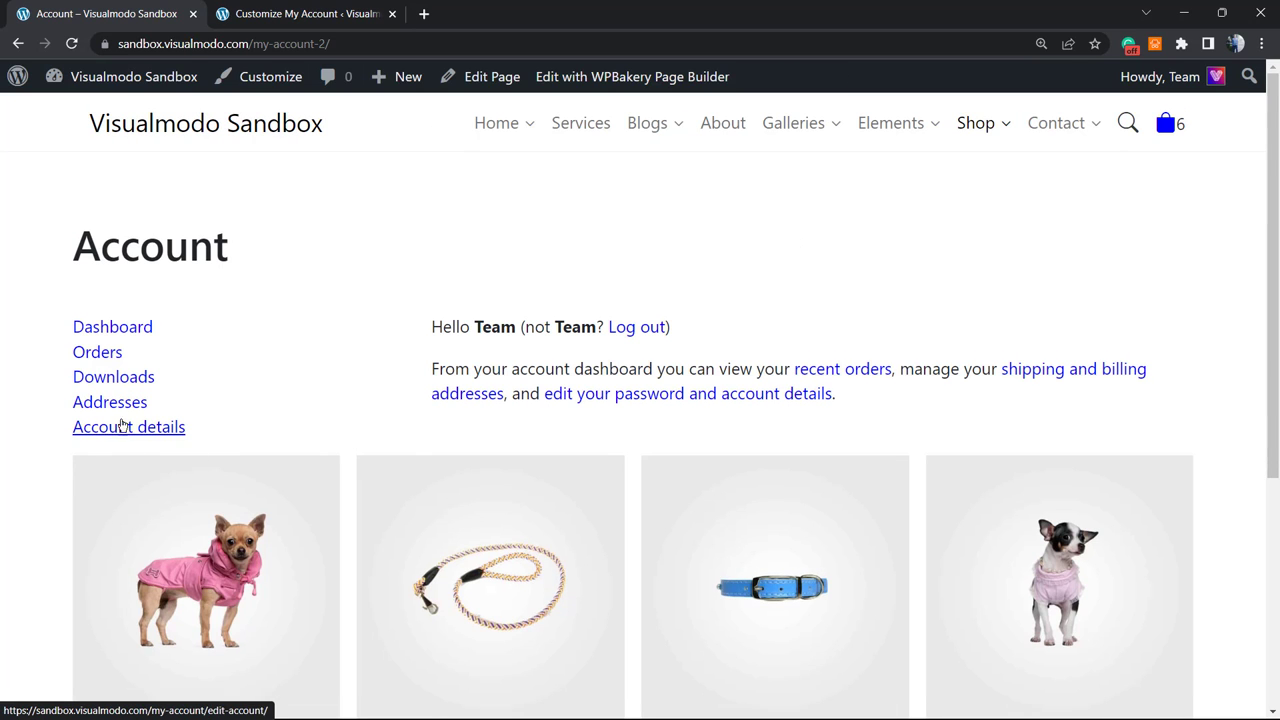
pyautogui.moveTo(333, 378)
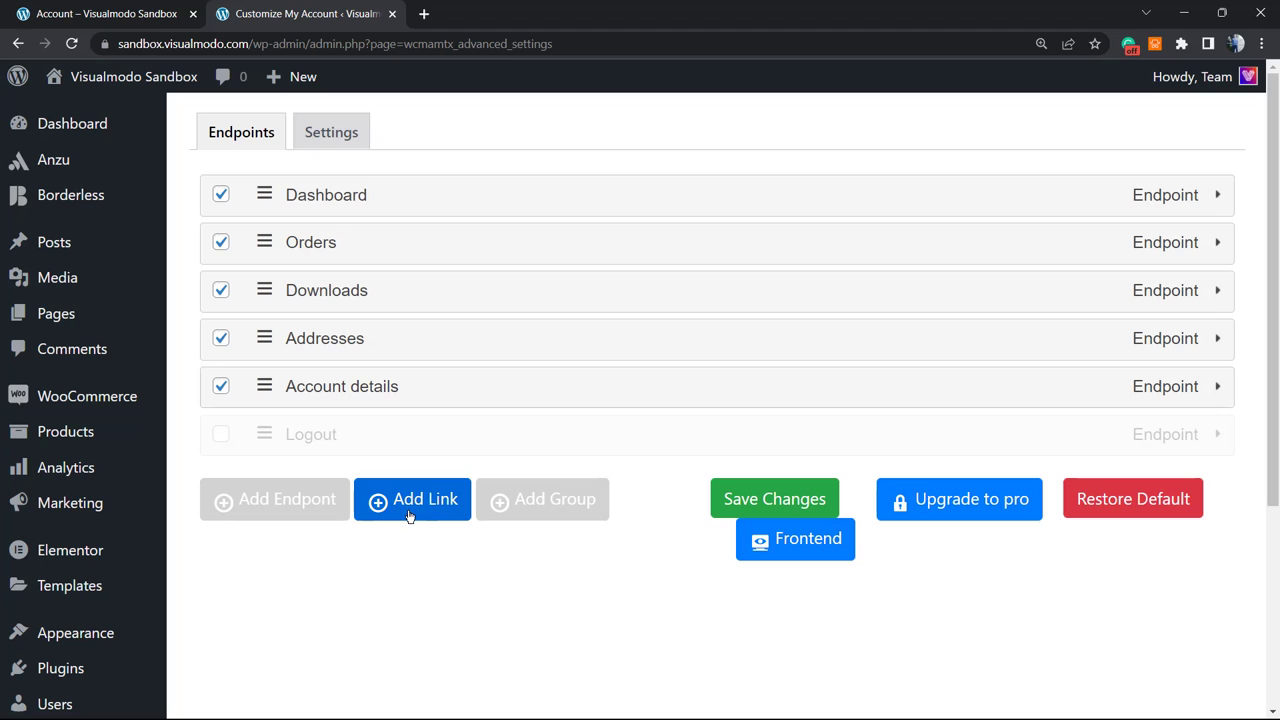
# Create a custom link labelled 'Home' and expand its settings
pyautogui.click(412, 499)
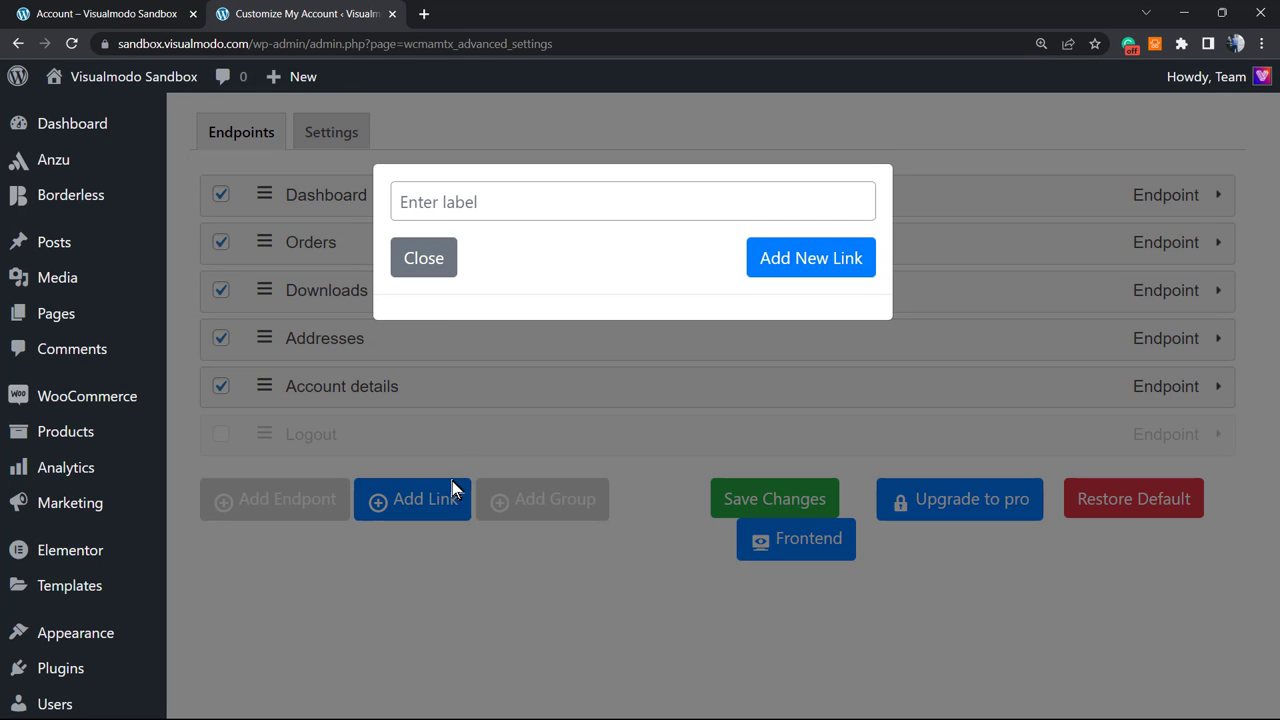
pyautogui.click(632, 201)
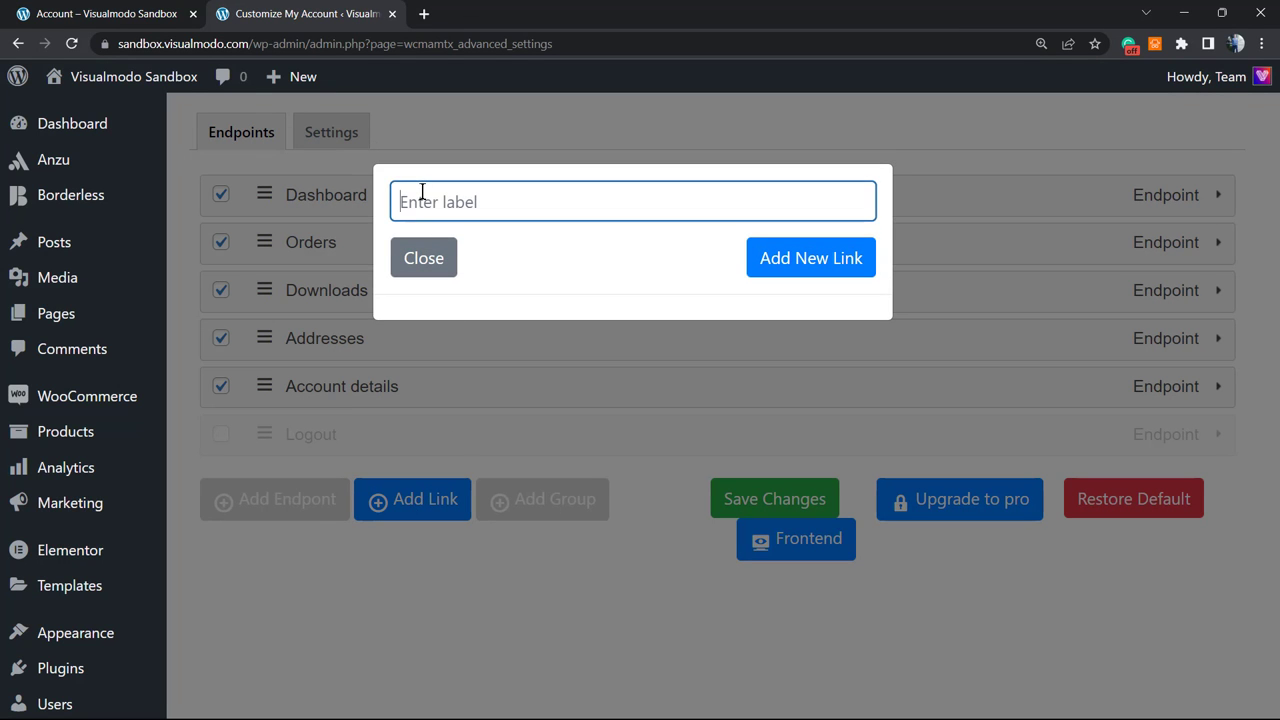
pyautogui.write('Homepage')
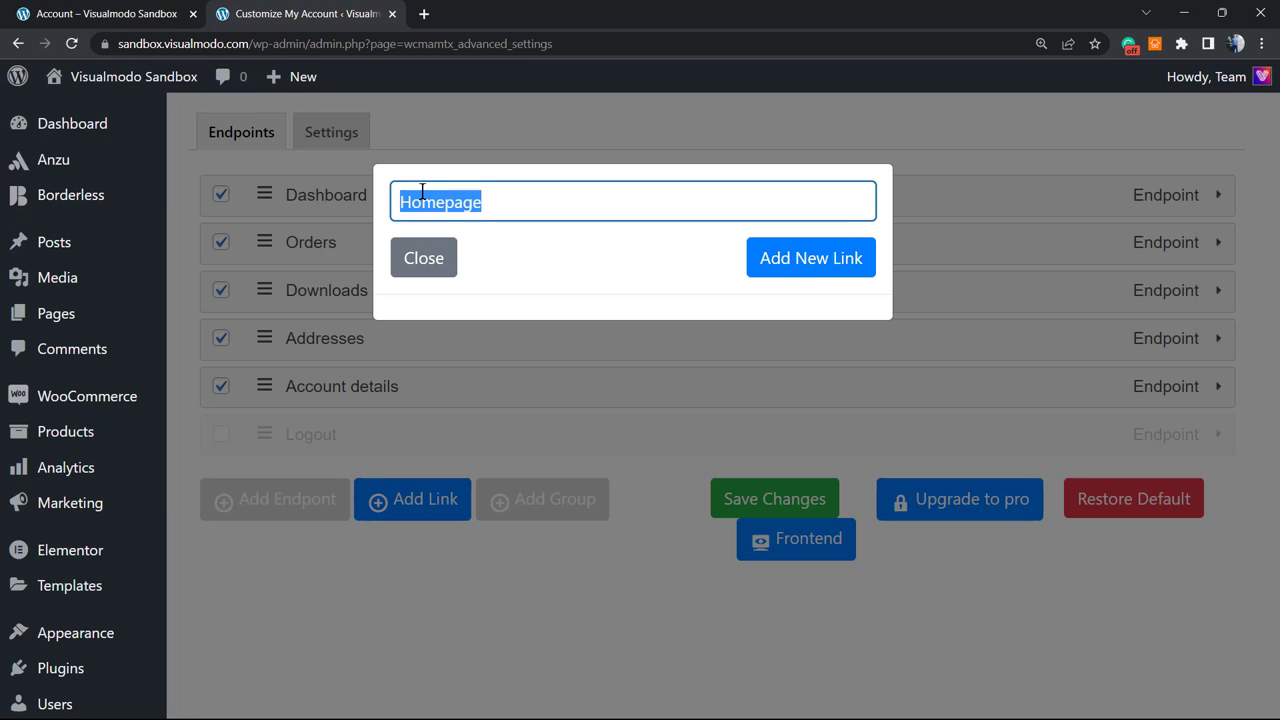
pyautogui.press('Delete')
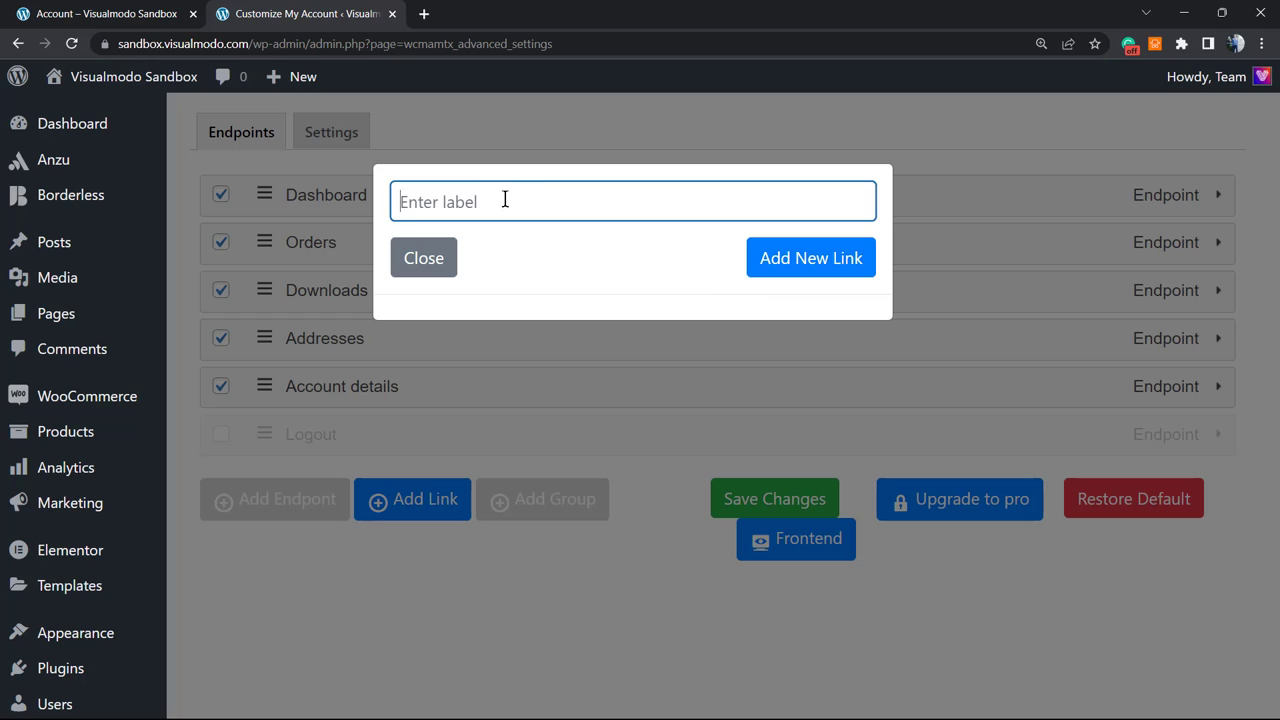
pyautogui.moveTo(545, 201)
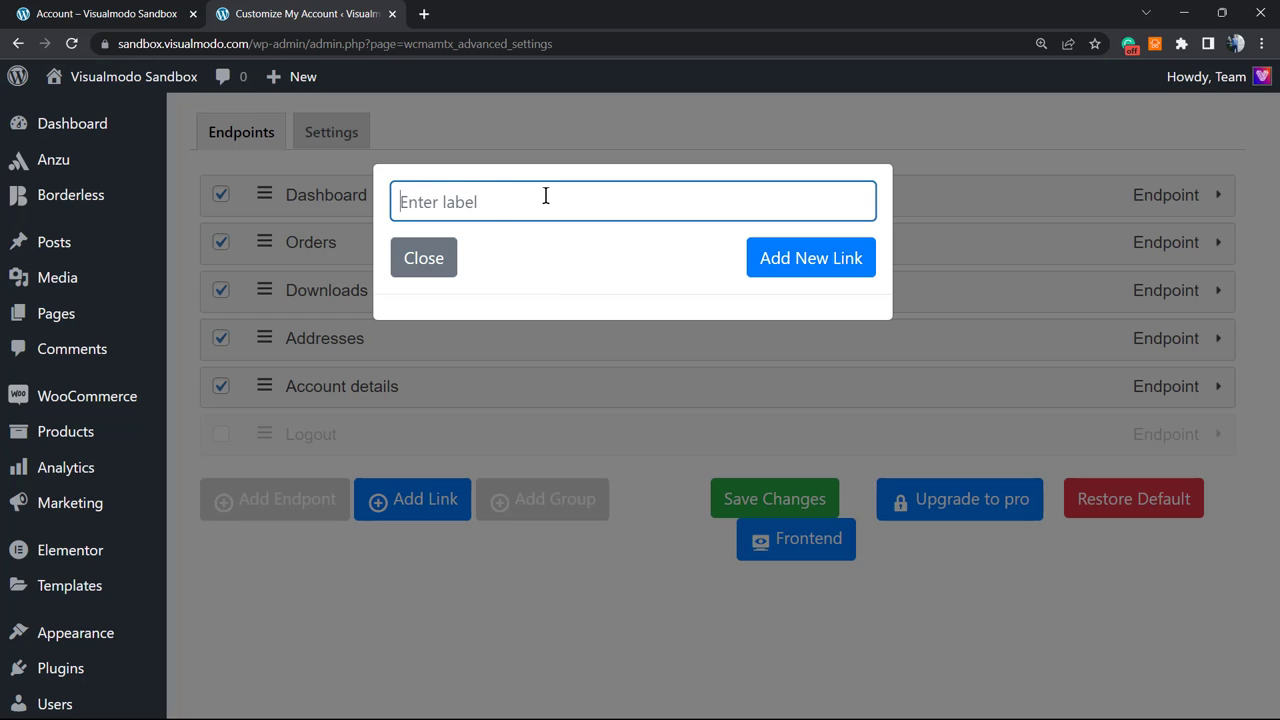
pyautogui.write('Hp')
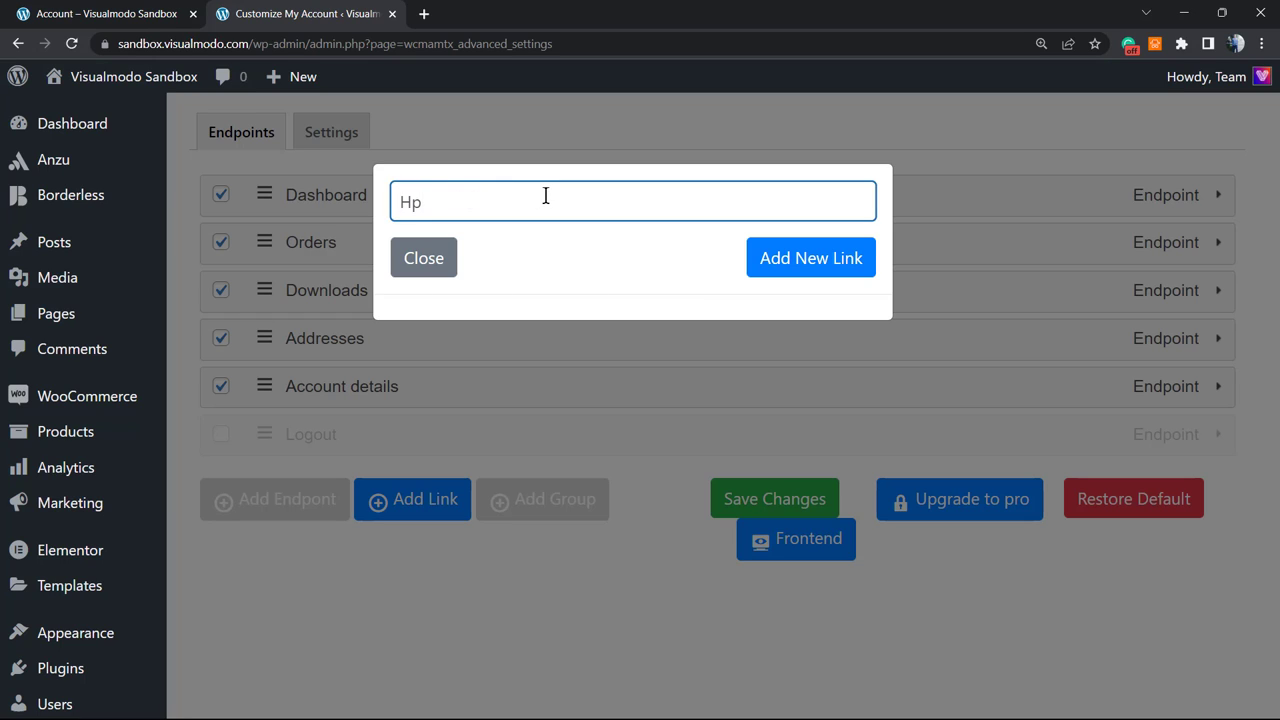
pyautogui.write('me')
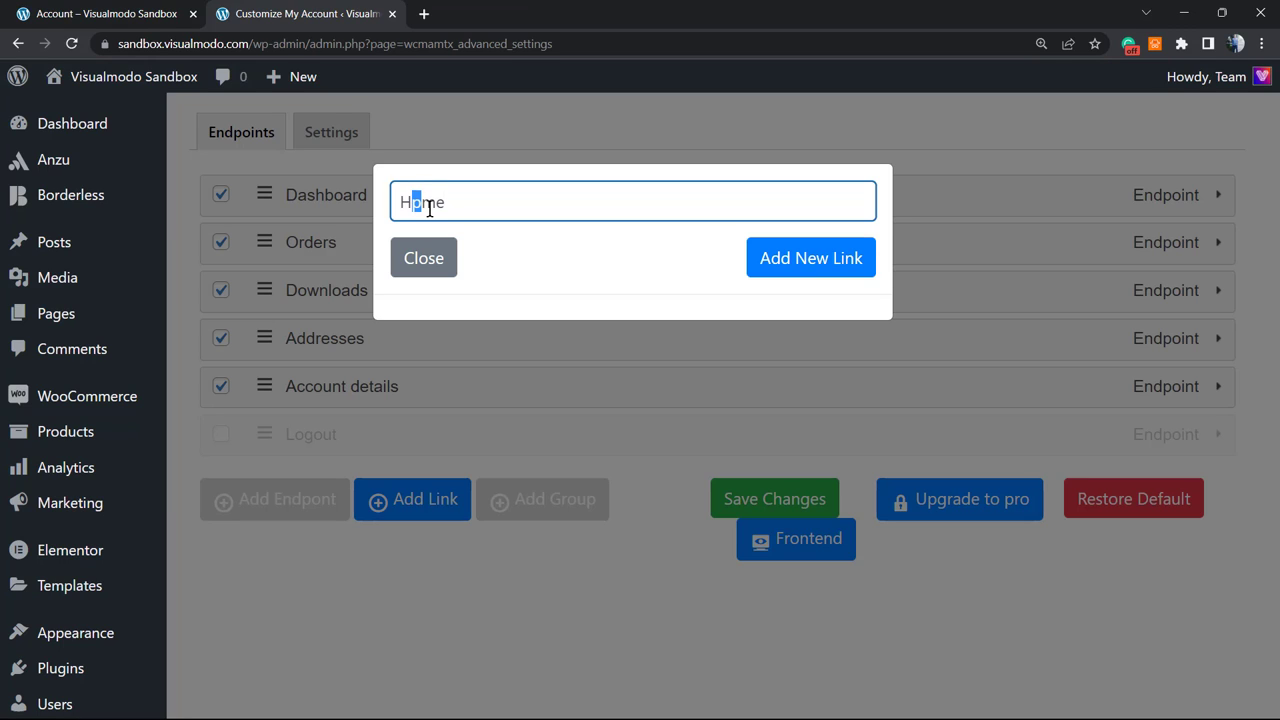
pyautogui.moveTo(712, 289)
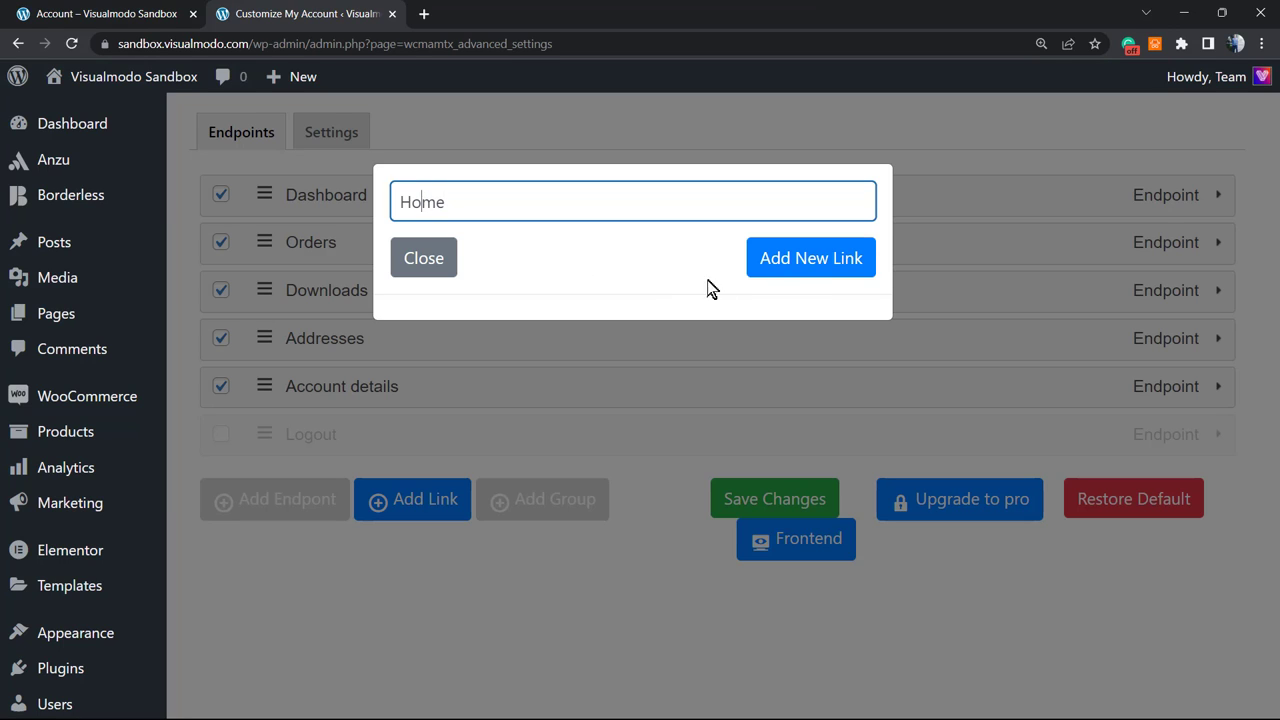
pyautogui.click(810, 257)
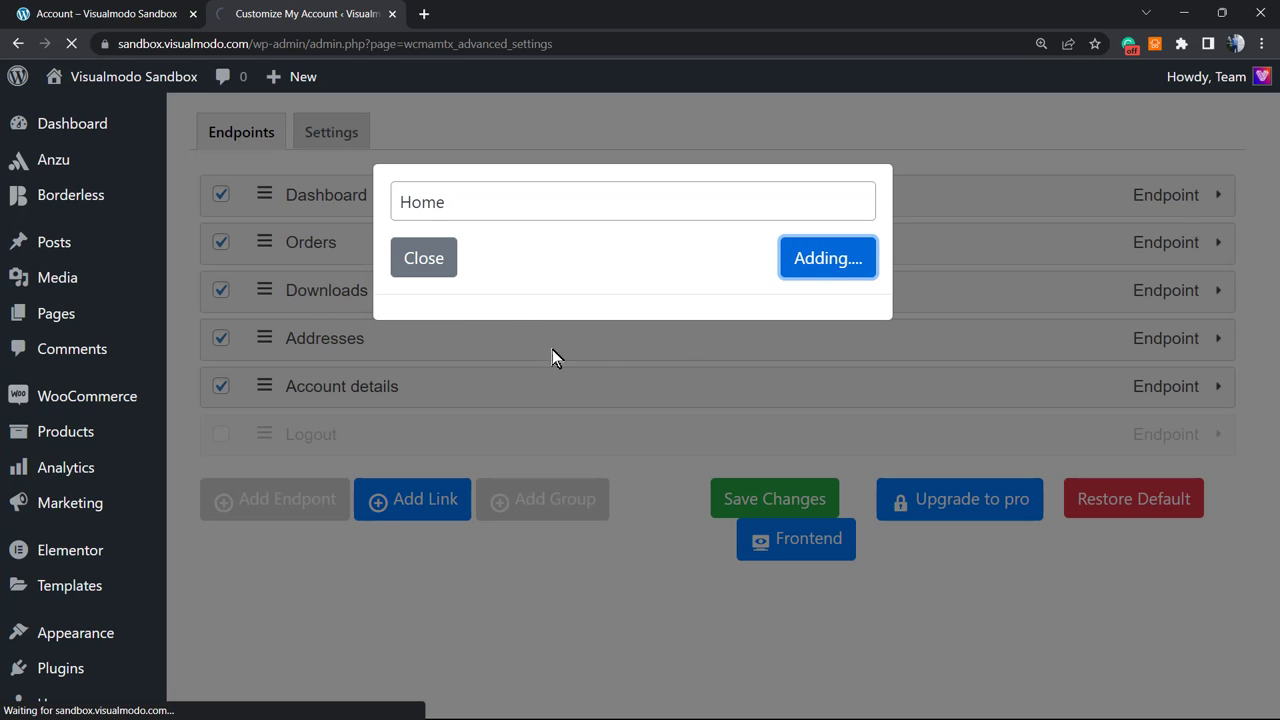
pyautogui.click(827, 257)
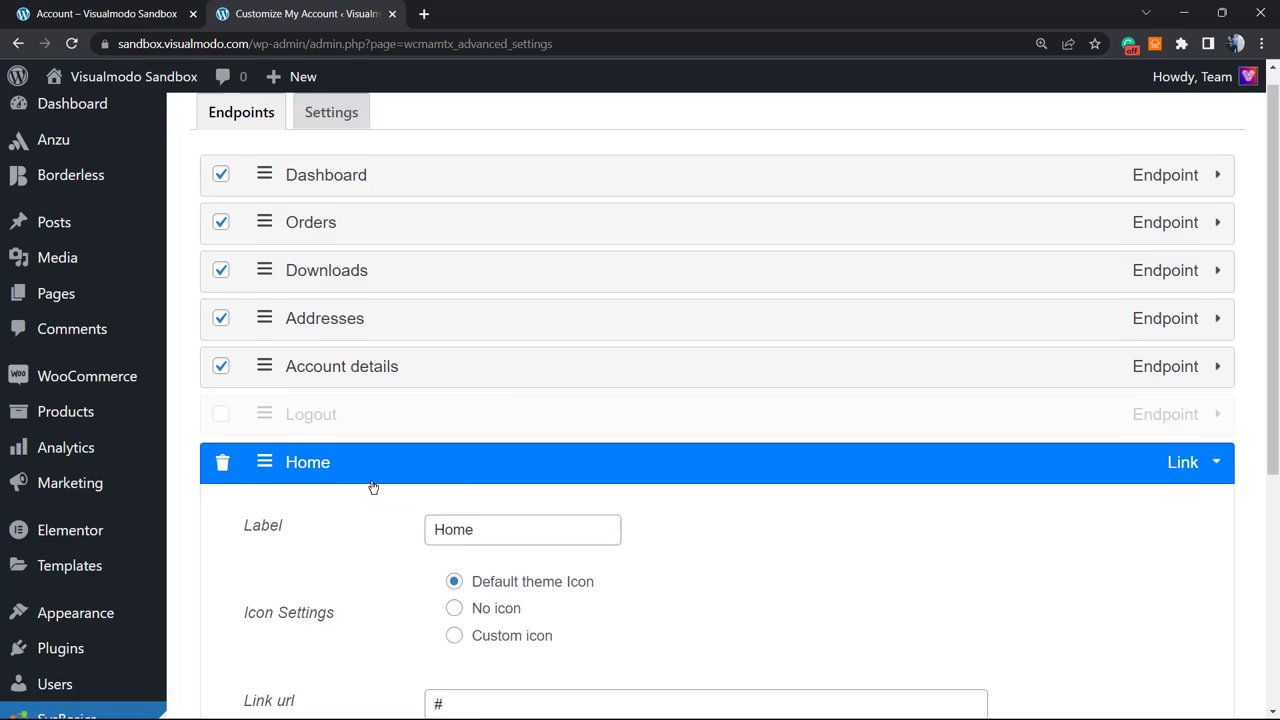
pyautogui.scroll(-3)
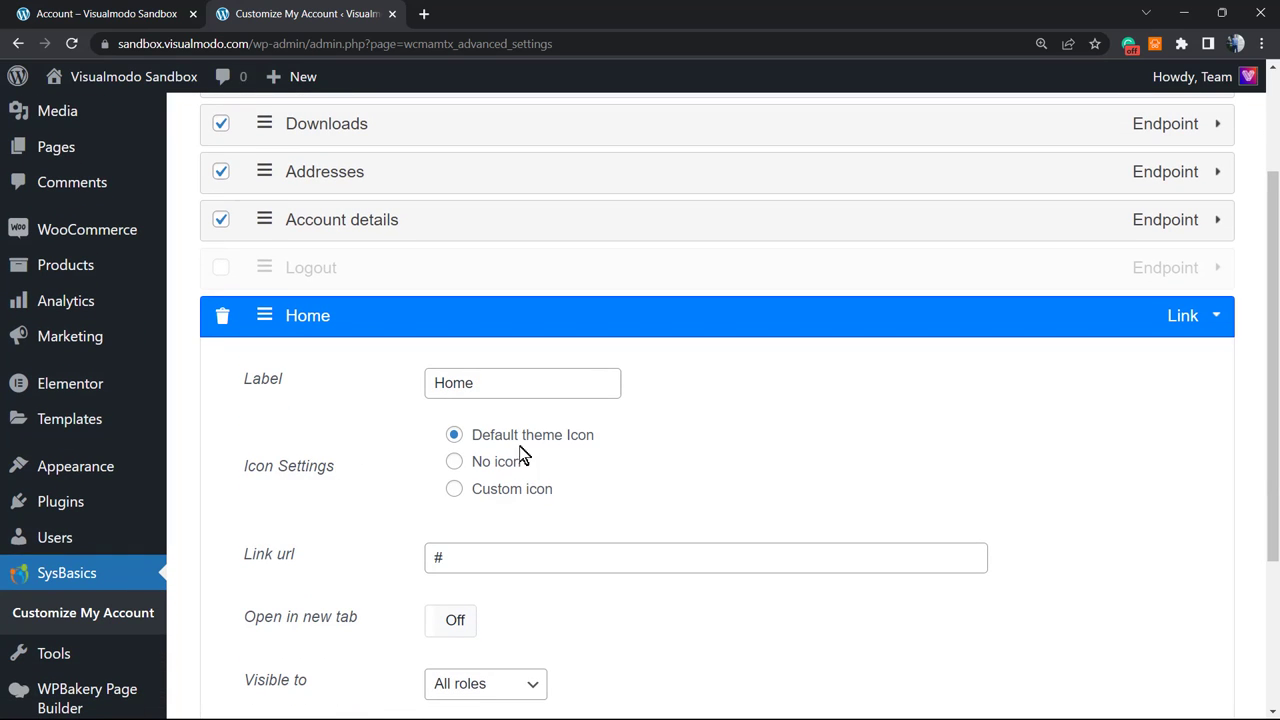
pyautogui.scroll(-3)
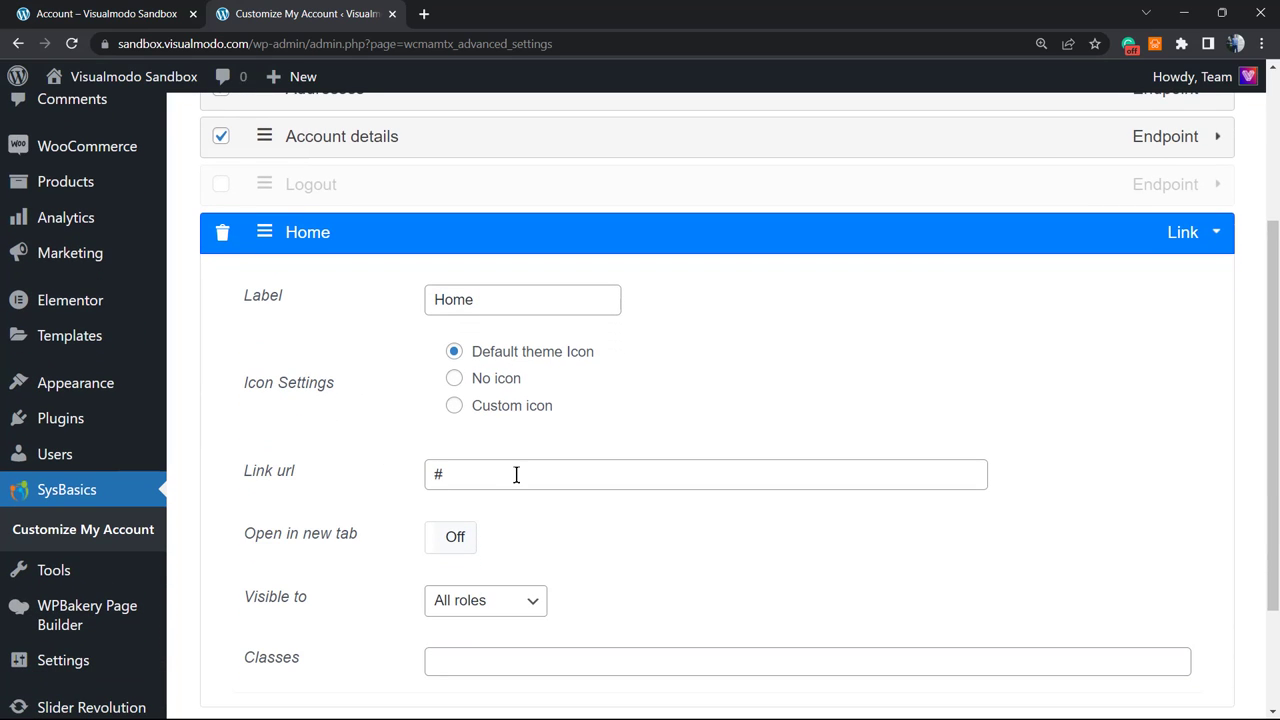
pyautogui.moveTo(154, 68)
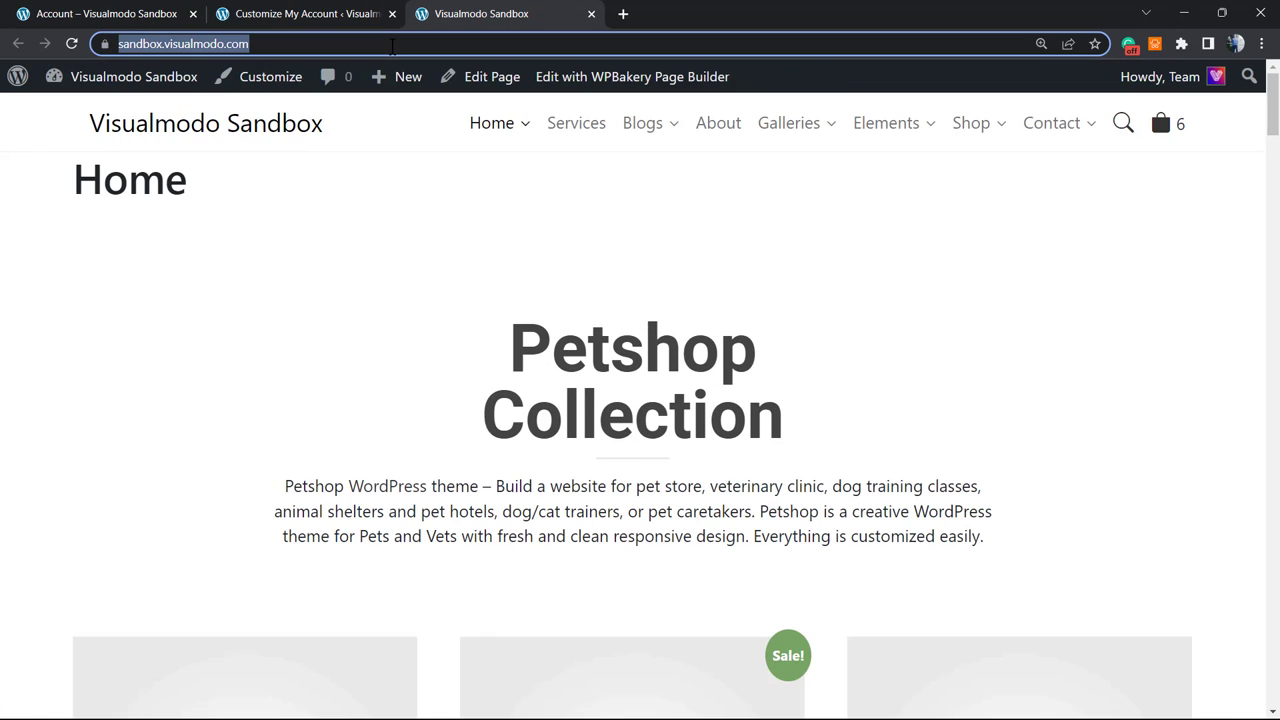
pyautogui.click(305, 13)
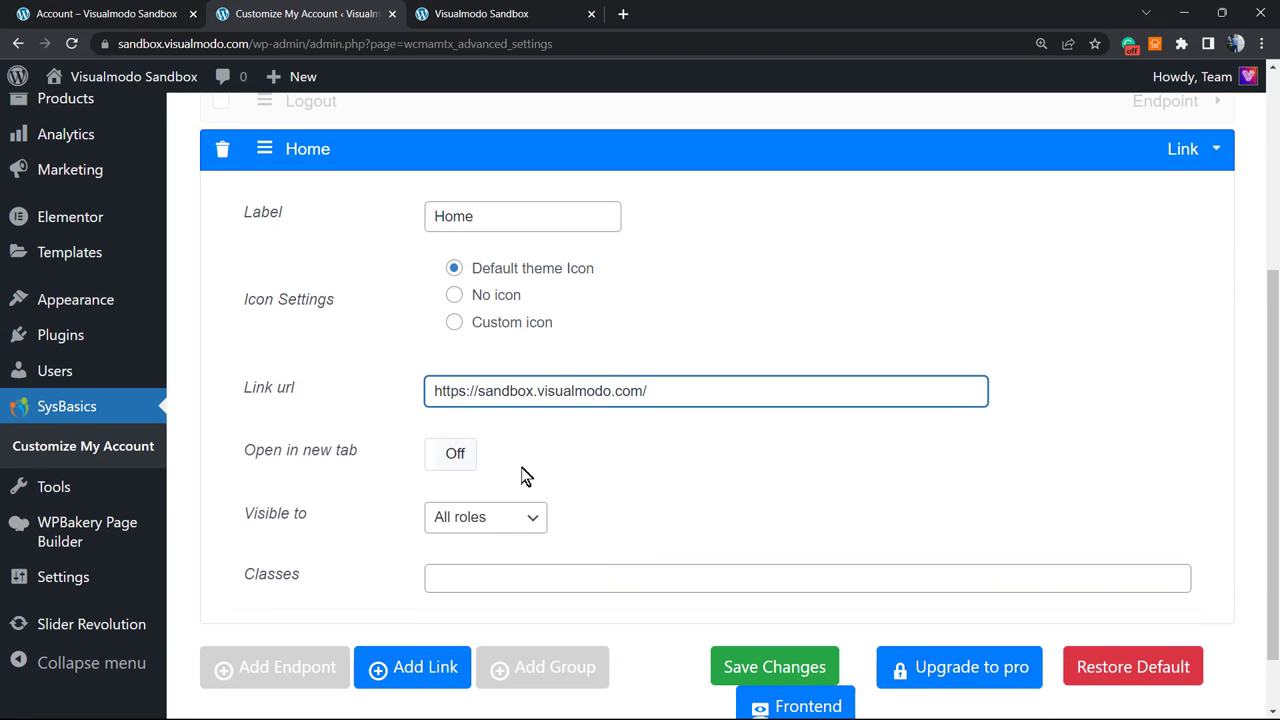
pyautogui.scroll(3)
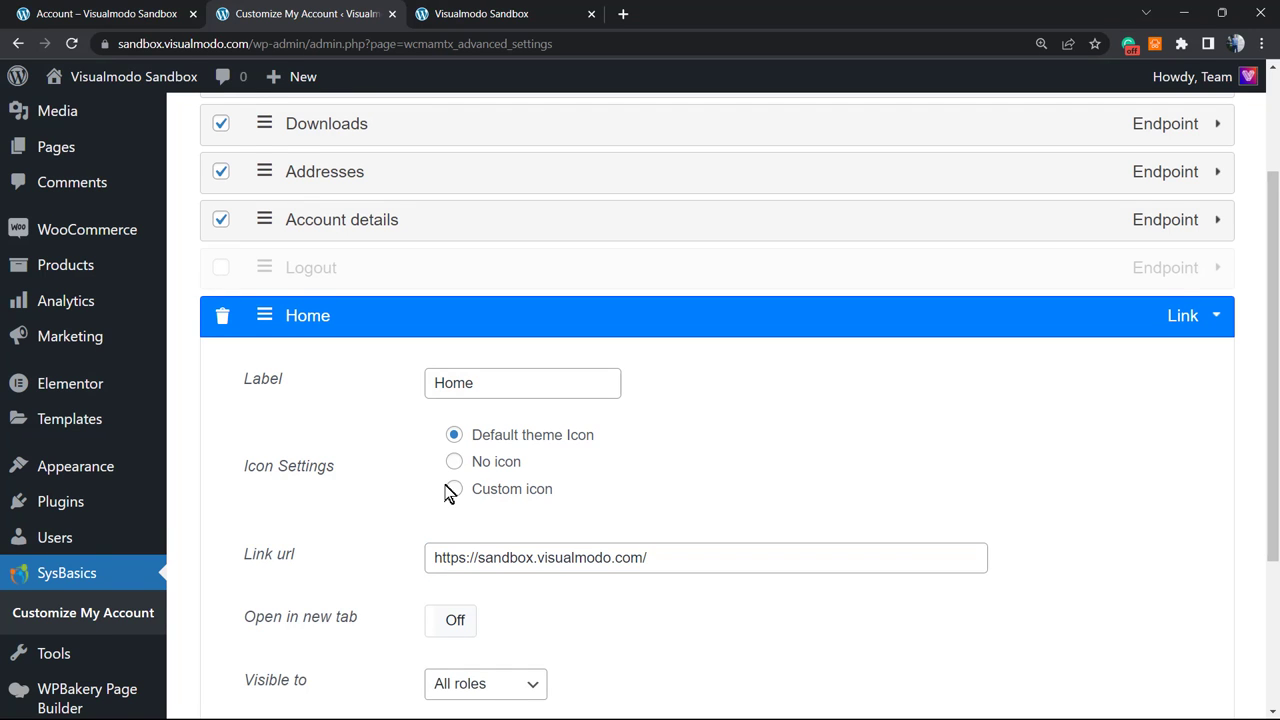
# Browse the Icon Picker for the Home link, then open the Visualmodo Sandbox homepage
pyautogui.click(454, 489)
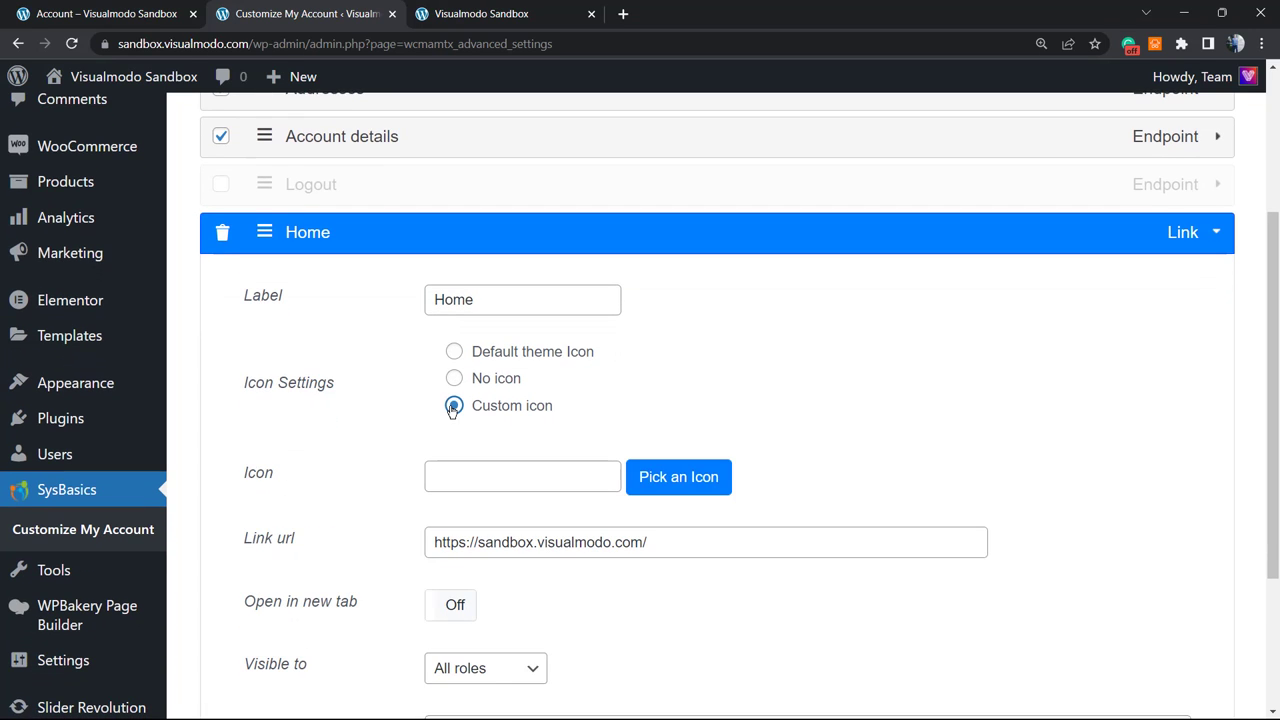
pyautogui.click(678, 477)
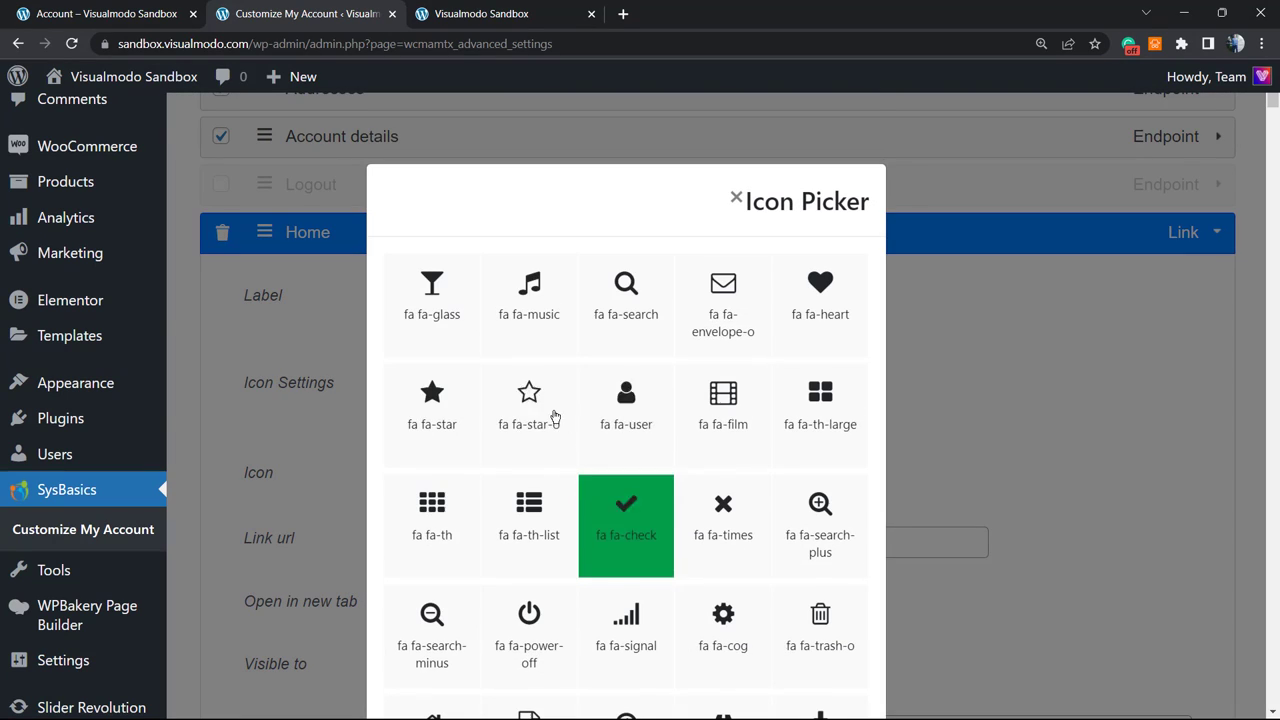
pyautogui.click(432, 400)
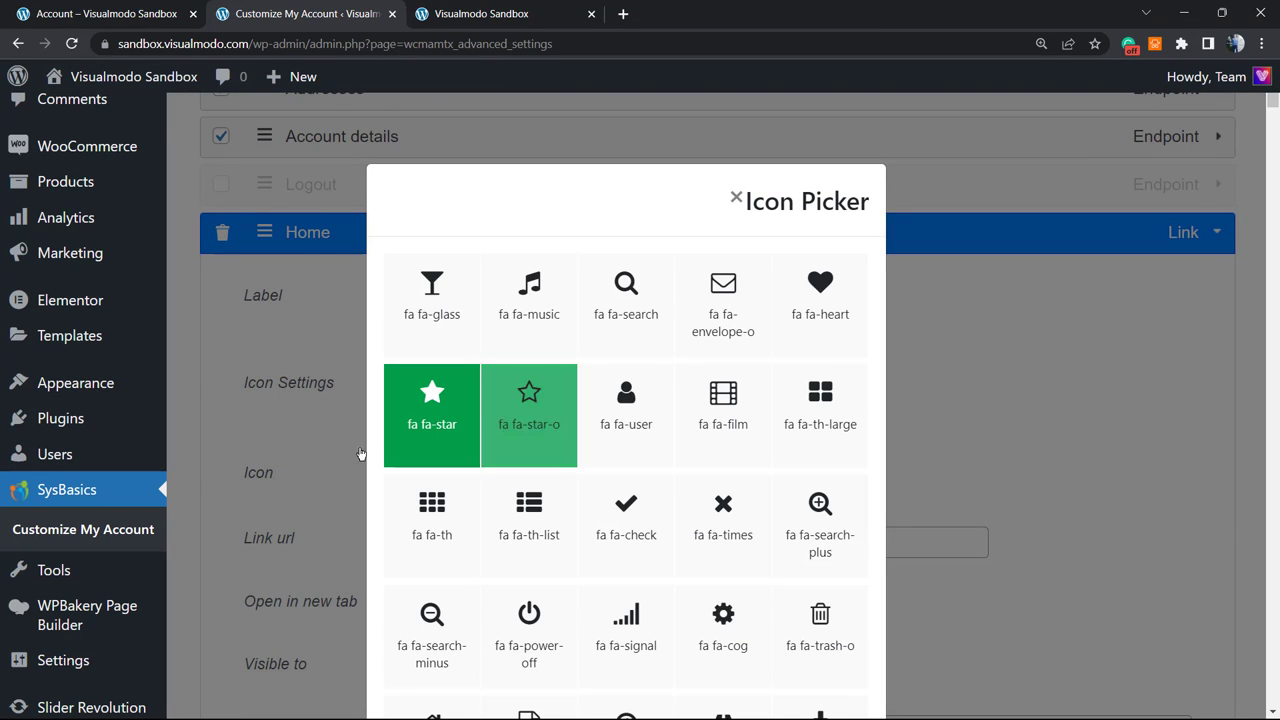
pyautogui.click(737, 199)
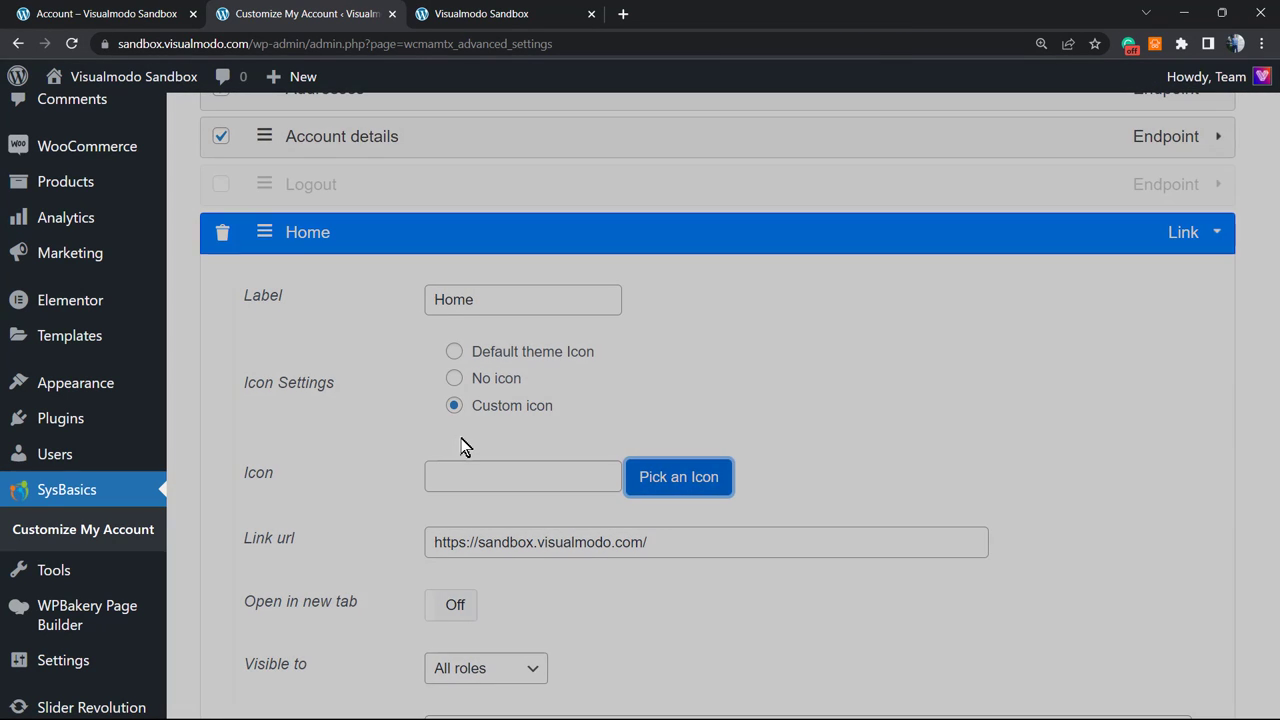
pyautogui.click(678, 477)
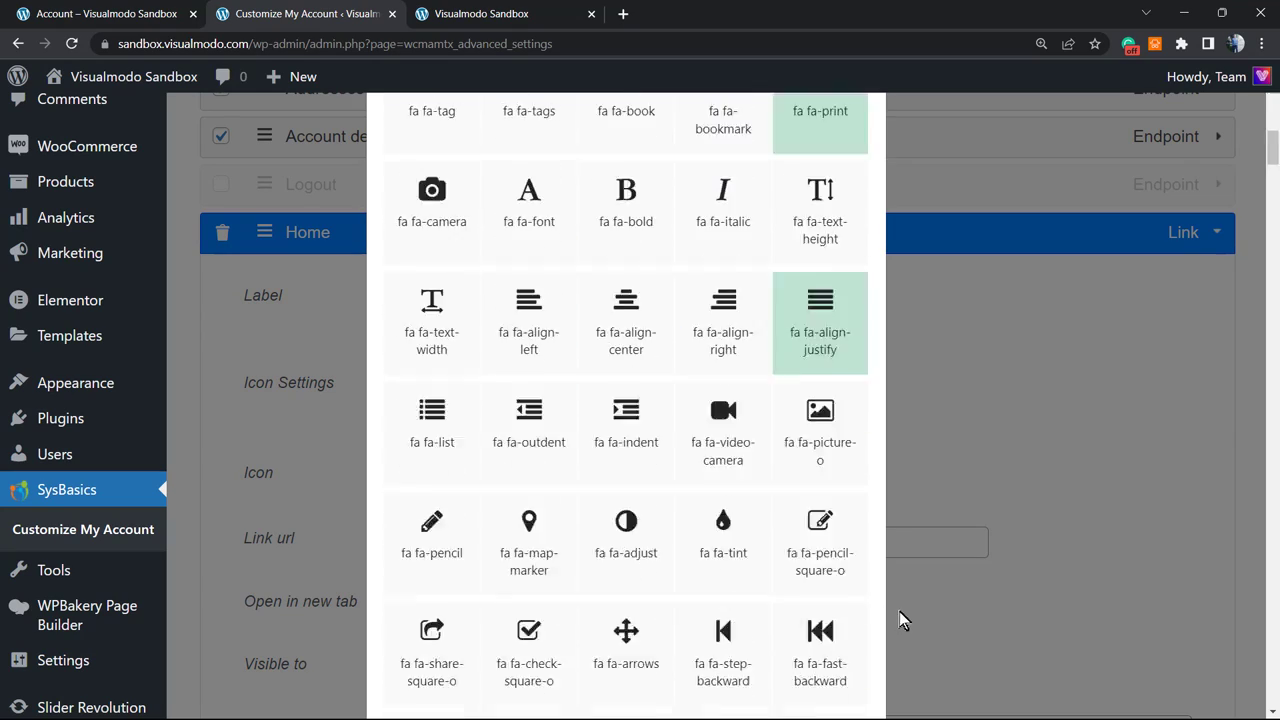
pyautogui.scroll(-3)
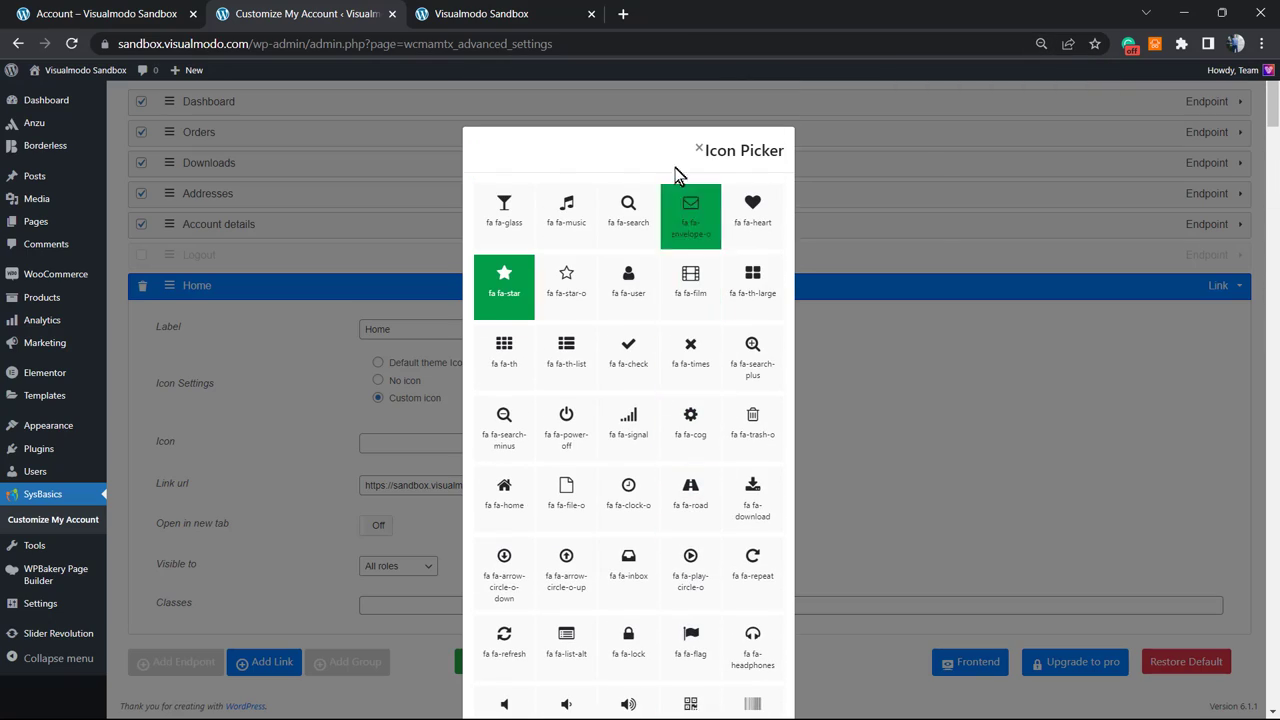
pyautogui.scroll(-3)
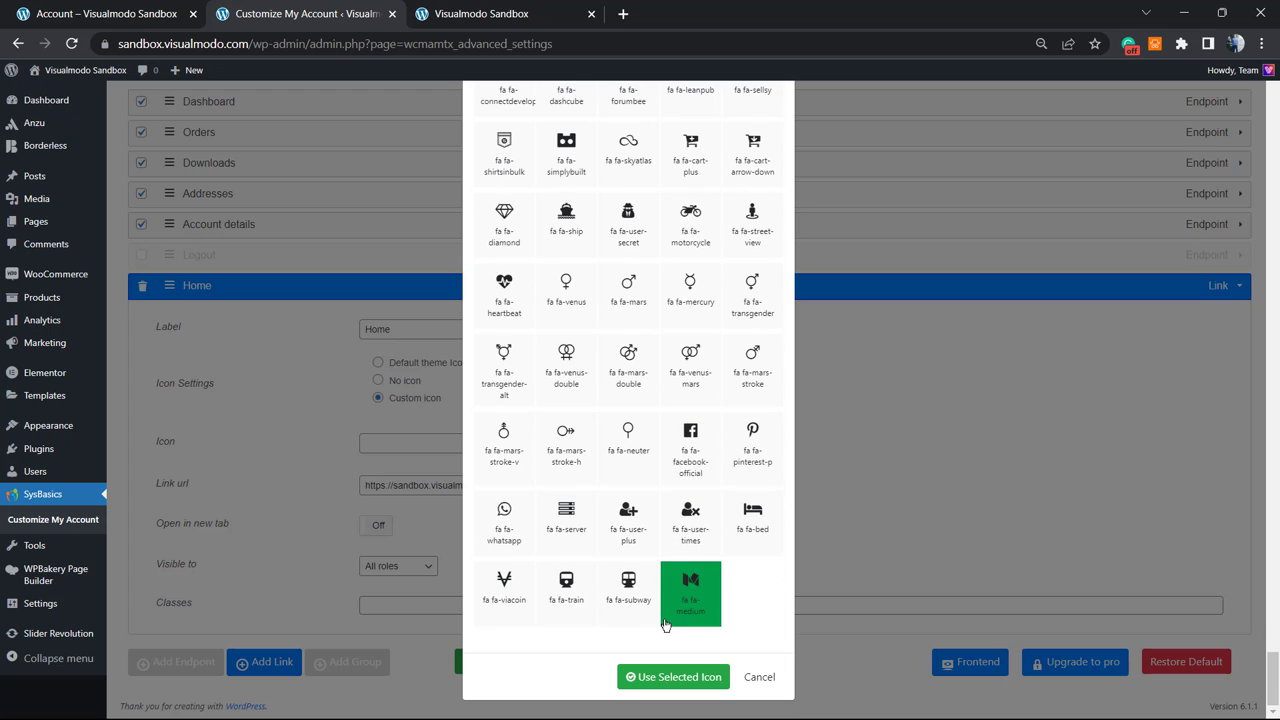
pyautogui.click(673, 677)
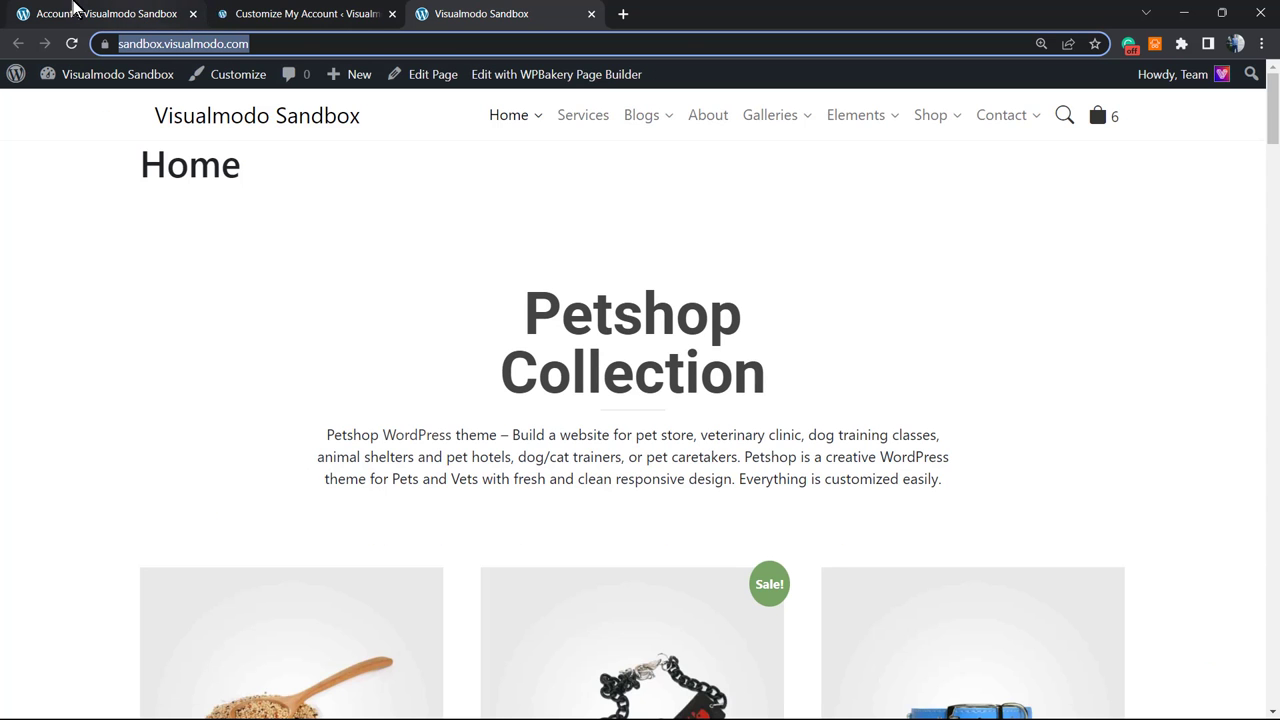
# Check the live Account menu shows Home without Logout, then return to Customize My Account
pyautogui.click(105, 13)
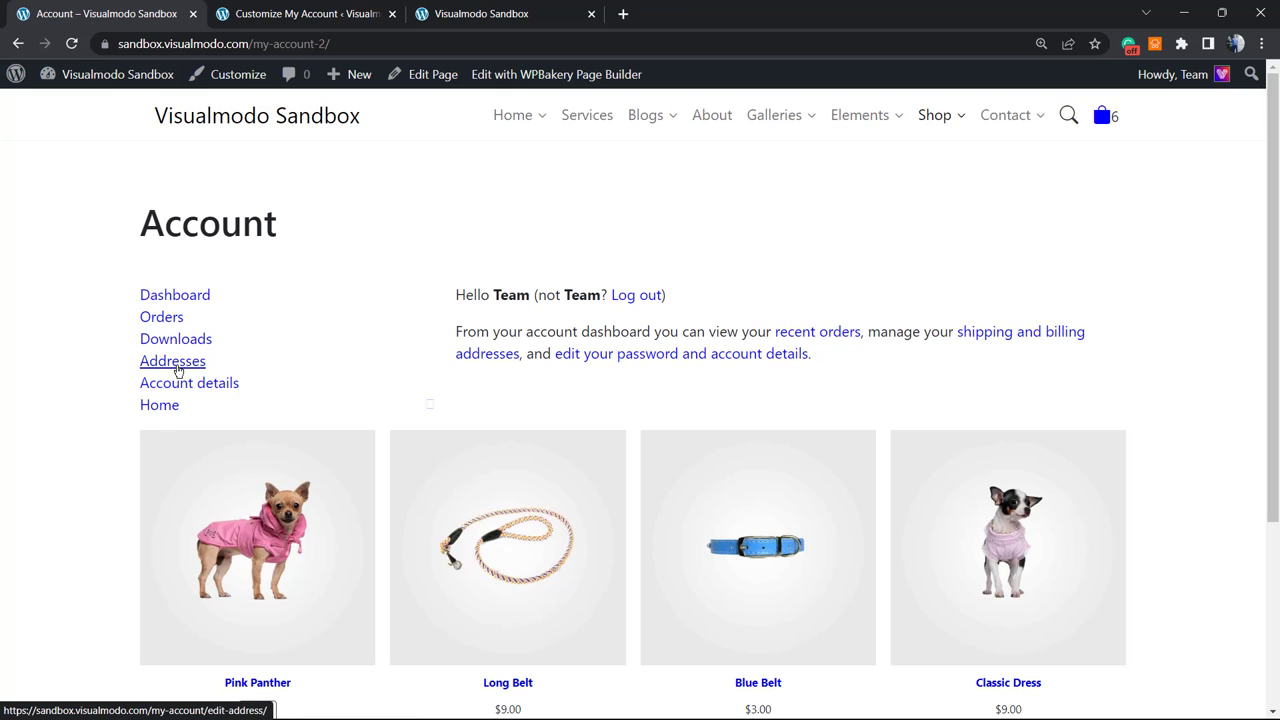
pyautogui.moveTo(203, 416)
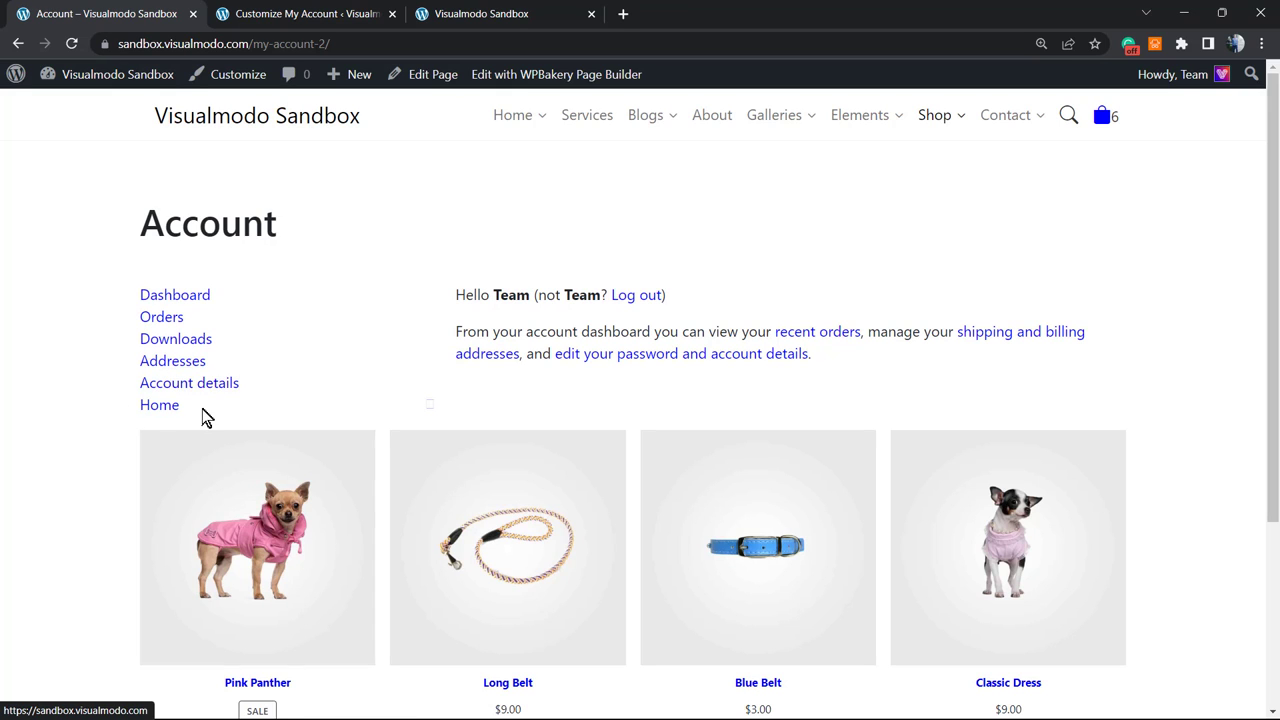
pyautogui.moveTo(228, 402)
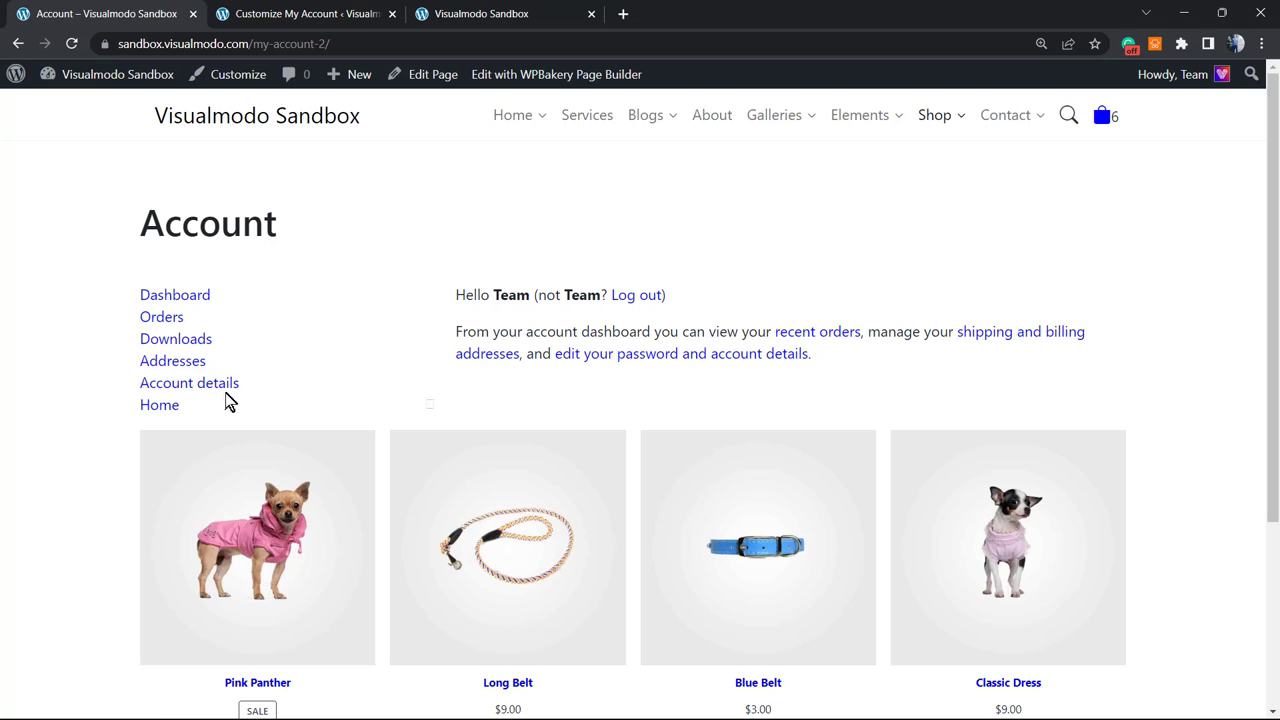
pyautogui.click(305, 13)
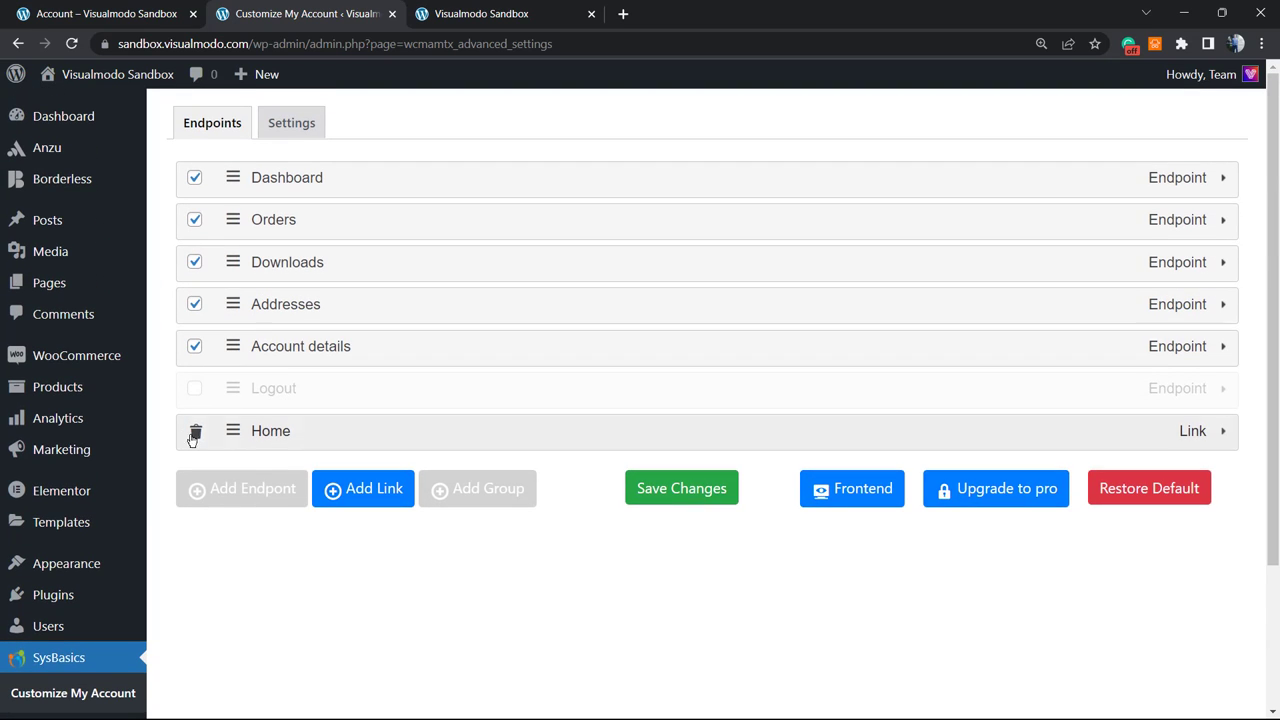
pyautogui.moveTo(227, 451)
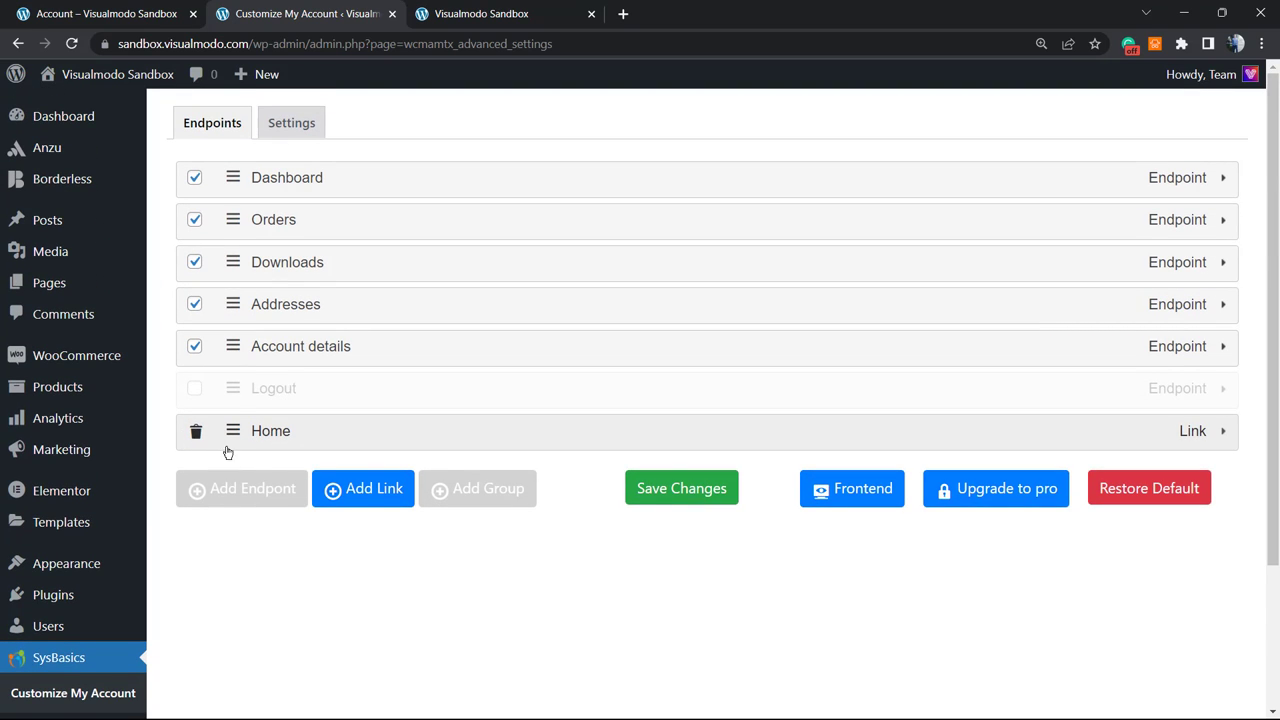
pyautogui.moveTo(1047, 527)
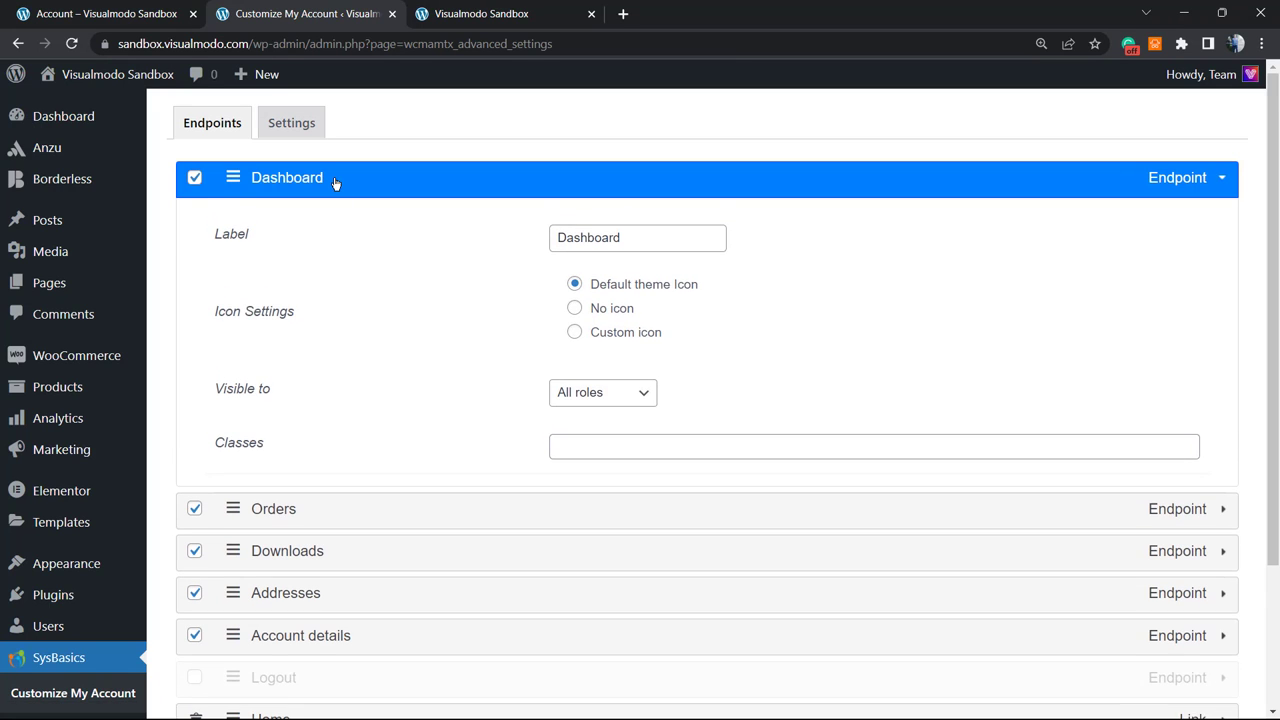
pyautogui.moveTo(696, 211)
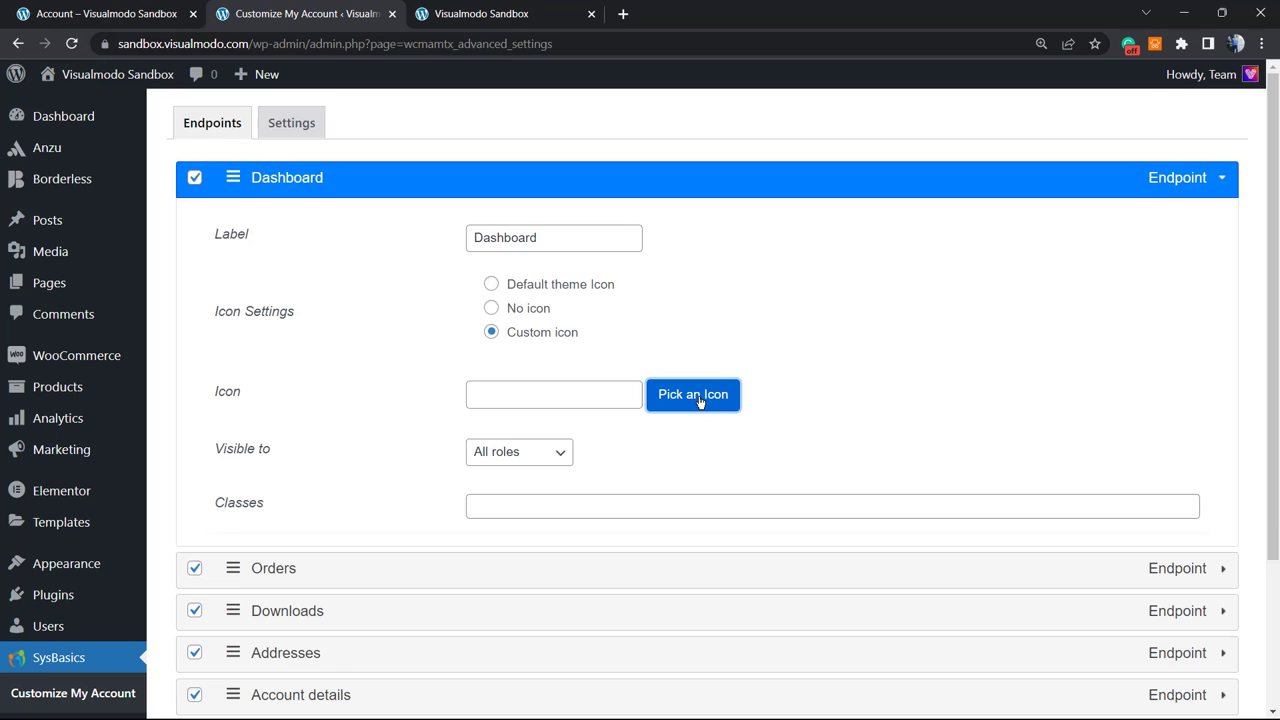
# Switch the Dashboard endpoint to a custom icon, bringing up the Font Awesome picker
pyautogui.click(692, 394)
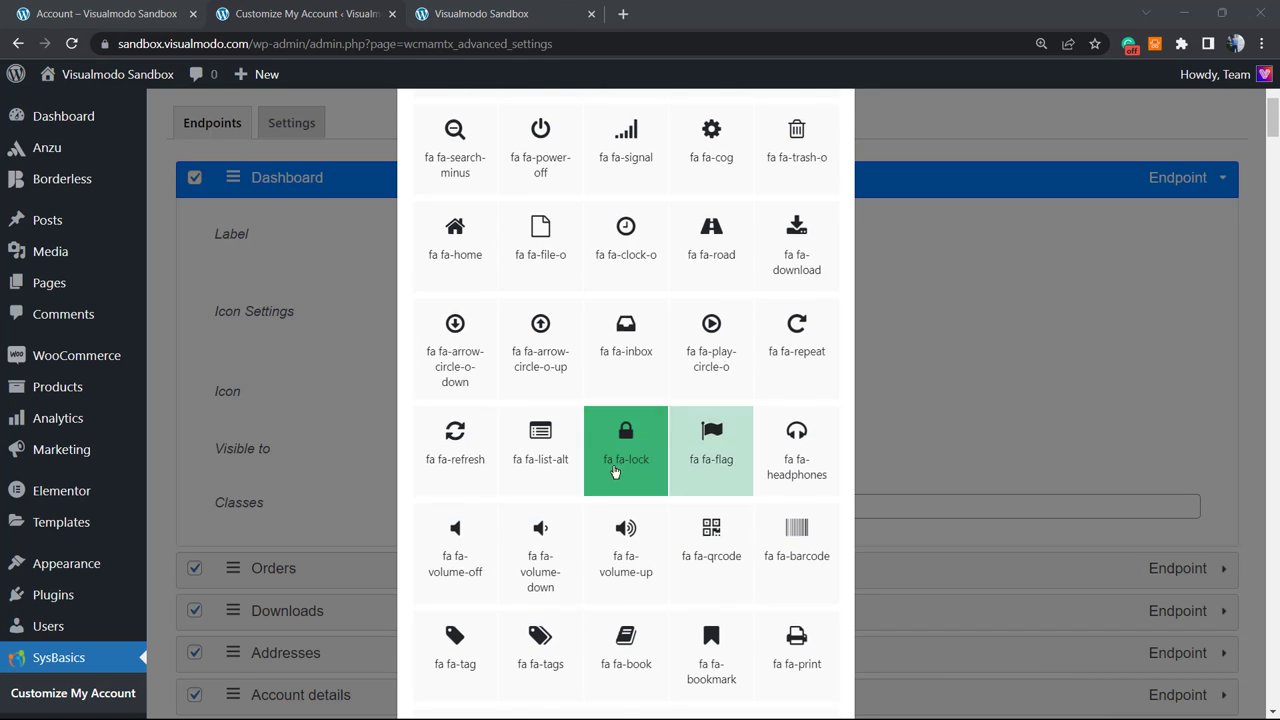
# Browse down the Font Awesome list in the Dashboard icon picker and select an icon
pyautogui.scroll(-3)
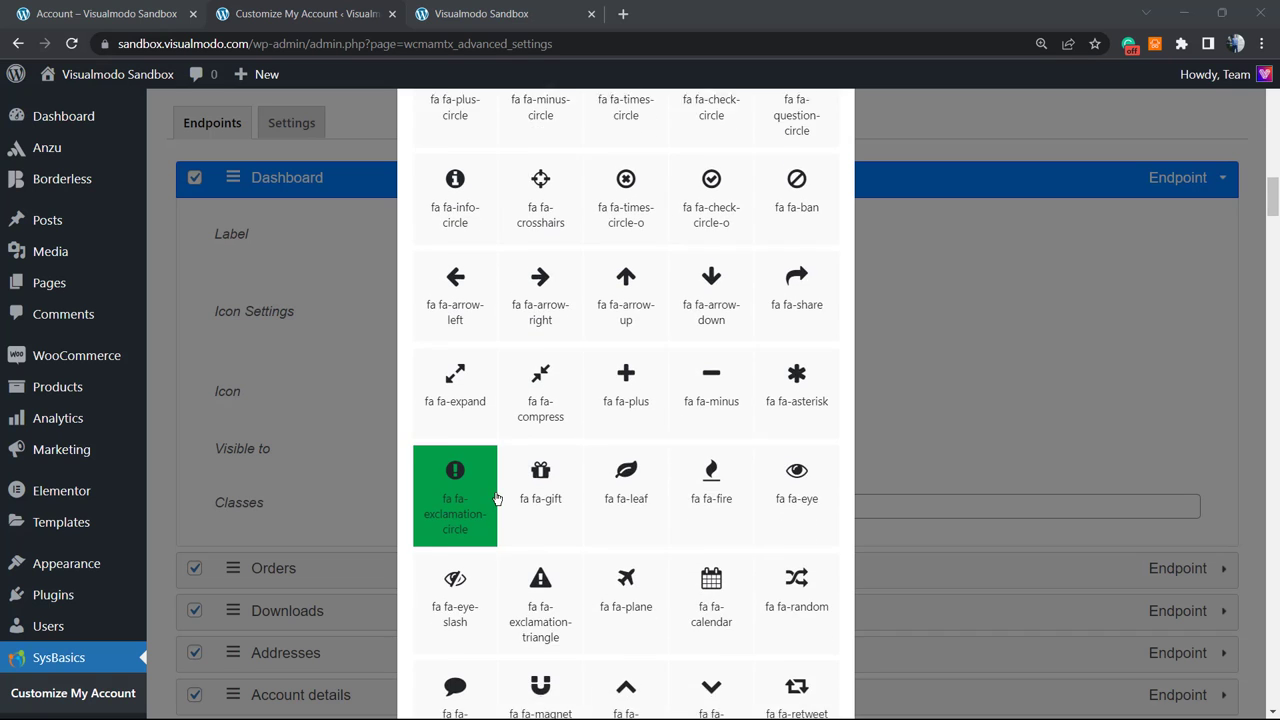
pyautogui.scroll(-3)
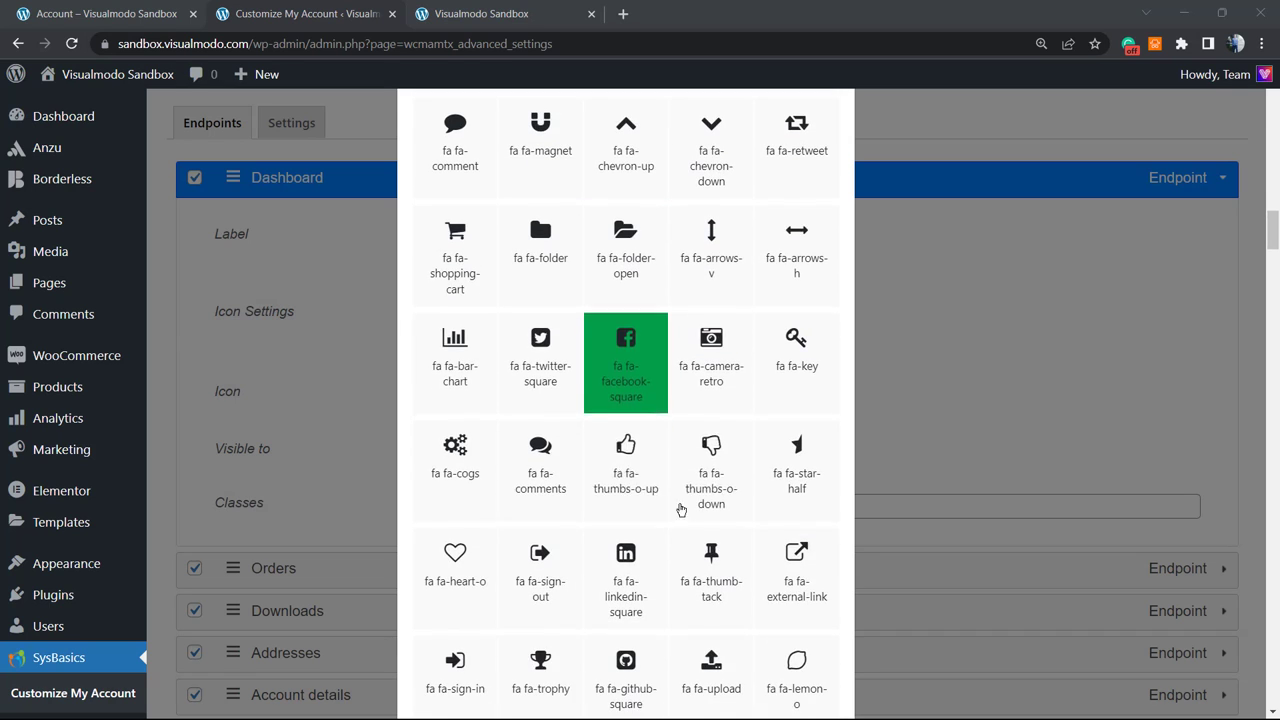
pyautogui.scroll(-3)
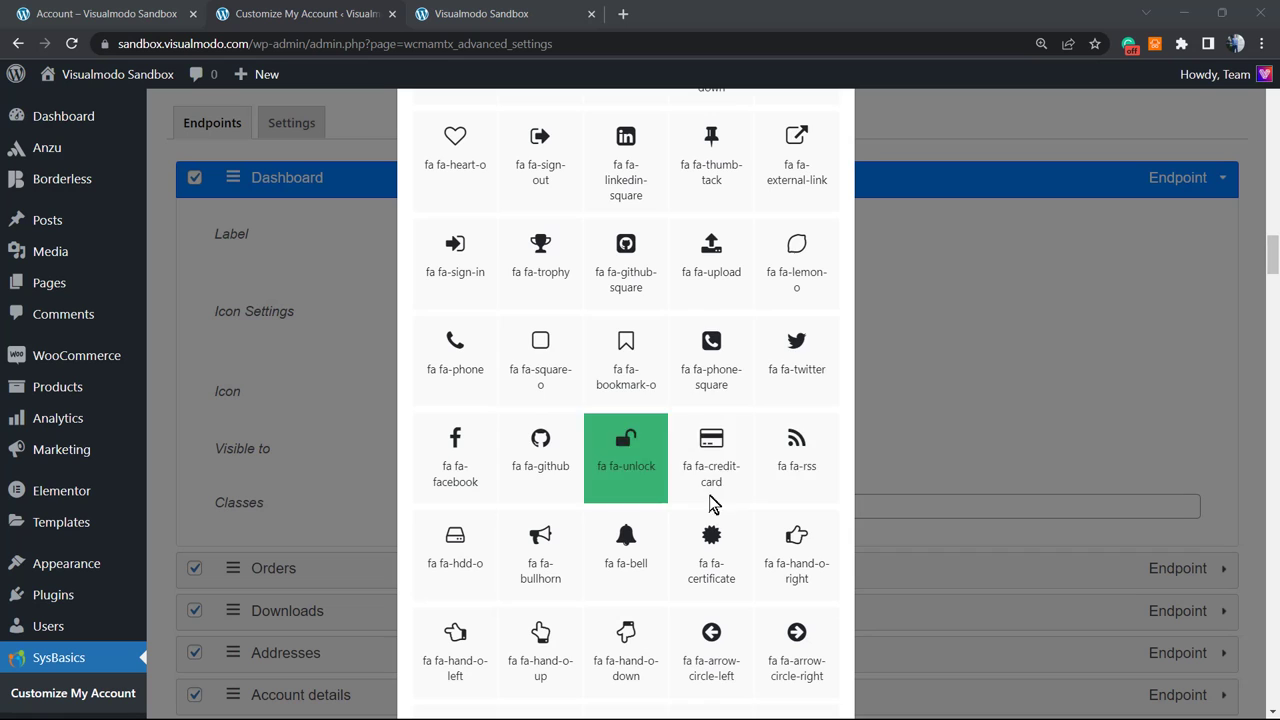
pyautogui.scroll(-3)
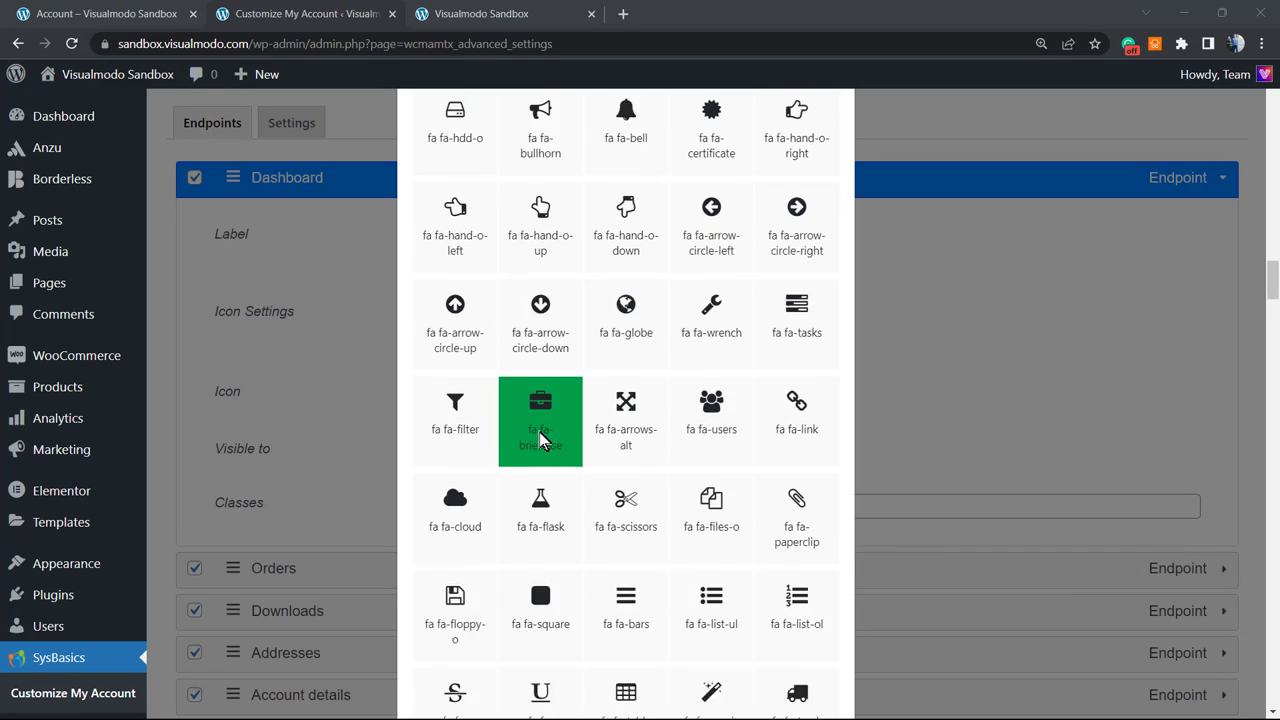
pyautogui.scroll(-3)
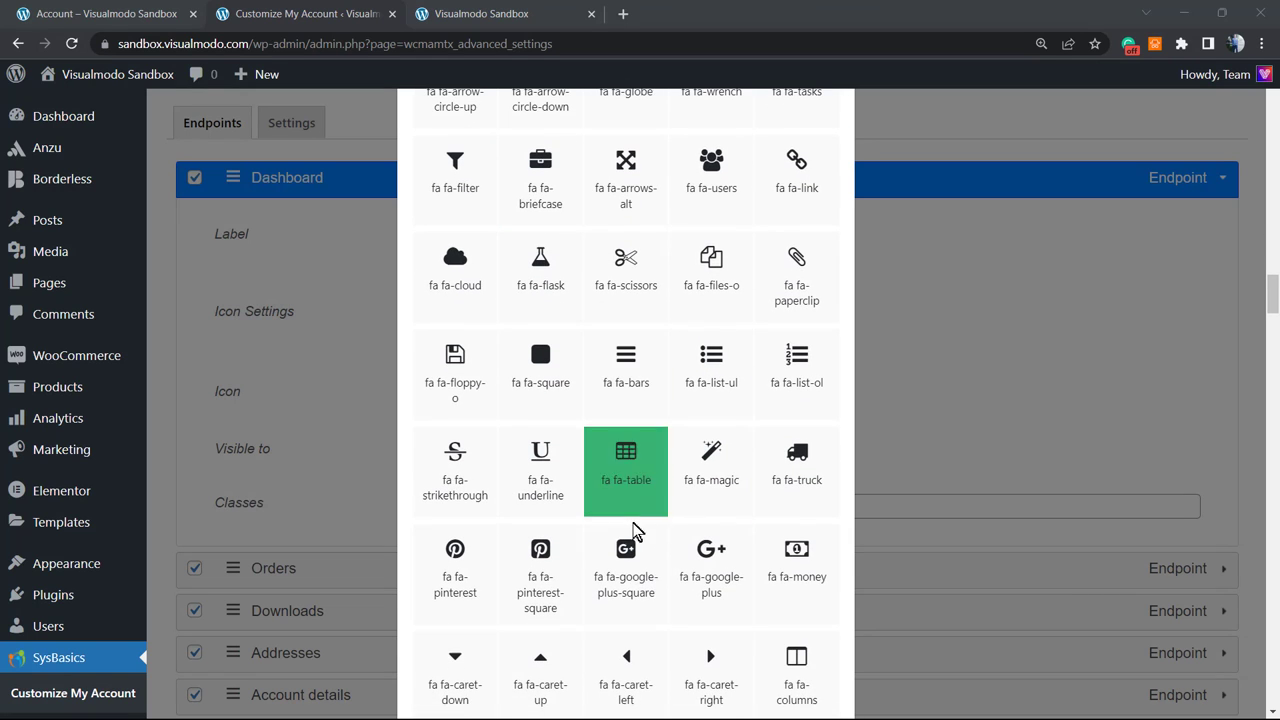
pyautogui.scroll(-3)
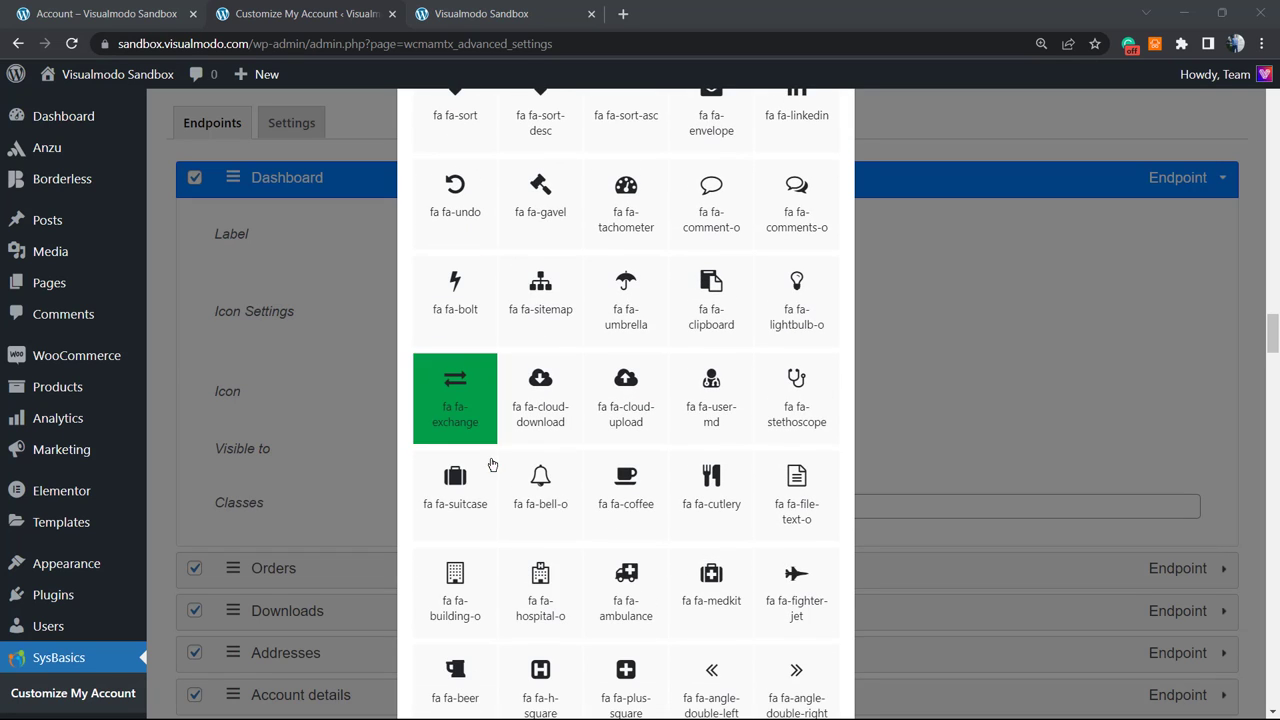
pyautogui.click(540, 495)
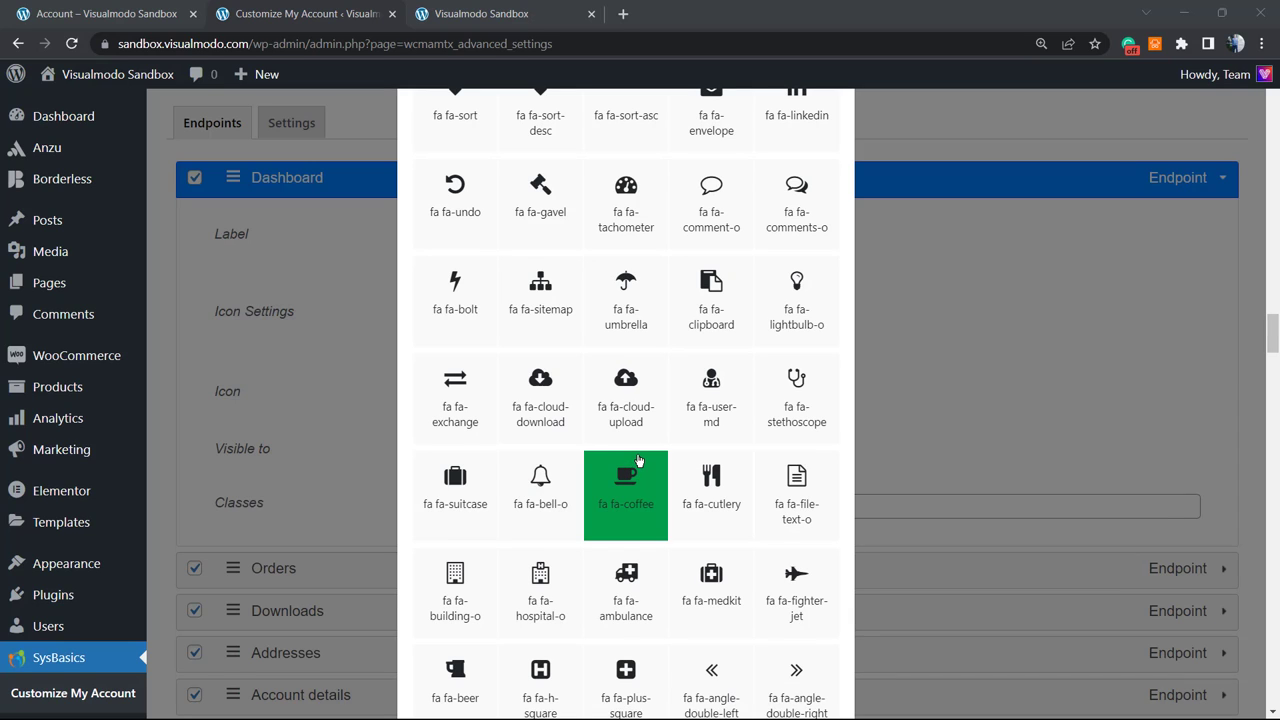
pyautogui.click(626, 300)
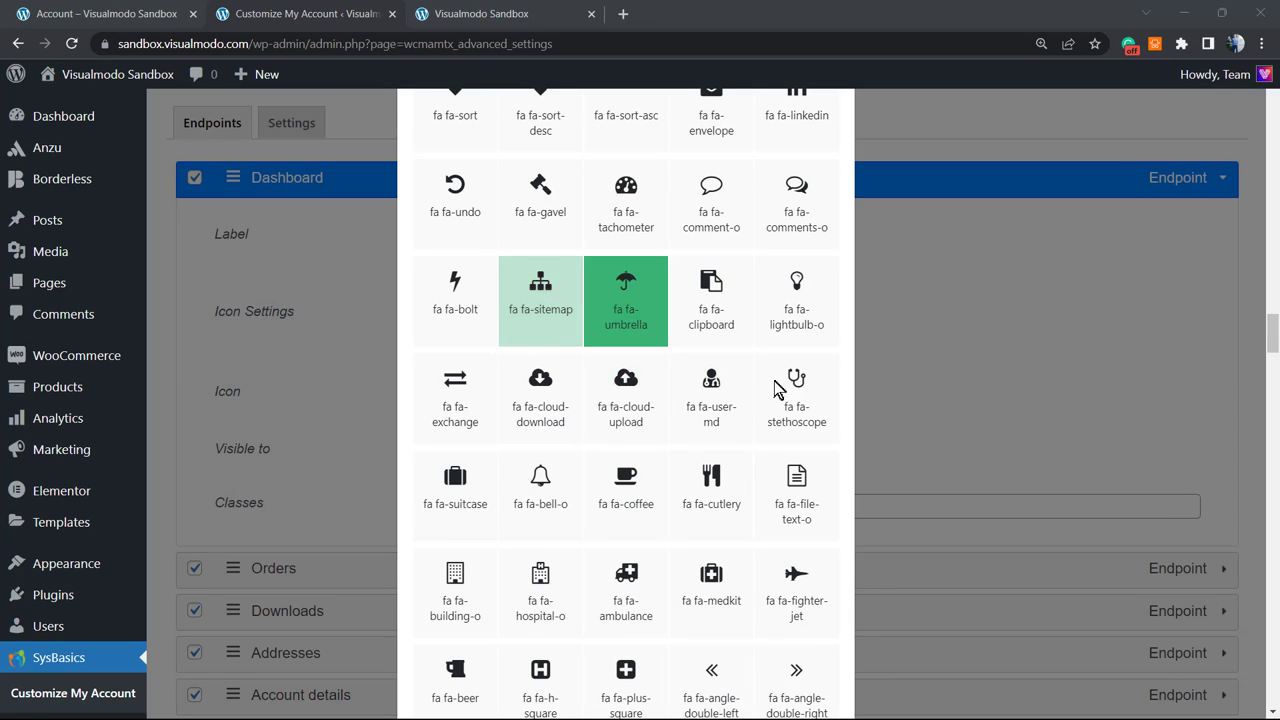
# Scroll to the end of the Font Awesome list and choose the icon to apply
pyautogui.scroll(-3)
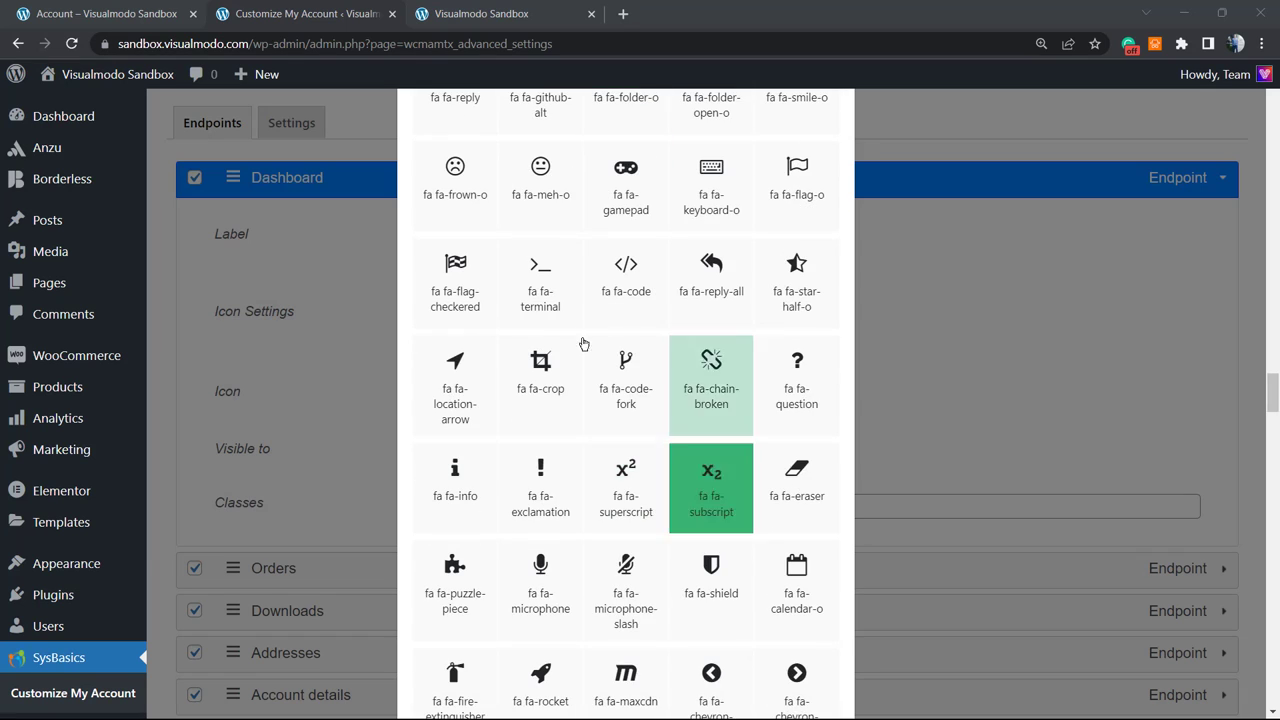
pyautogui.scroll(-3)
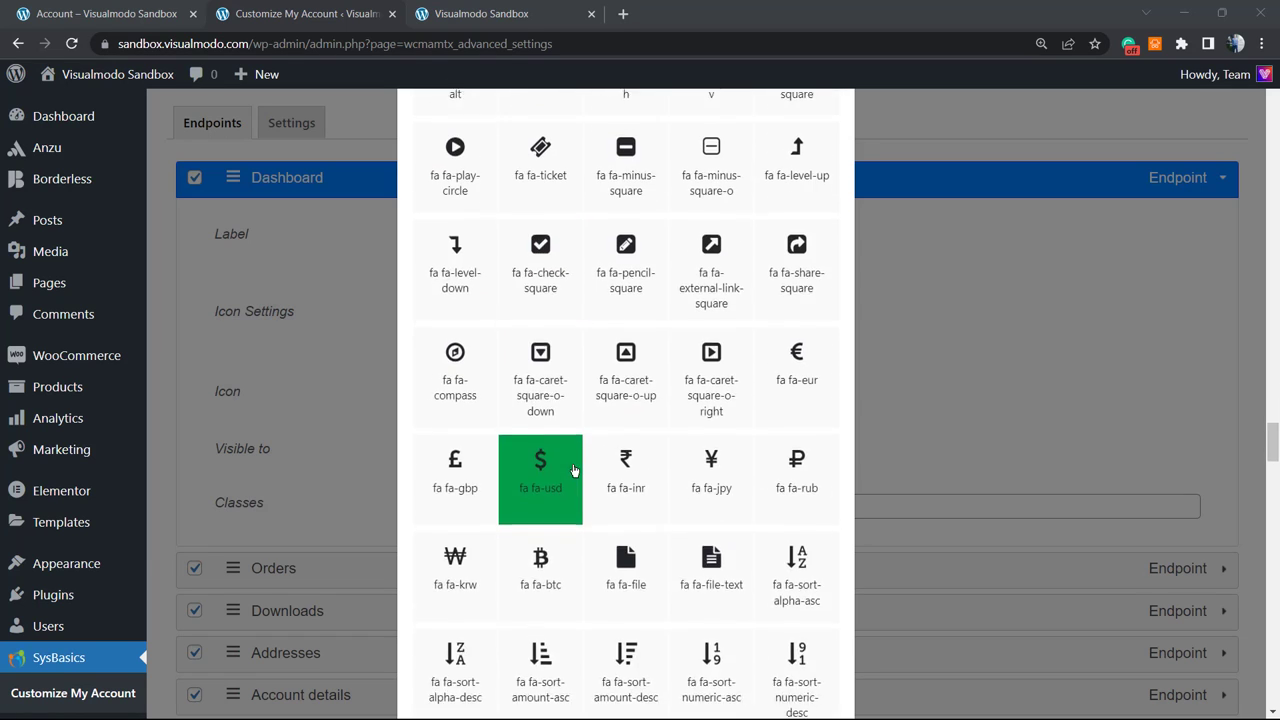
pyautogui.scroll(-3)
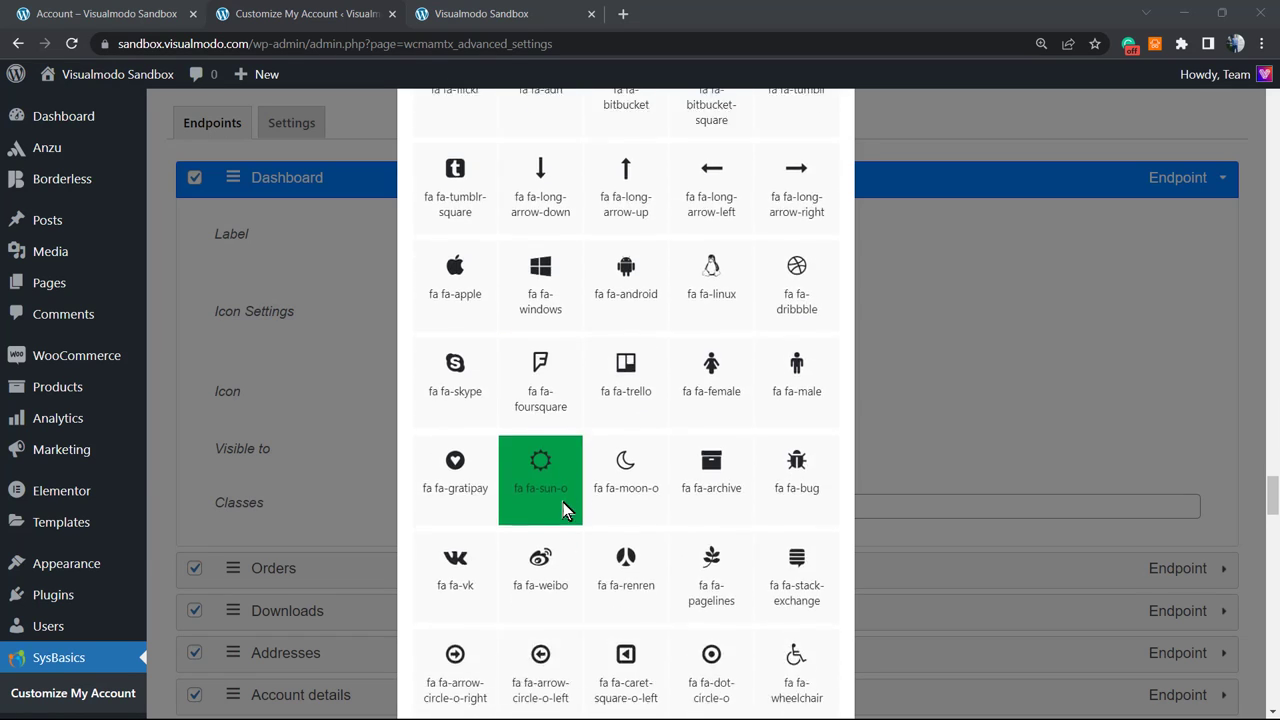
pyautogui.scroll(-3)
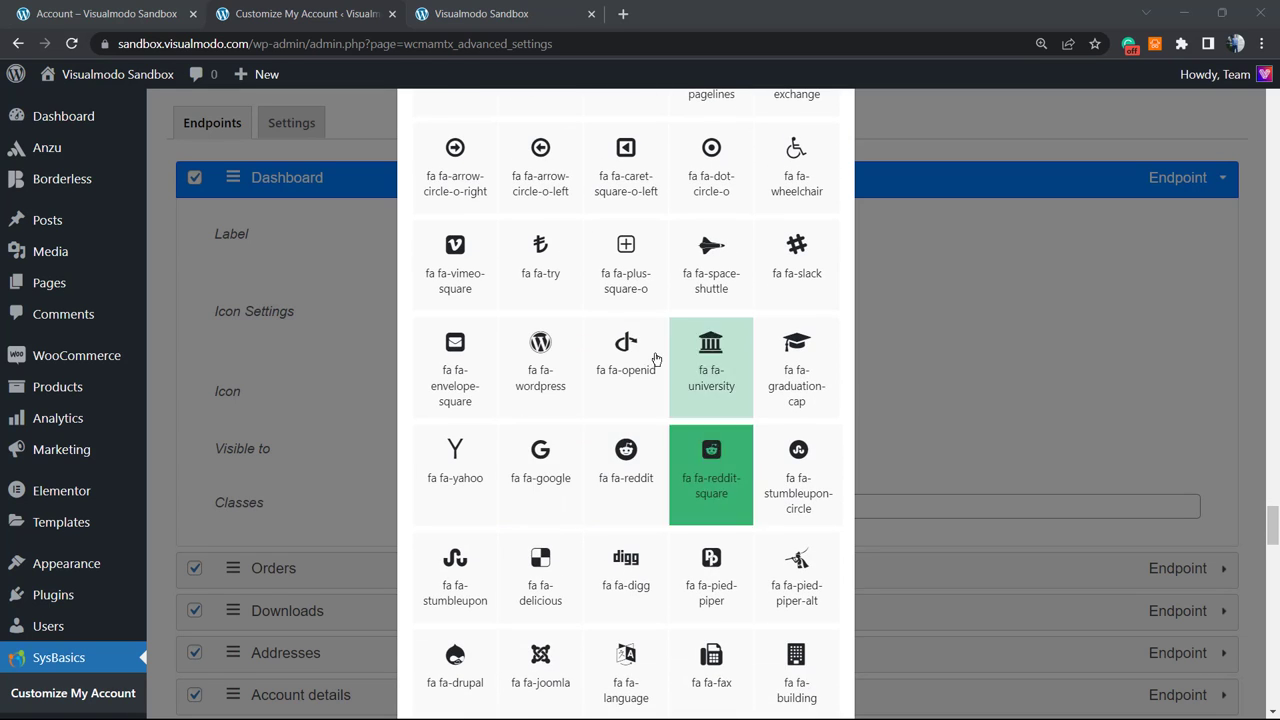
pyautogui.scroll(-3)
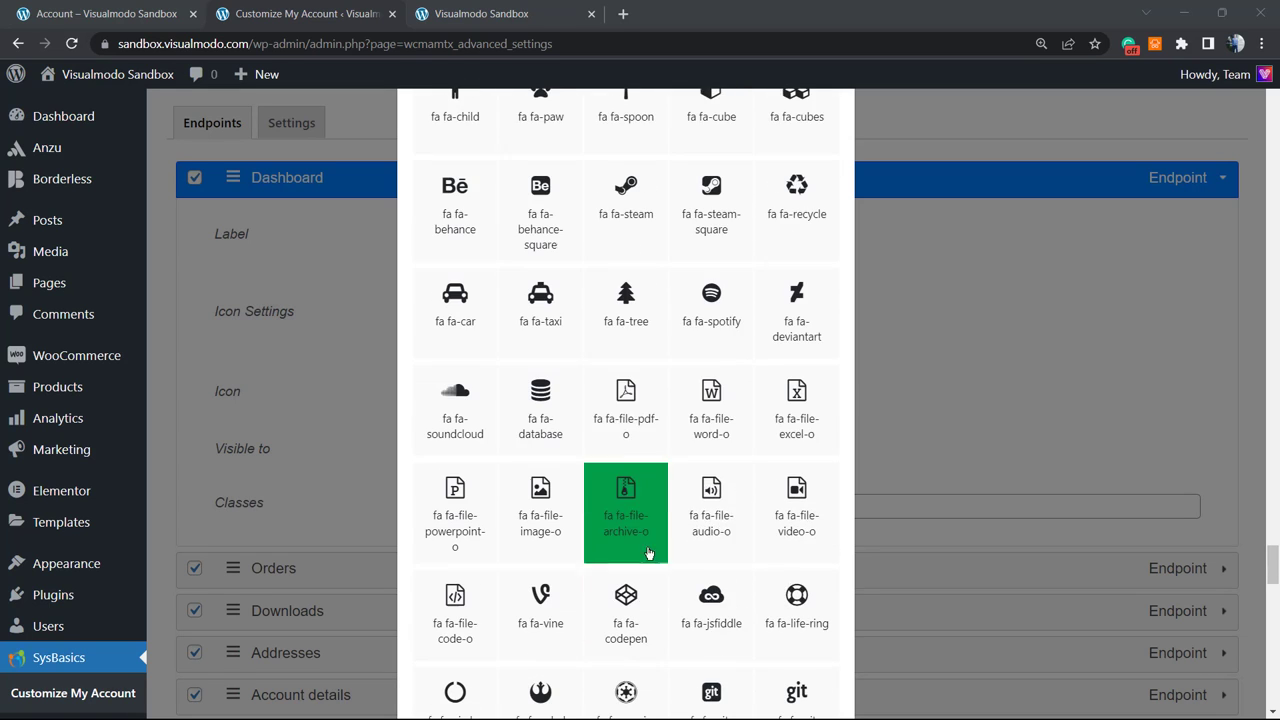
pyautogui.scroll(-3)
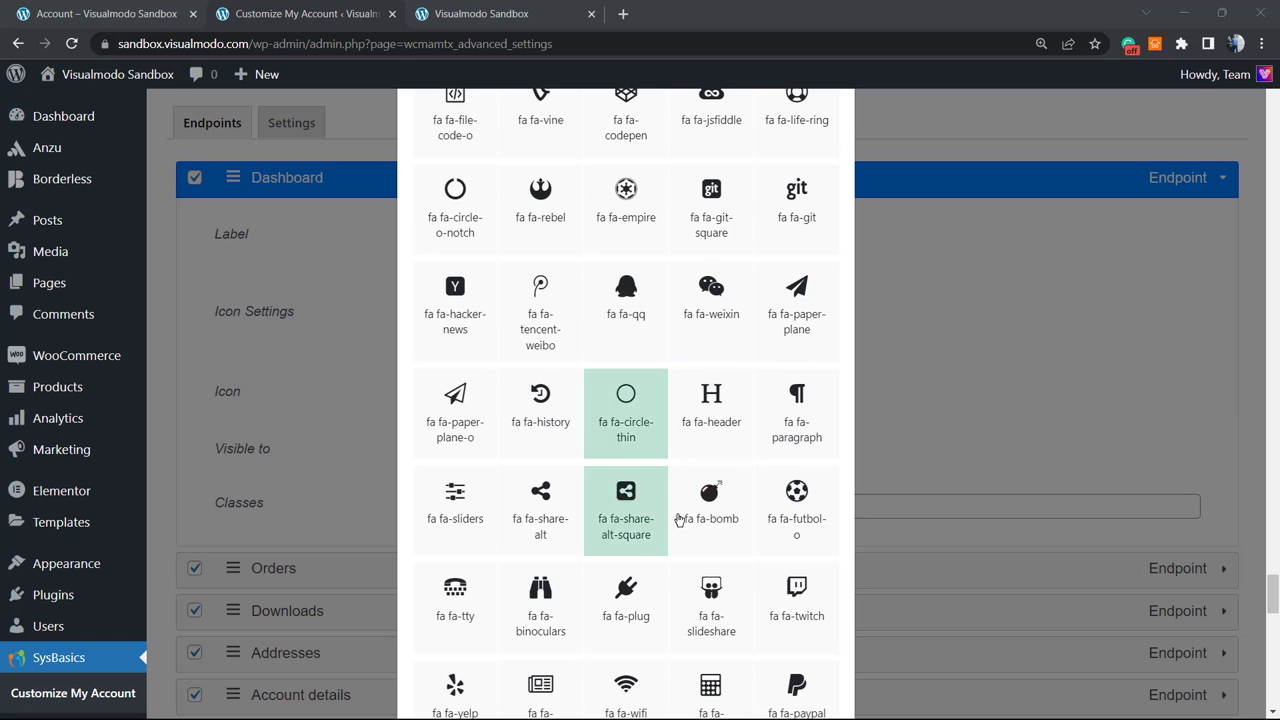
pyautogui.scroll(-3)
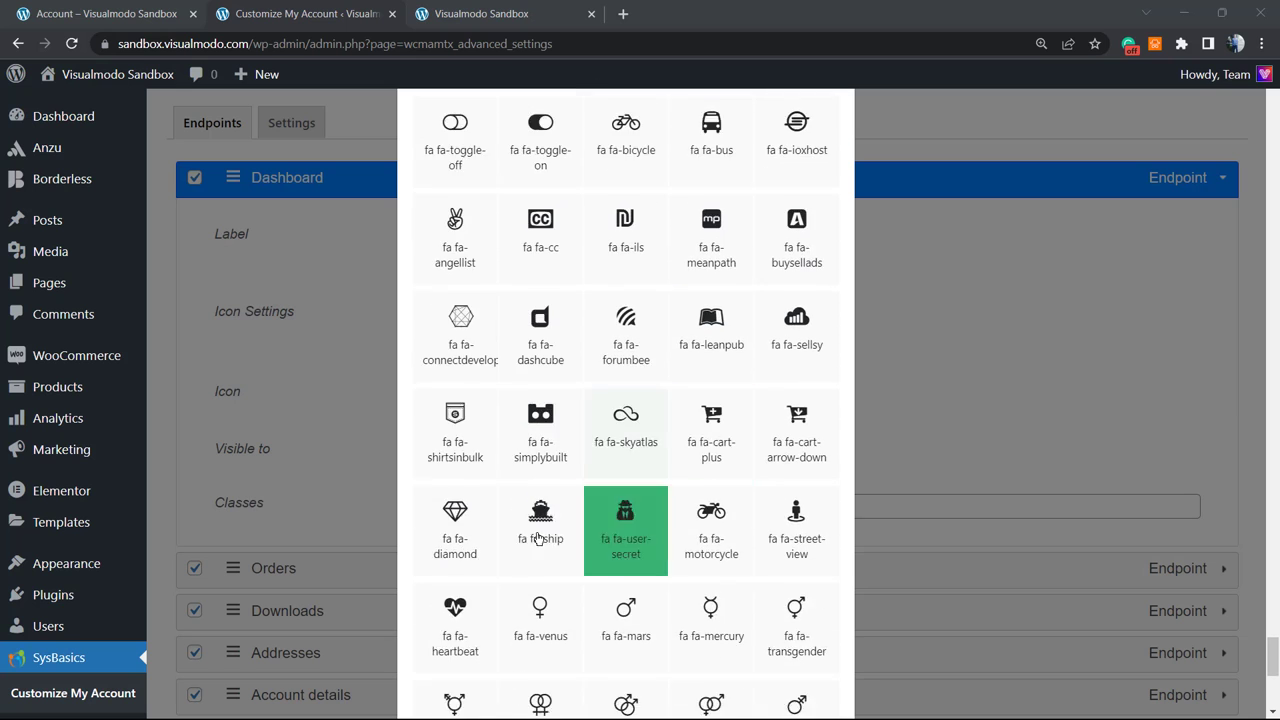
pyautogui.scroll(-3)
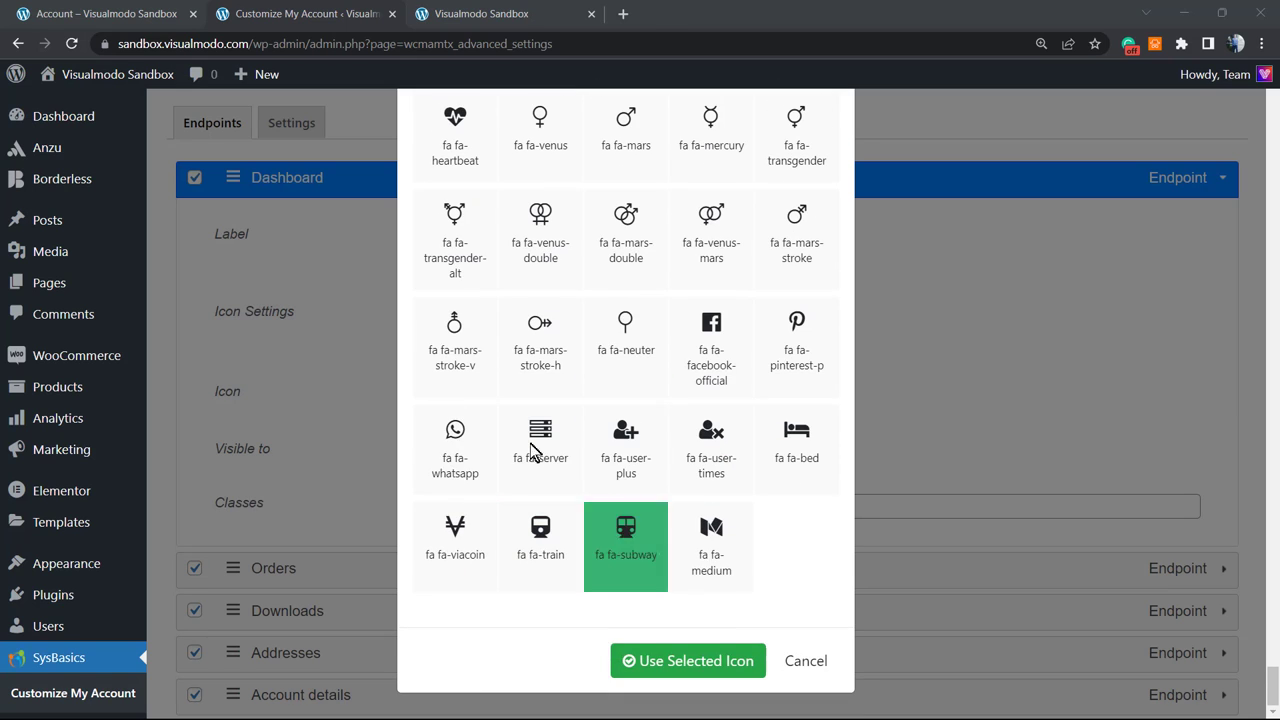
pyautogui.click(711, 545)
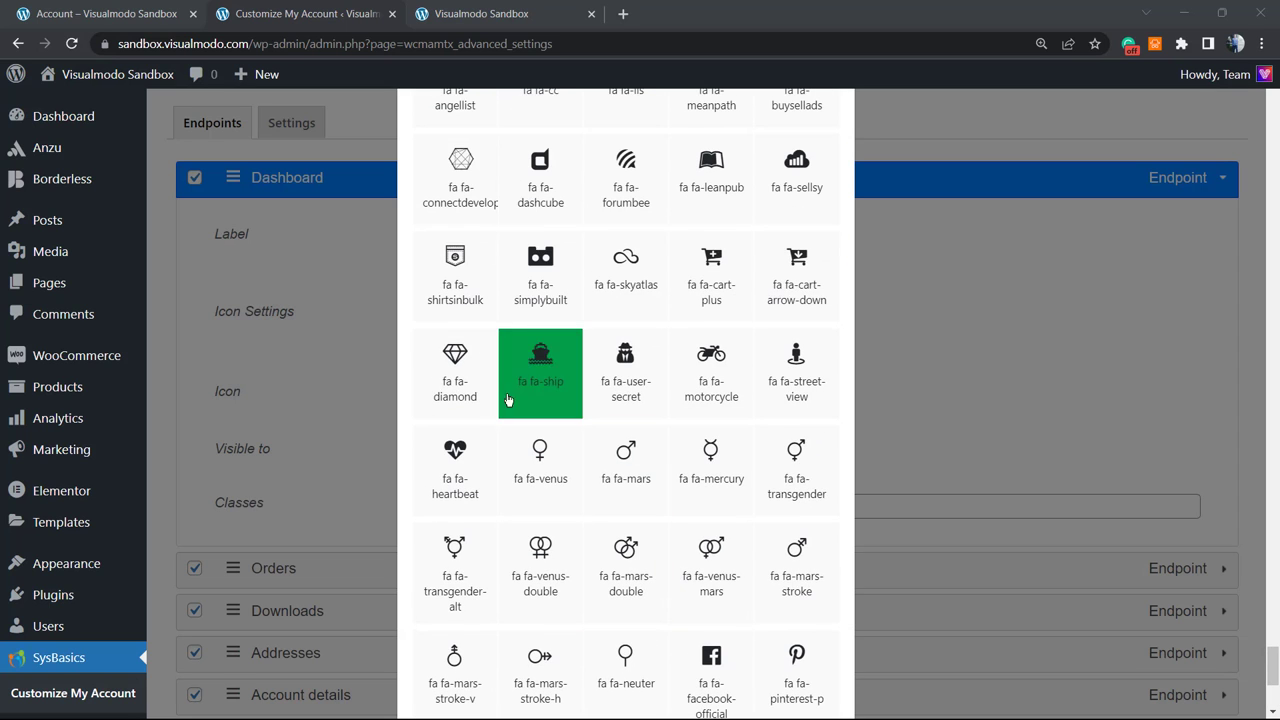
pyautogui.scroll(-3)
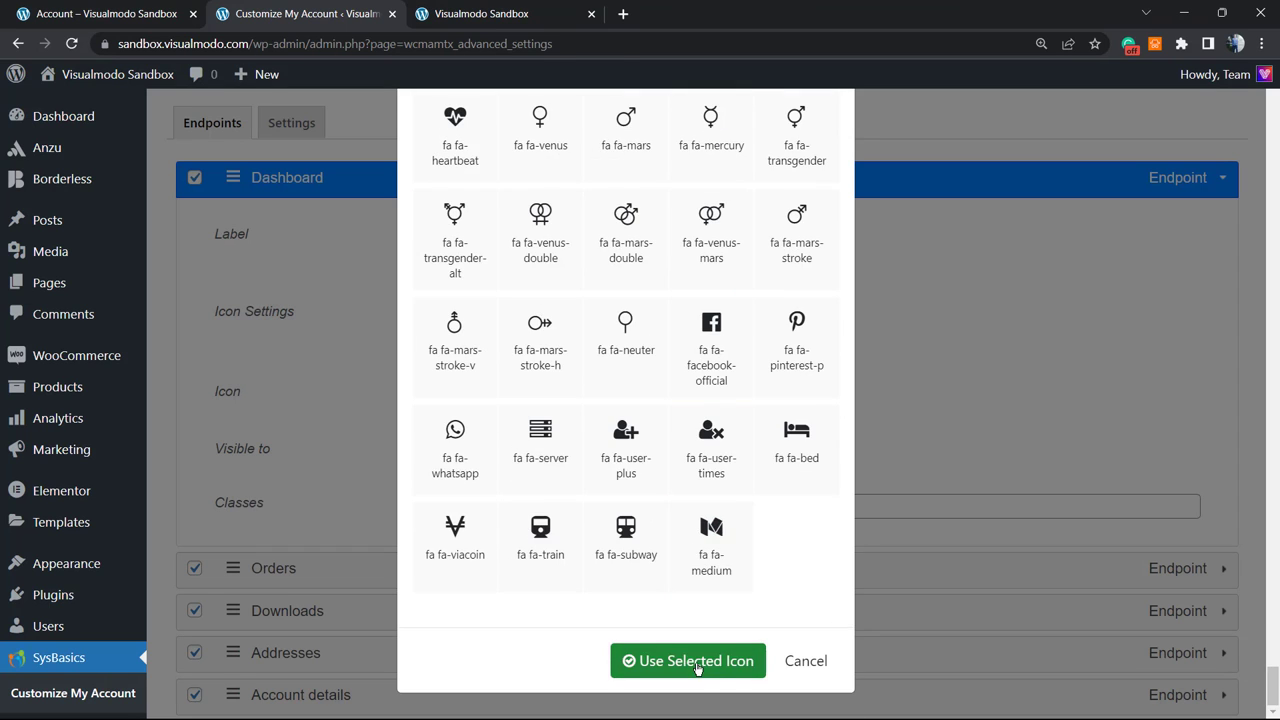
# Apply the fa-diamond icon to Dashboard, check the storefront account page, and return
pyautogui.click(687, 660)
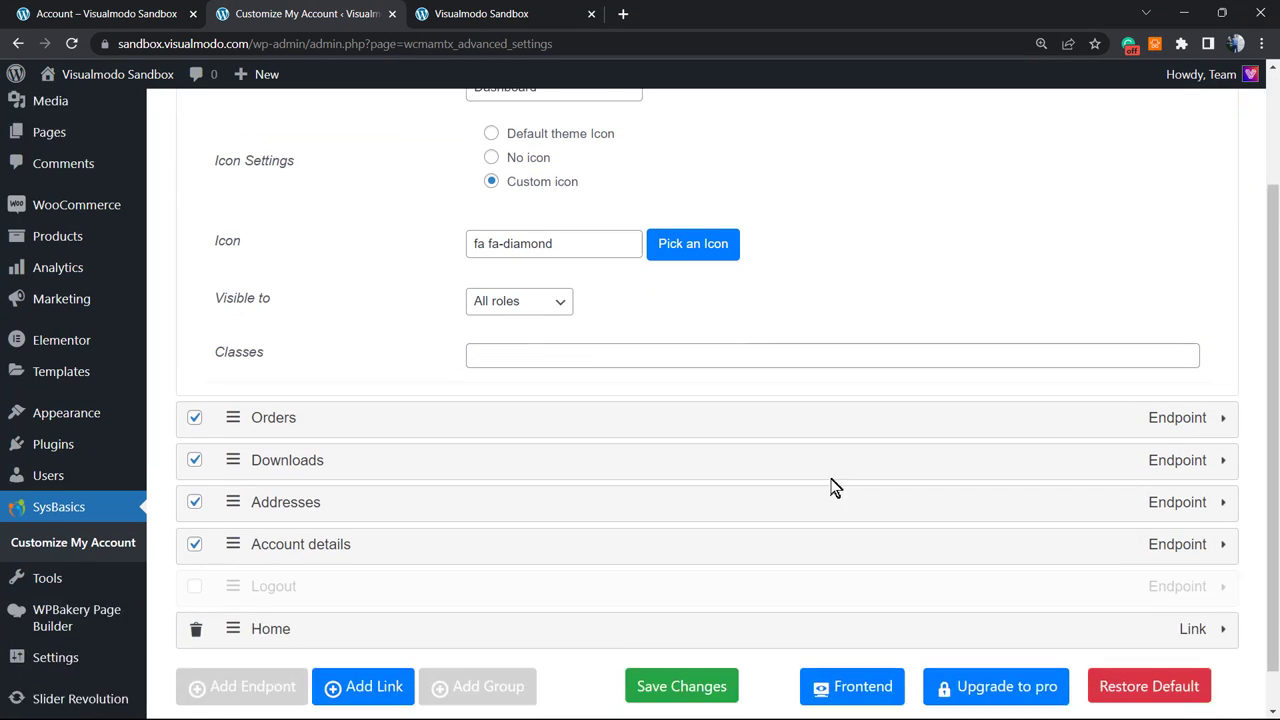
pyautogui.click(681, 685)
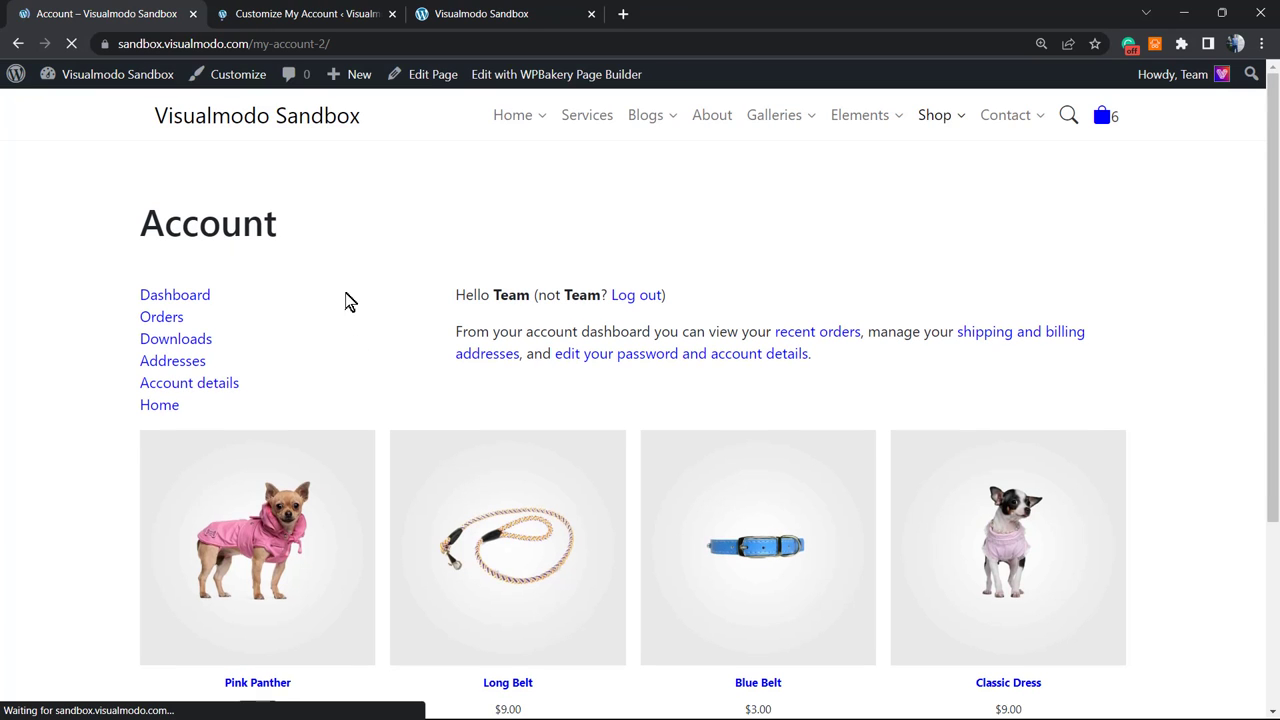
pyautogui.moveTo(175, 294)
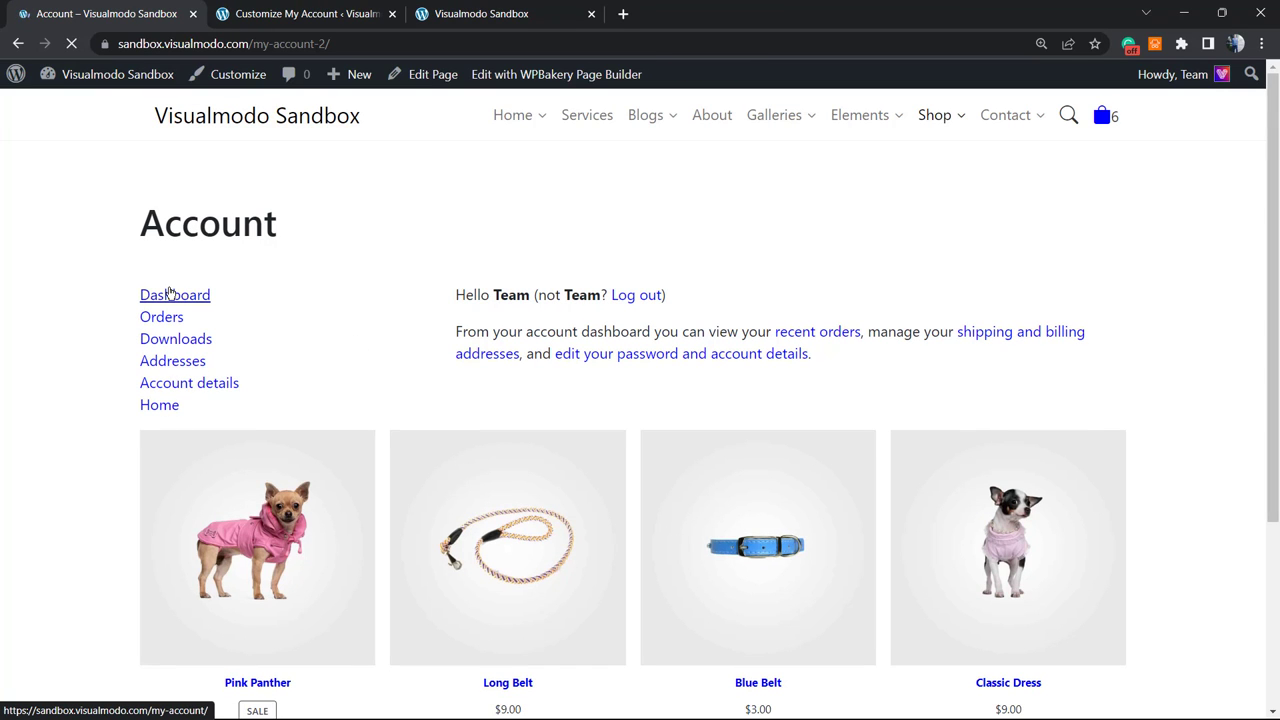
pyautogui.scroll(-3)
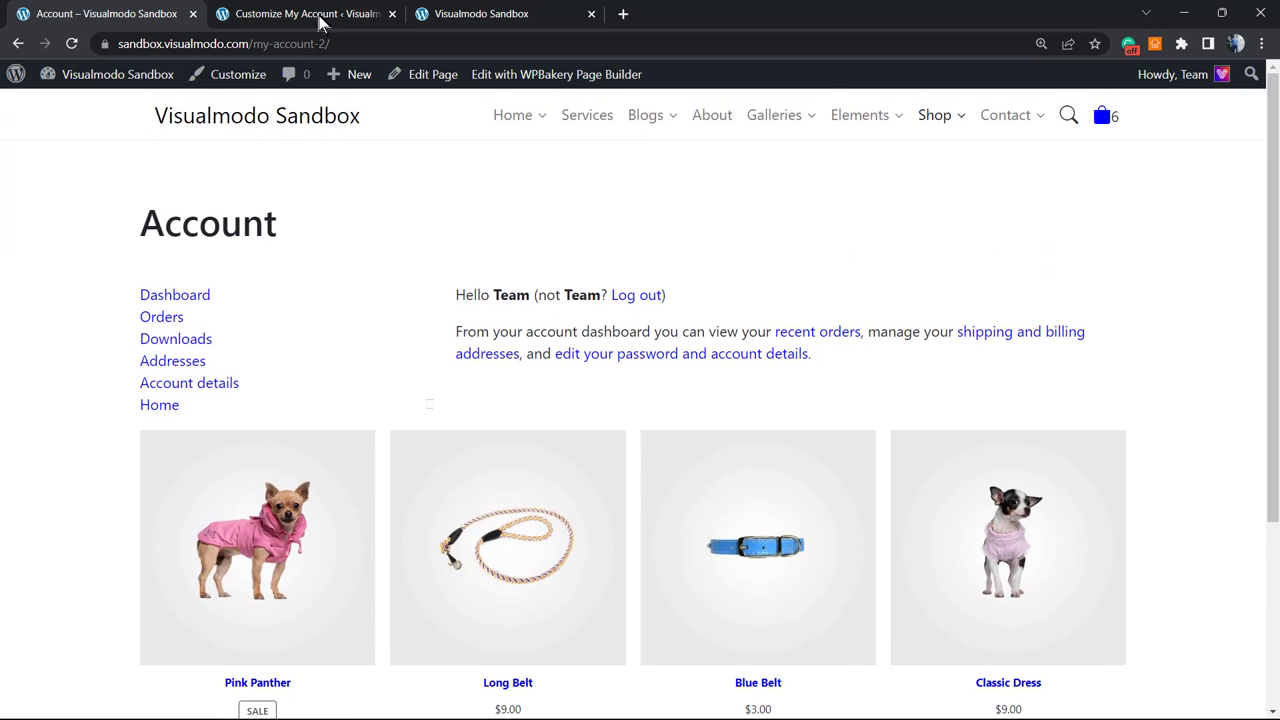
pyautogui.click(305, 13)
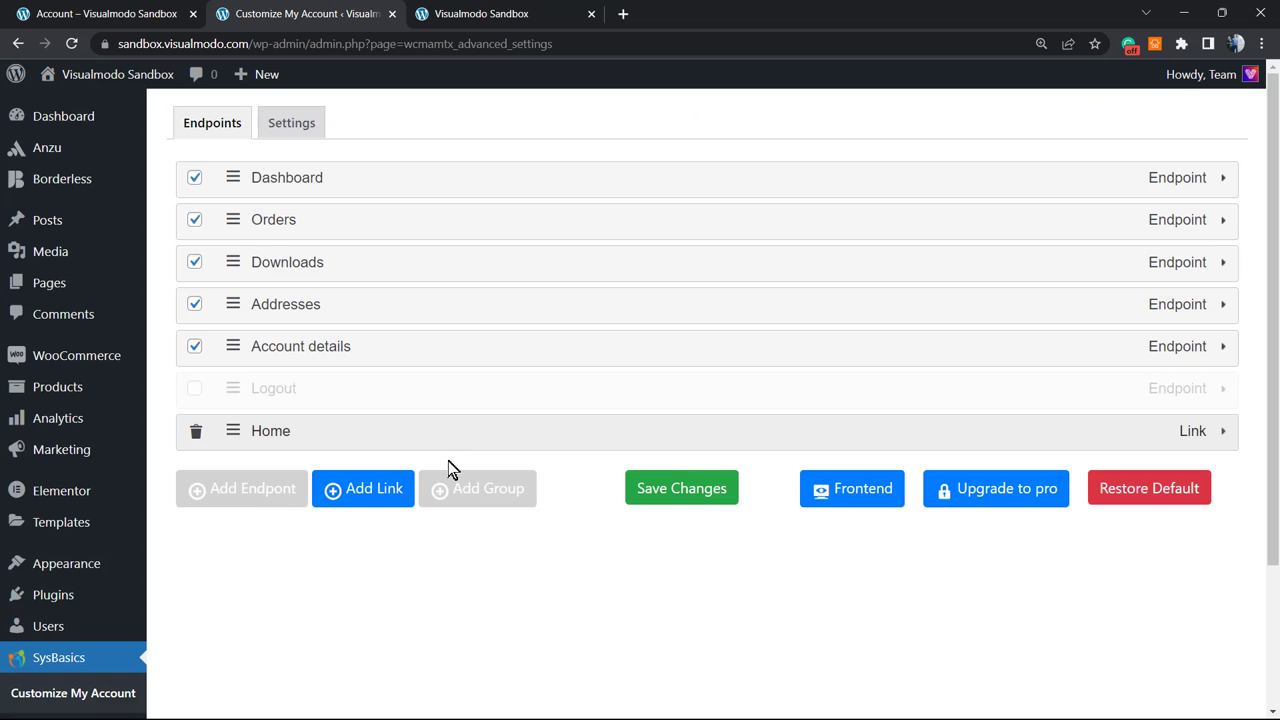
pyautogui.moveTo(370, 320)
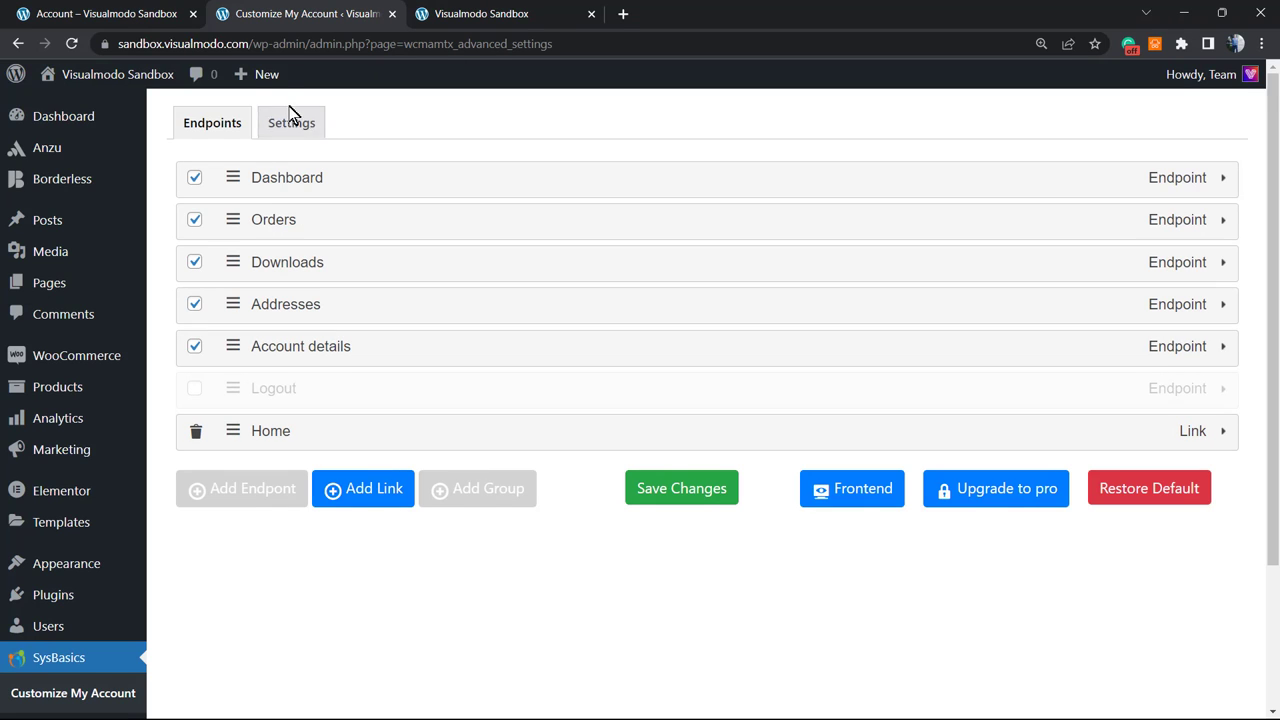
# Set the account menu position to Vertical Right in Settings and save
pyautogui.click(291, 122)
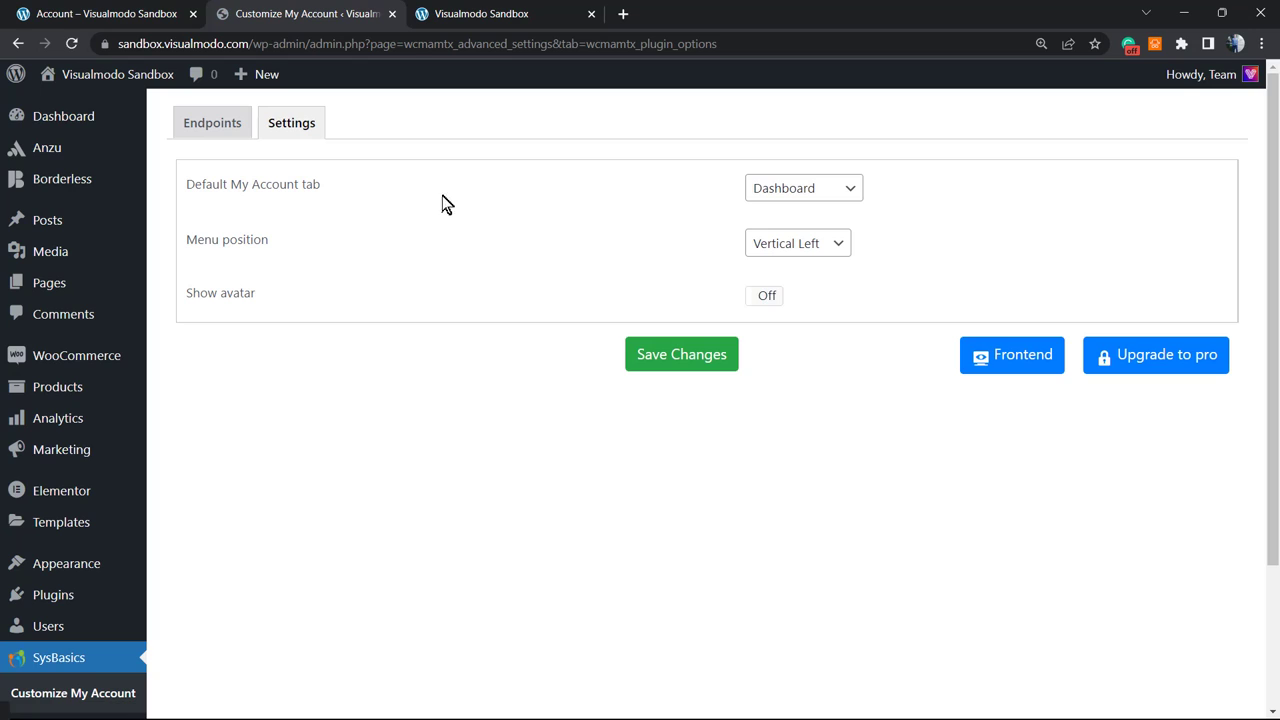
pyautogui.moveTo(930, 154)
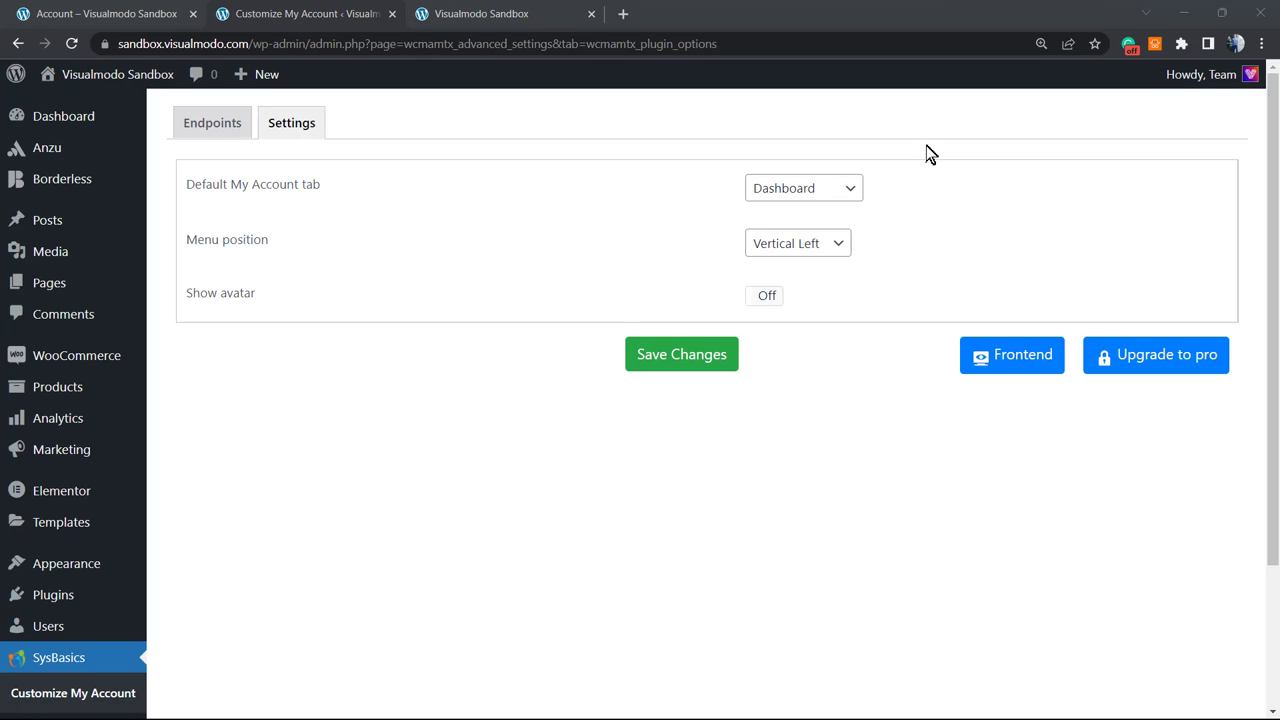
pyautogui.moveTo(278, 194)
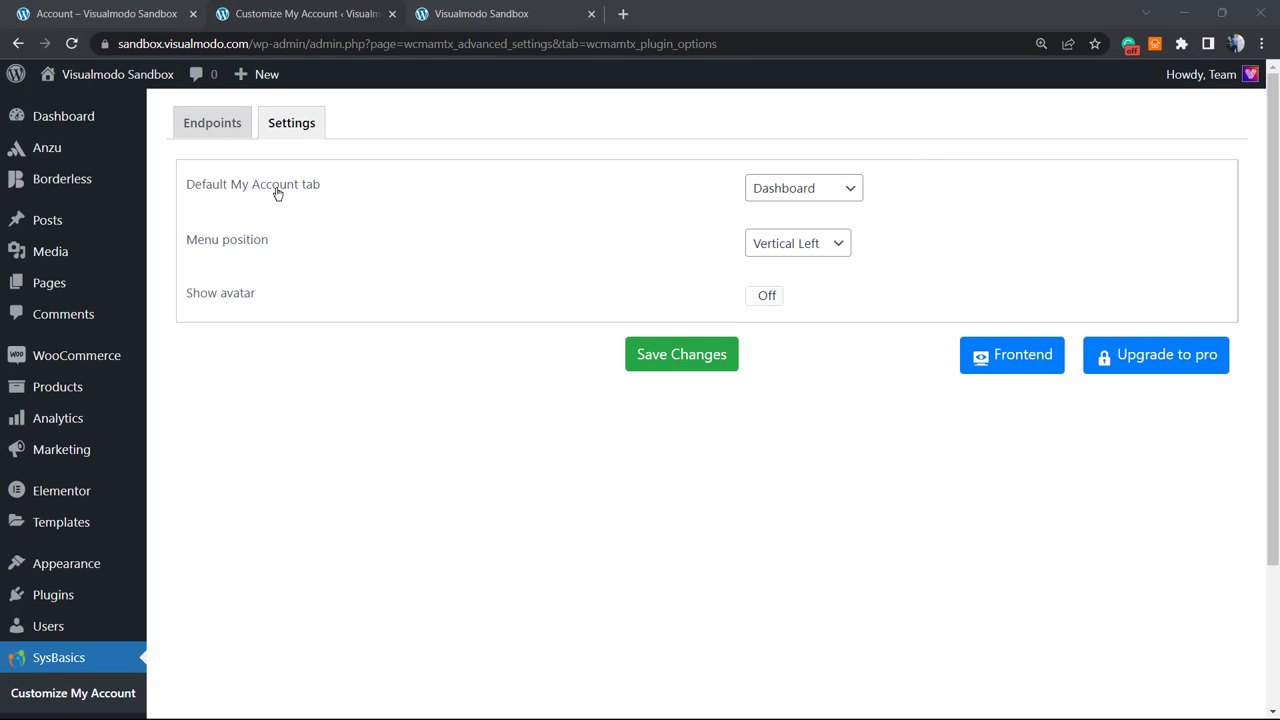
pyautogui.click(803, 188)
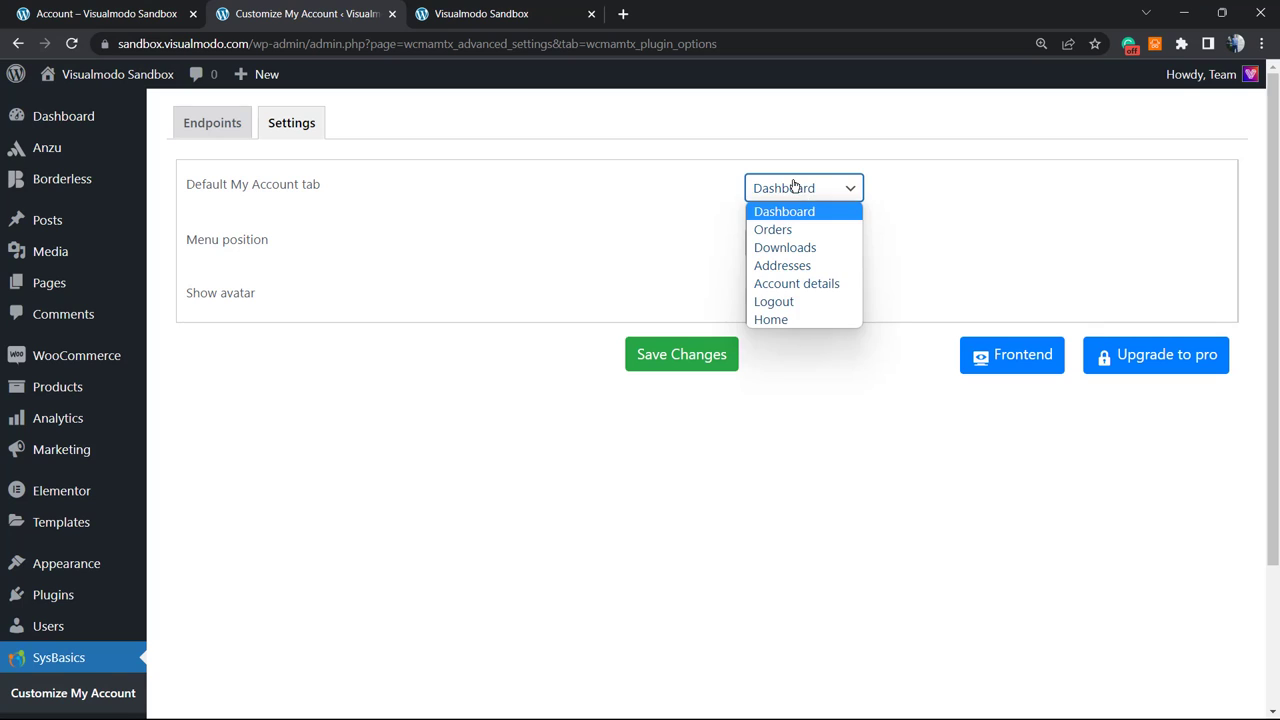
pyautogui.click(797, 243)
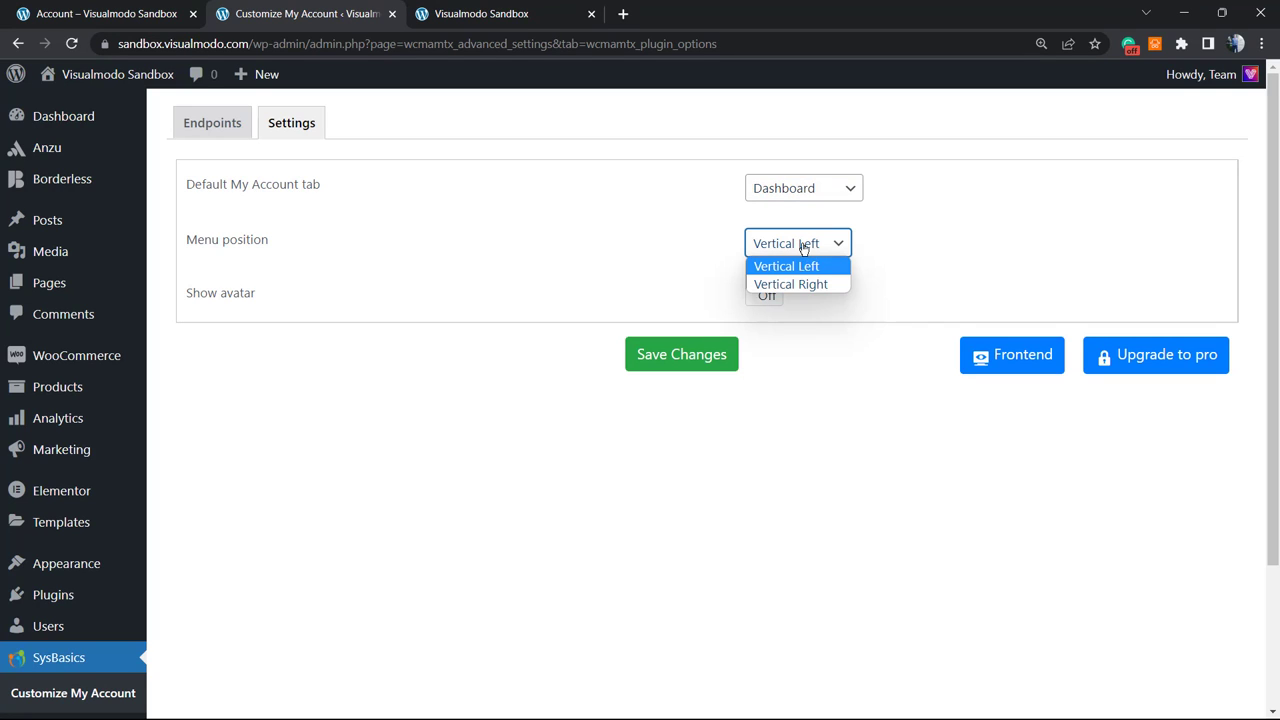
pyautogui.click(790, 284)
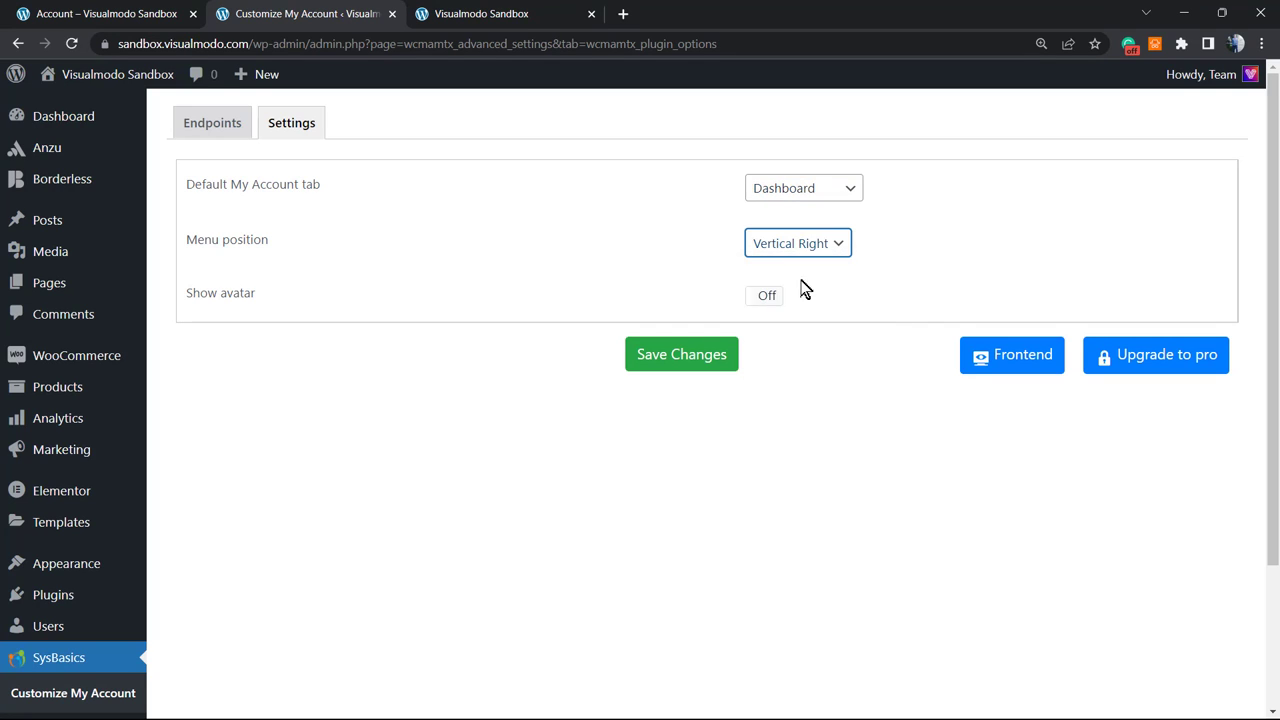
pyautogui.moveTo(681, 354)
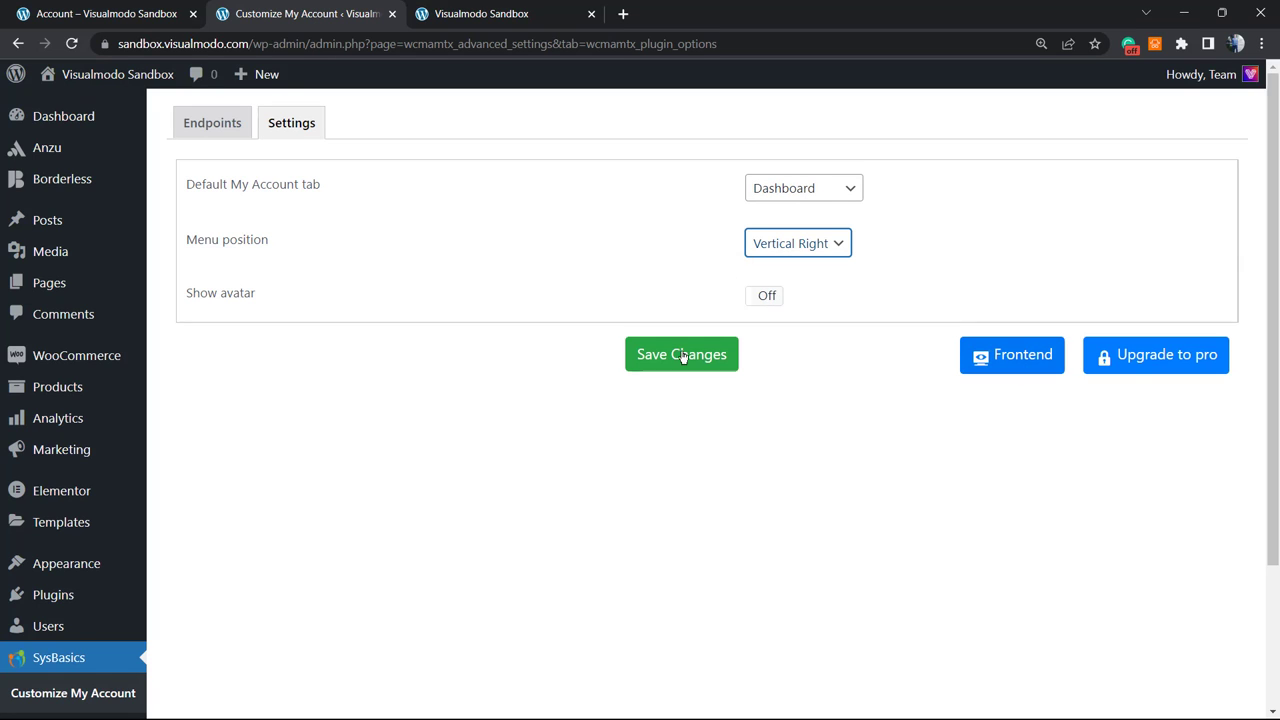
pyautogui.click(681, 354)
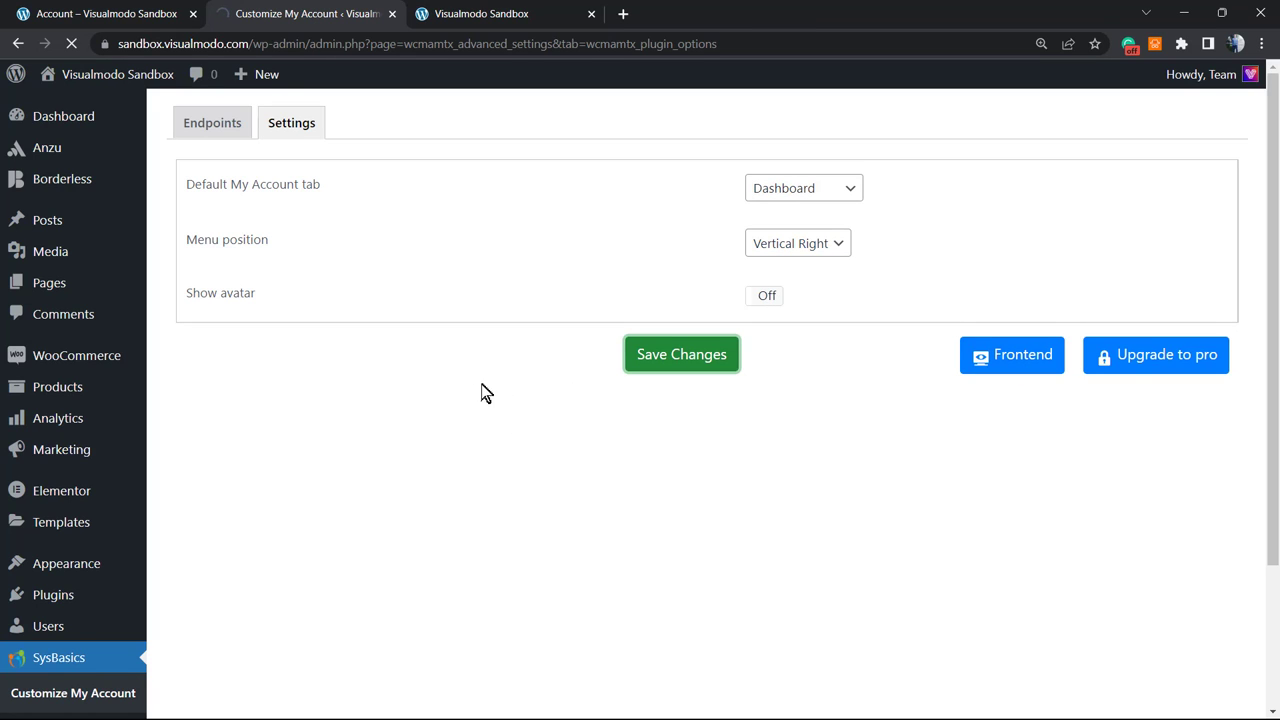
# Turn on the 200 px avatar, save, and view the live account page
pyautogui.click(500, 13)
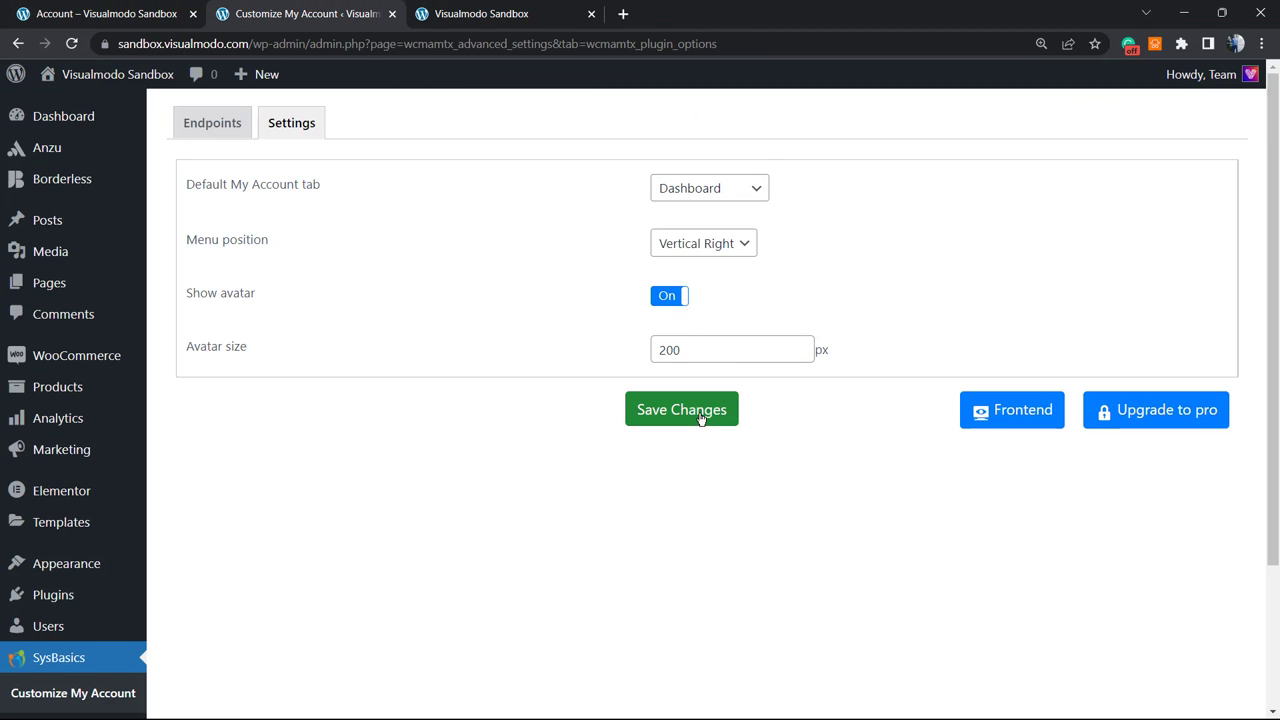
pyautogui.click(681, 409)
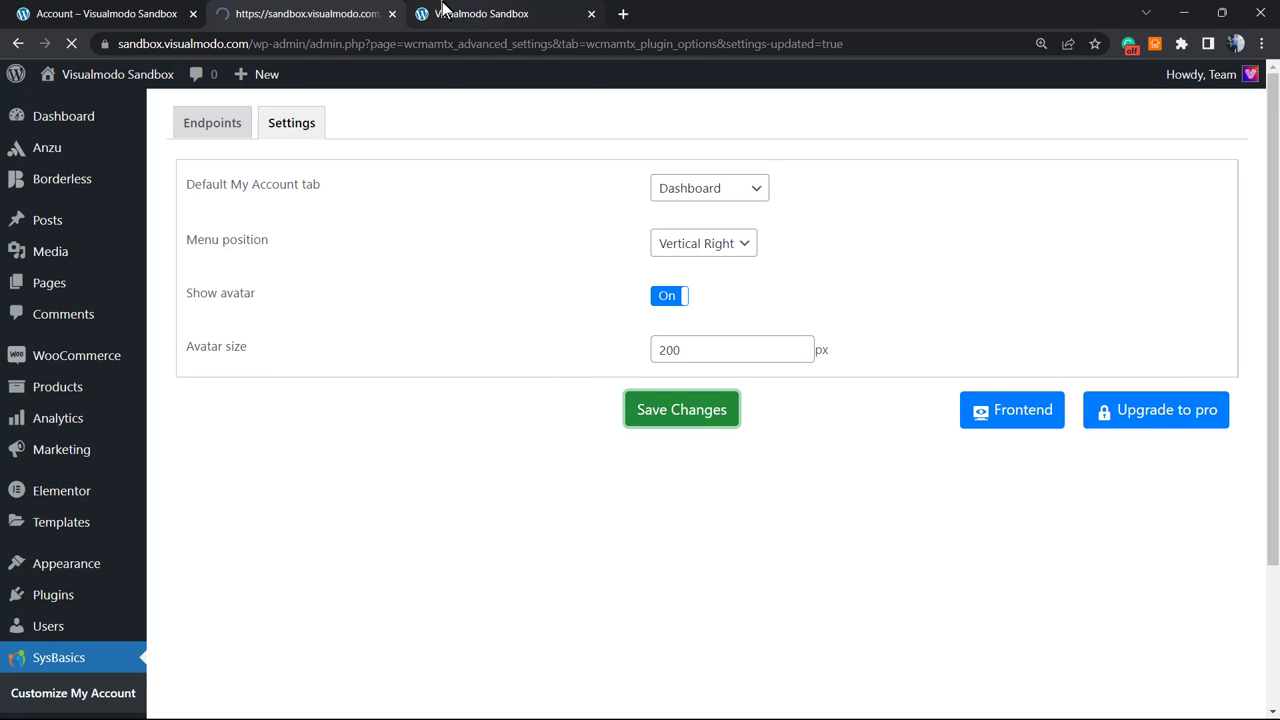
pyautogui.click(1011, 409)
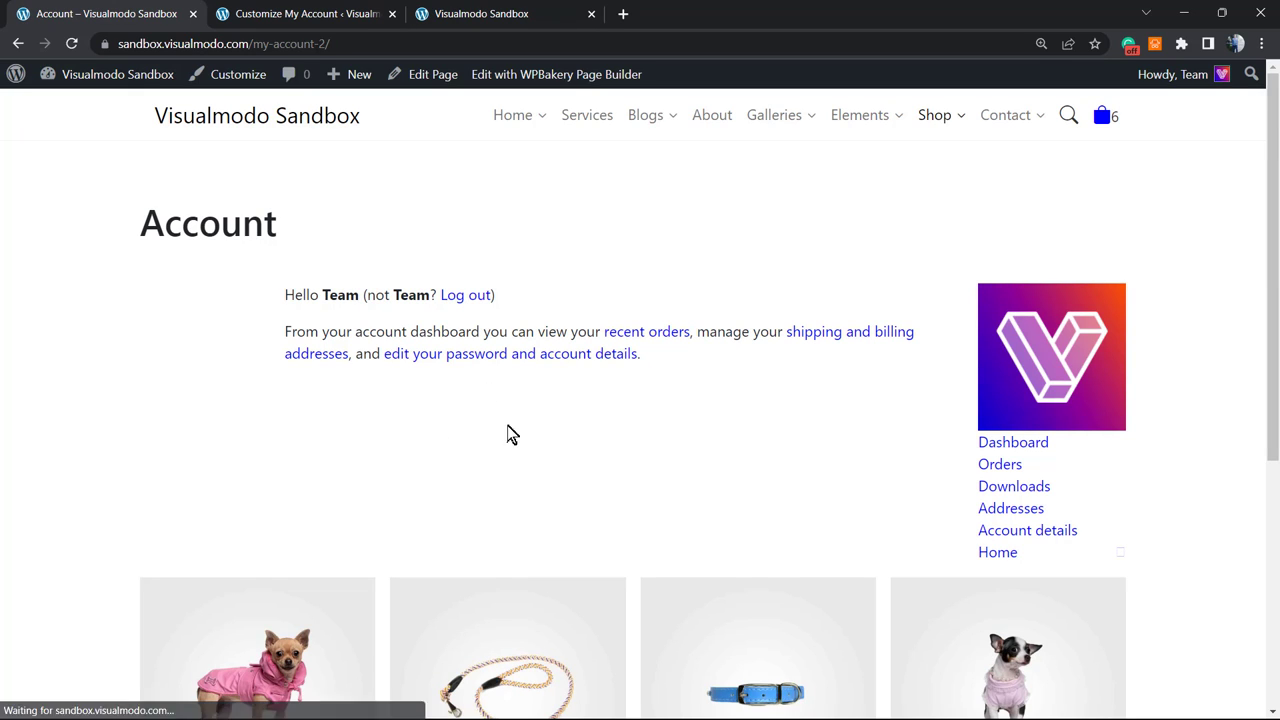
pyautogui.moveTo(441, 353)
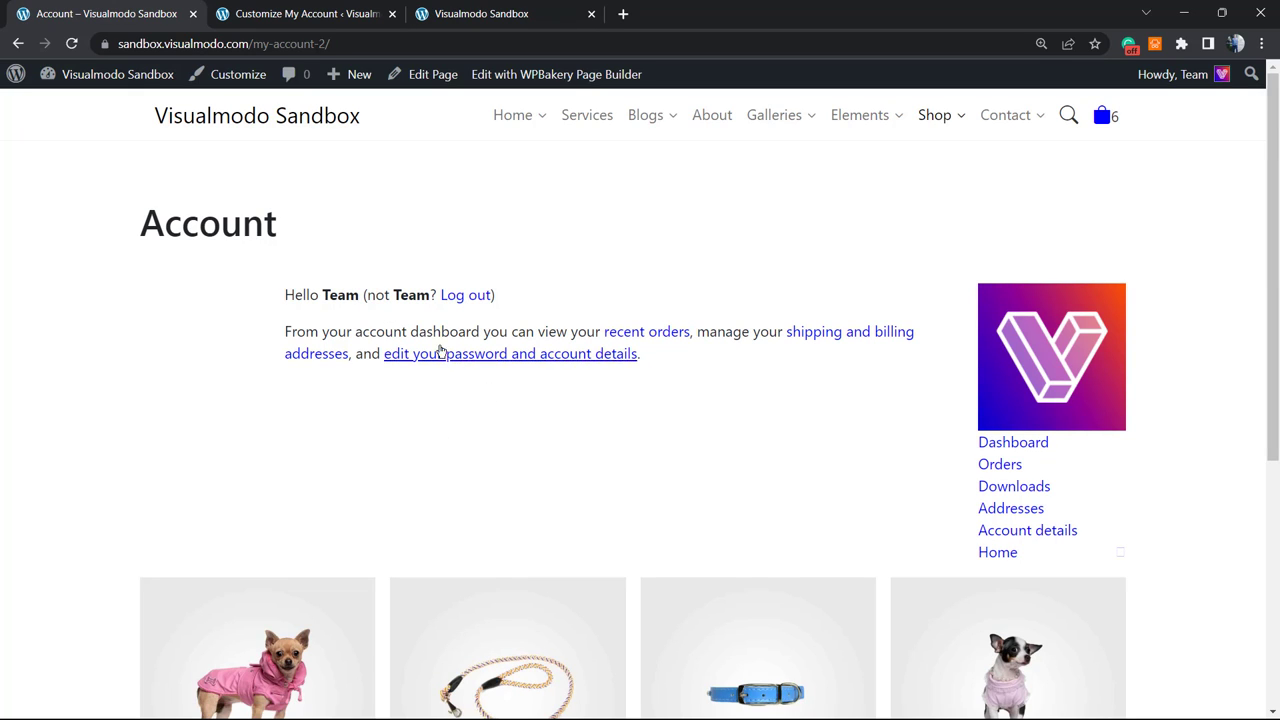
# Change the account menu to Vertical Left, keeping the avatar on, and save
pyautogui.click(305, 13)
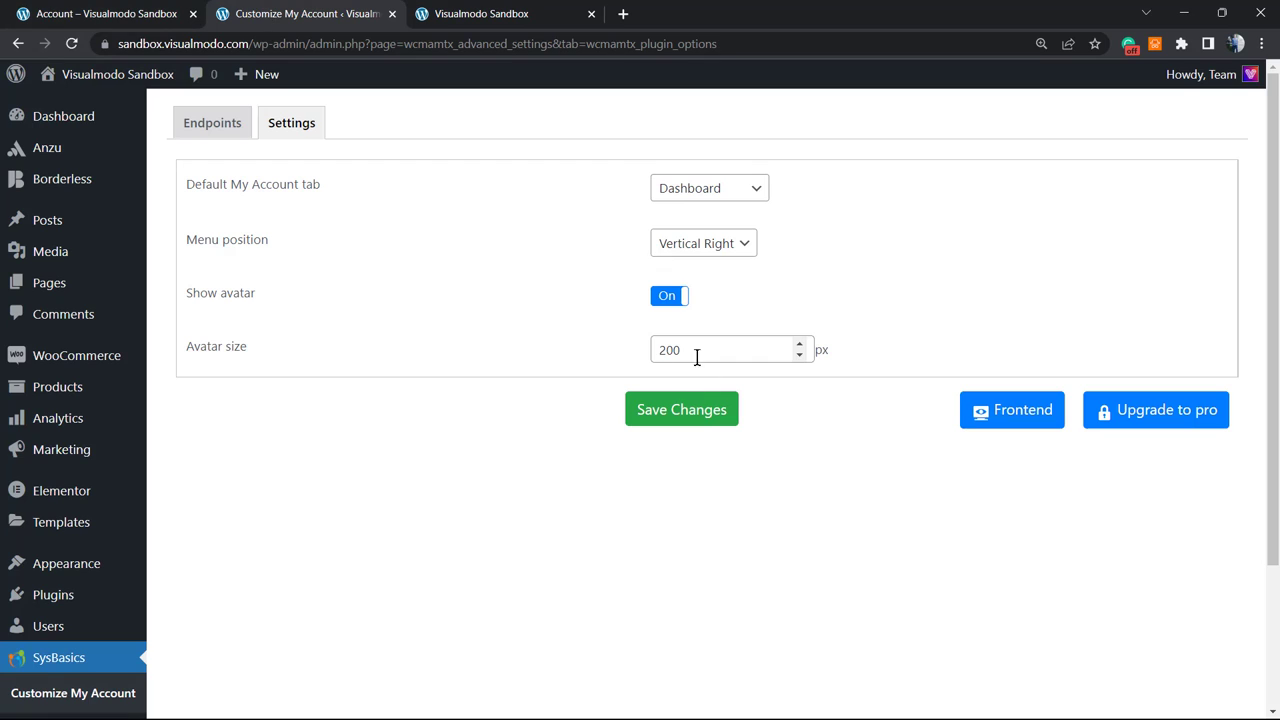
pyautogui.click(668, 295)
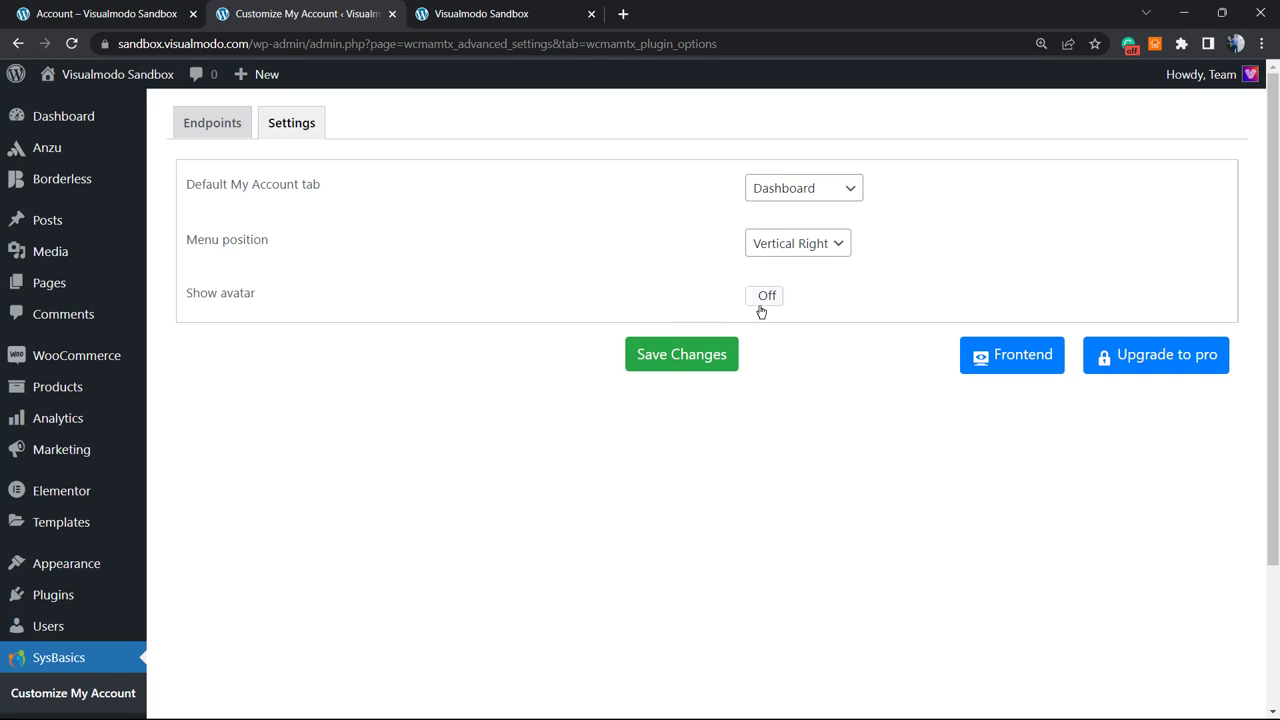
pyautogui.click(765, 295)
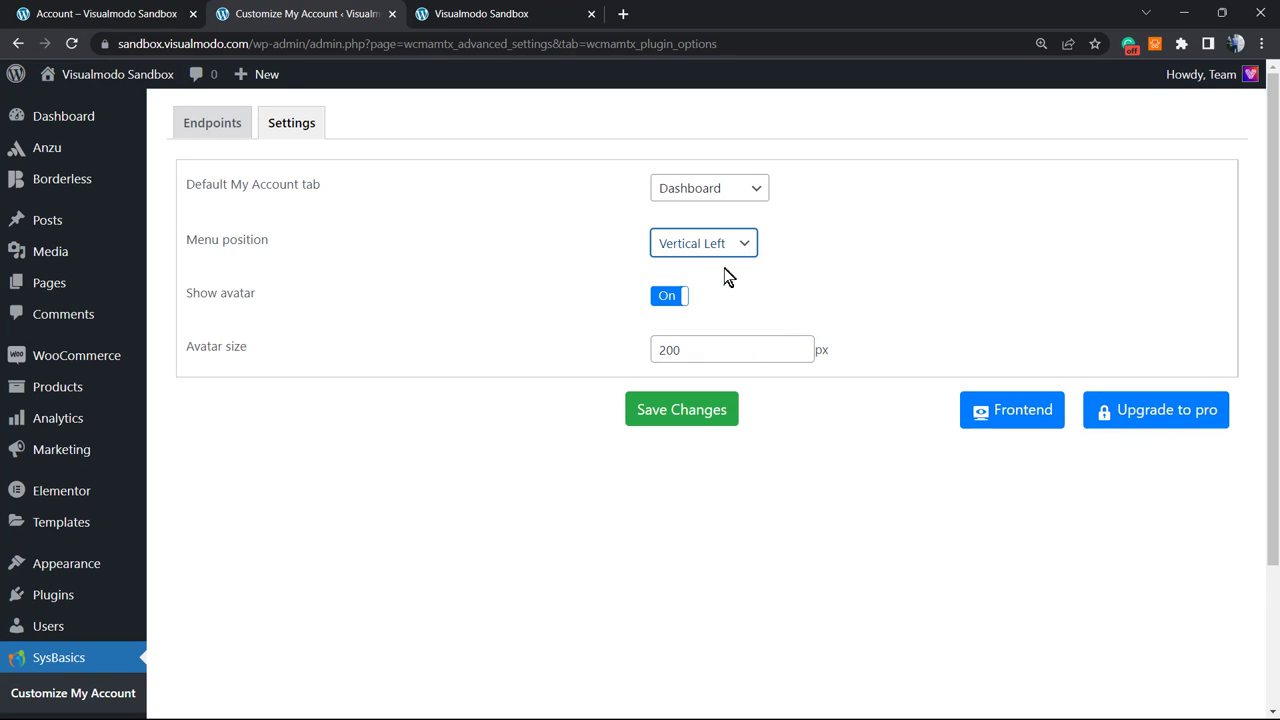
pyautogui.click(681, 409)
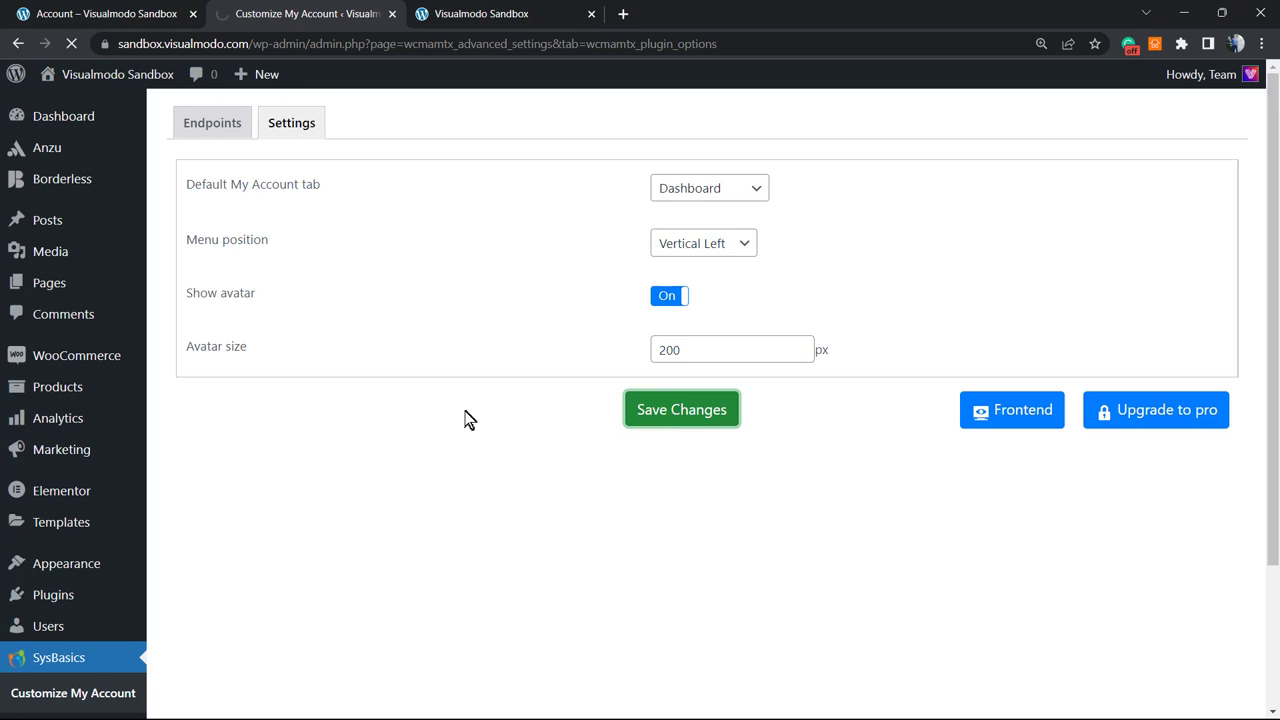
pyautogui.click(681, 409)
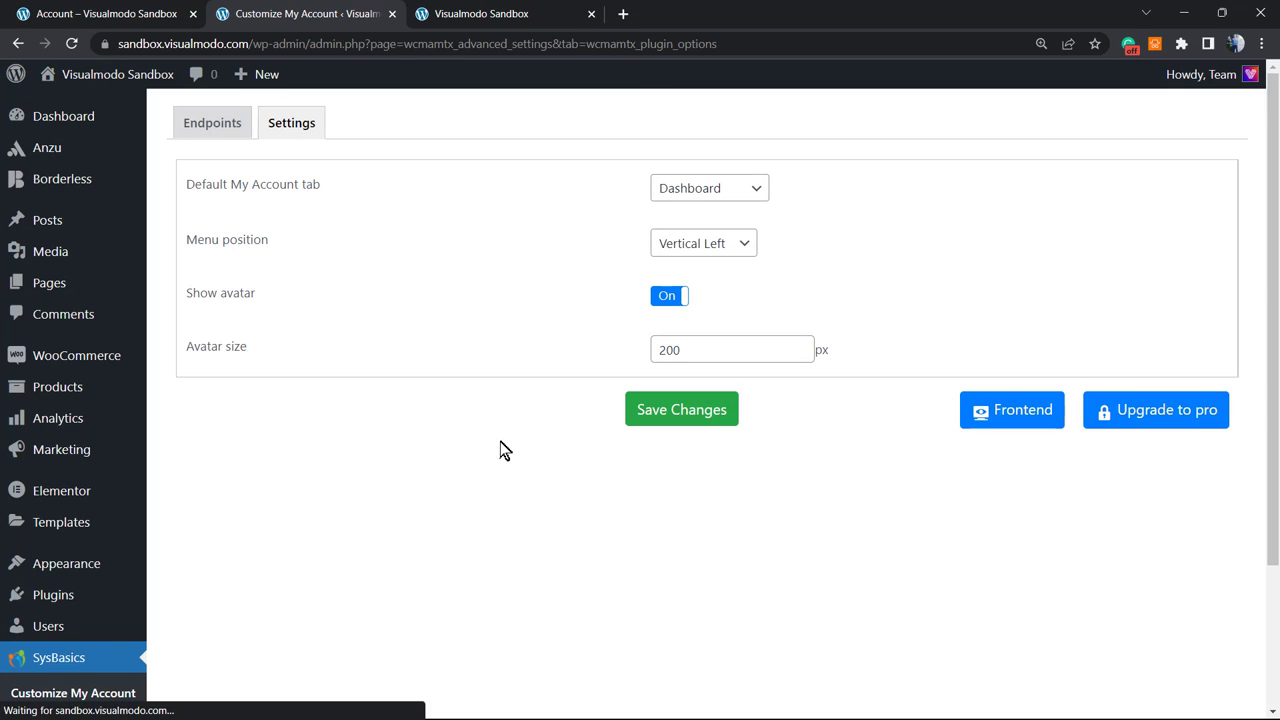
pyautogui.moveTo(1011, 409)
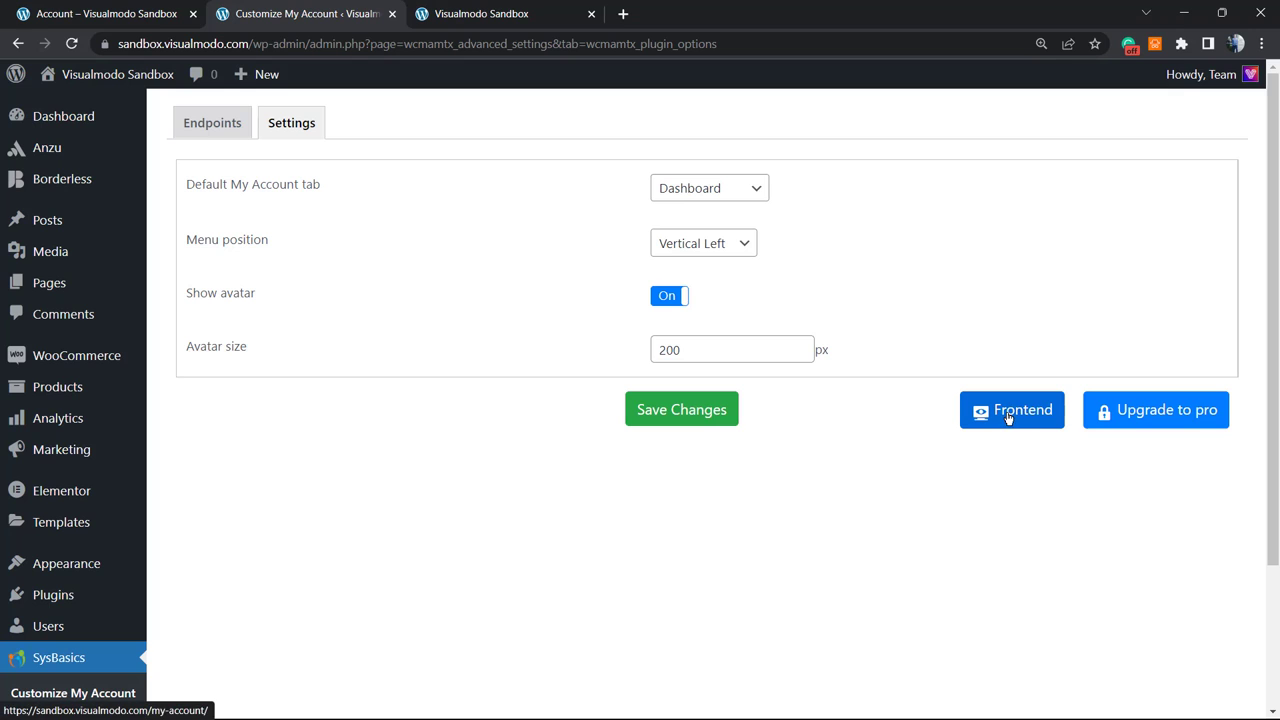
# View My account with the avatar above the left menu, then return to settings
pyautogui.click(1011, 409)
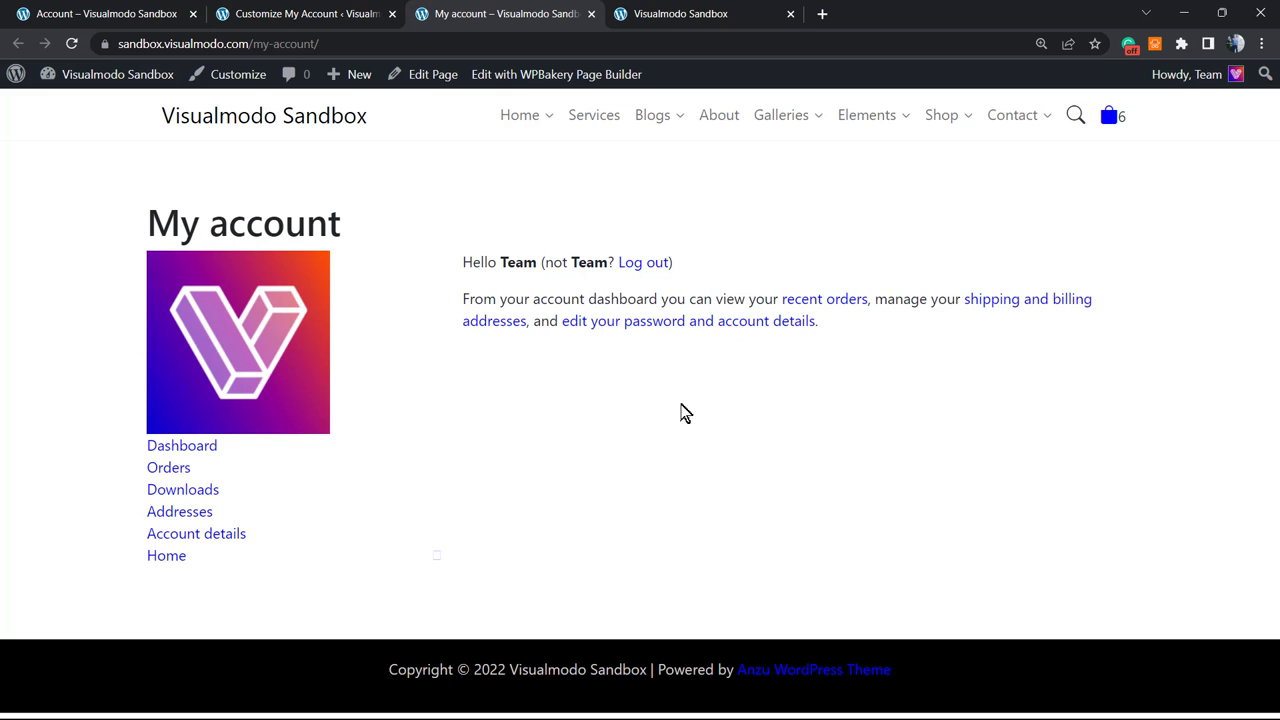
pyautogui.moveTo(168, 477)
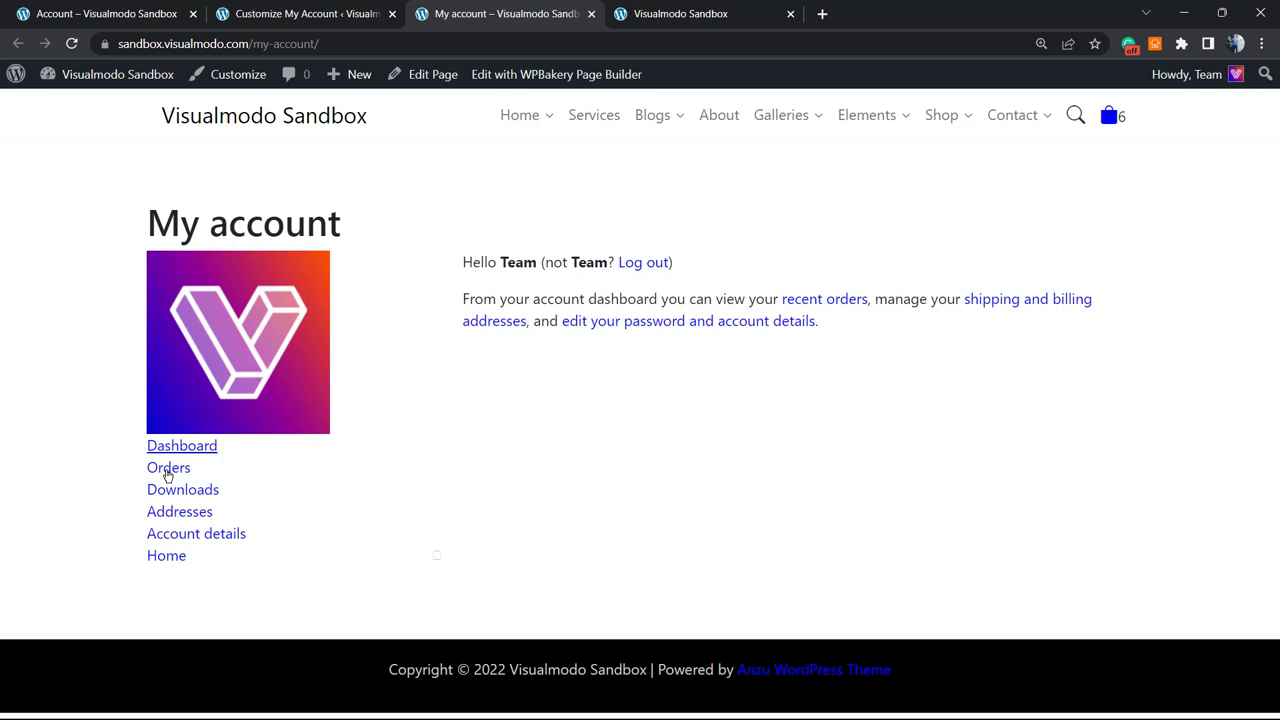
pyautogui.moveTo(375, 285)
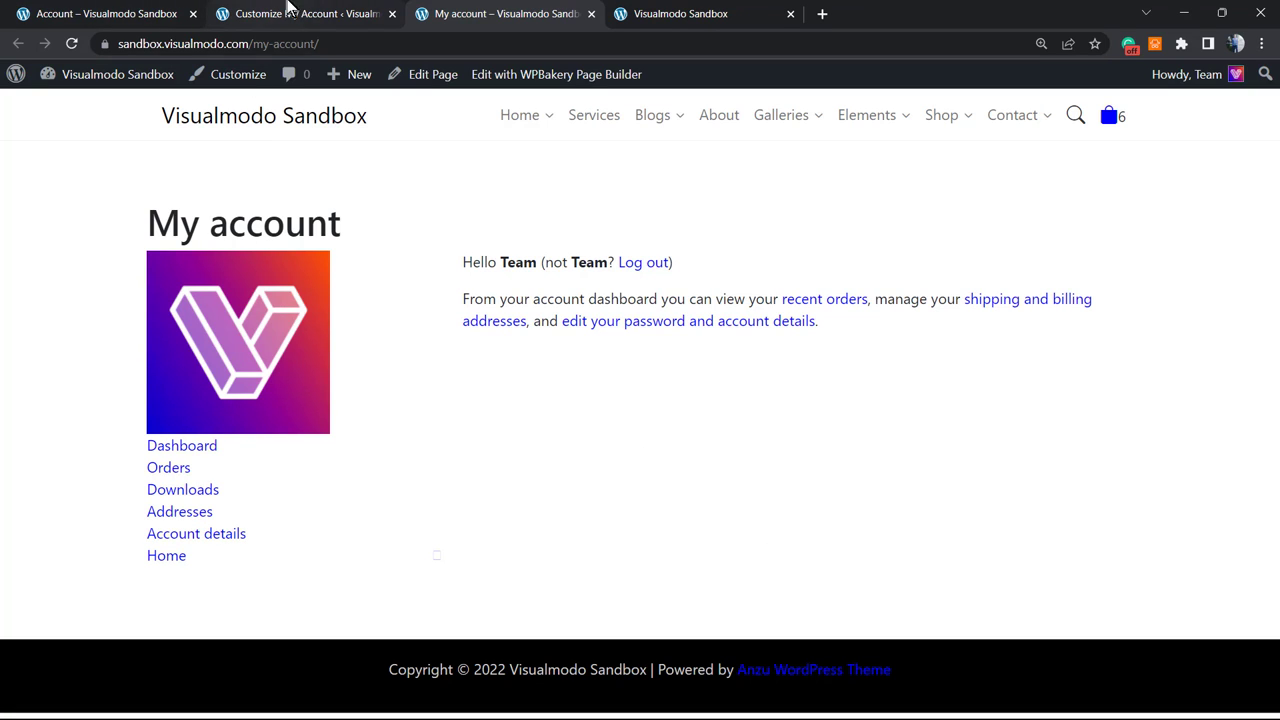
pyautogui.click(307, 13)
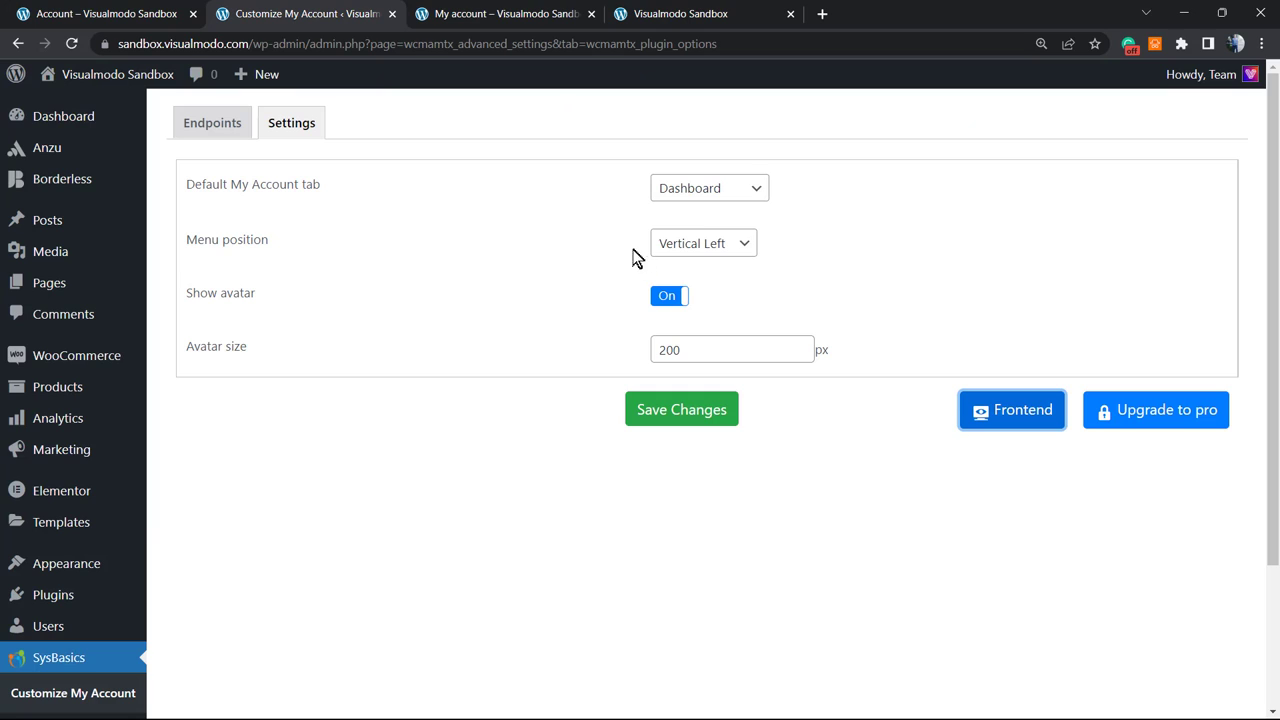
pyautogui.moveTo(939, 205)
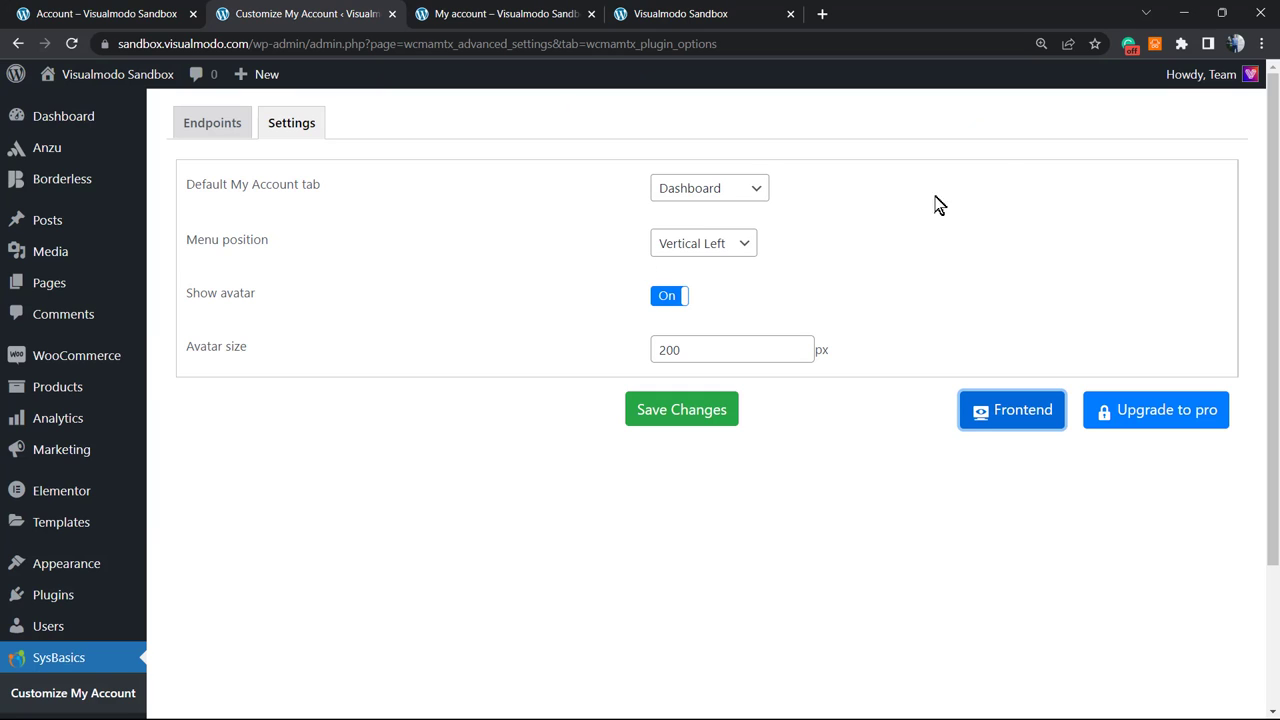
pyautogui.moveTo(1080, 138)
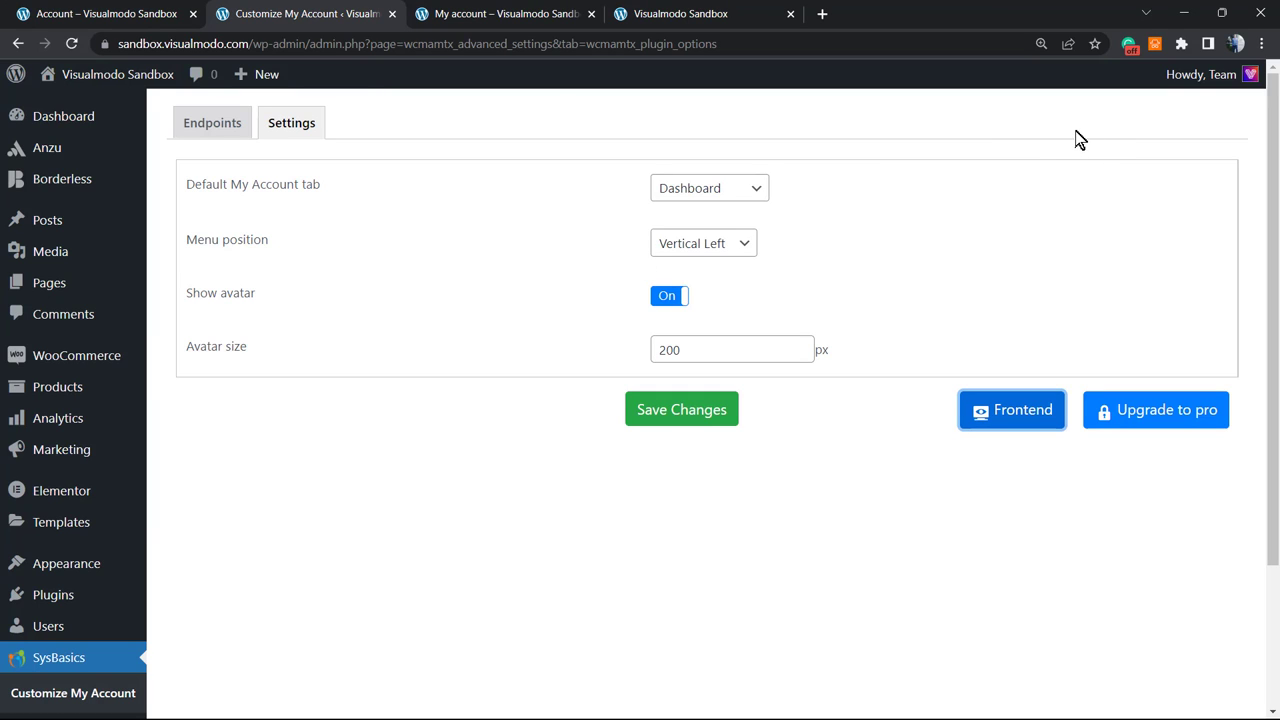
pyautogui.click(212, 122)
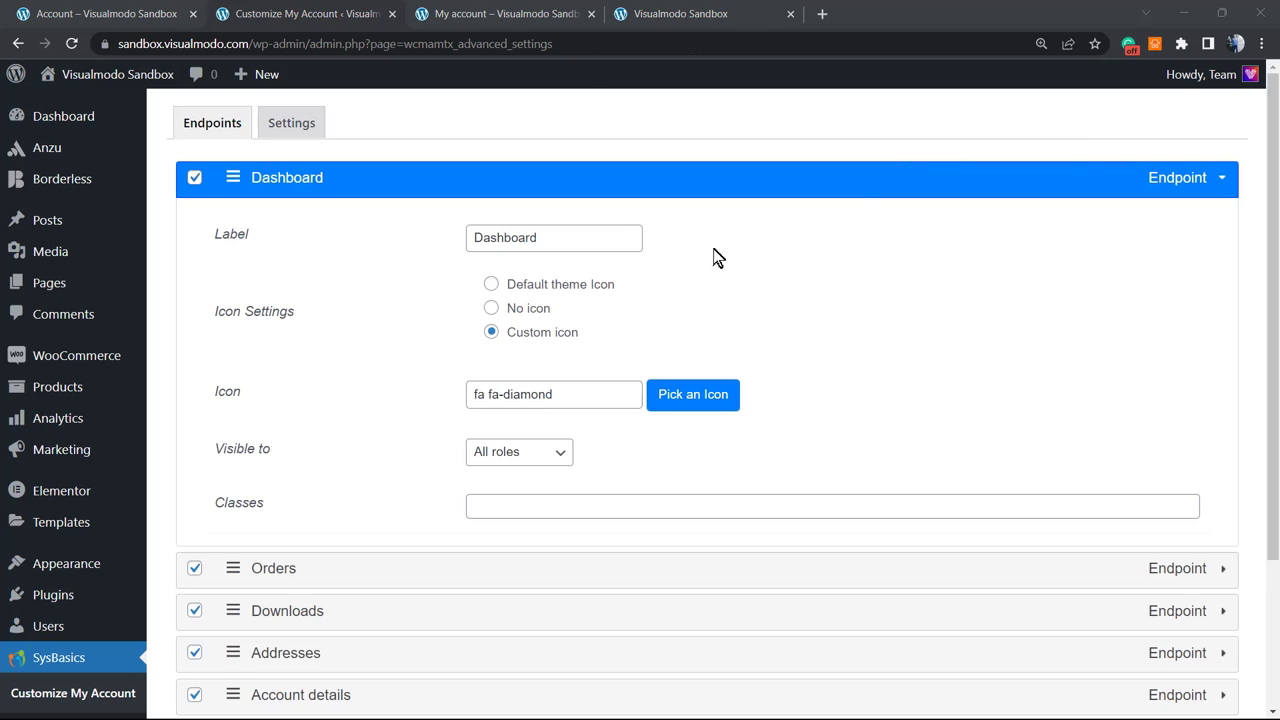
pyautogui.moveTo(640, 288)
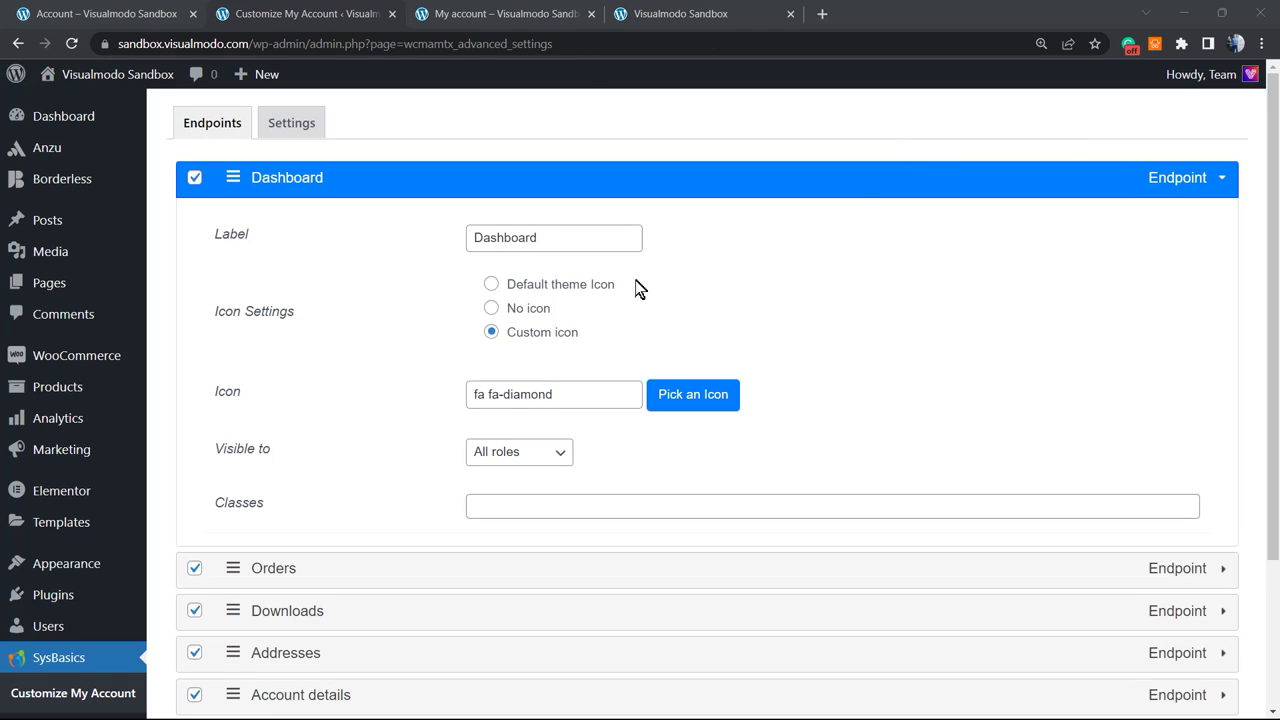
pyautogui.moveTo(295, 350)
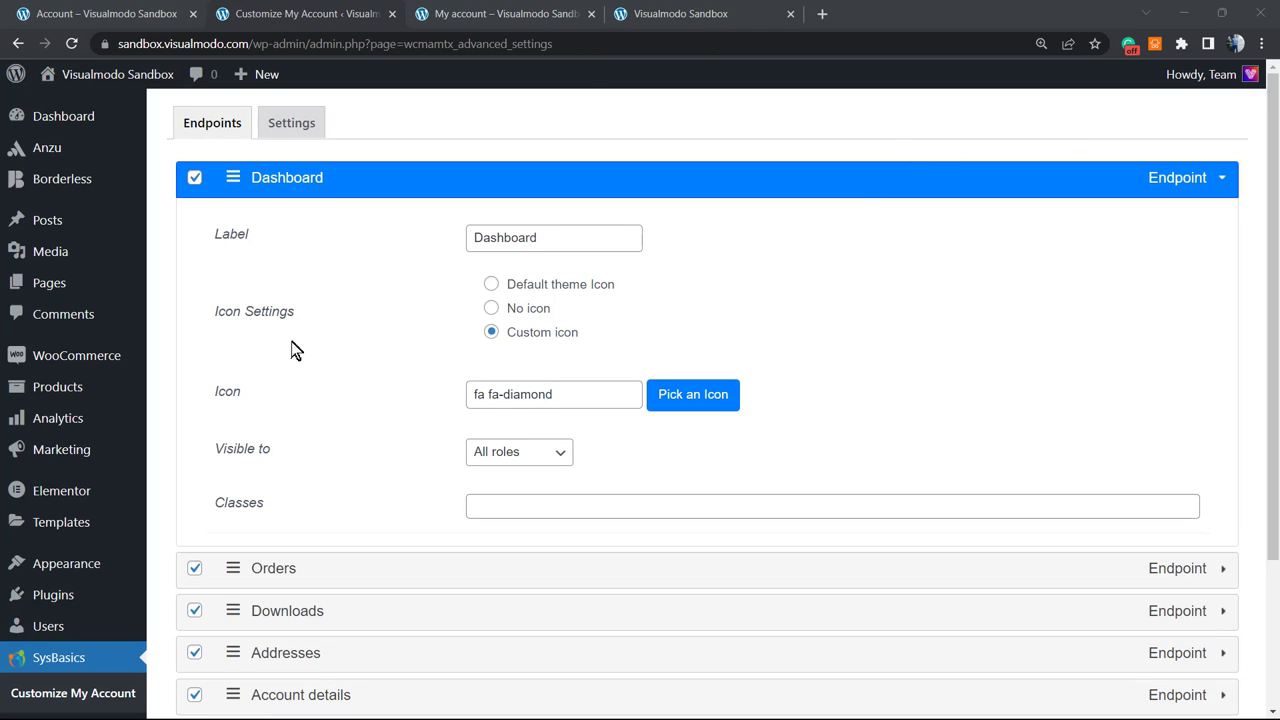
pyautogui.scroll(-3)
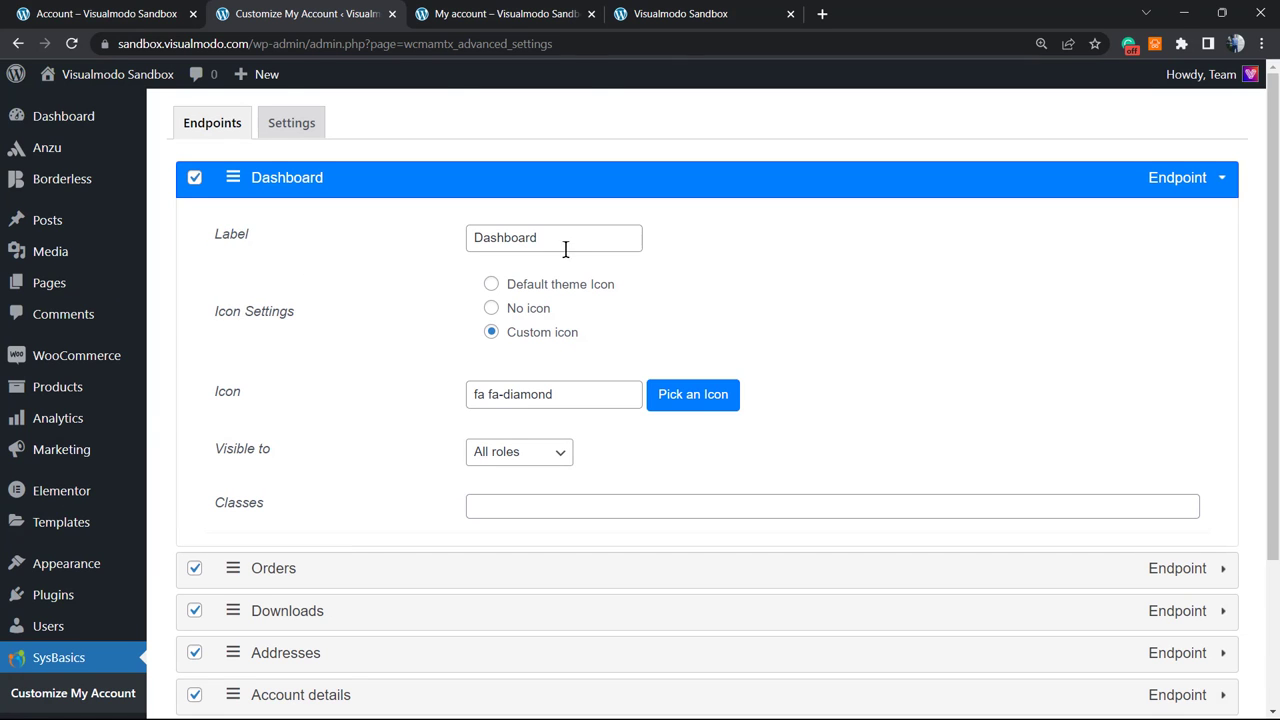
pyautogui.click(500, 13)
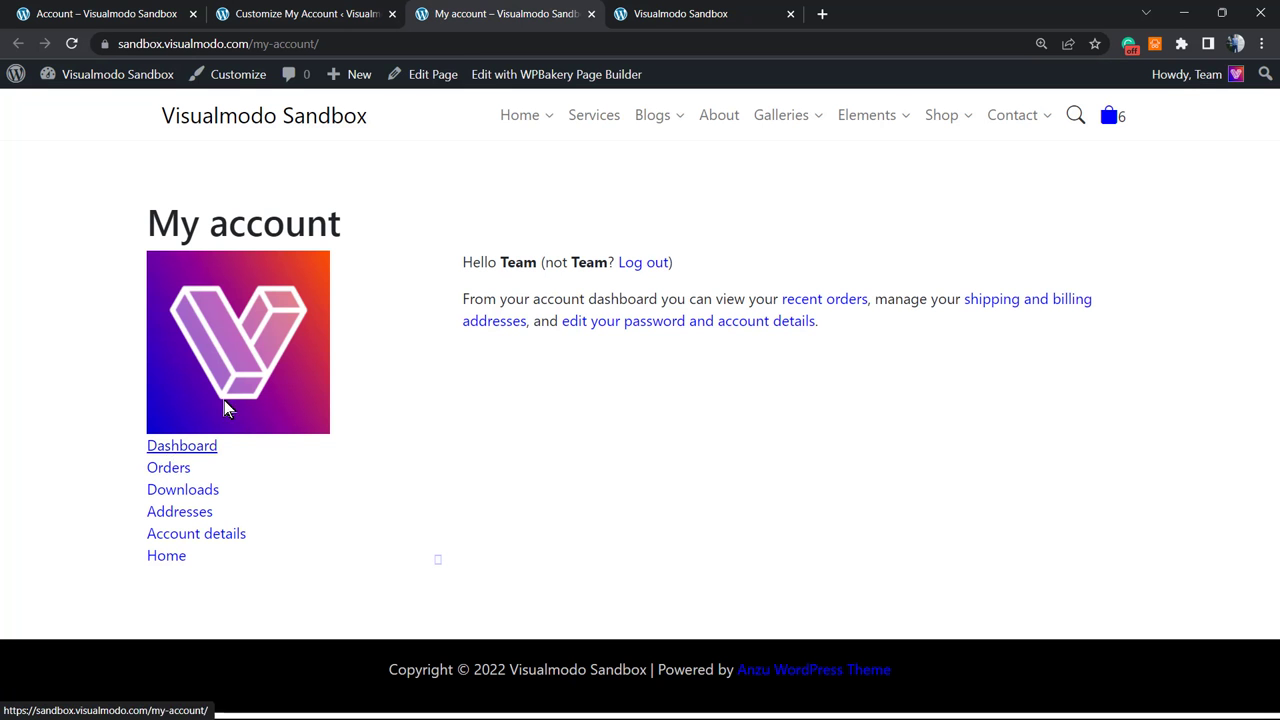
pyautogui.click(305, 13)
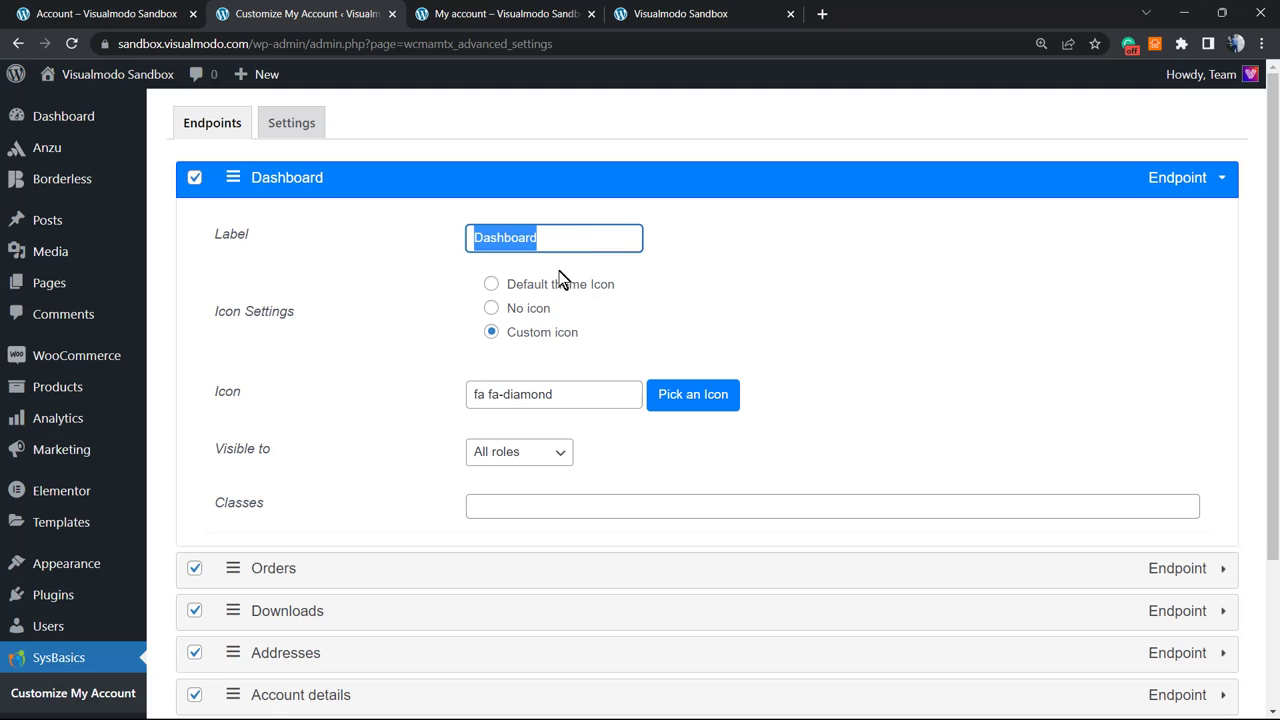
# Add 'e4r3fd234ef214f234f' as Downloads custom content after existing content and save
pyautogui.scroll(-3)
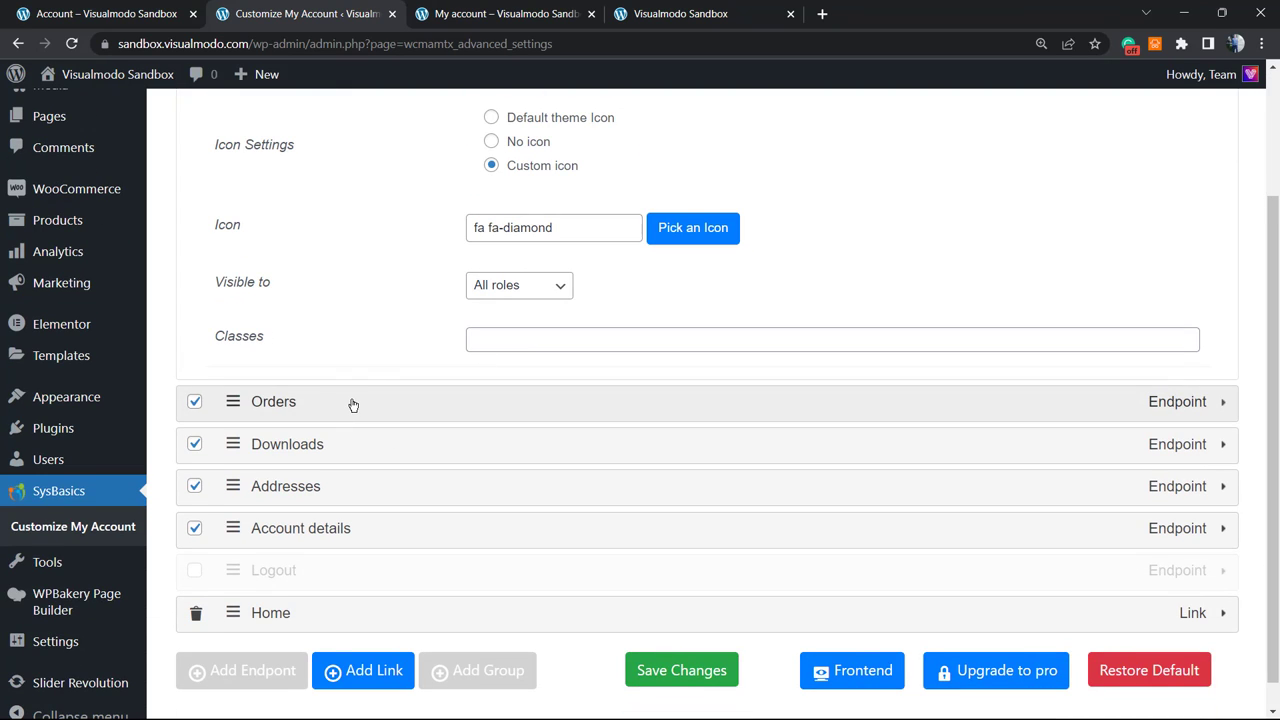
pyautogui.moveTo(399, 456)
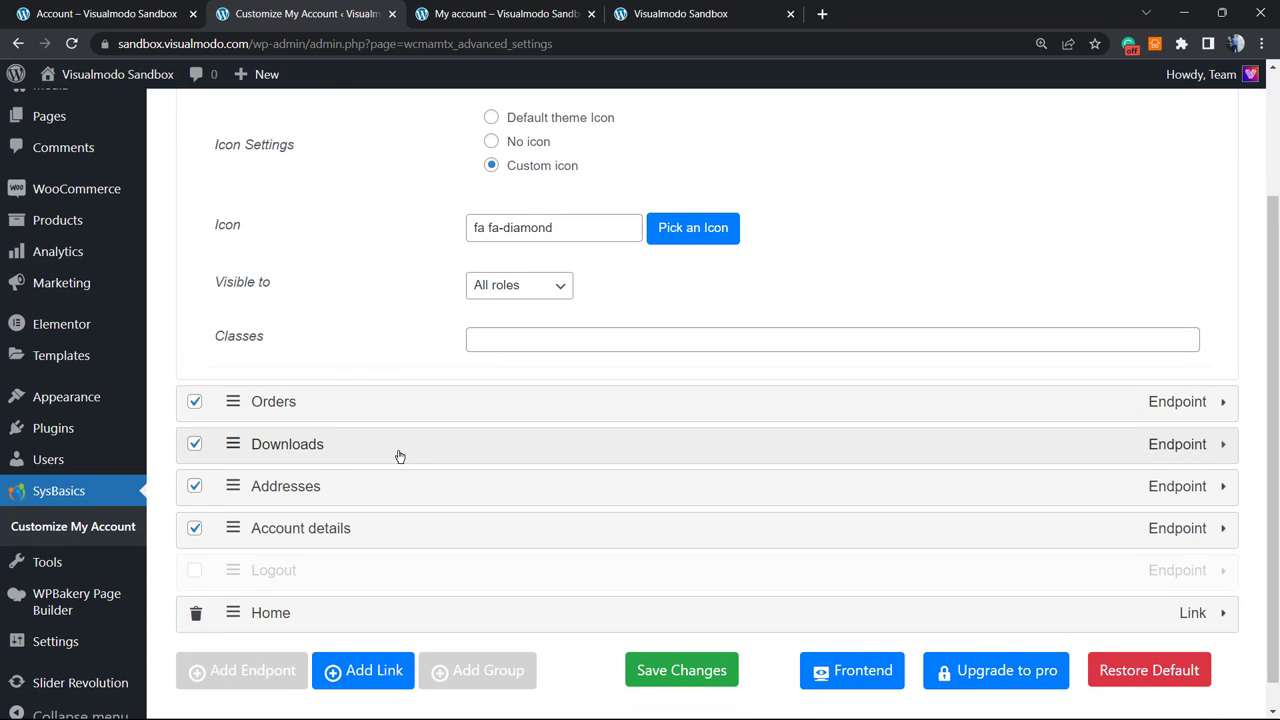
pyautogui.scroll(-3)
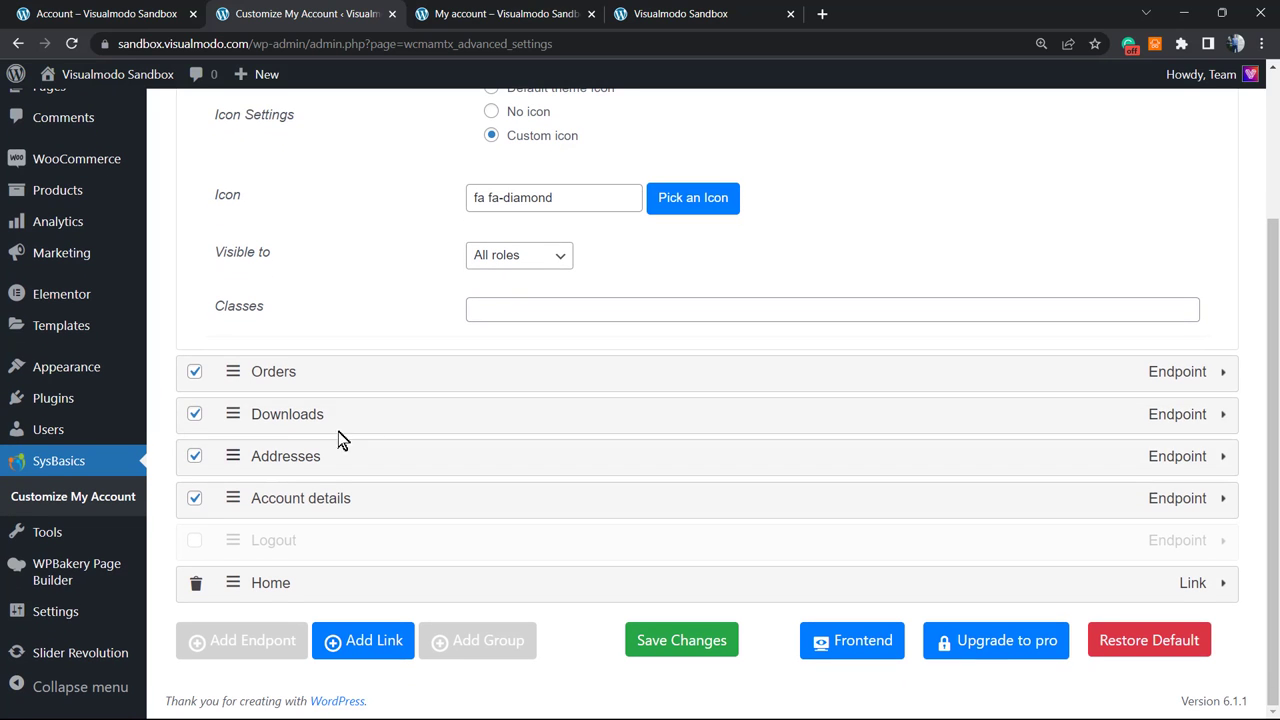
pyautogui.moveTo(355, 457)
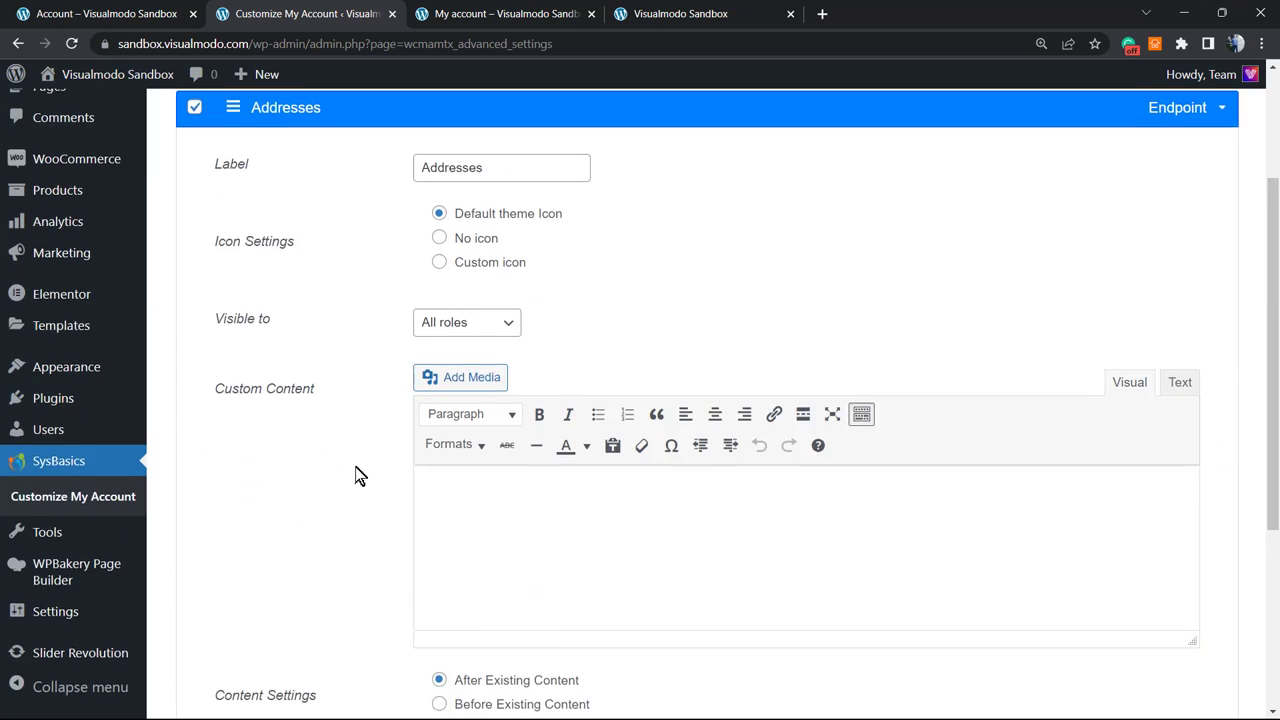
pyautogui.scroll(3)
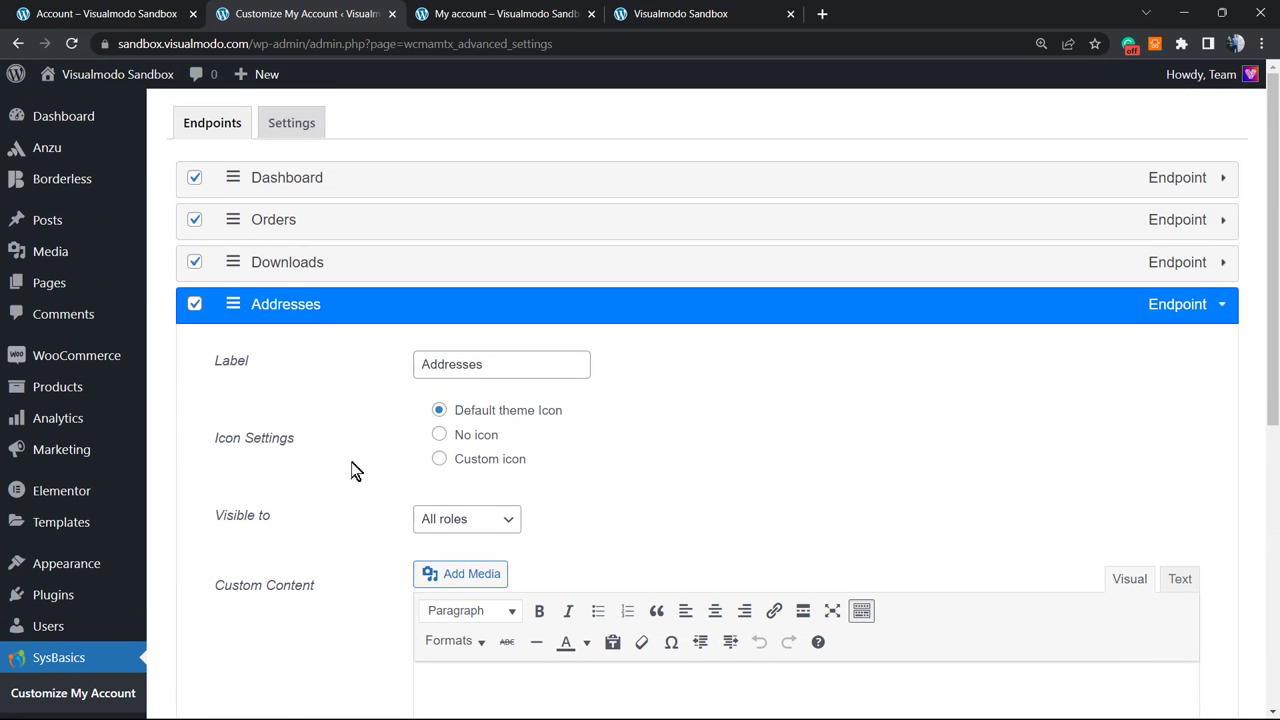
pyautogui.click(287, 262)
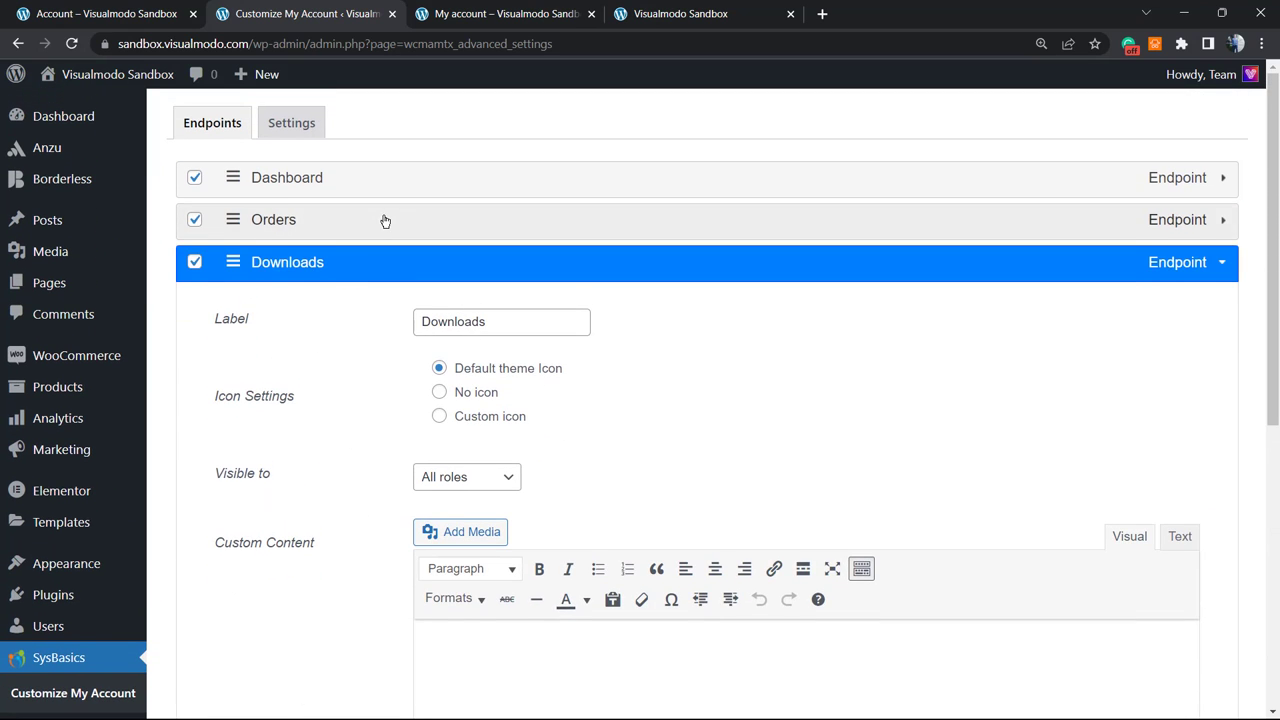
pyautogui.scroll(-3)
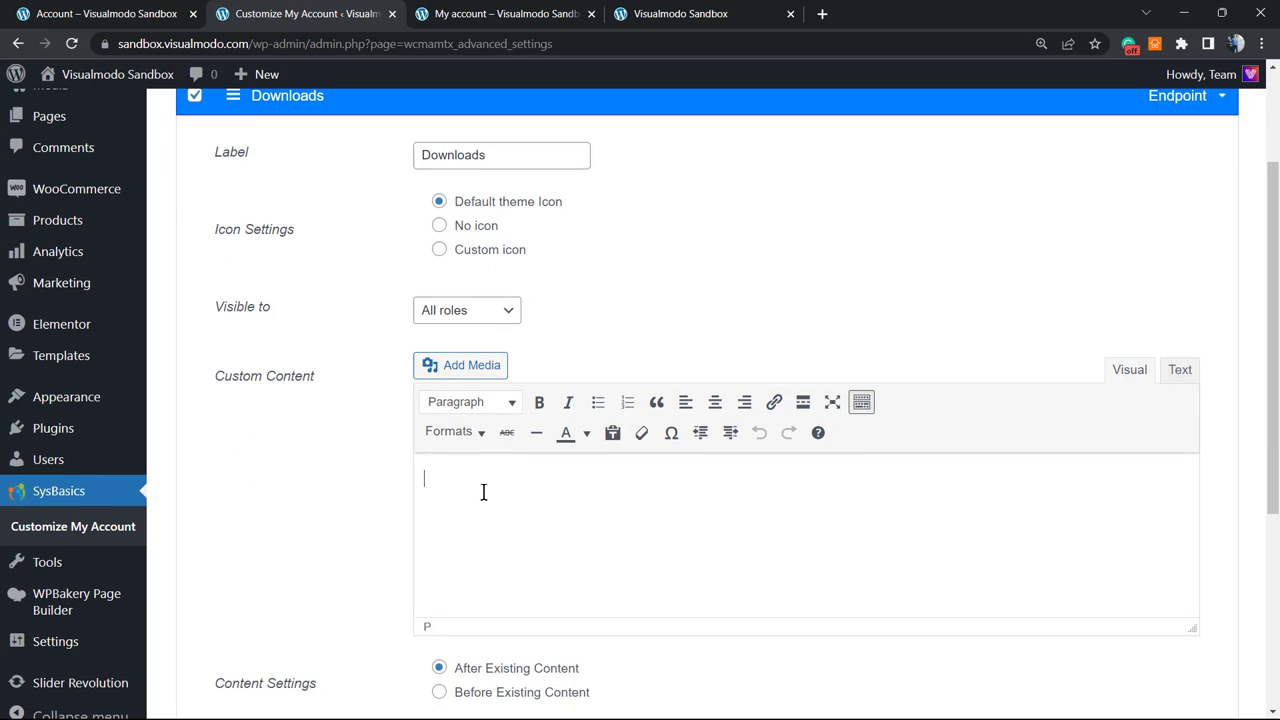
pyautogui.moveTo(503, 483)
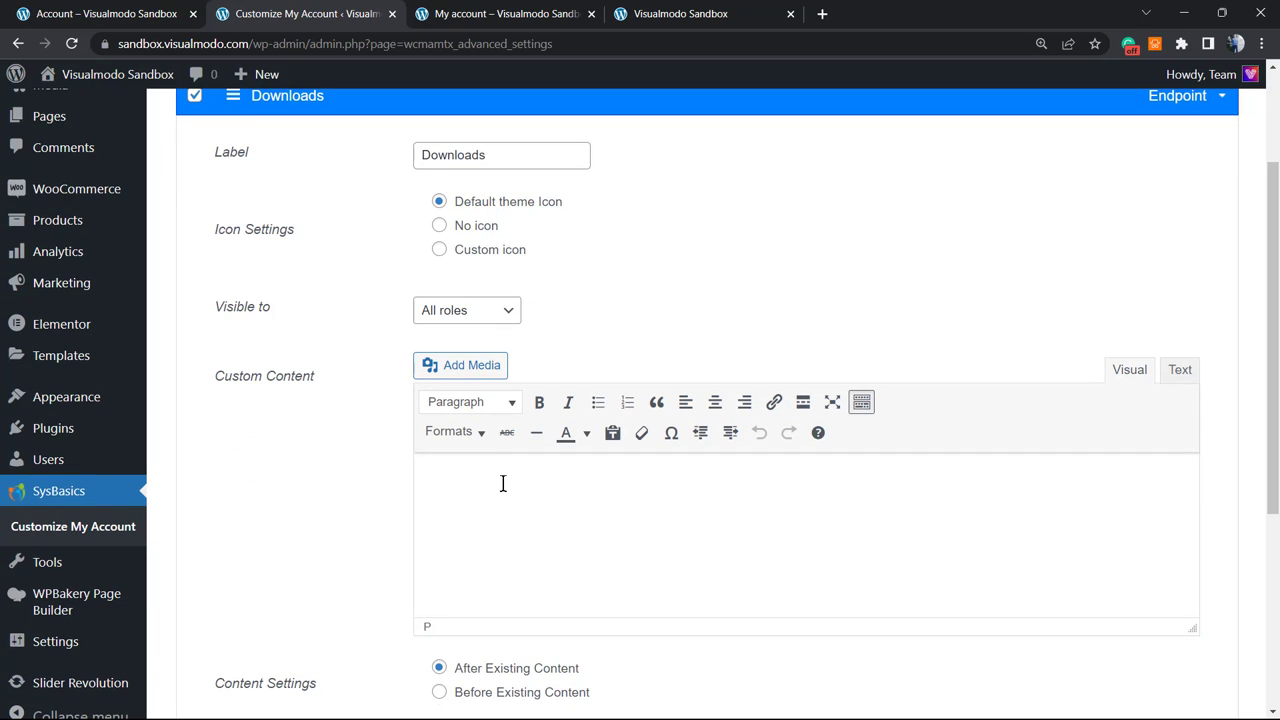
pyautogui.write('e4r3fd234ef214f234f234f234 534rf23rf234ef24')
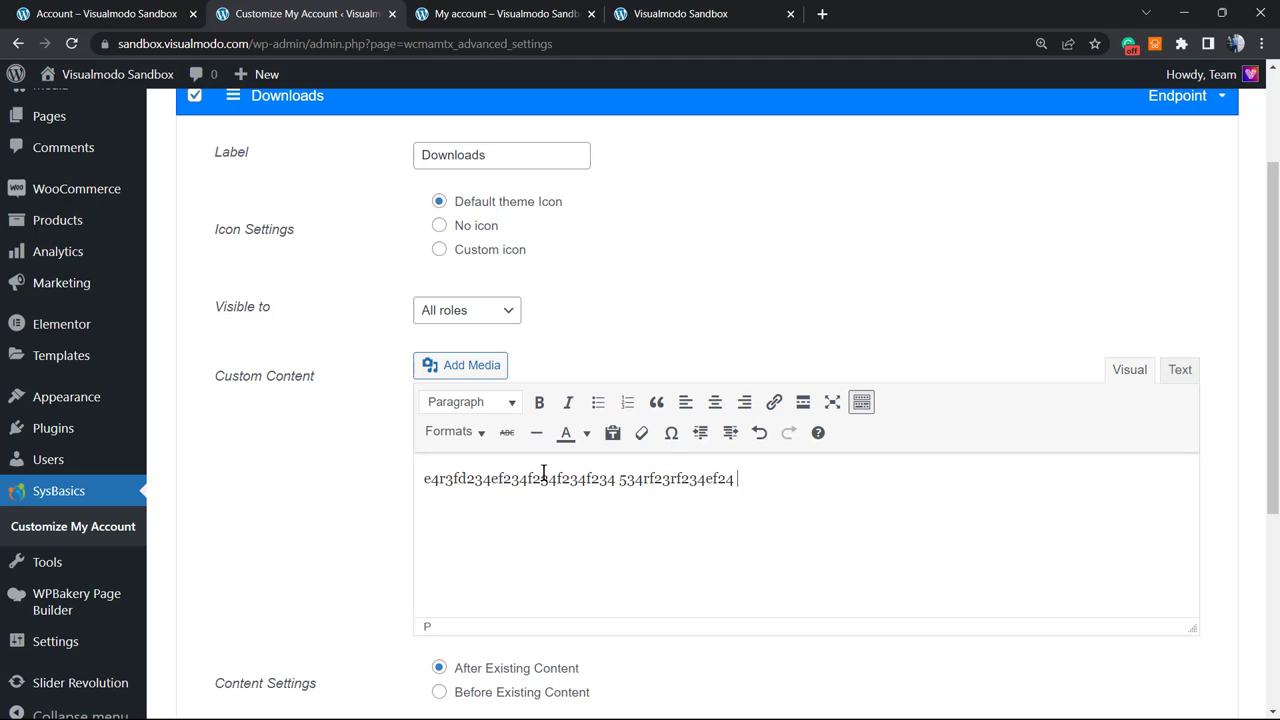
pyautogui.click(1179, 369)
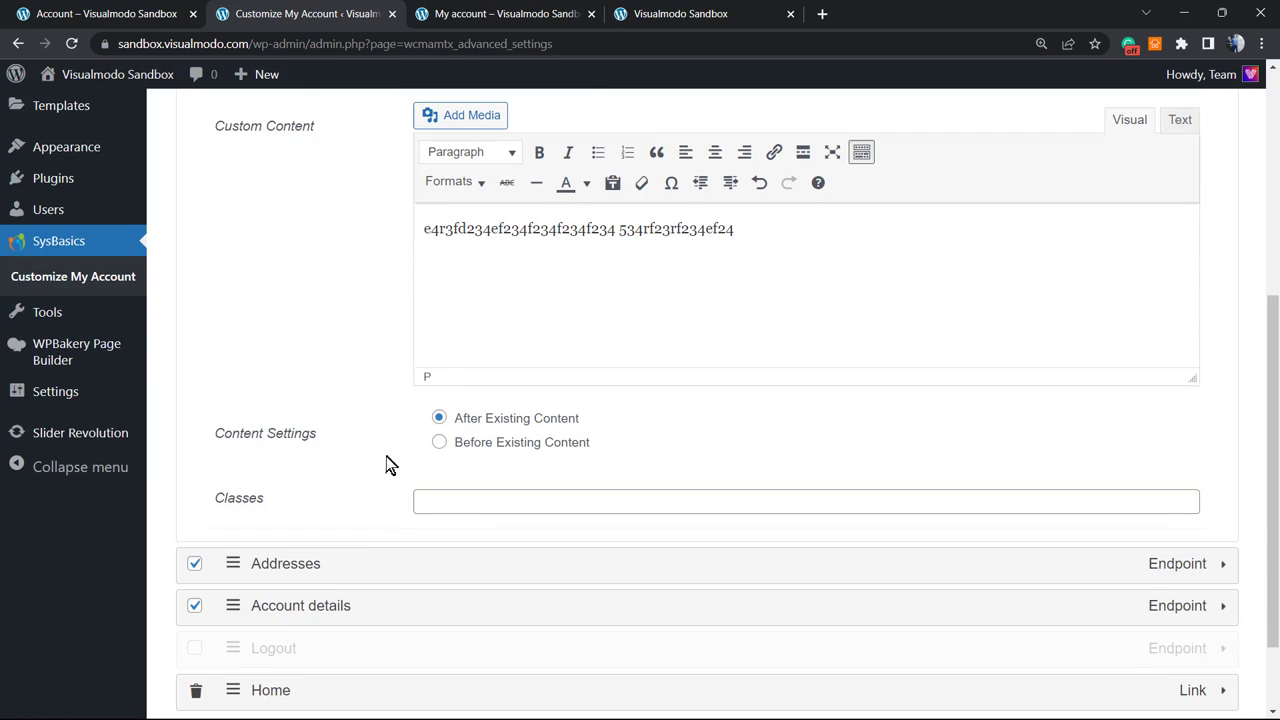
pyautogui.moveTo(420, 440)
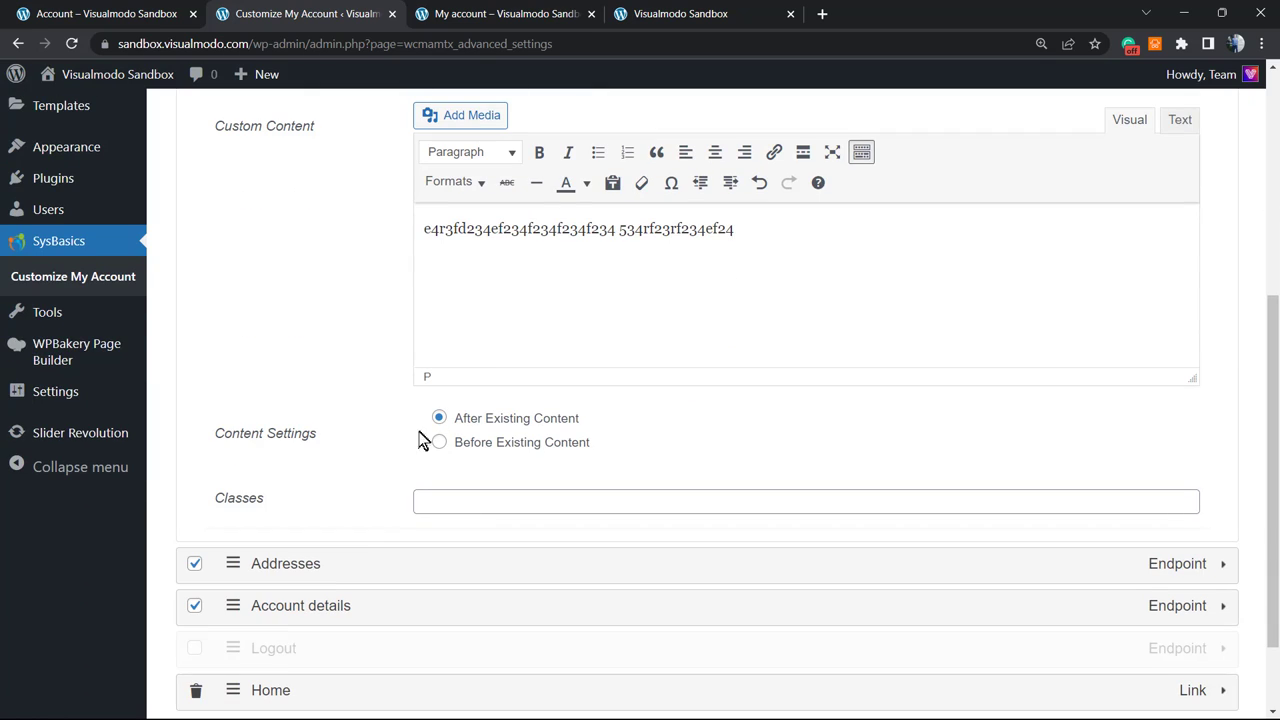
pyautogui.moveTo(350, 440)
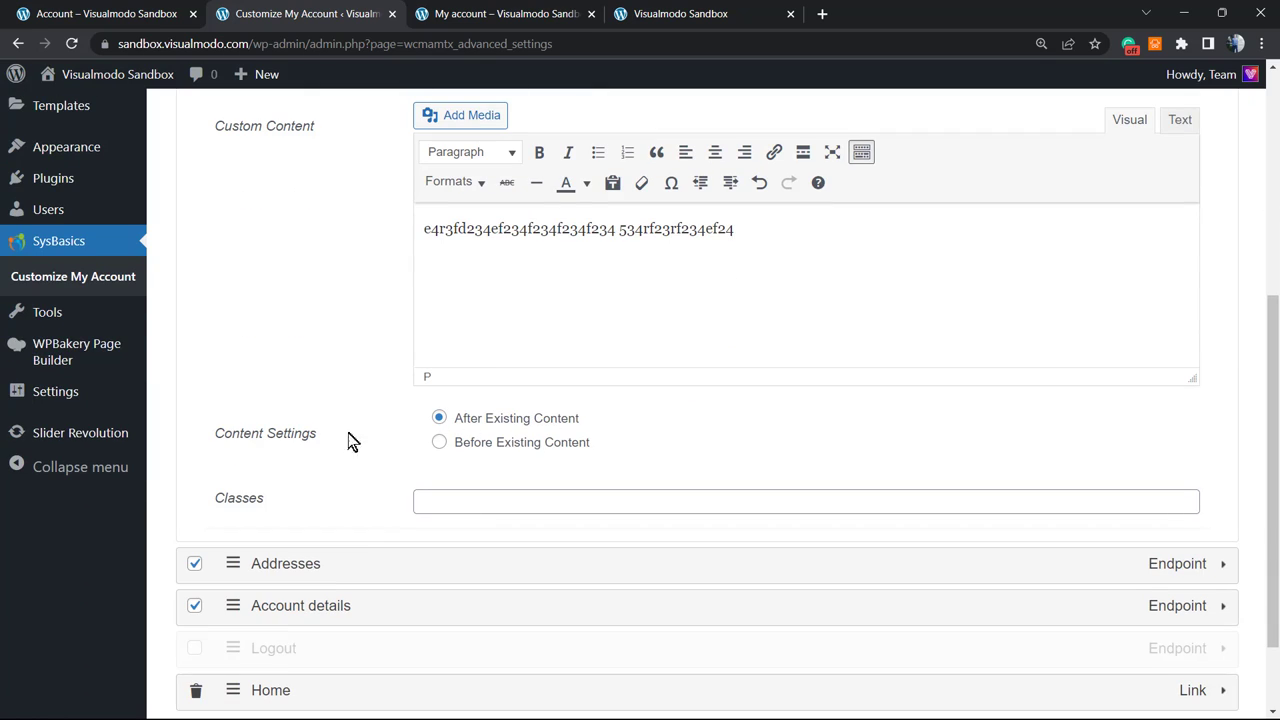
pyautogui.scroll(-3)
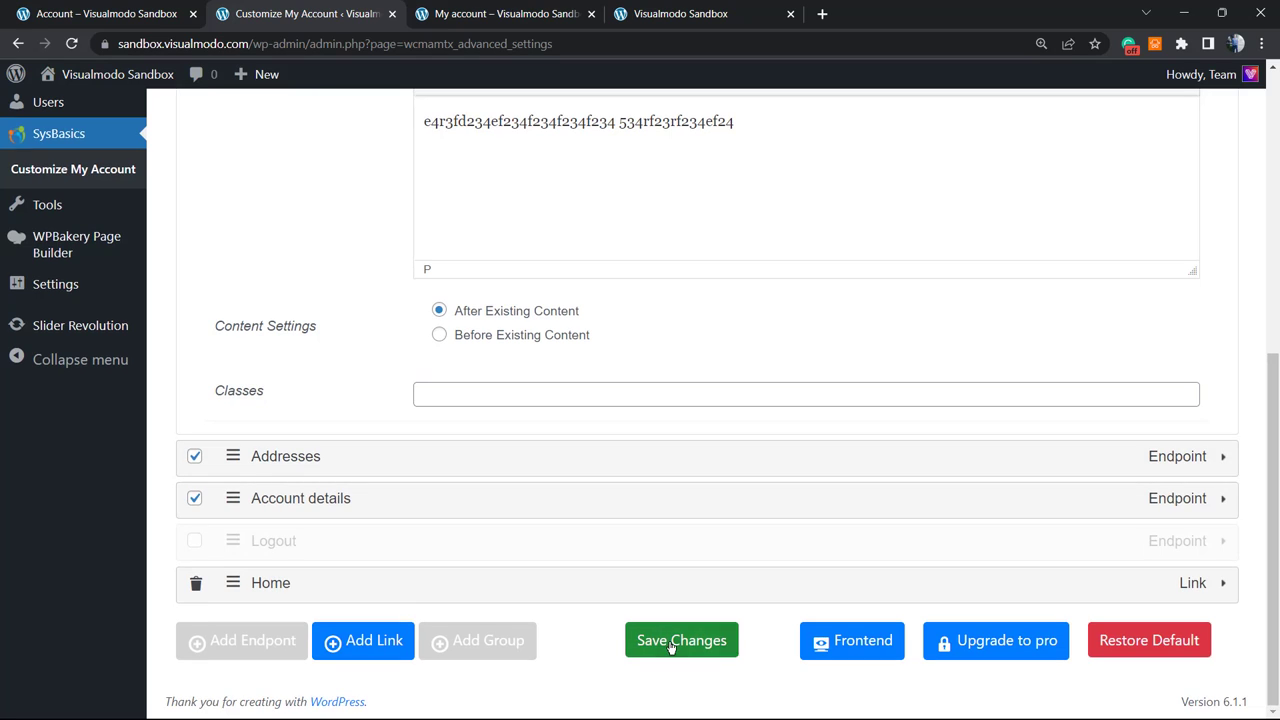
pyautogui.click(681, 640)
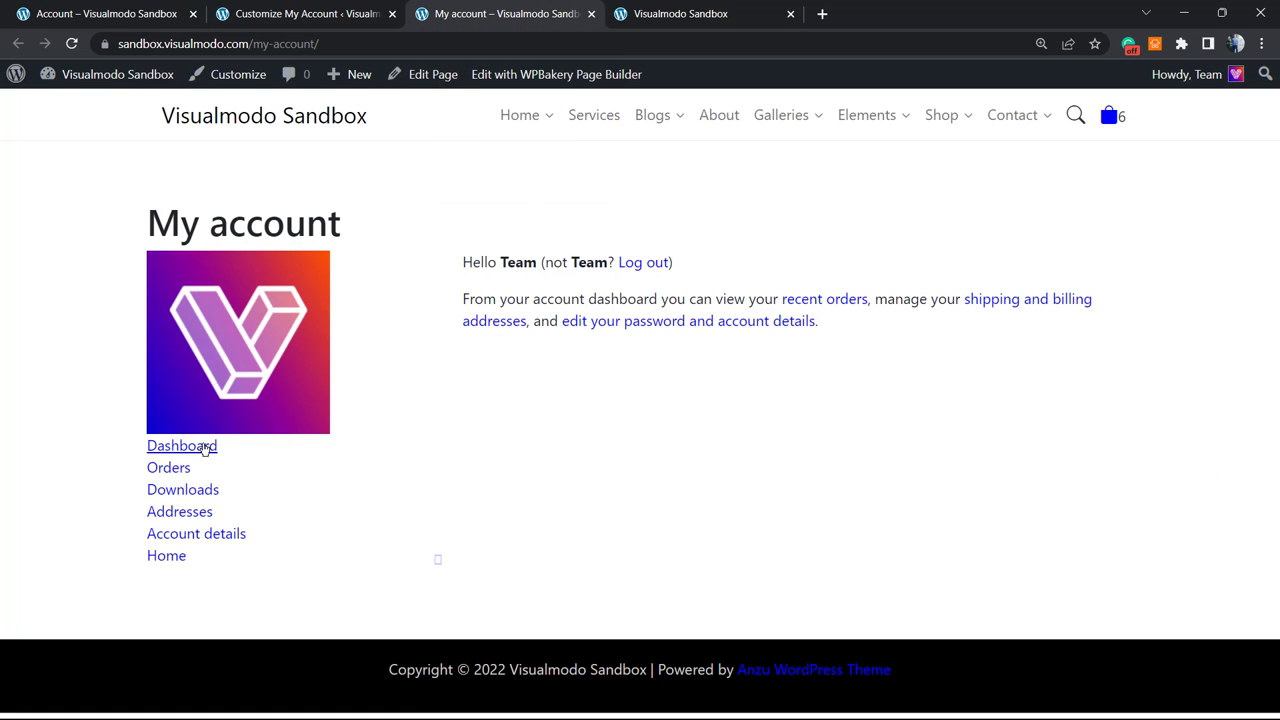
pyautogui.moveTo(182, 489)
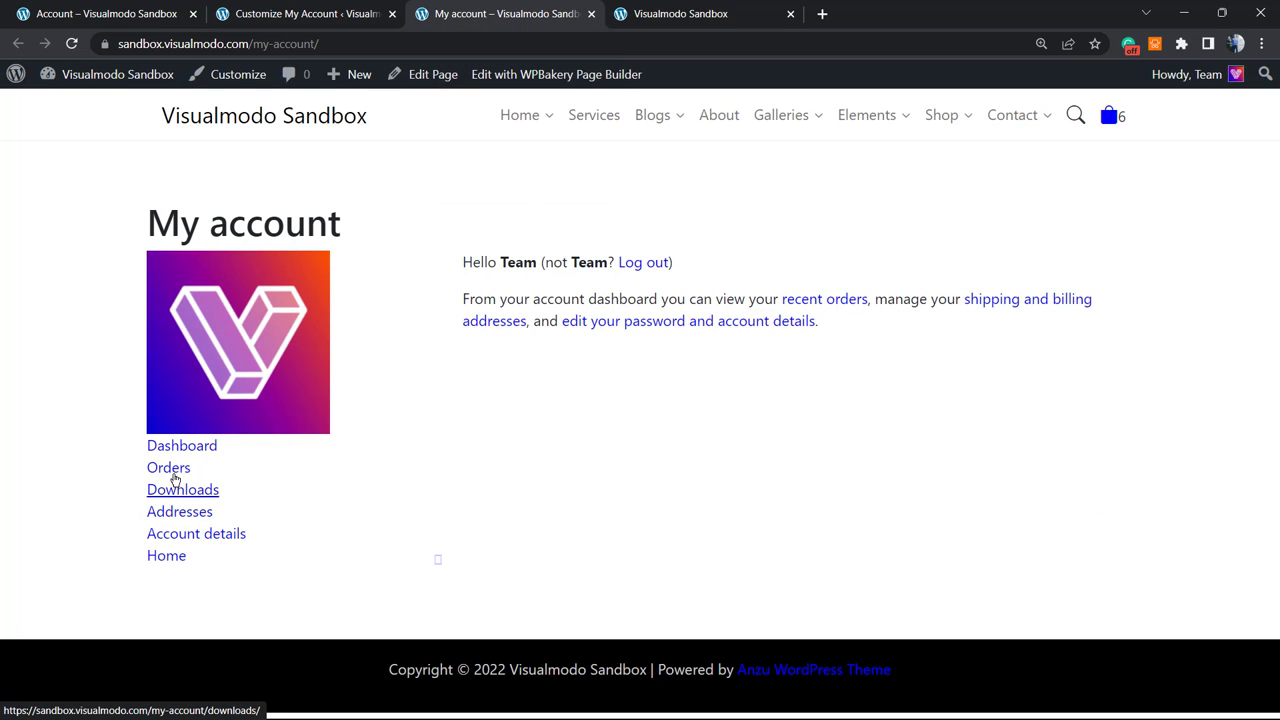
# Visit the Orders and then Addresses sections on the live My account page
pyautogui.click(168, 467)
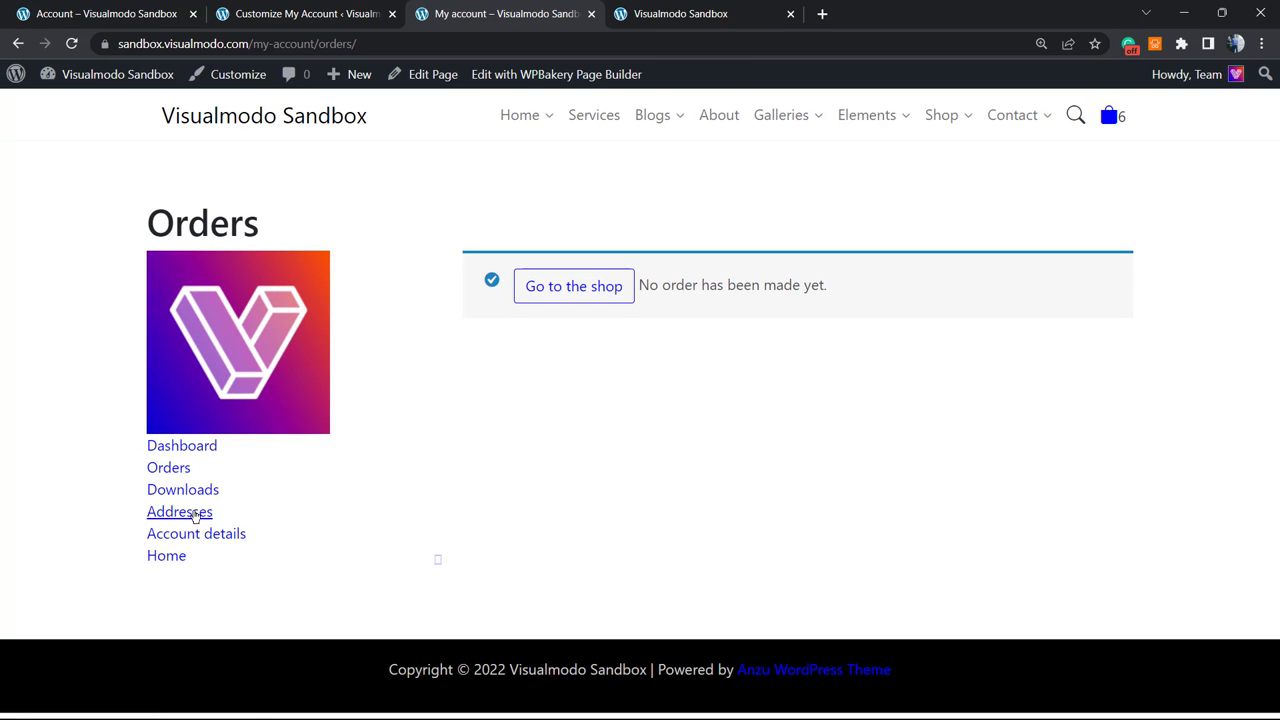
pyautogui.click(182, 489)
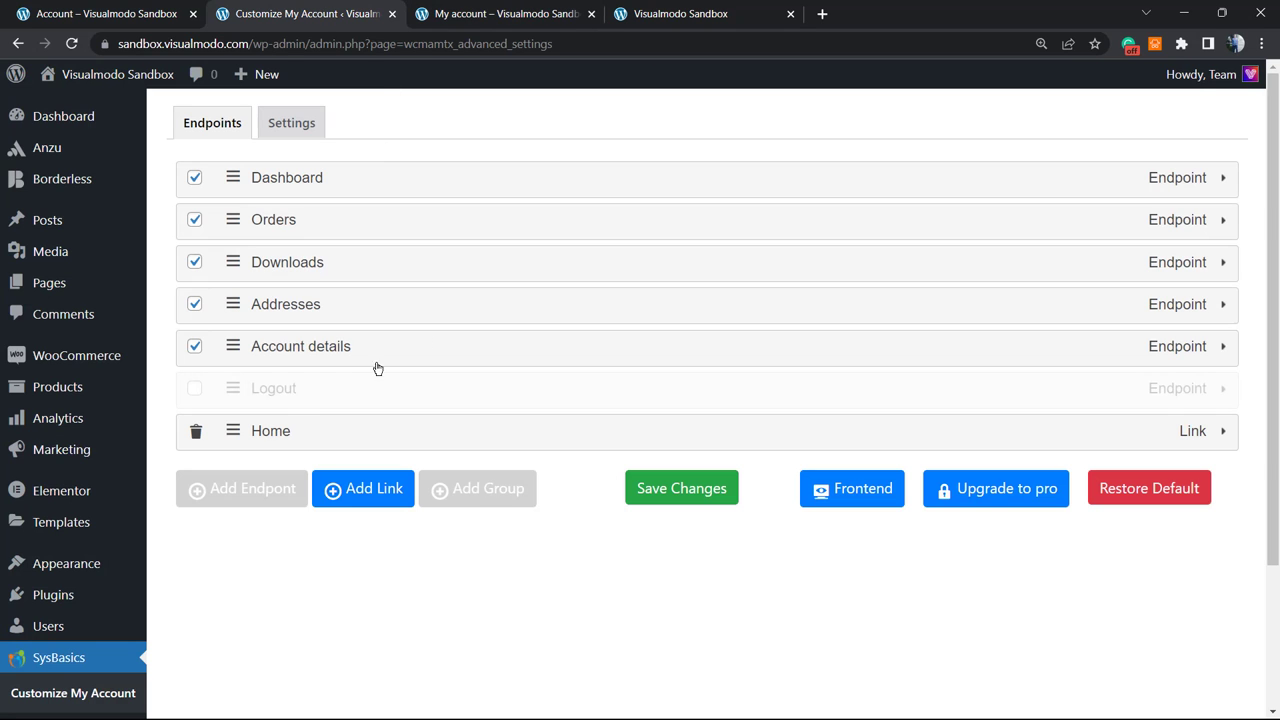
pyautogui.moveTo(357, 305)
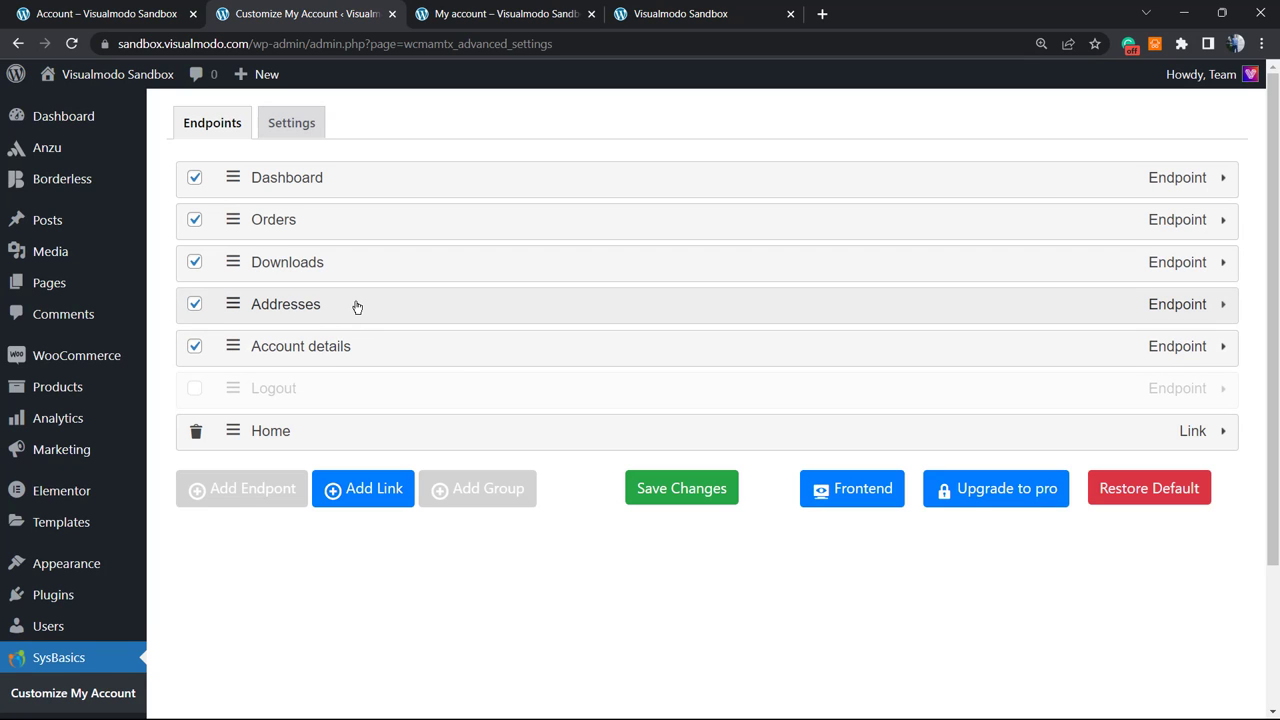
pyautogui.moveTo(313, 167)
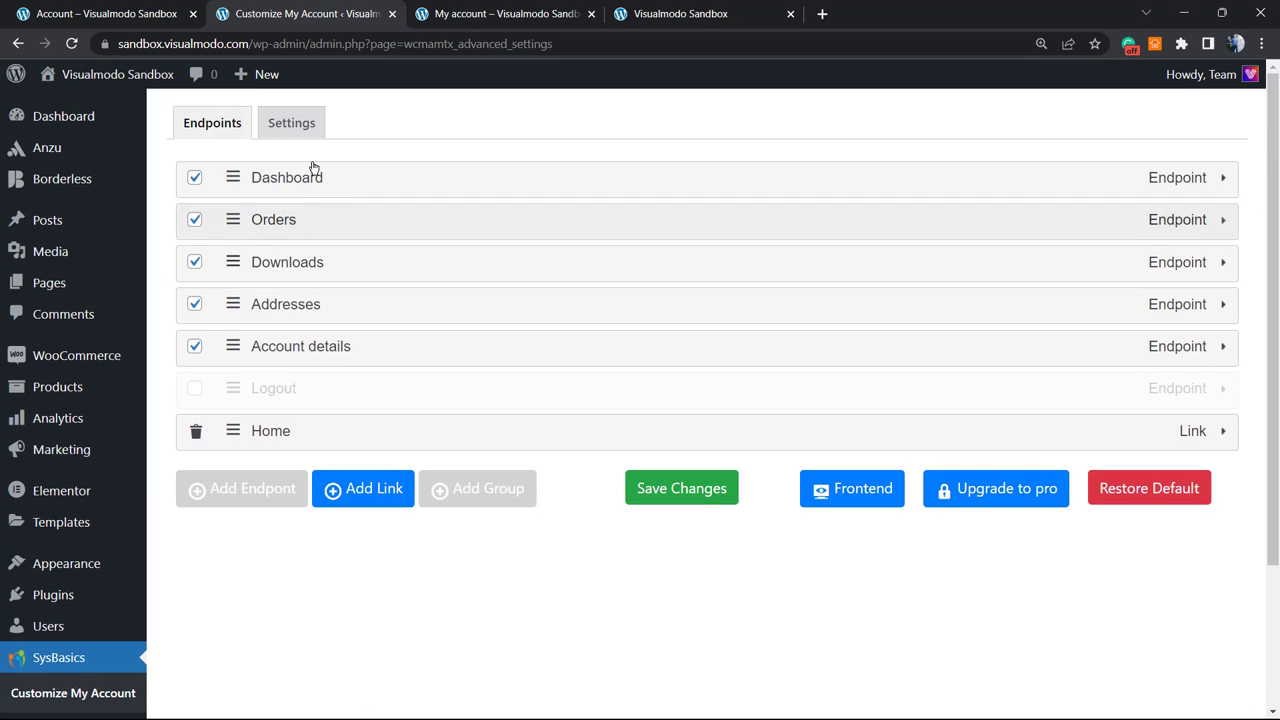
# Revisit the plugin settings and endpoint list, check the Downloads text, then view Borderless
pyautogui.click(291, 122)
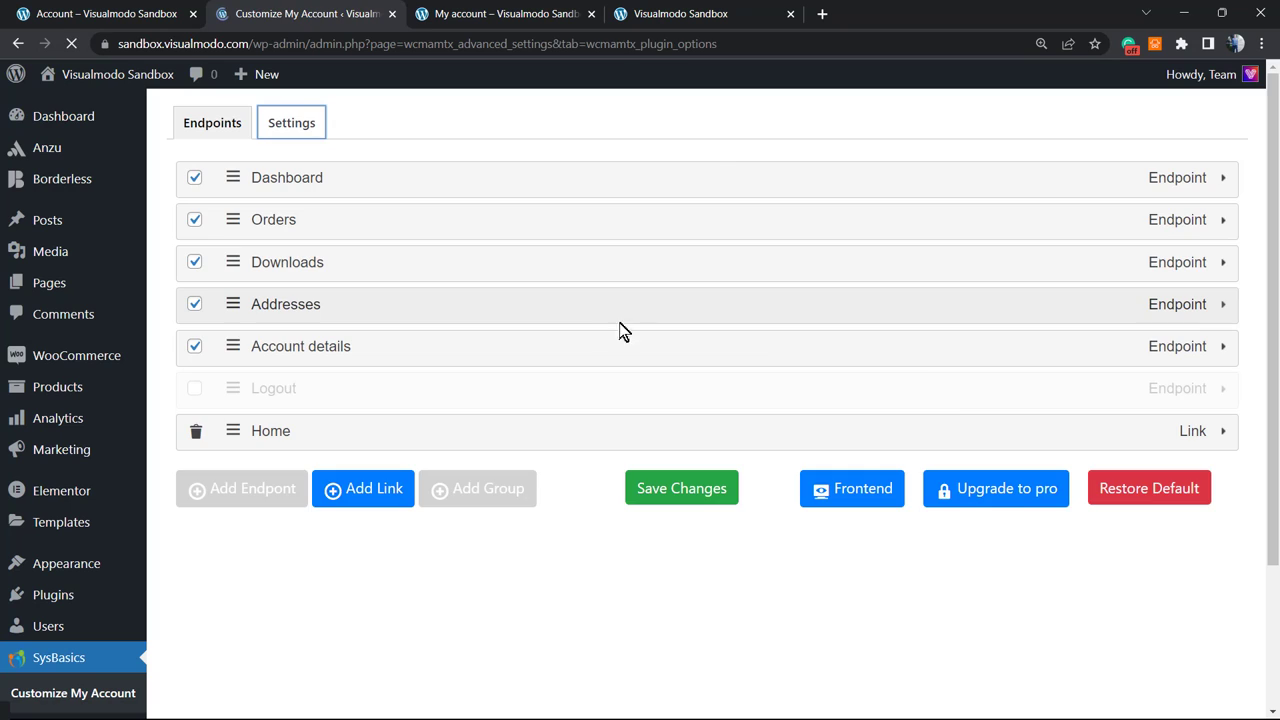
pyautogui.click(291, 122)
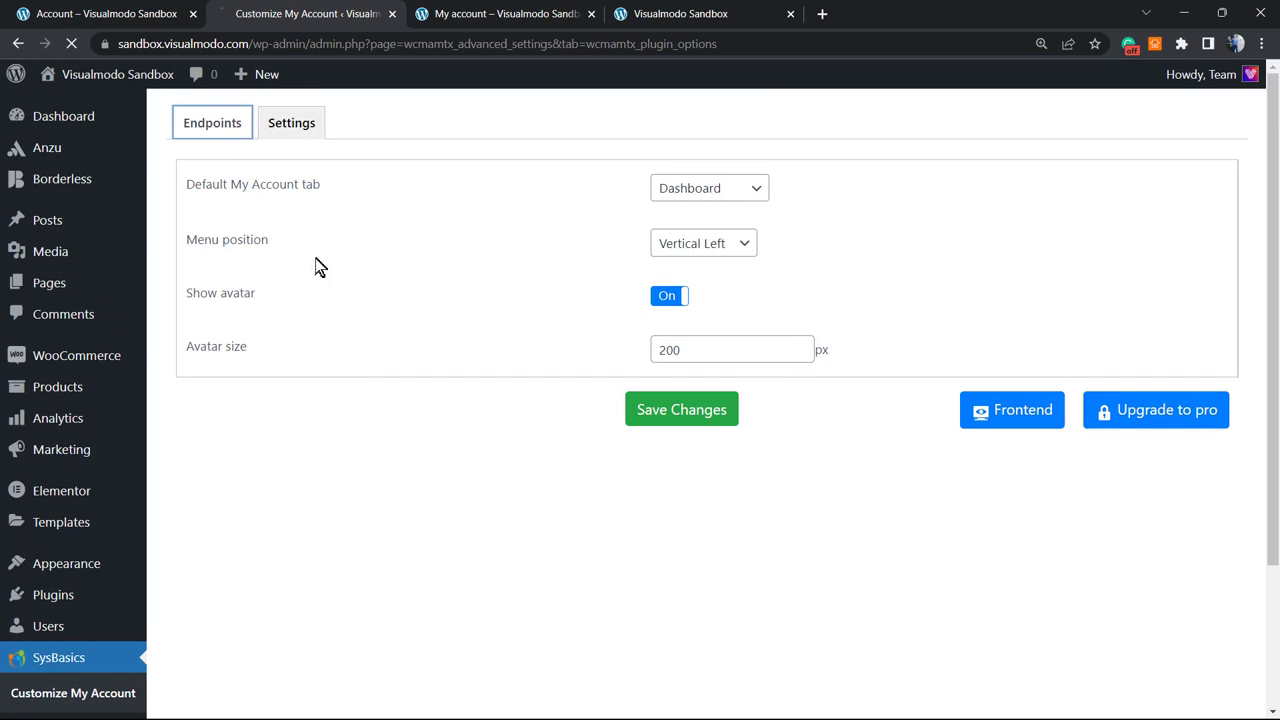
pyautogui.click(212, 122)
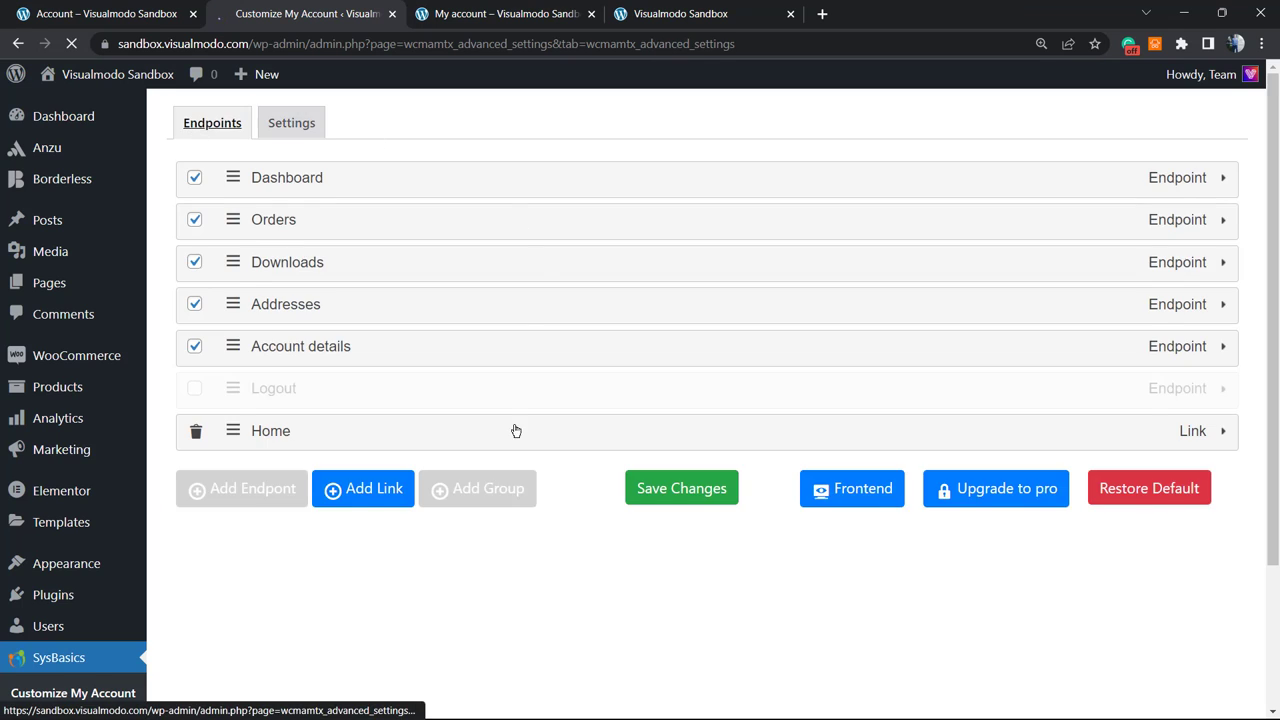
pyautogui.scroll(-3)
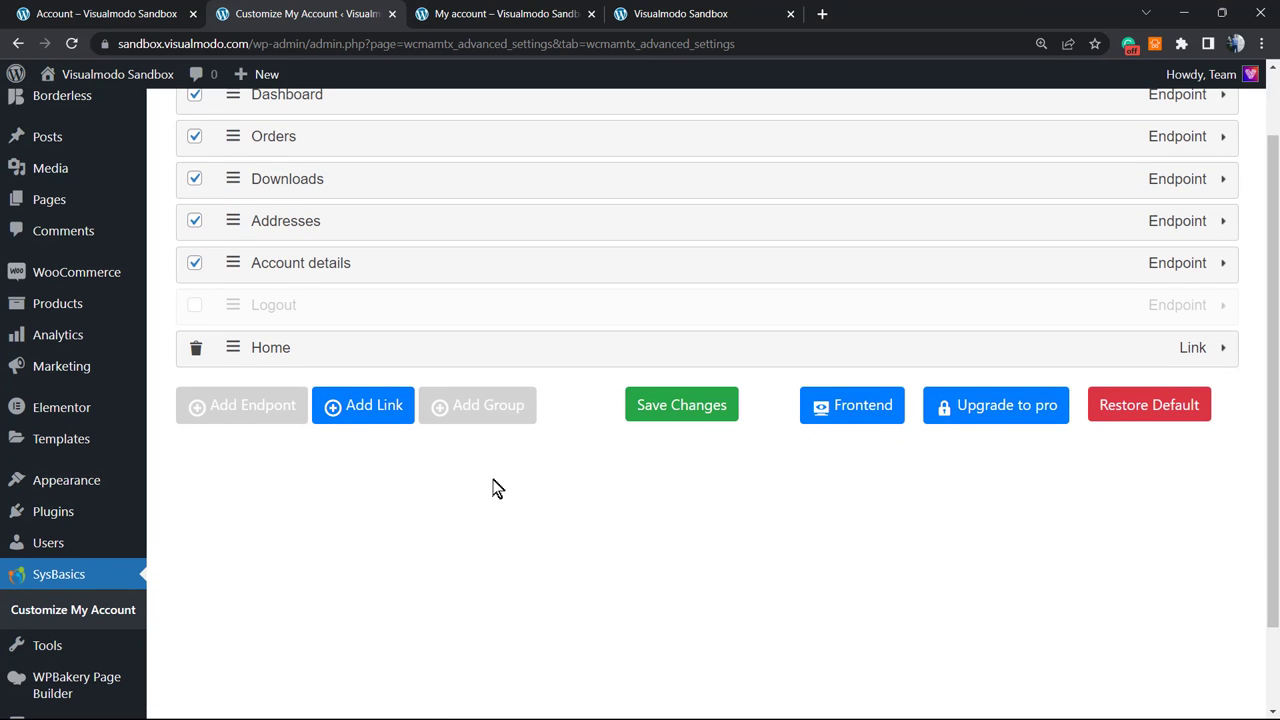
pyautogui.moveTo(459, 411)
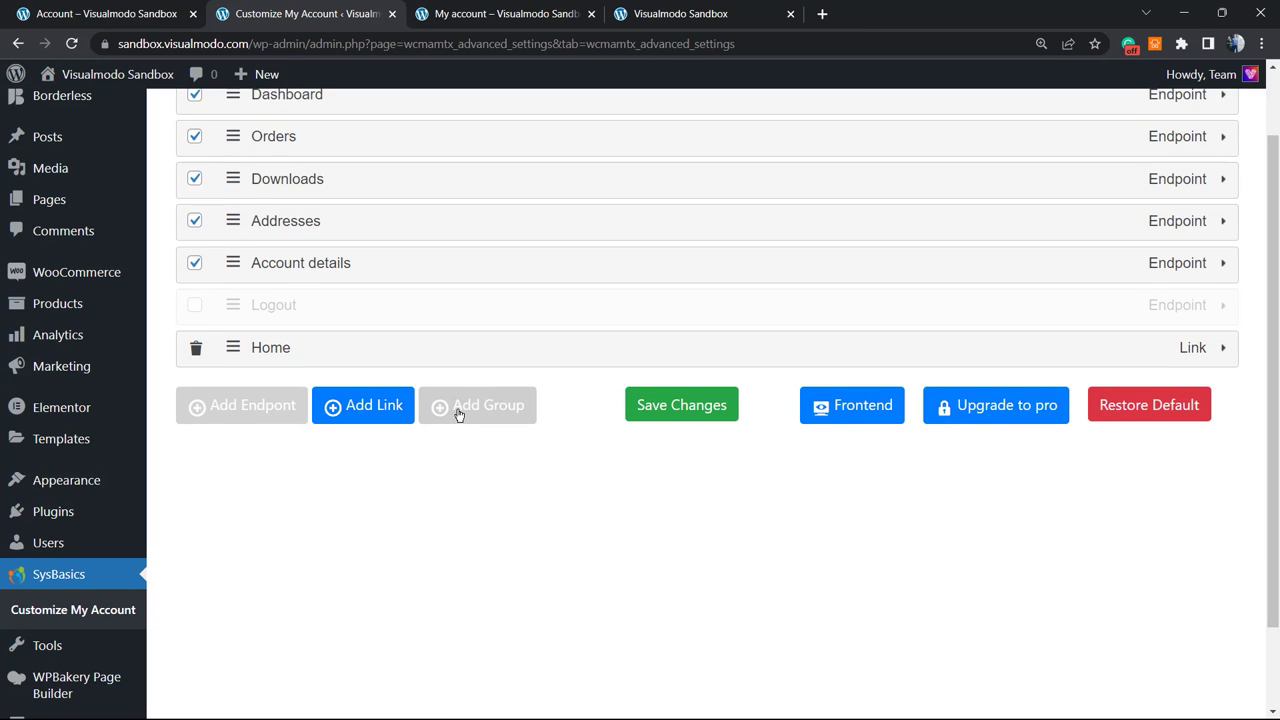
pyautogui.moveTo(770, 454)
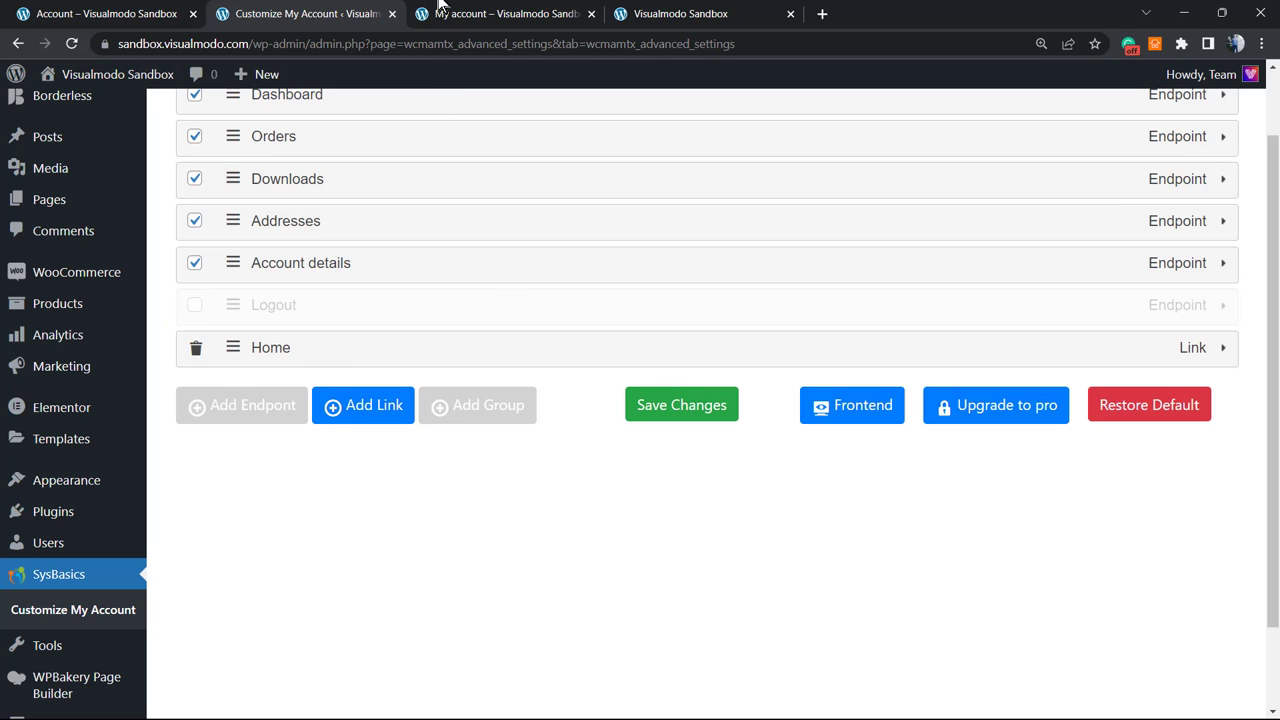
pyautogui.click(505, 13)
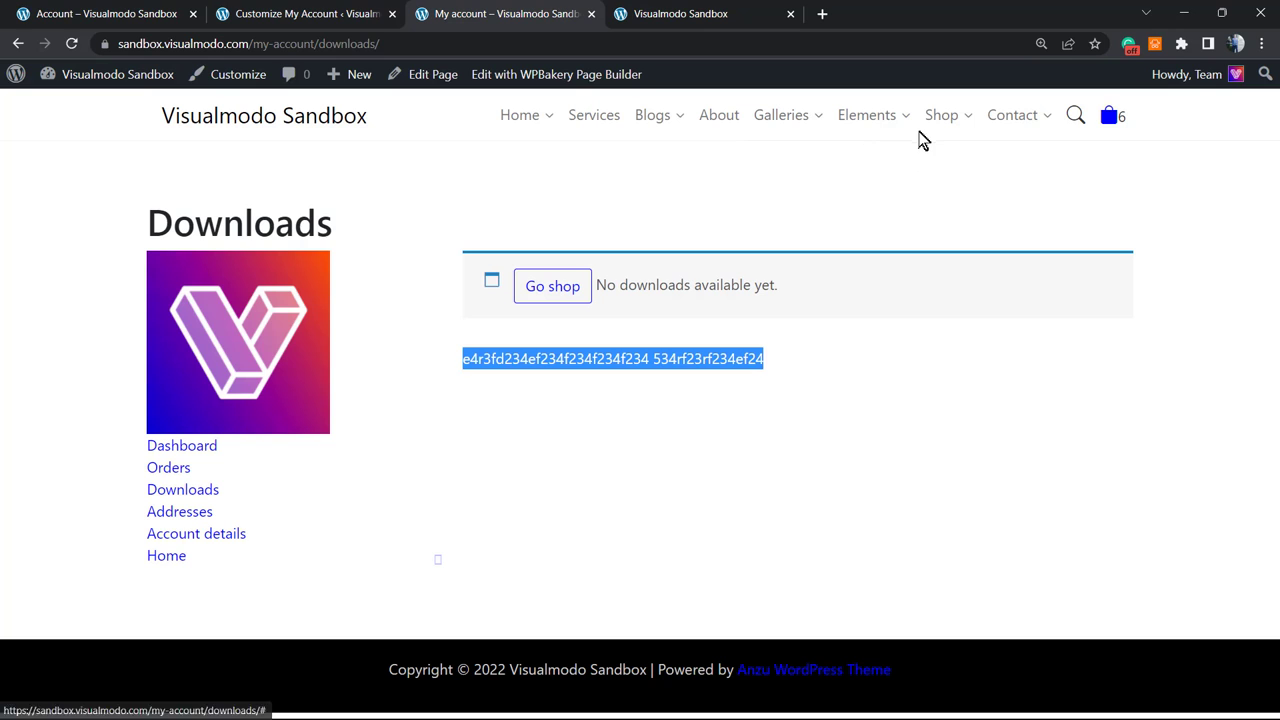
pyautogui.click(680, 13)
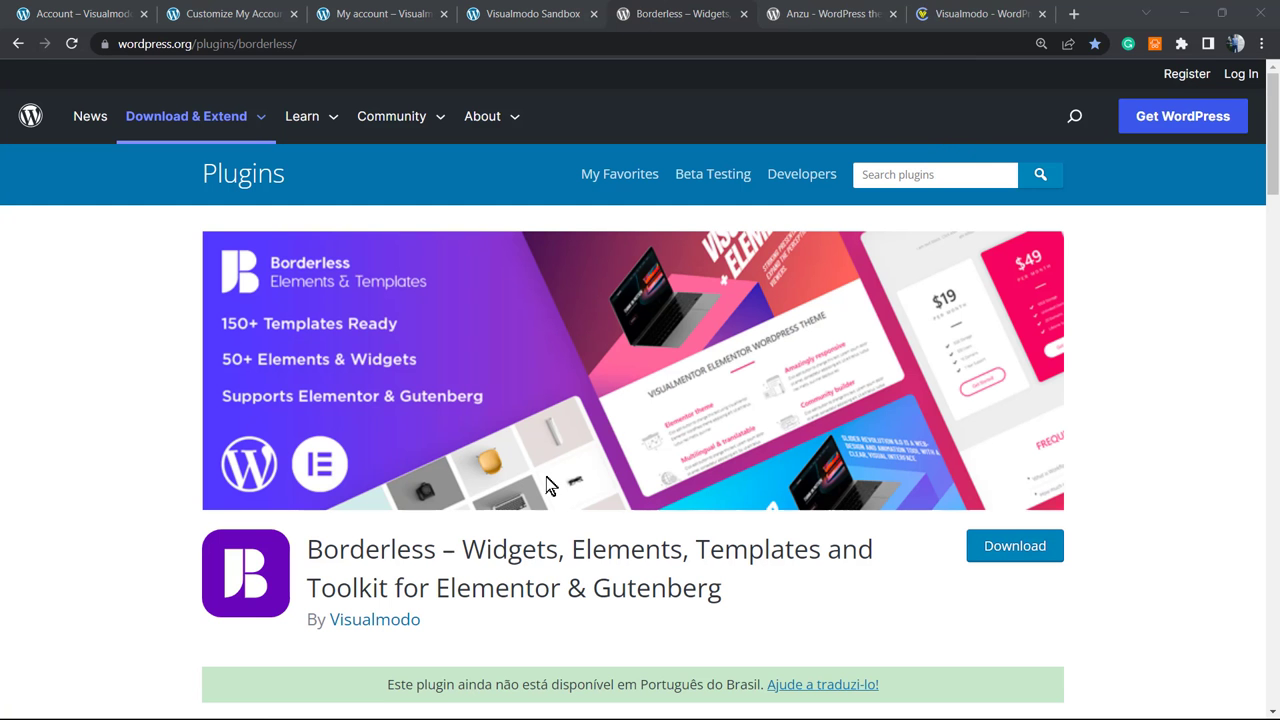
pyautogui.doubleClick(370, 549)
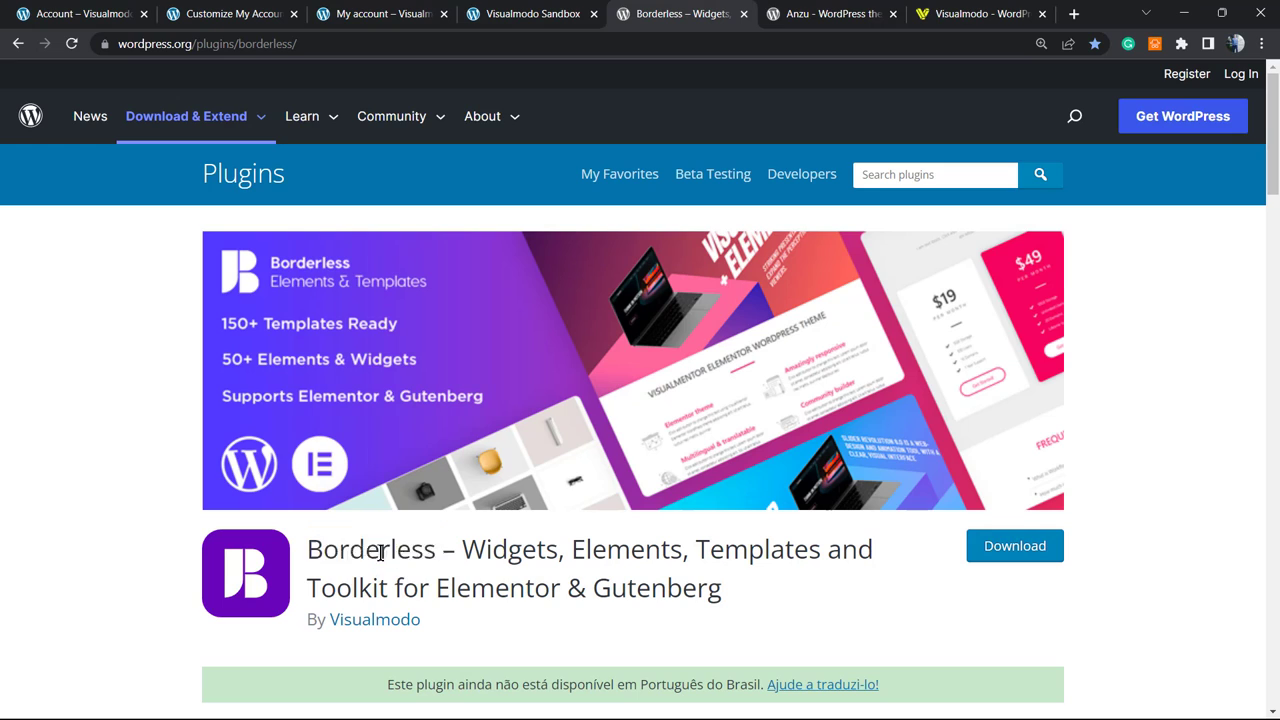
pyautogui.moveTo(654, 537)
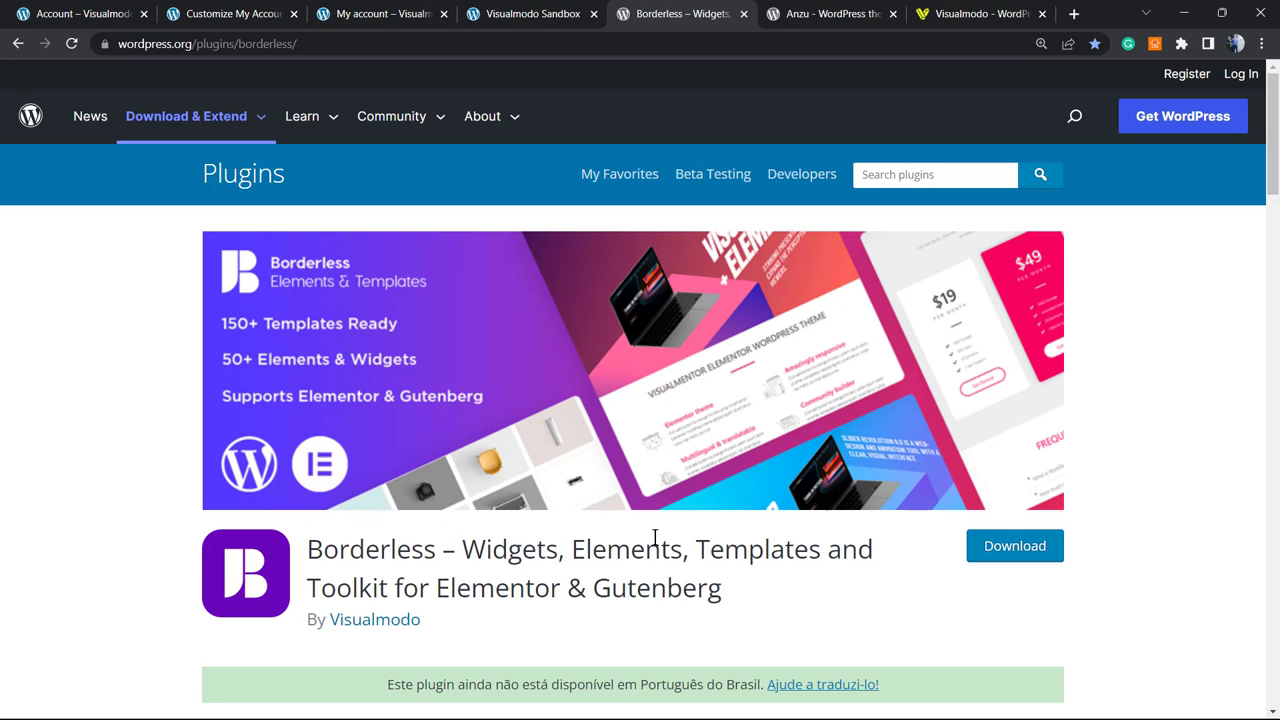
pyautogui.doubleClick(349, 587)
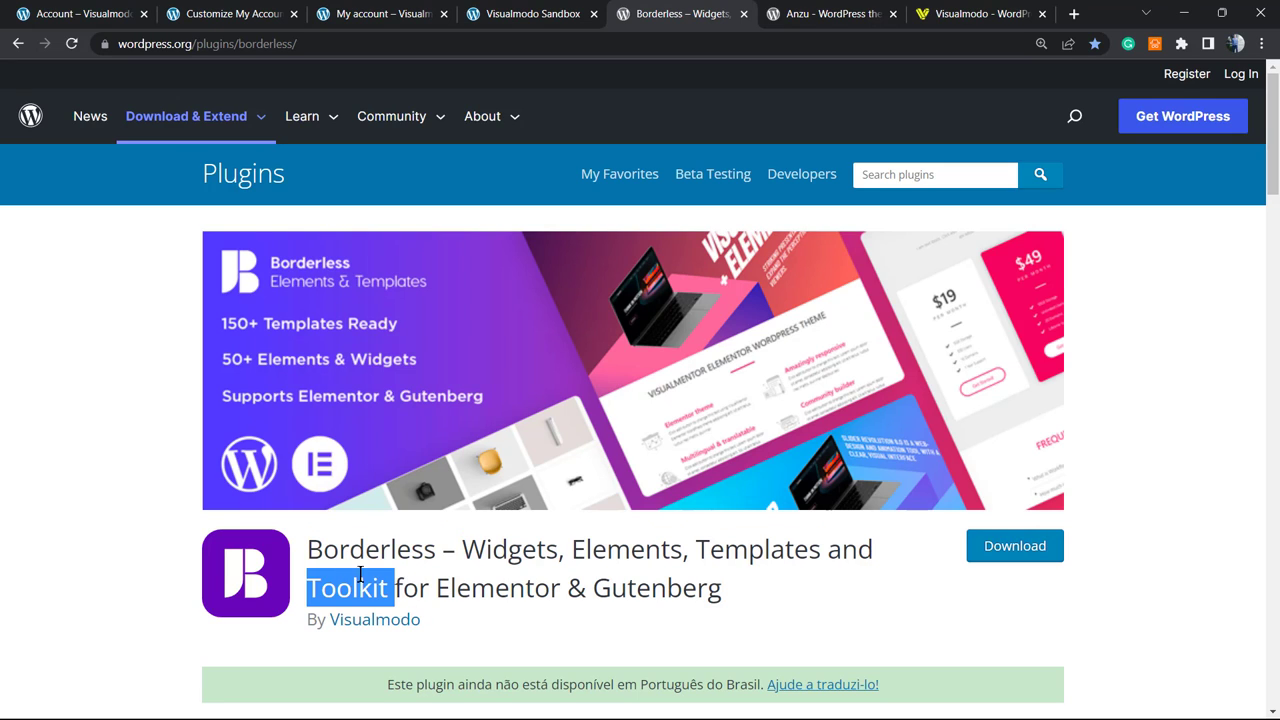
pyautogui.moveTo(360, 487)
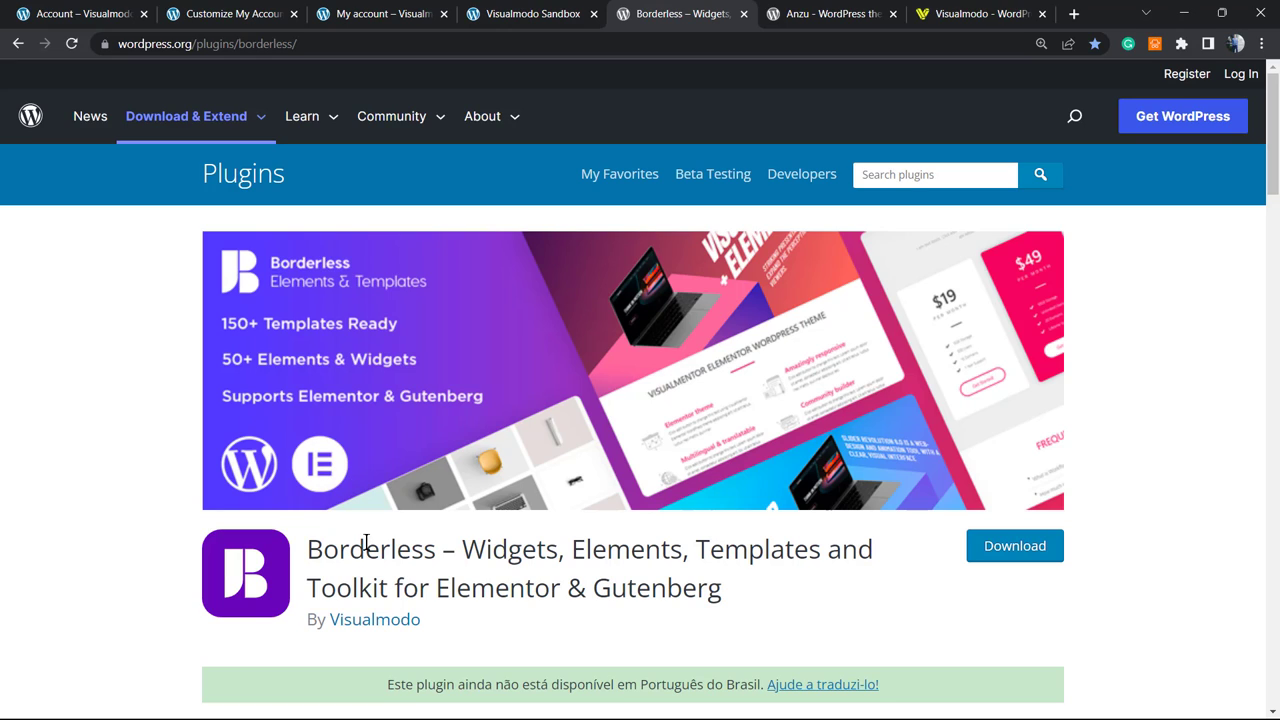
pyautogui.moveTo(850, 45)
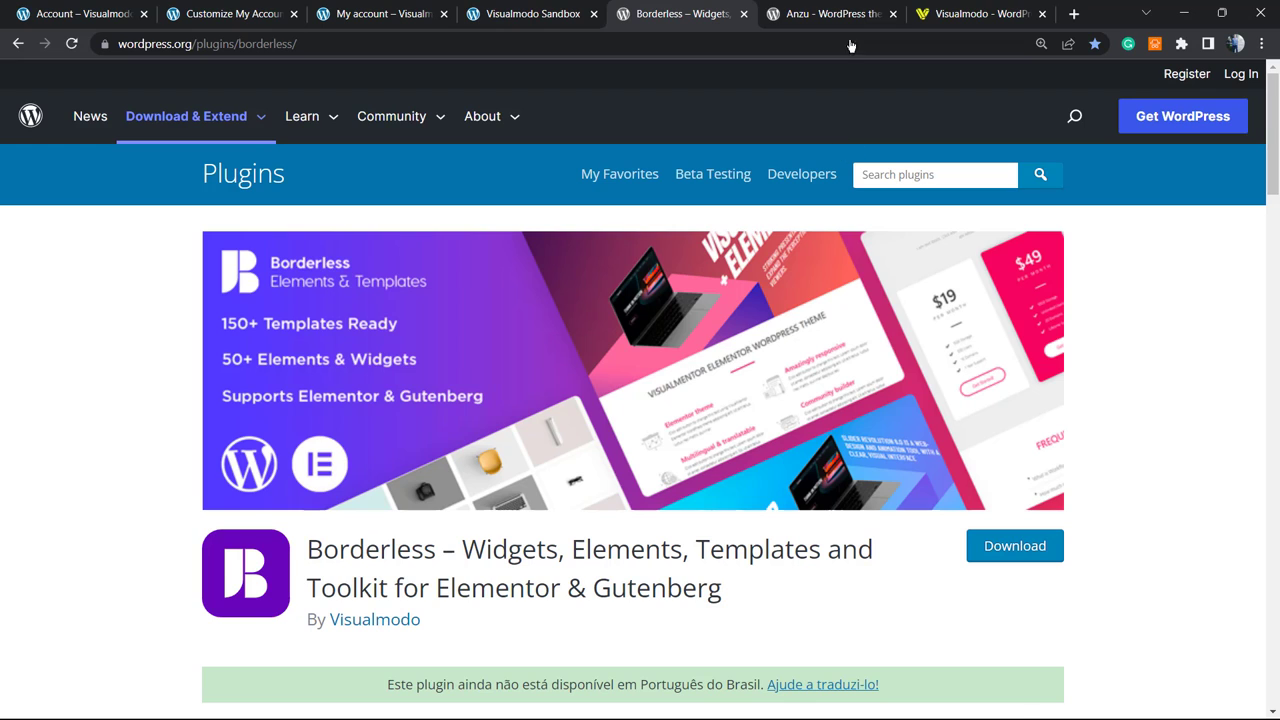
# View the Anzu theme page by Visualmodo, scrolling briefly through its details
pyautogui.click(830, 13)
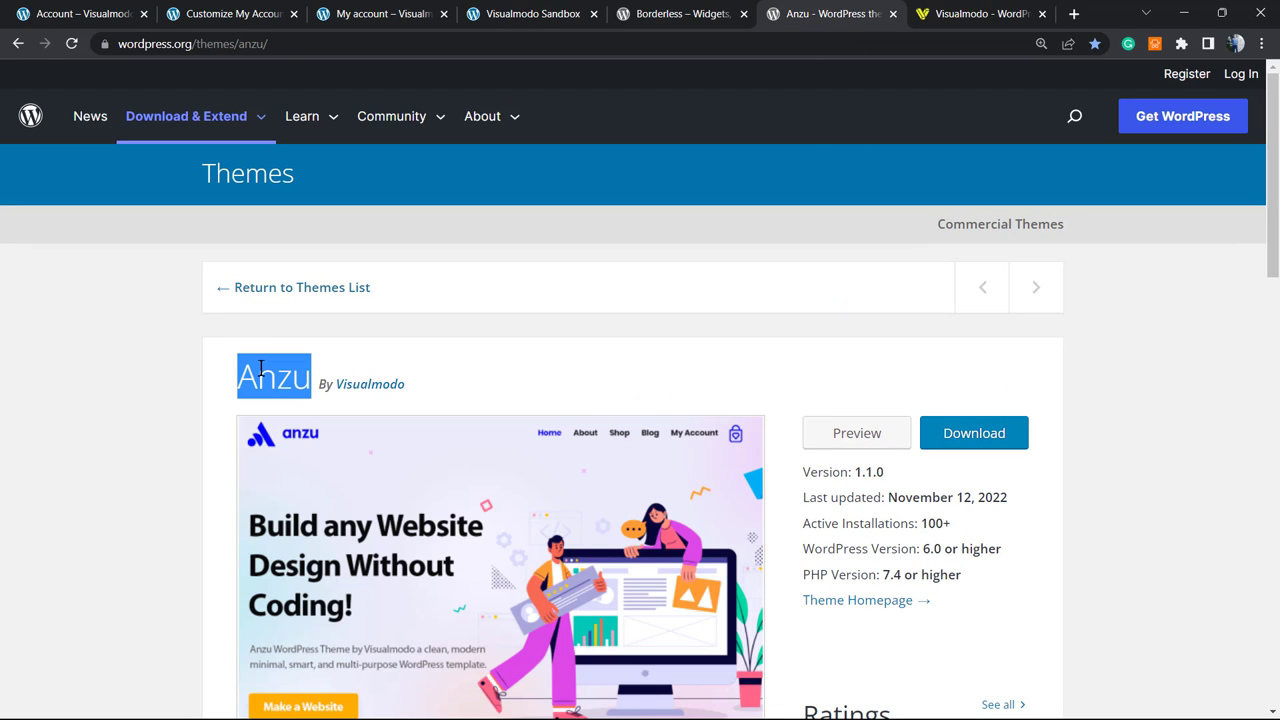
pyautogui.moveTo(675, 378)
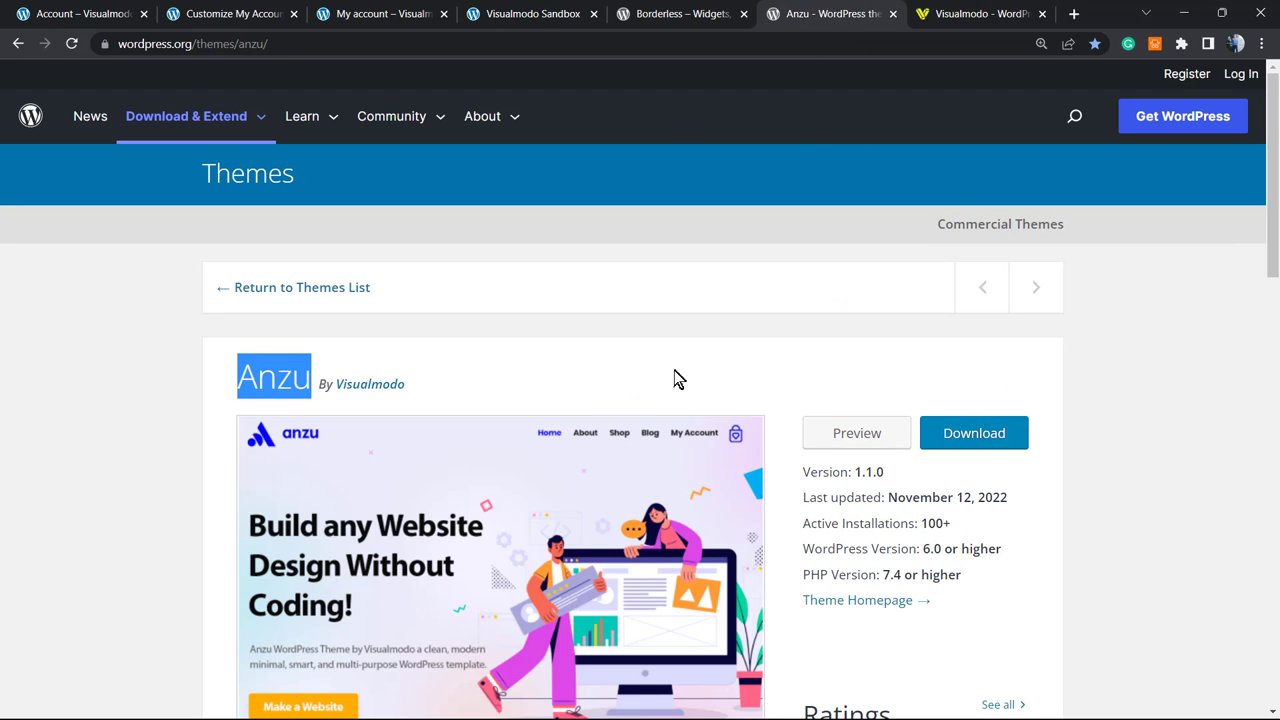
pyautogui.moveTo(670, 383)
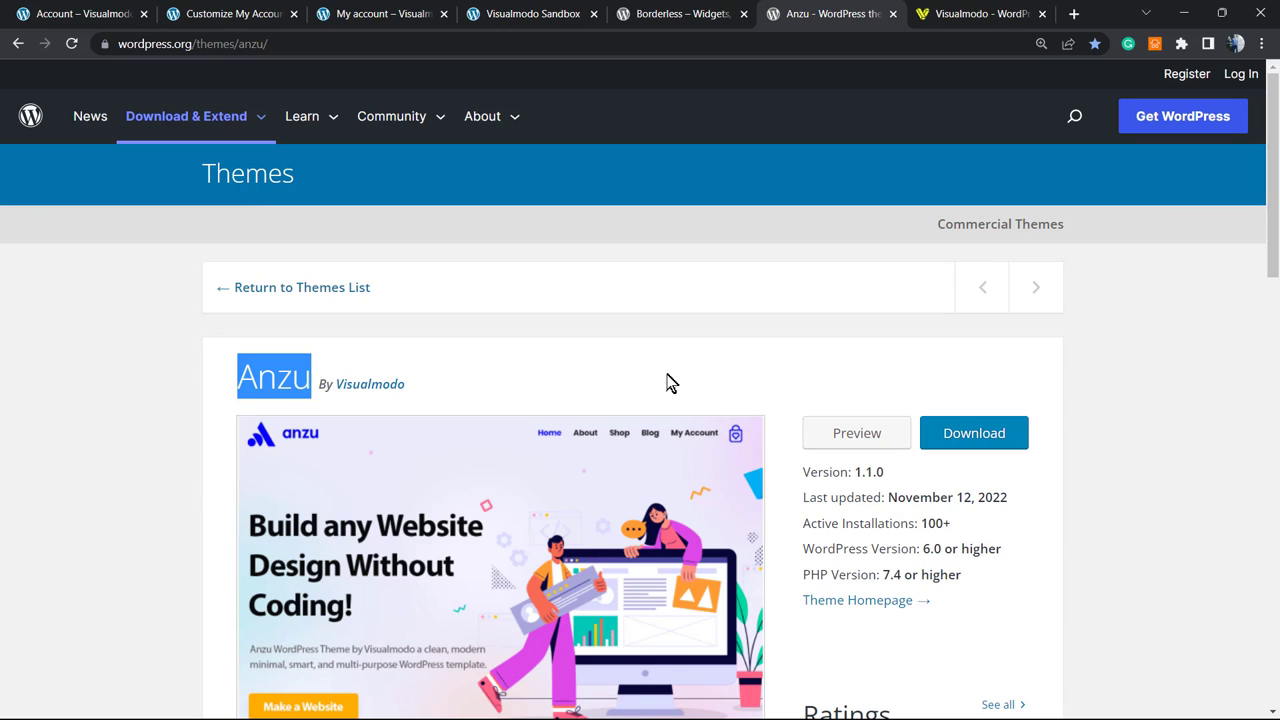
pyautogui.moveTo(663, 381)
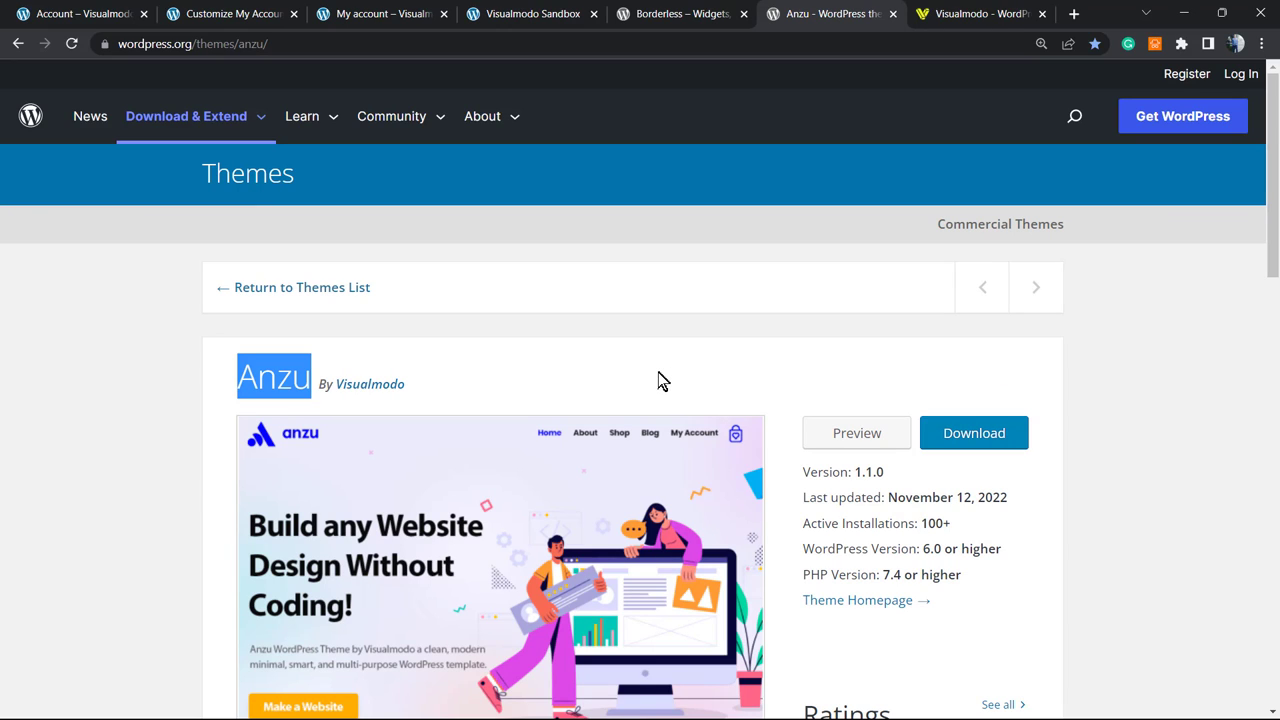
pyautogui.moveTo(672, 378)
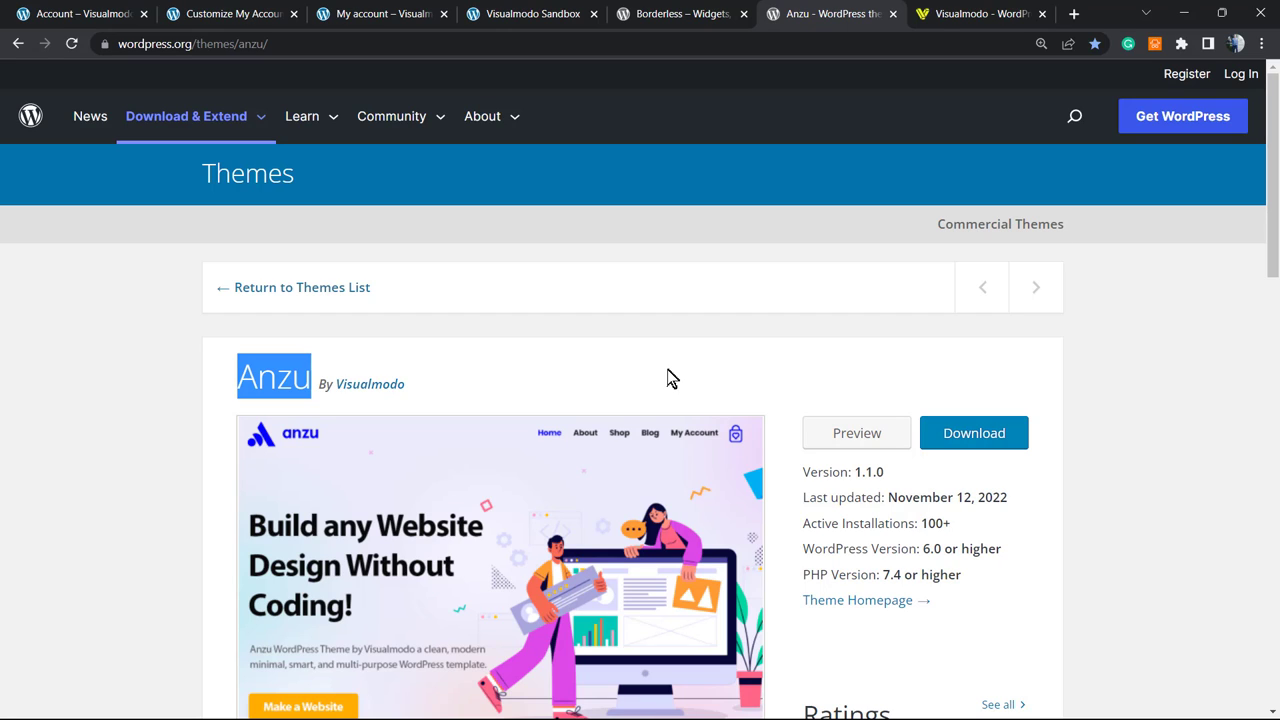
pyautogui.scroll(-3)
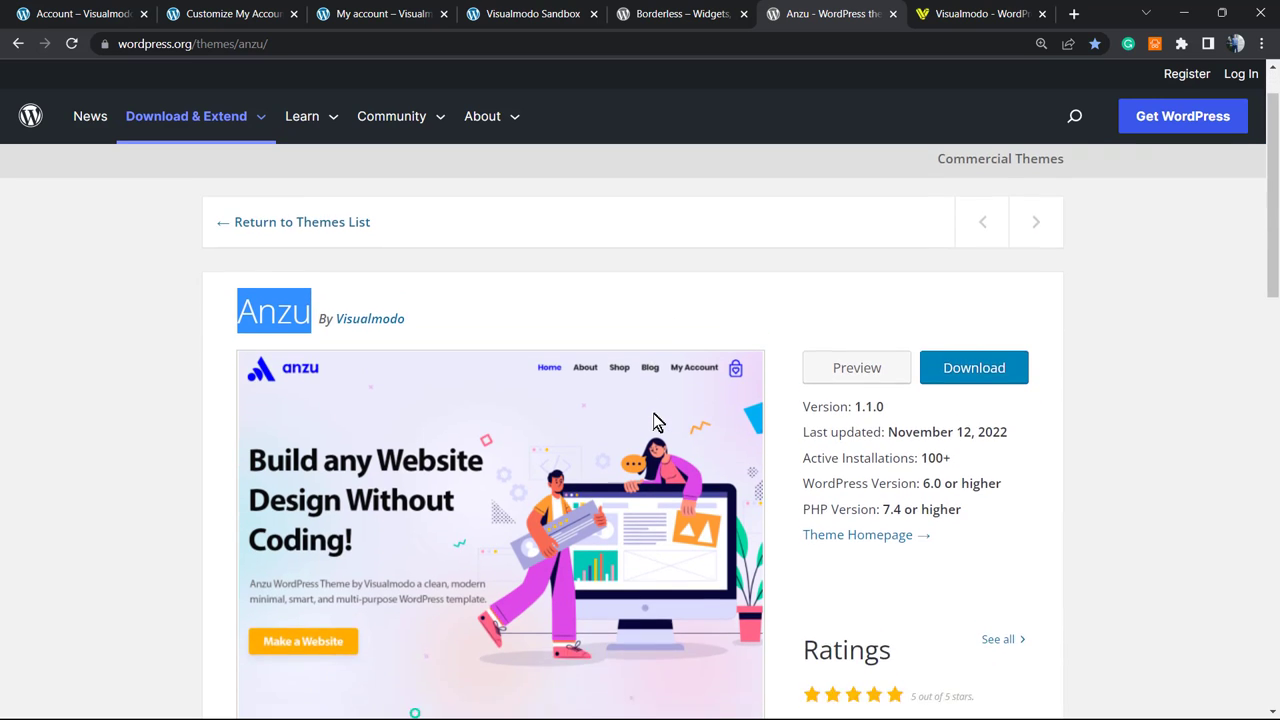
pyautogui.scroll(3)
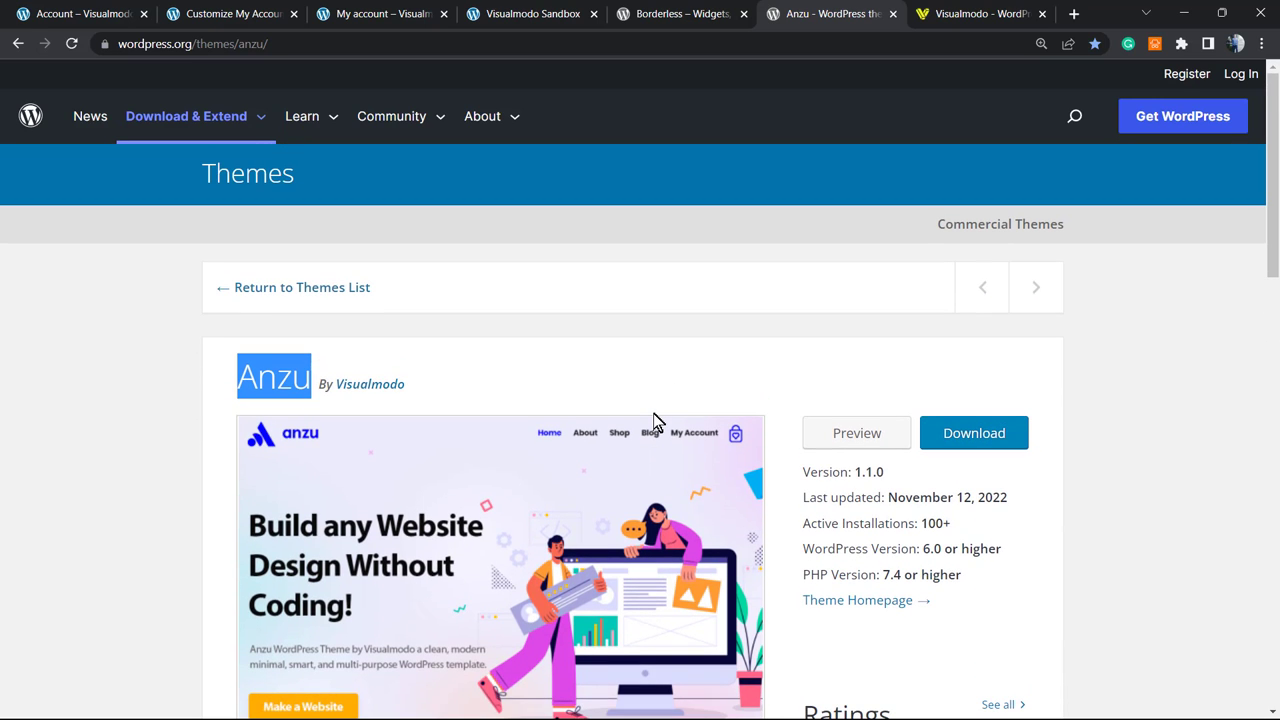
pyautogui.moveTo(648, 427)
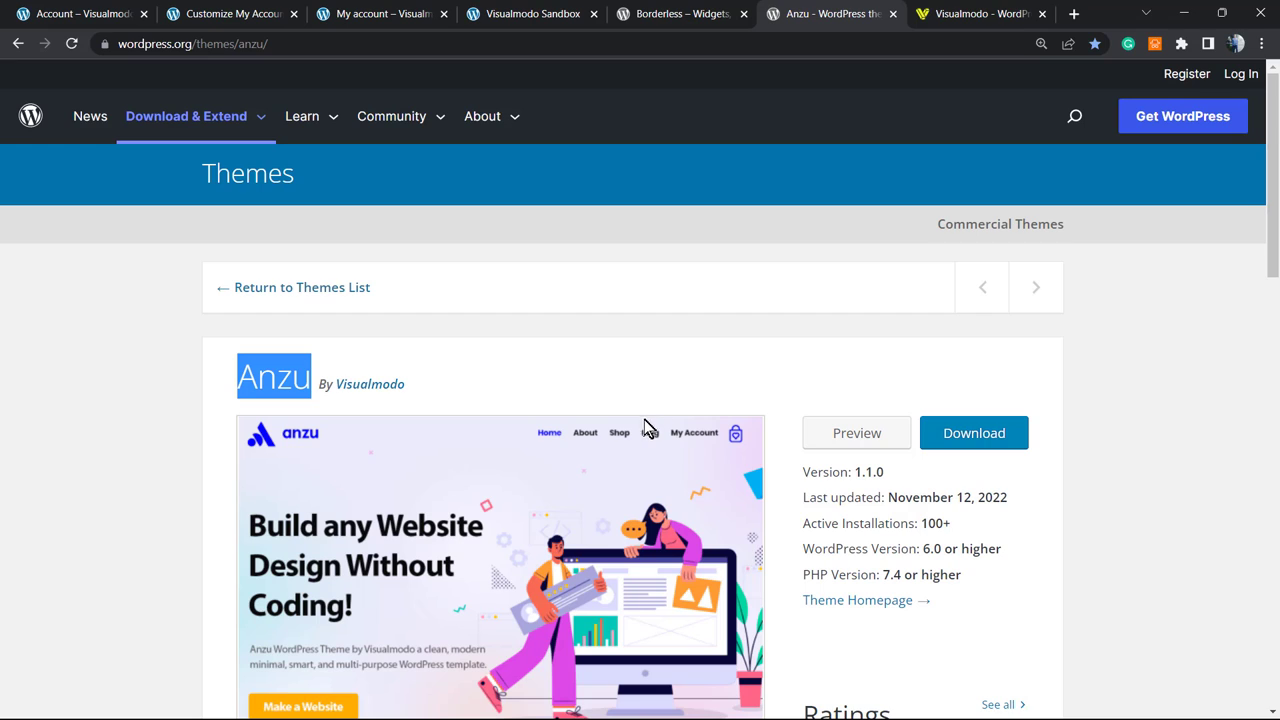
pyautogui.moveTo(607, 437)
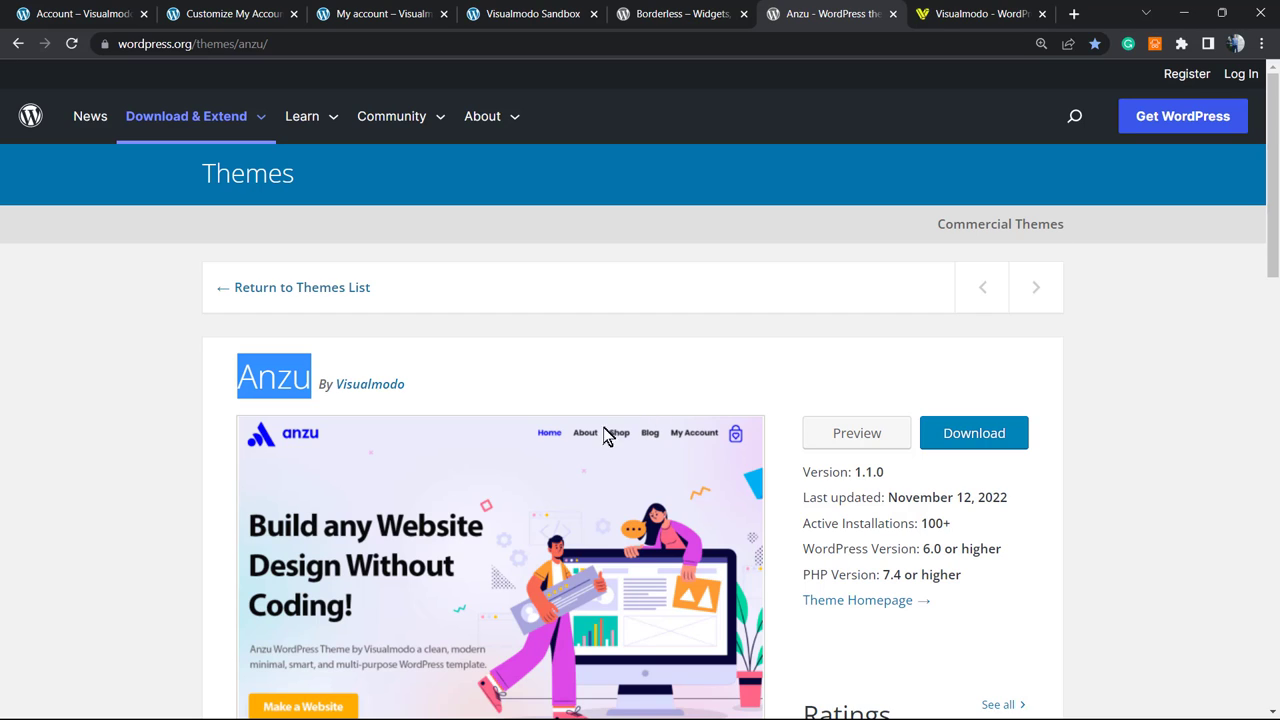
pyautogui.moveTo(837, 301)
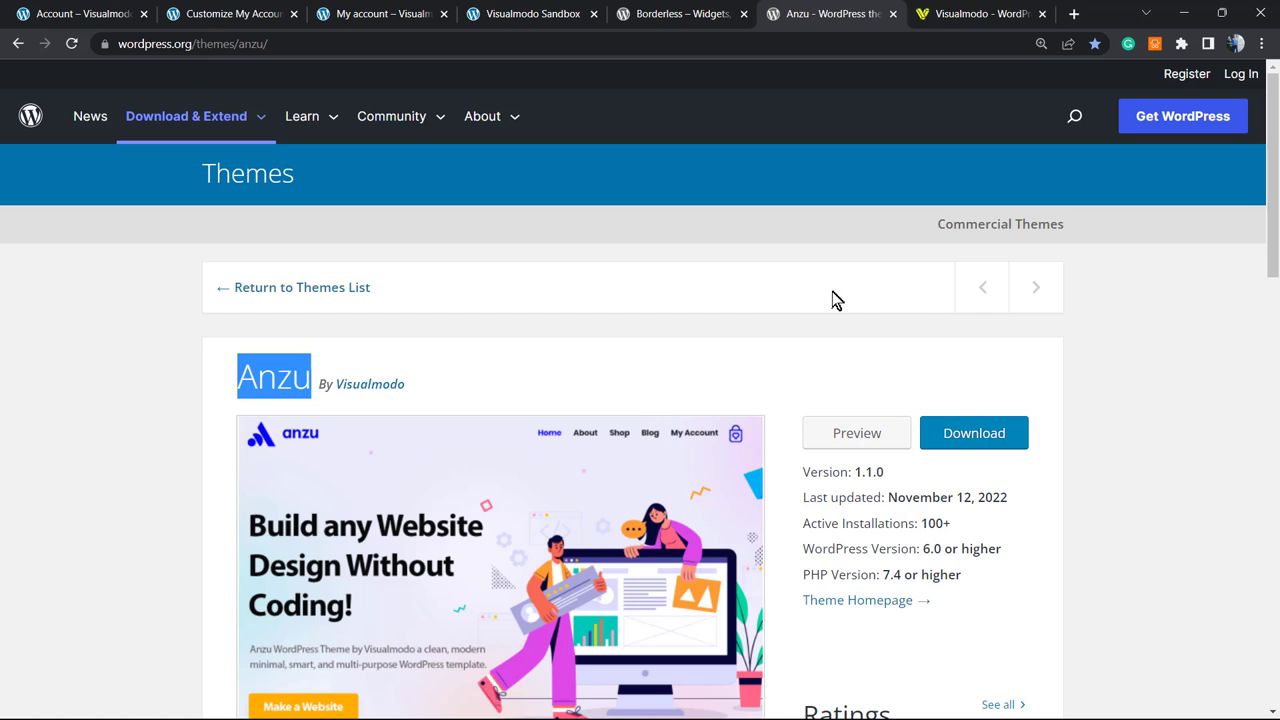
pyautogui.moveTo(730, 425)
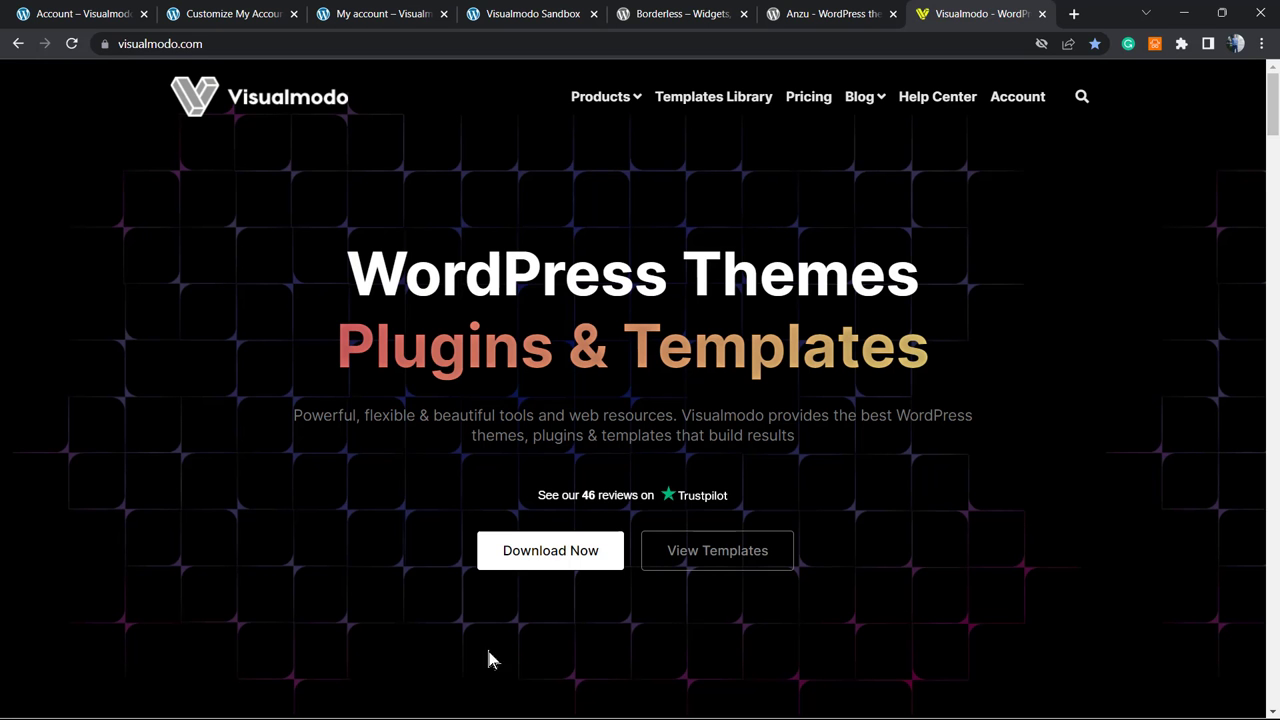
pyautogui.moveTo(177, 499)
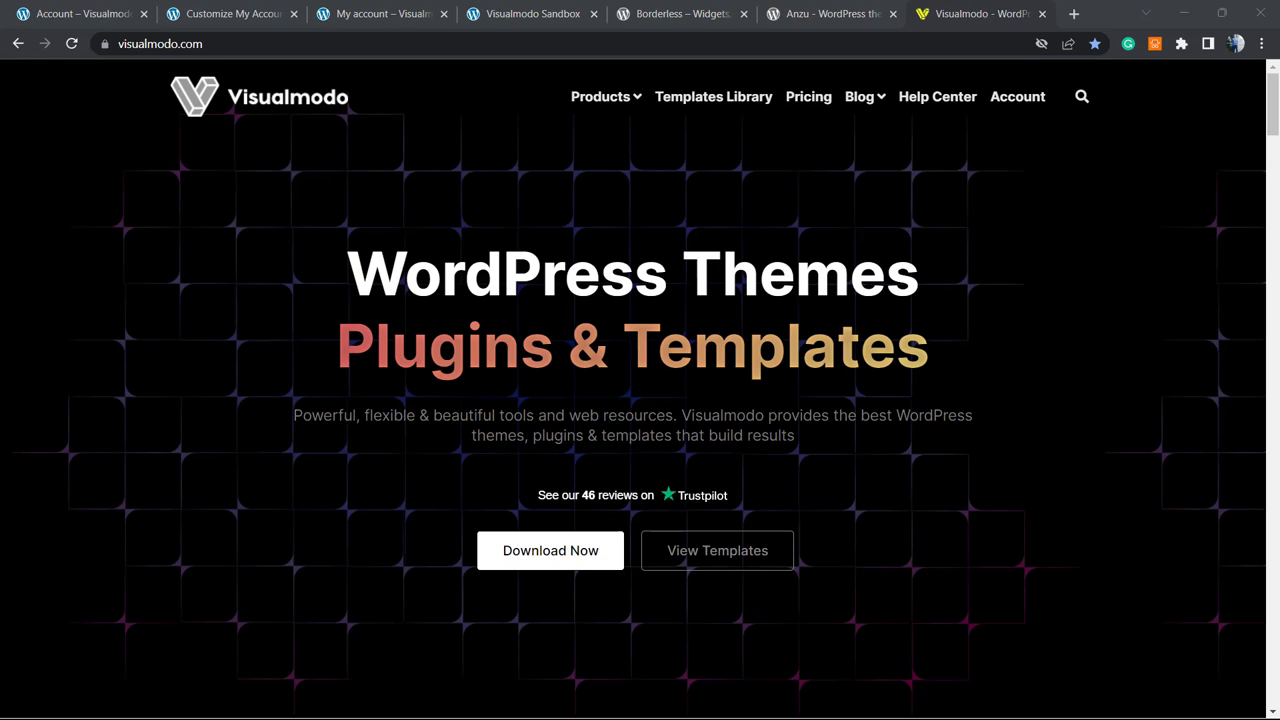
pyautogui.moveTo(830, 435)
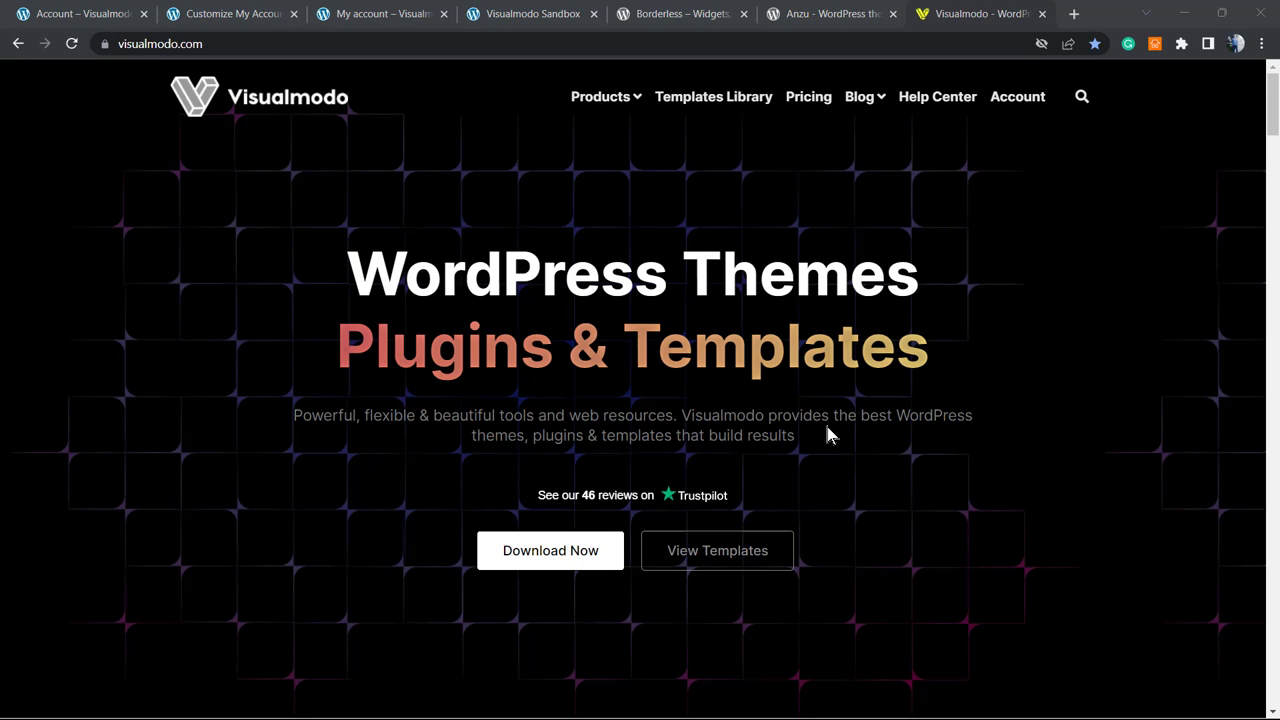
pyautogui.moveTo(955, 413)
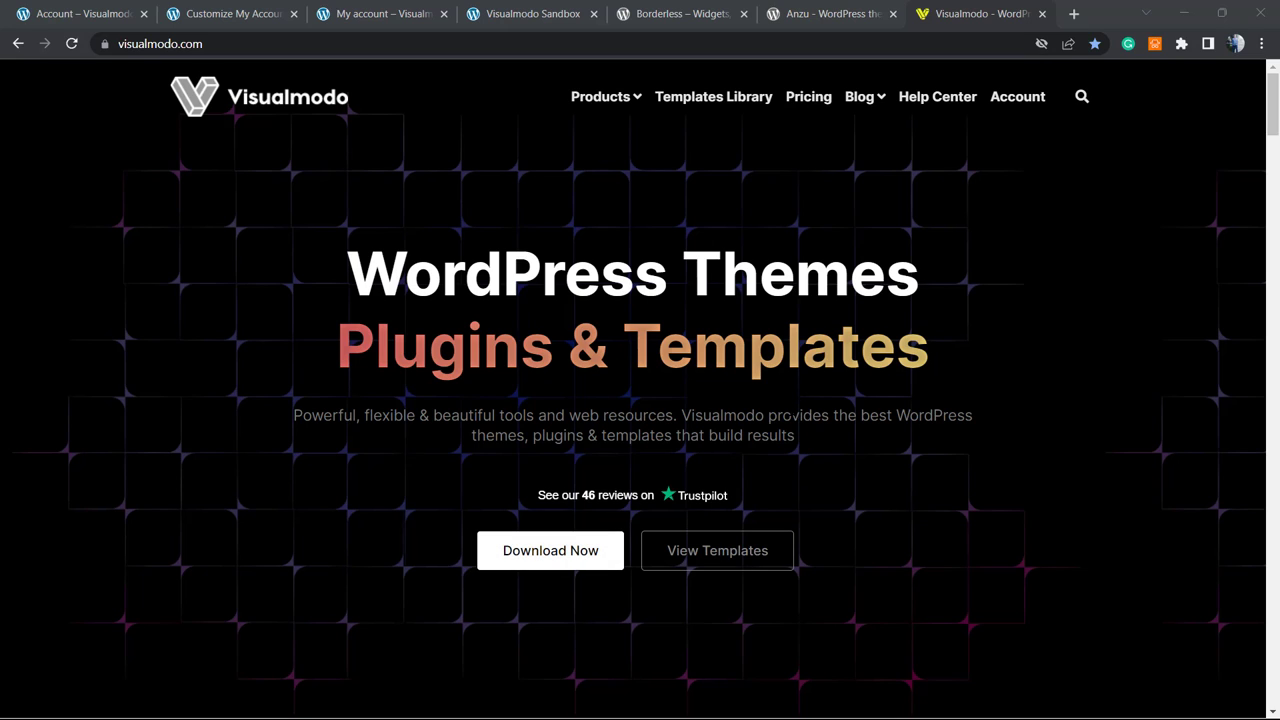
pyautogui.moveTo(790, 213)
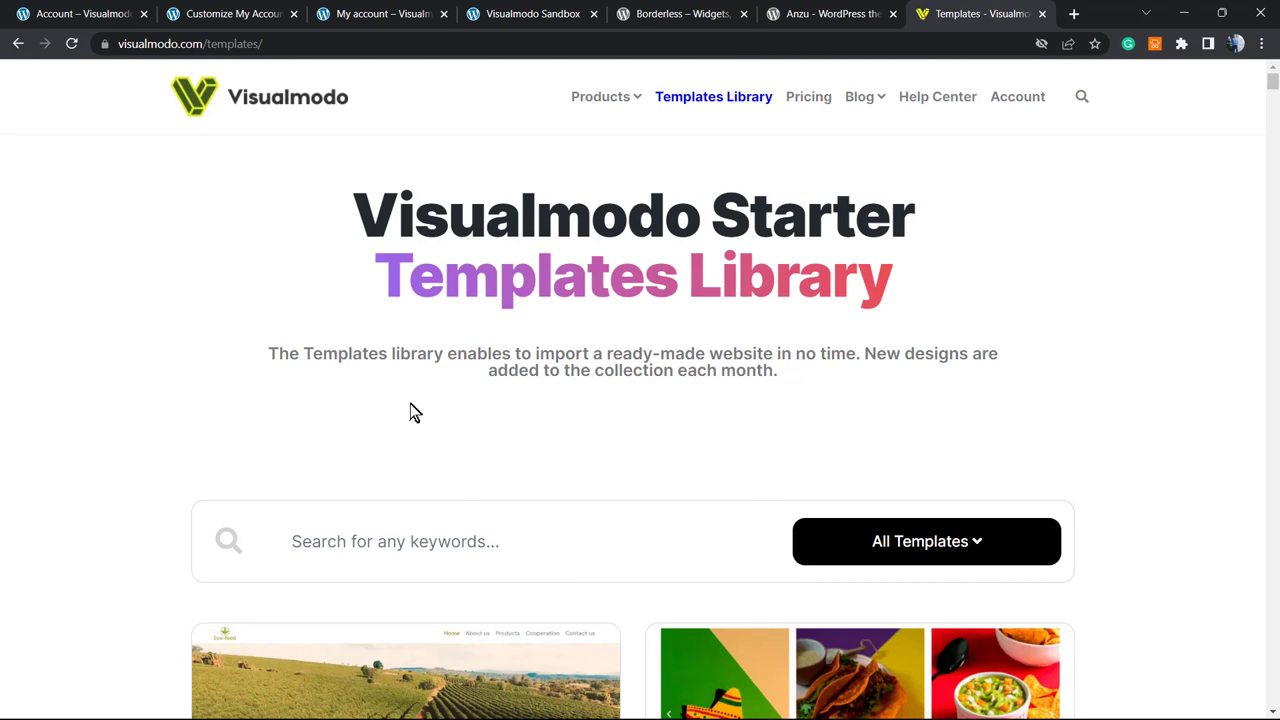
# Scroll through the Starter Templates Library cards down to the Ballet and Crossfit templates
pyautogui.scroll(-3)
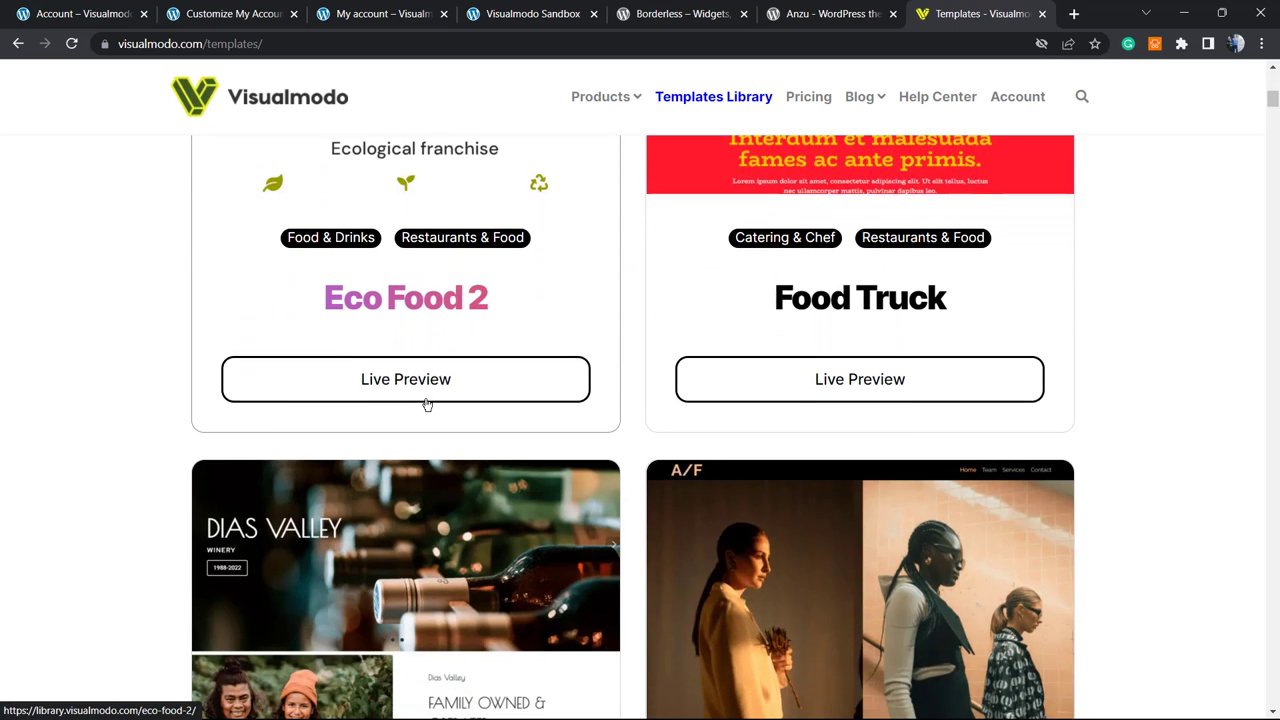
pyautogui.scroll(-3)
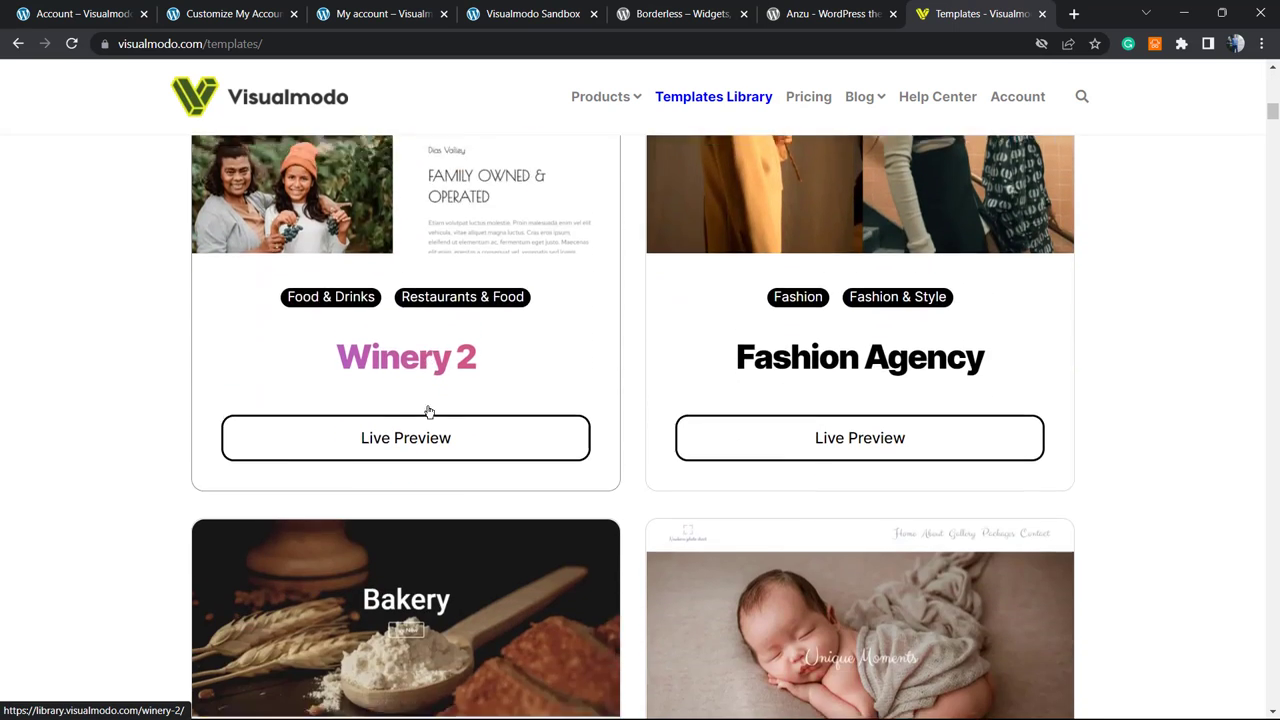
pyautogui.scroll(-3)
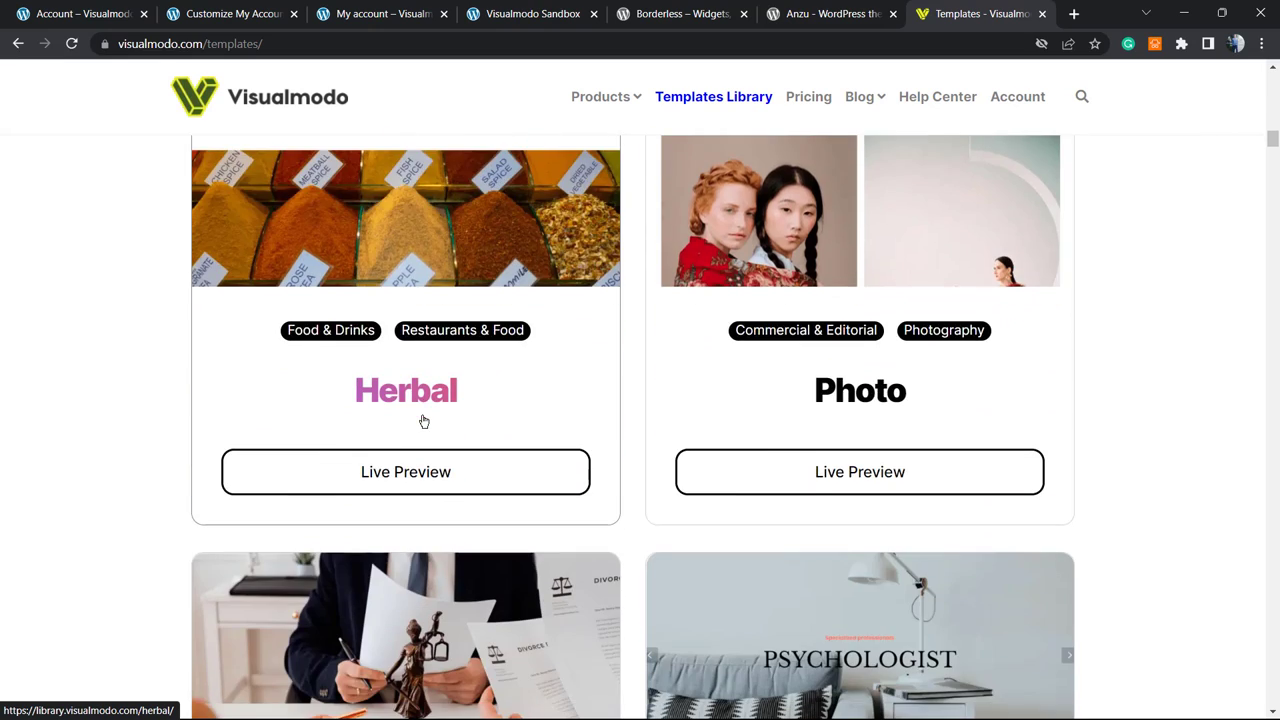
pyautogui.scroll(-3)
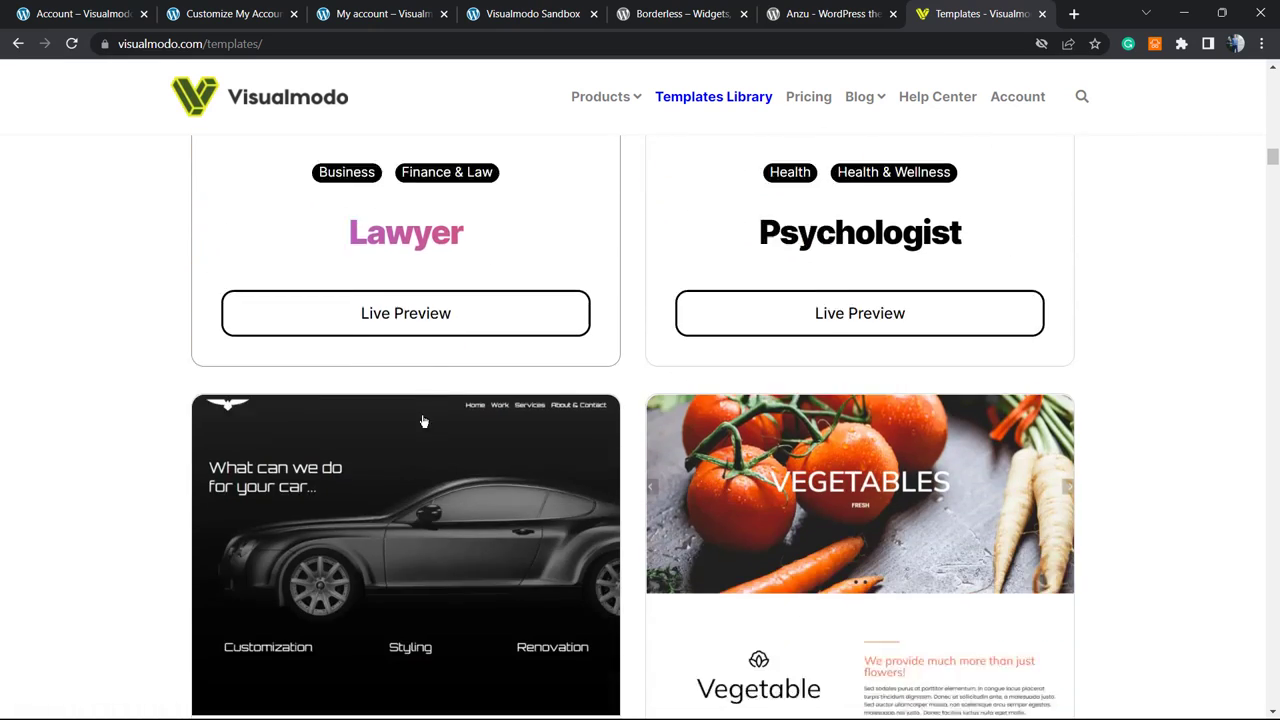
pyautogui.scroll(-3)
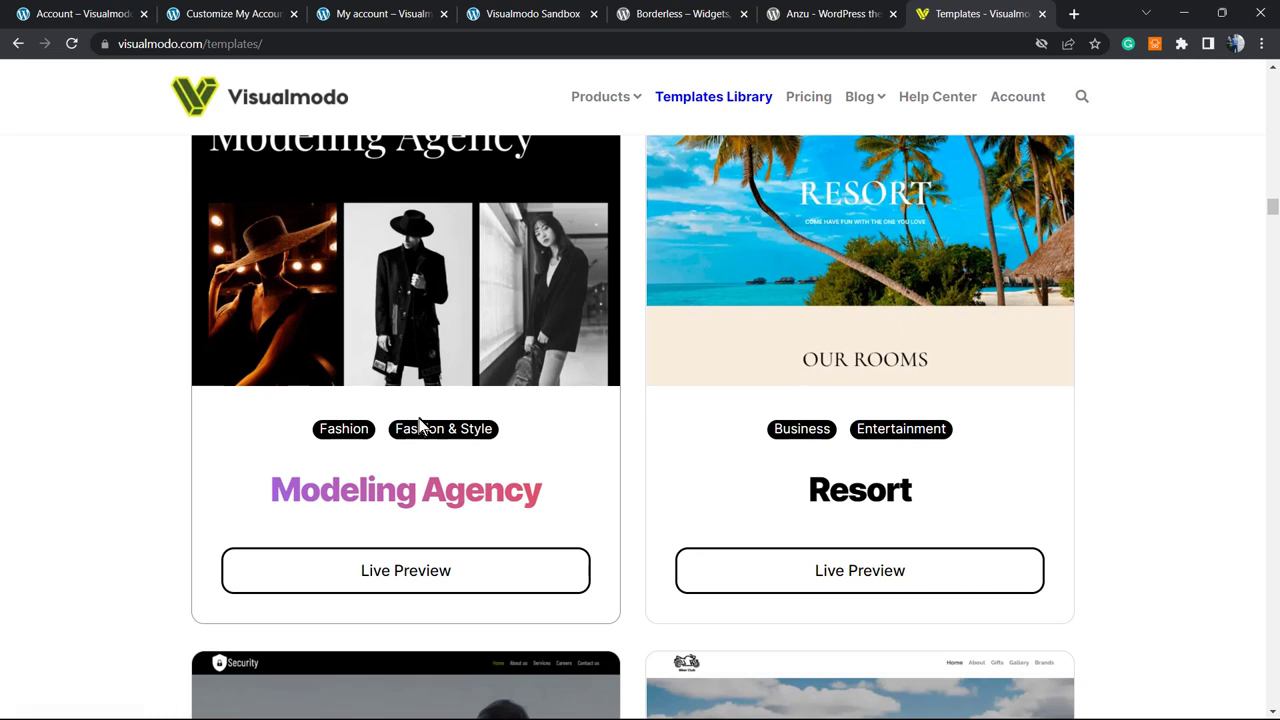
pyautogui.scroll(-3)
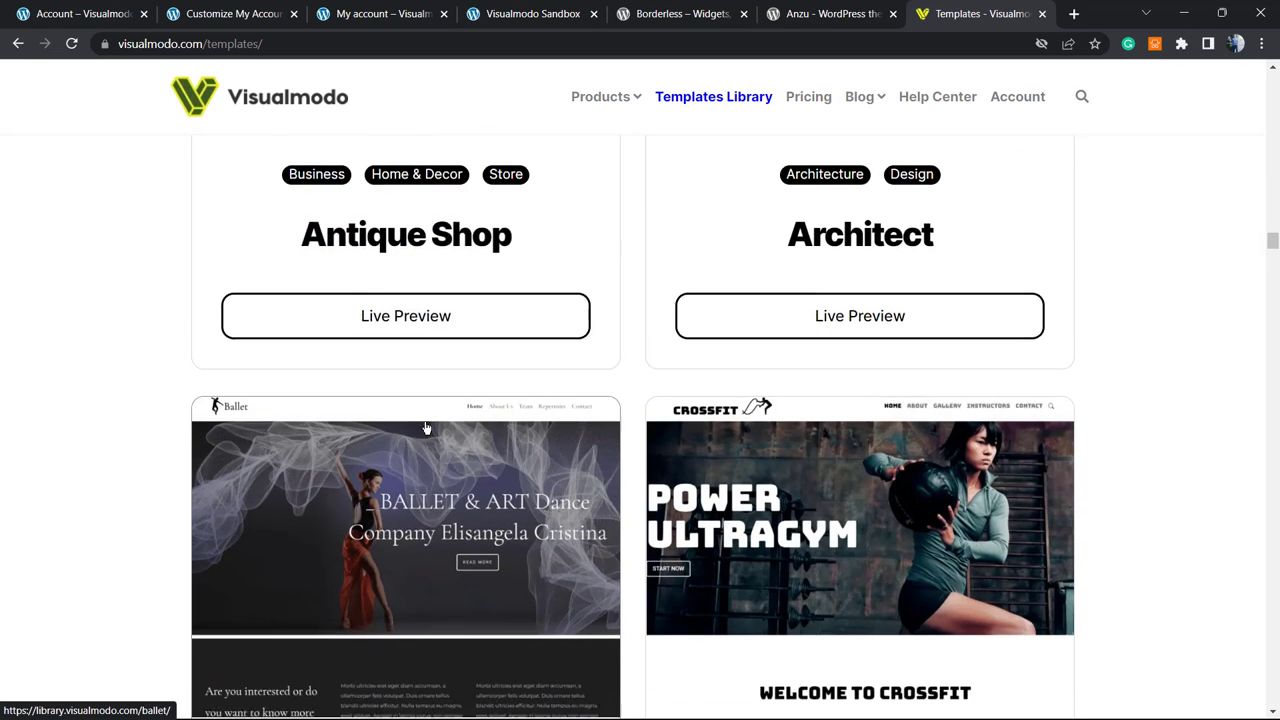
pyautogui.scroll(-3)
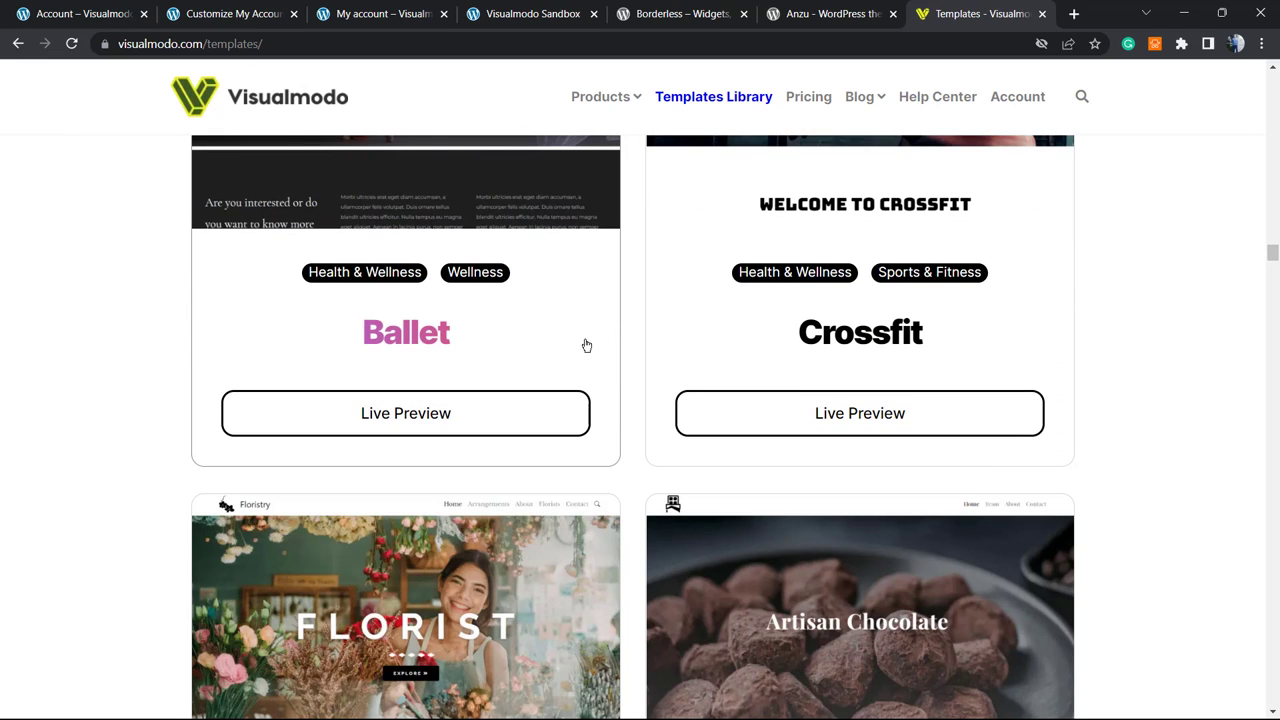